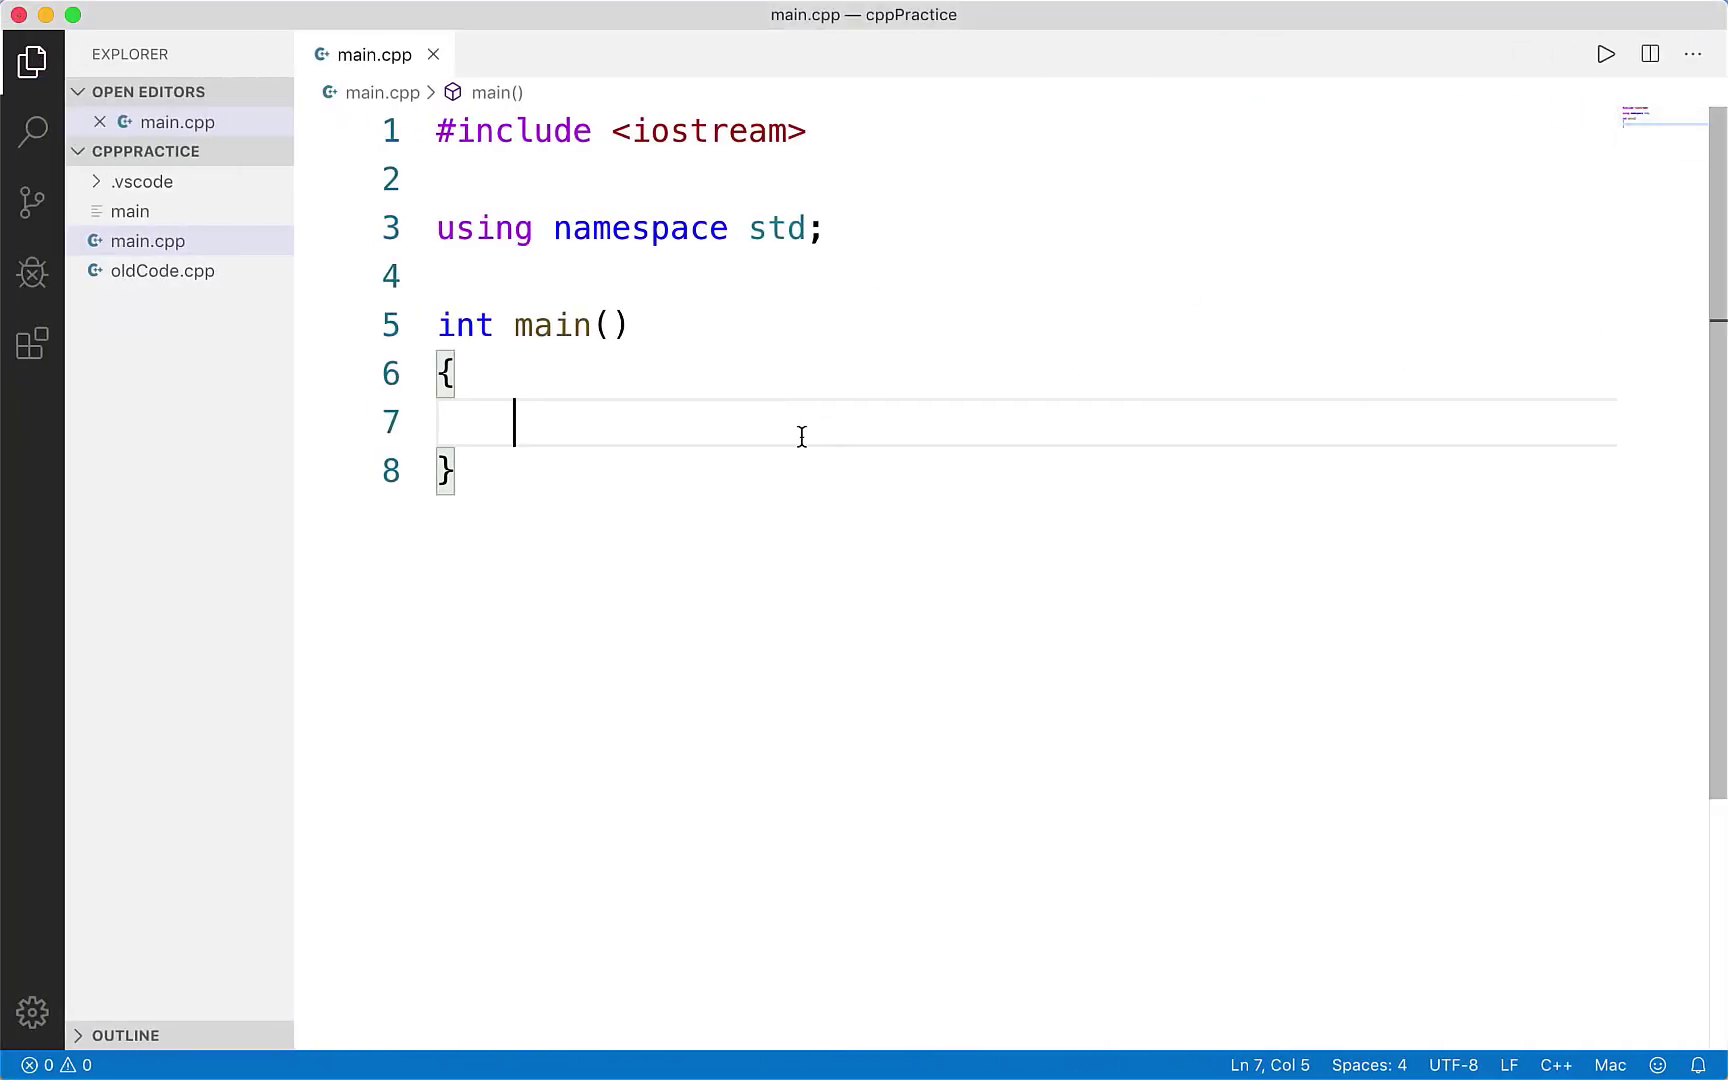
- Glance at the old lesson code file and close it again
{"action": "left_click", "coordinate": [164, 270]}
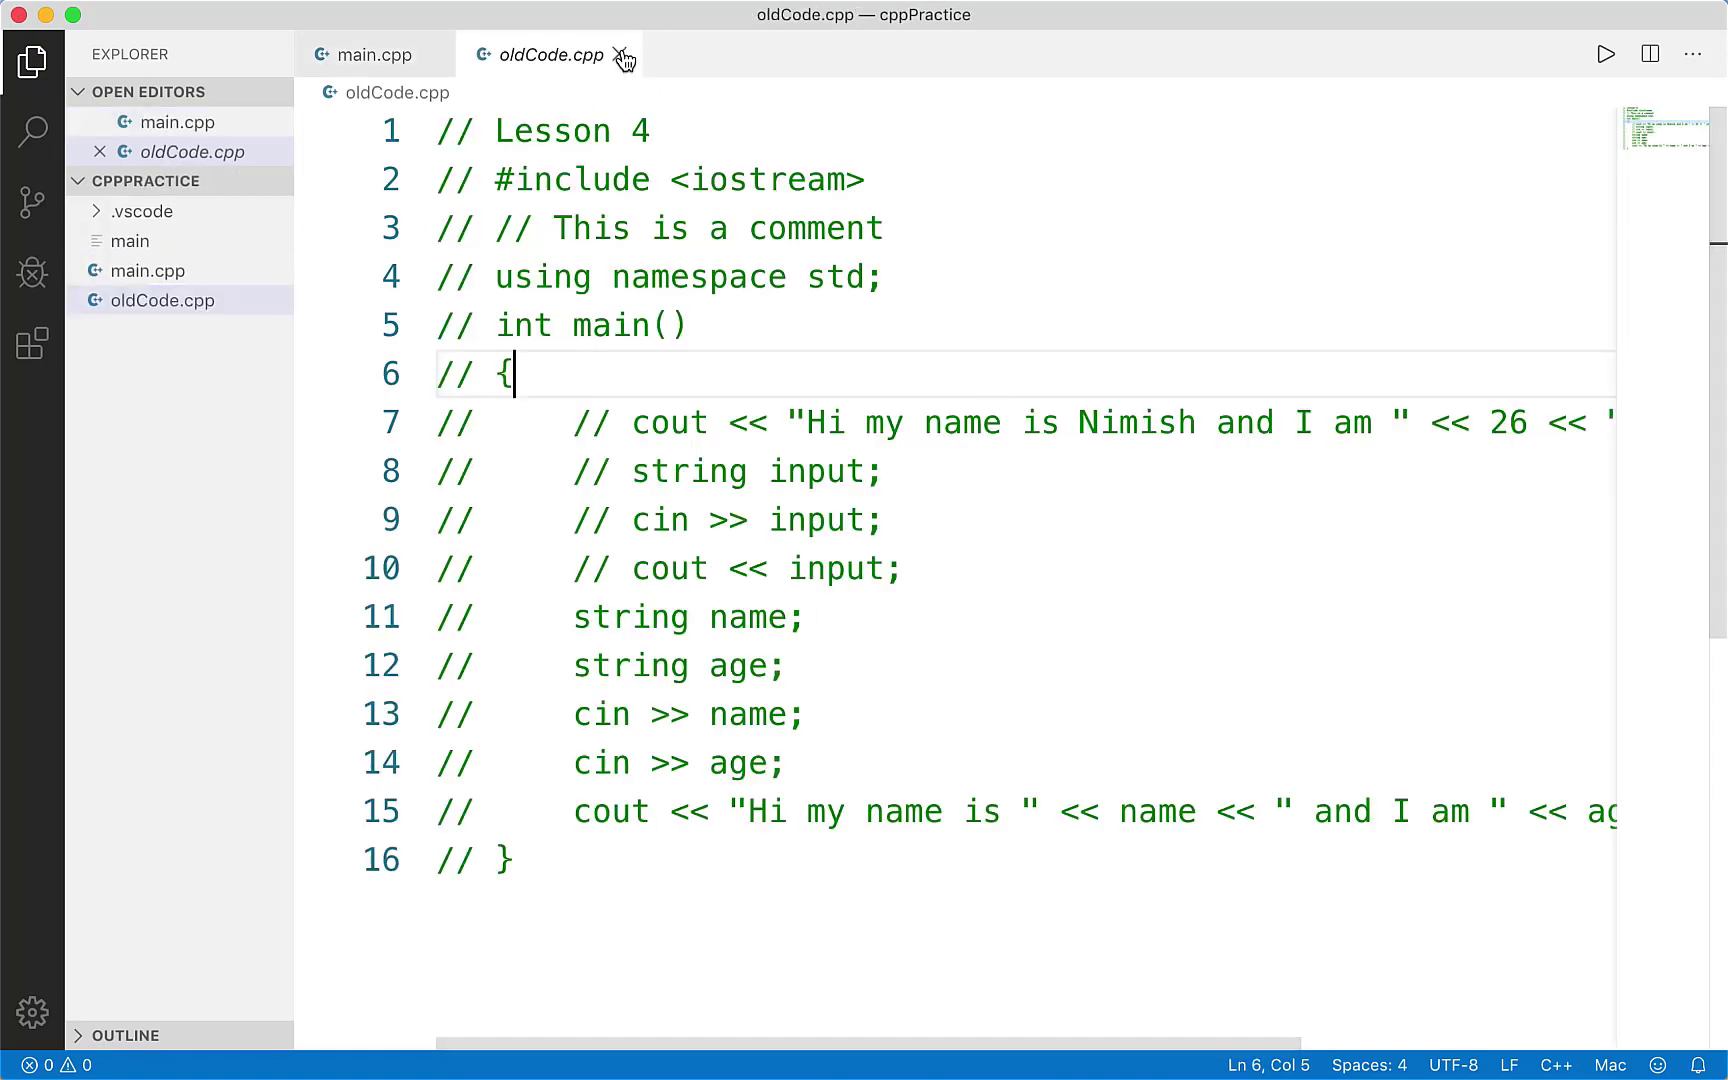
{"action": "left_click", "coordinate": [372, 54]}
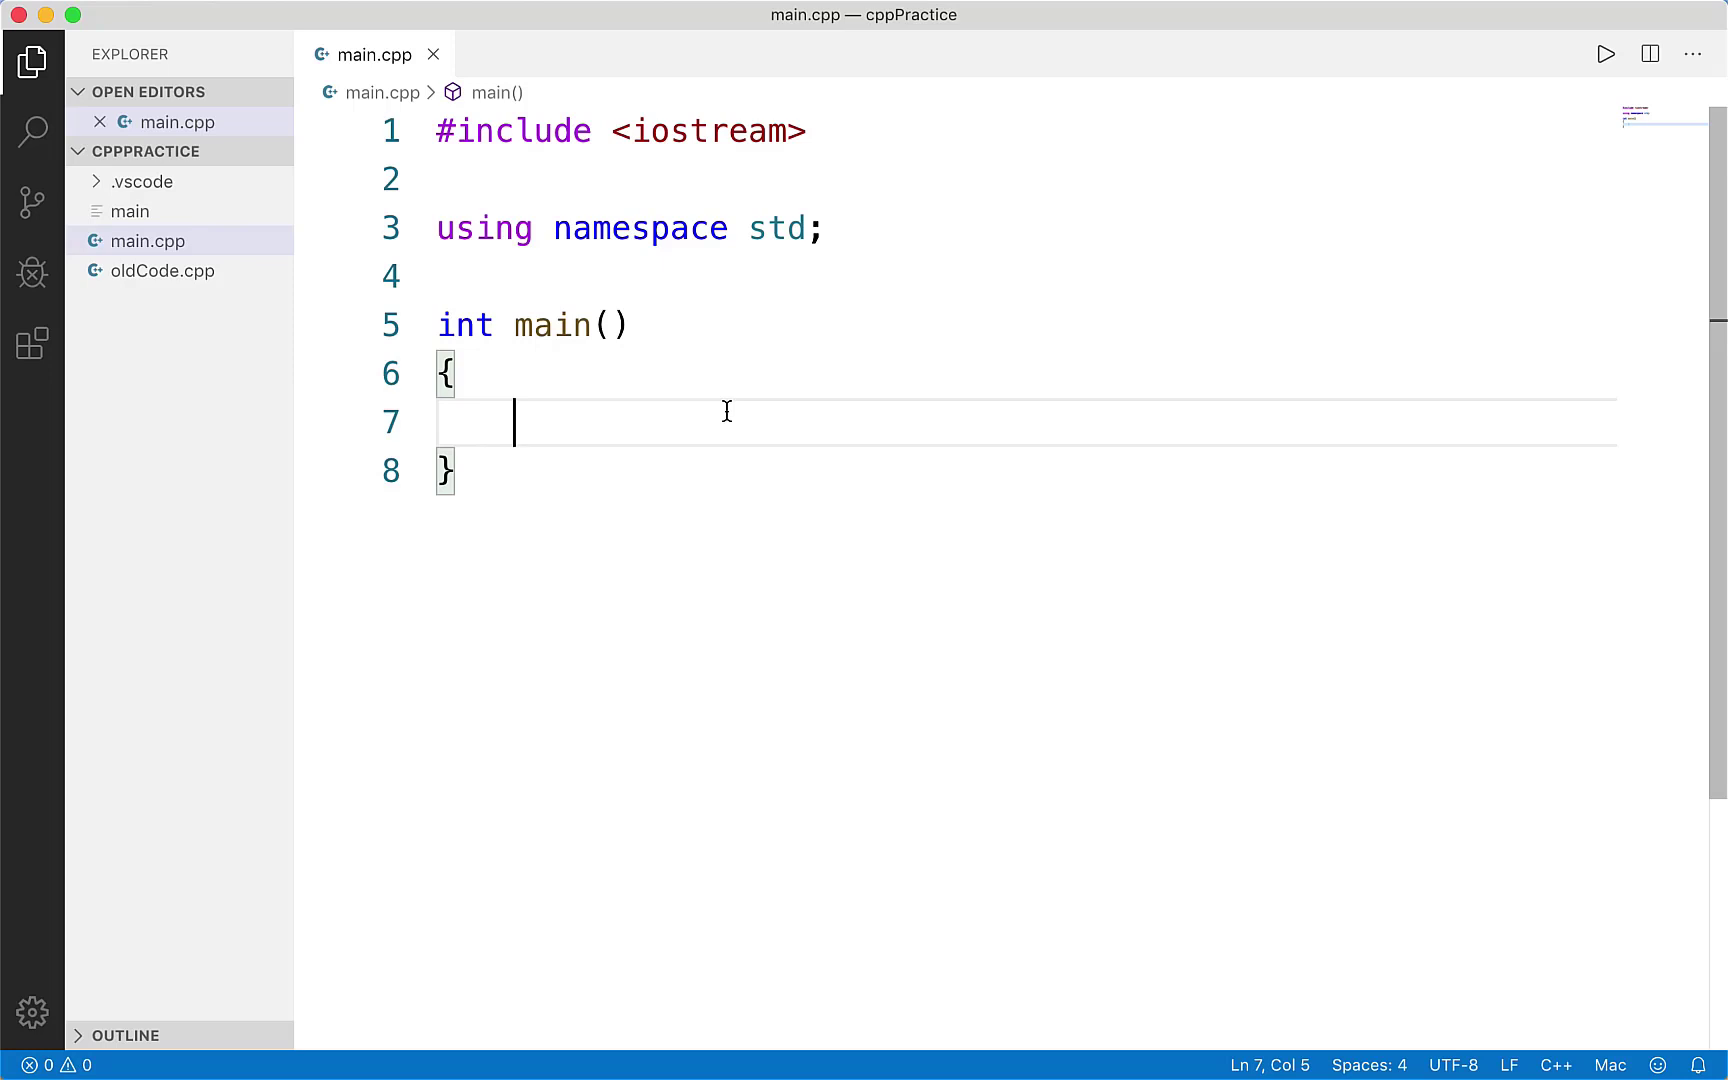
- Write a placeholder 'type name; name = value;' pattern, then begin a bool declaration
{"action": "type", "text": "type name;"}
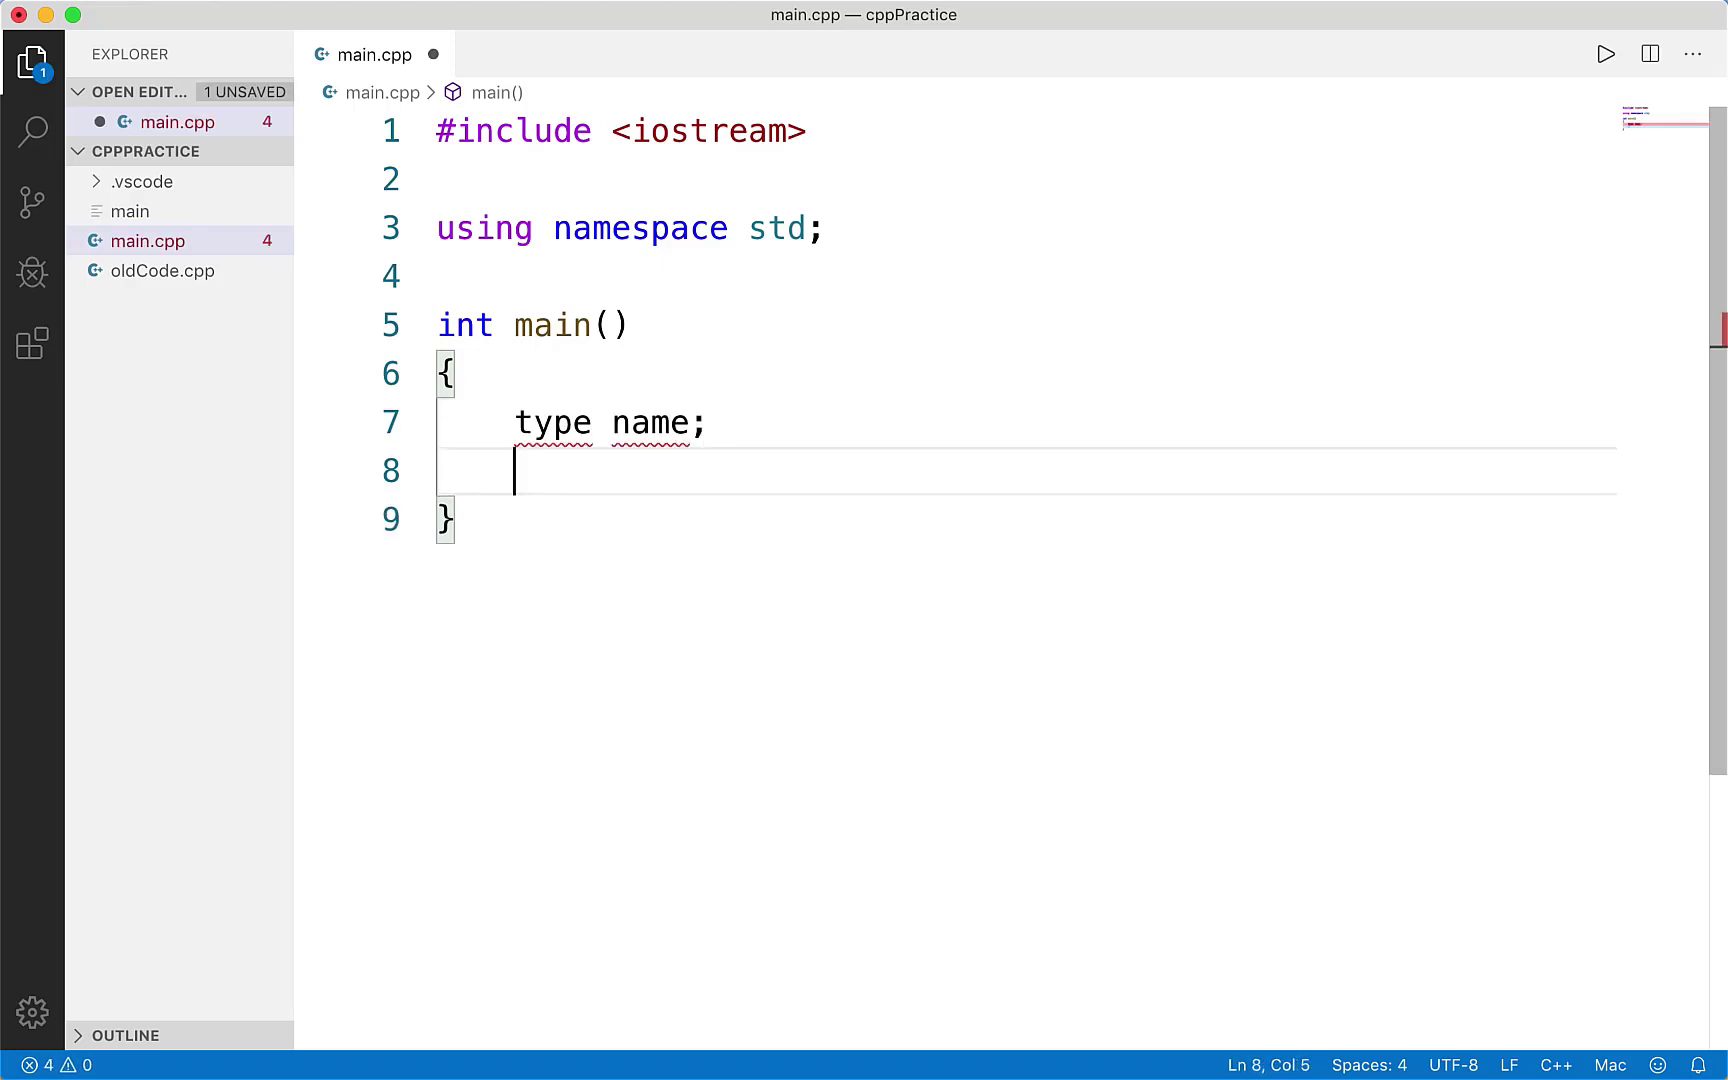
{"action": "type", "text": "name = value;"}
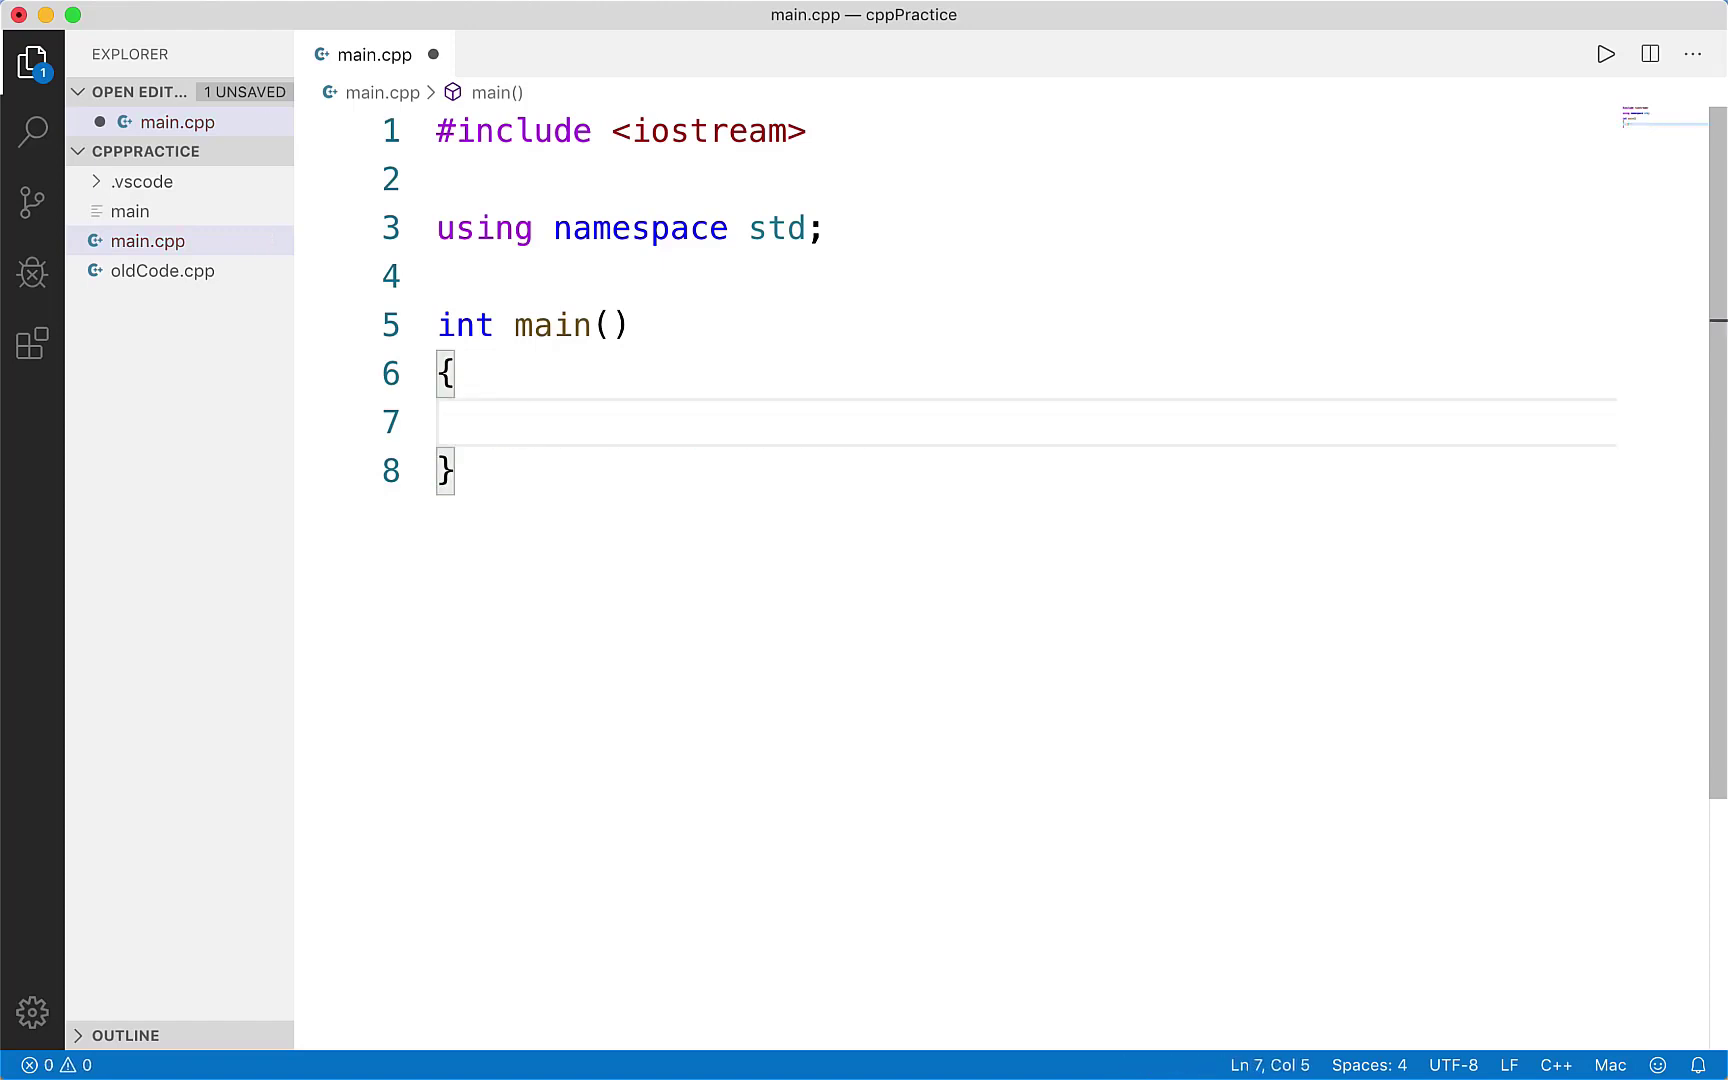
{"action": "type", "text": "bool"}
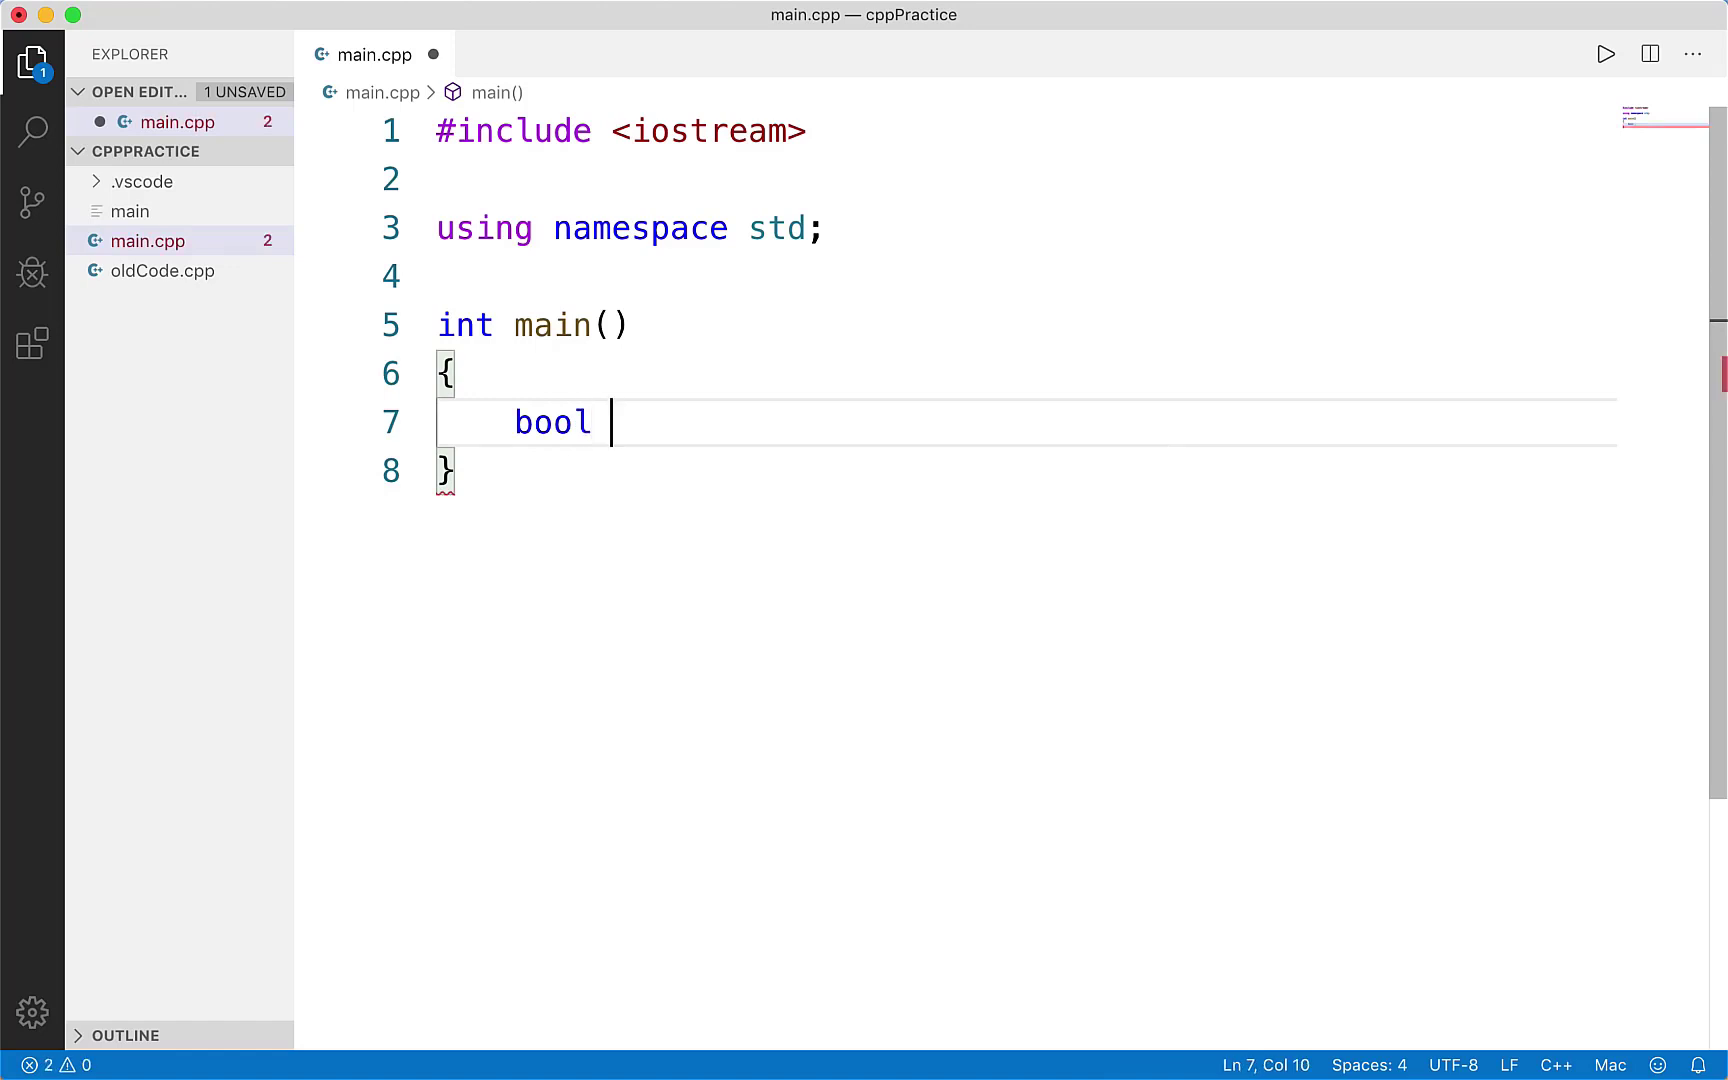
- Declare 'bool isGameOver;' and assign 'isGameOver = false;' on the following line
{"action": "type", "text": "isGav"}
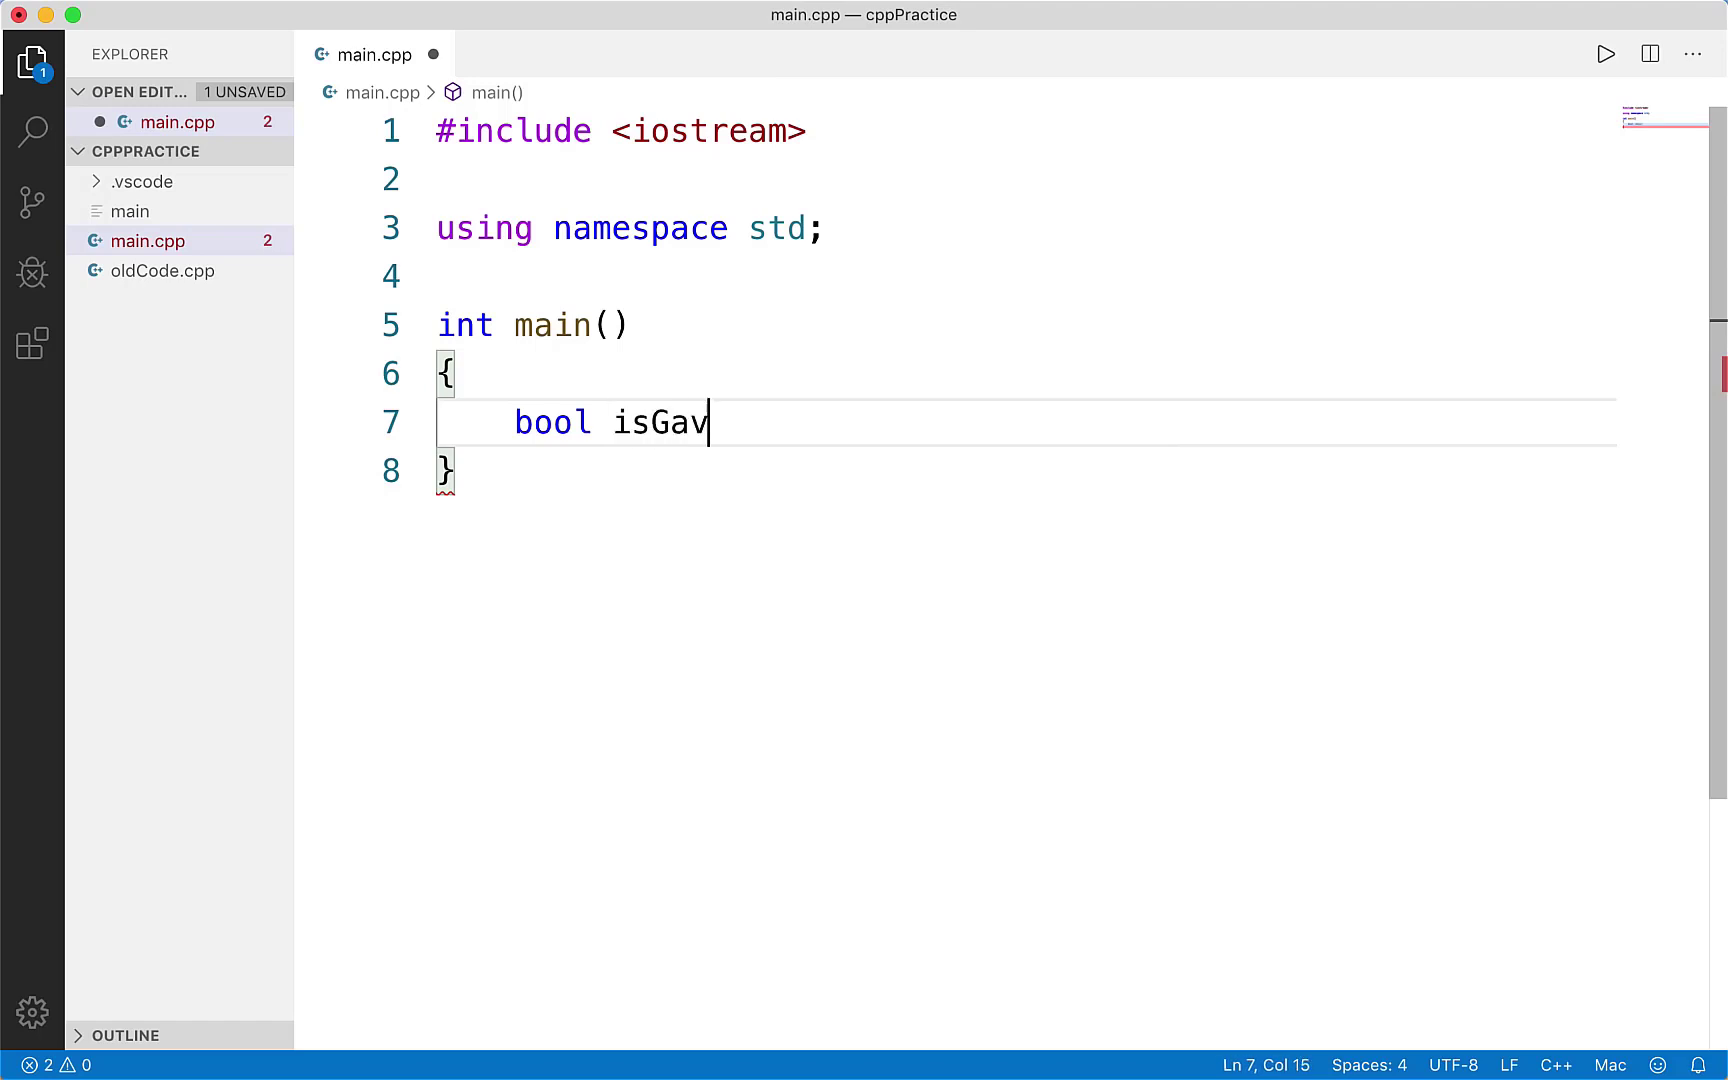
{"action": "type", "text": "eOver;"}
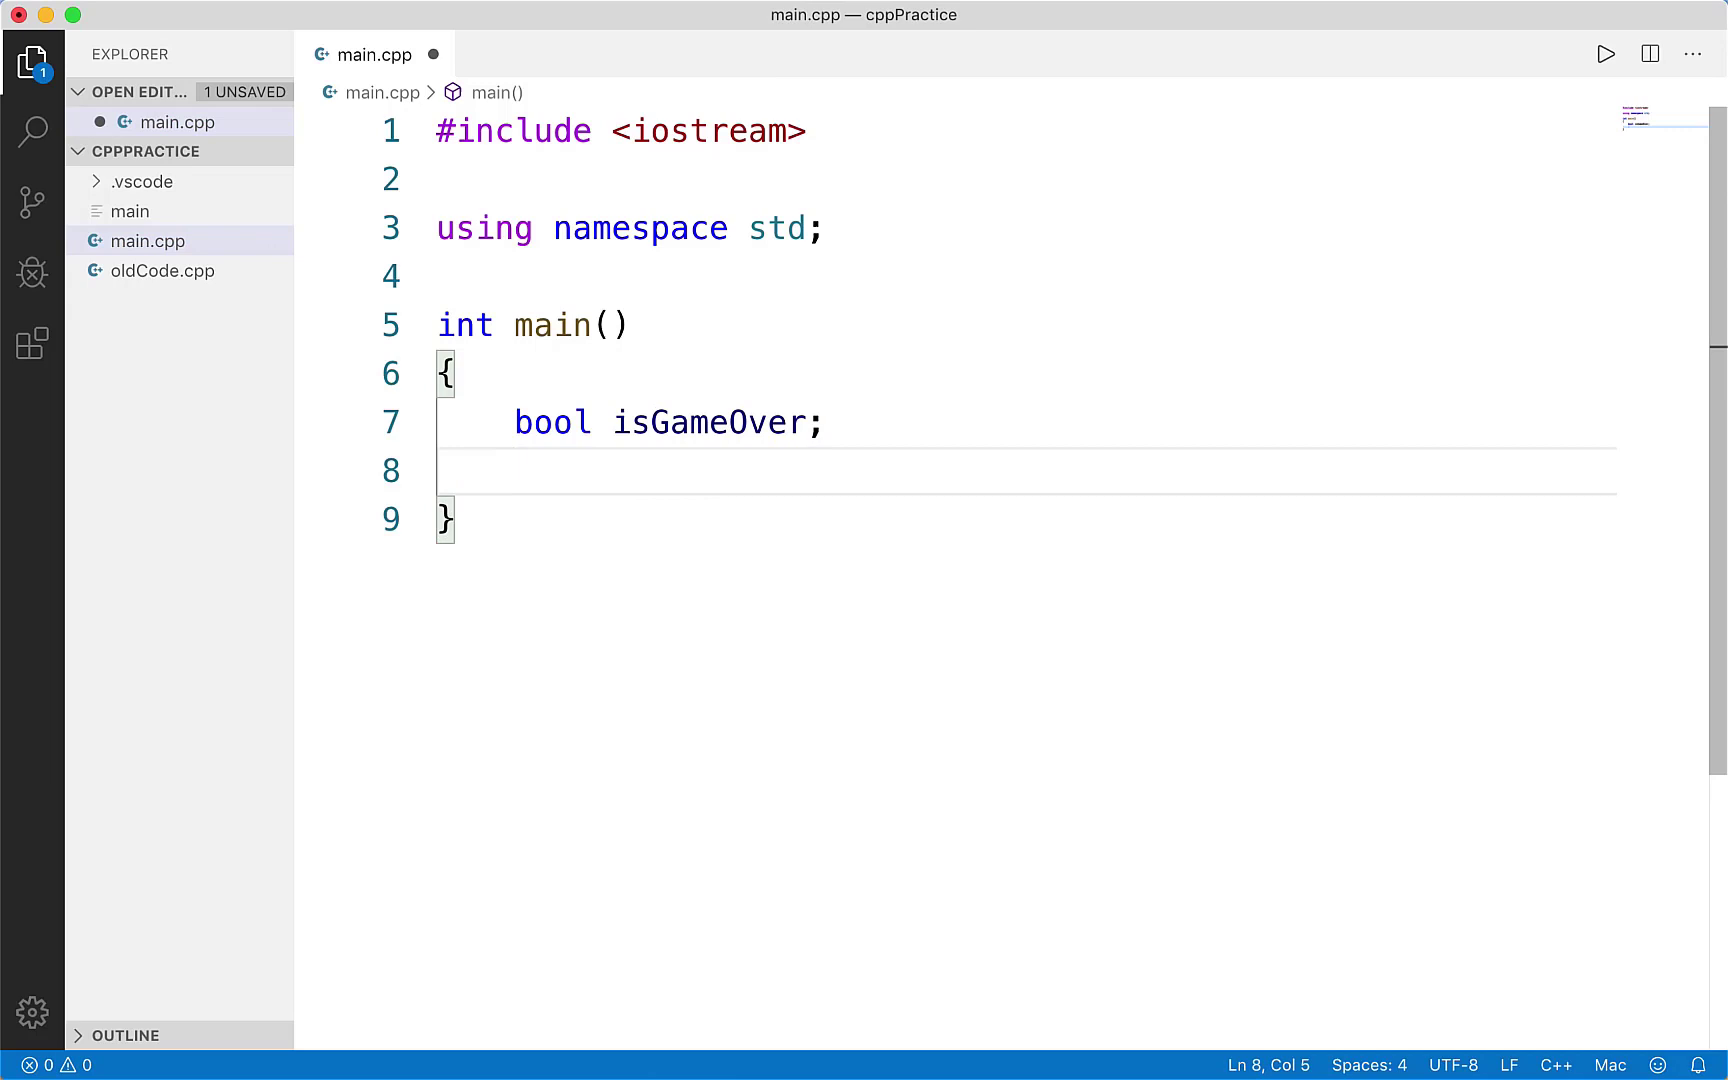
{"action": "type", "text": "isGameOver = false"}
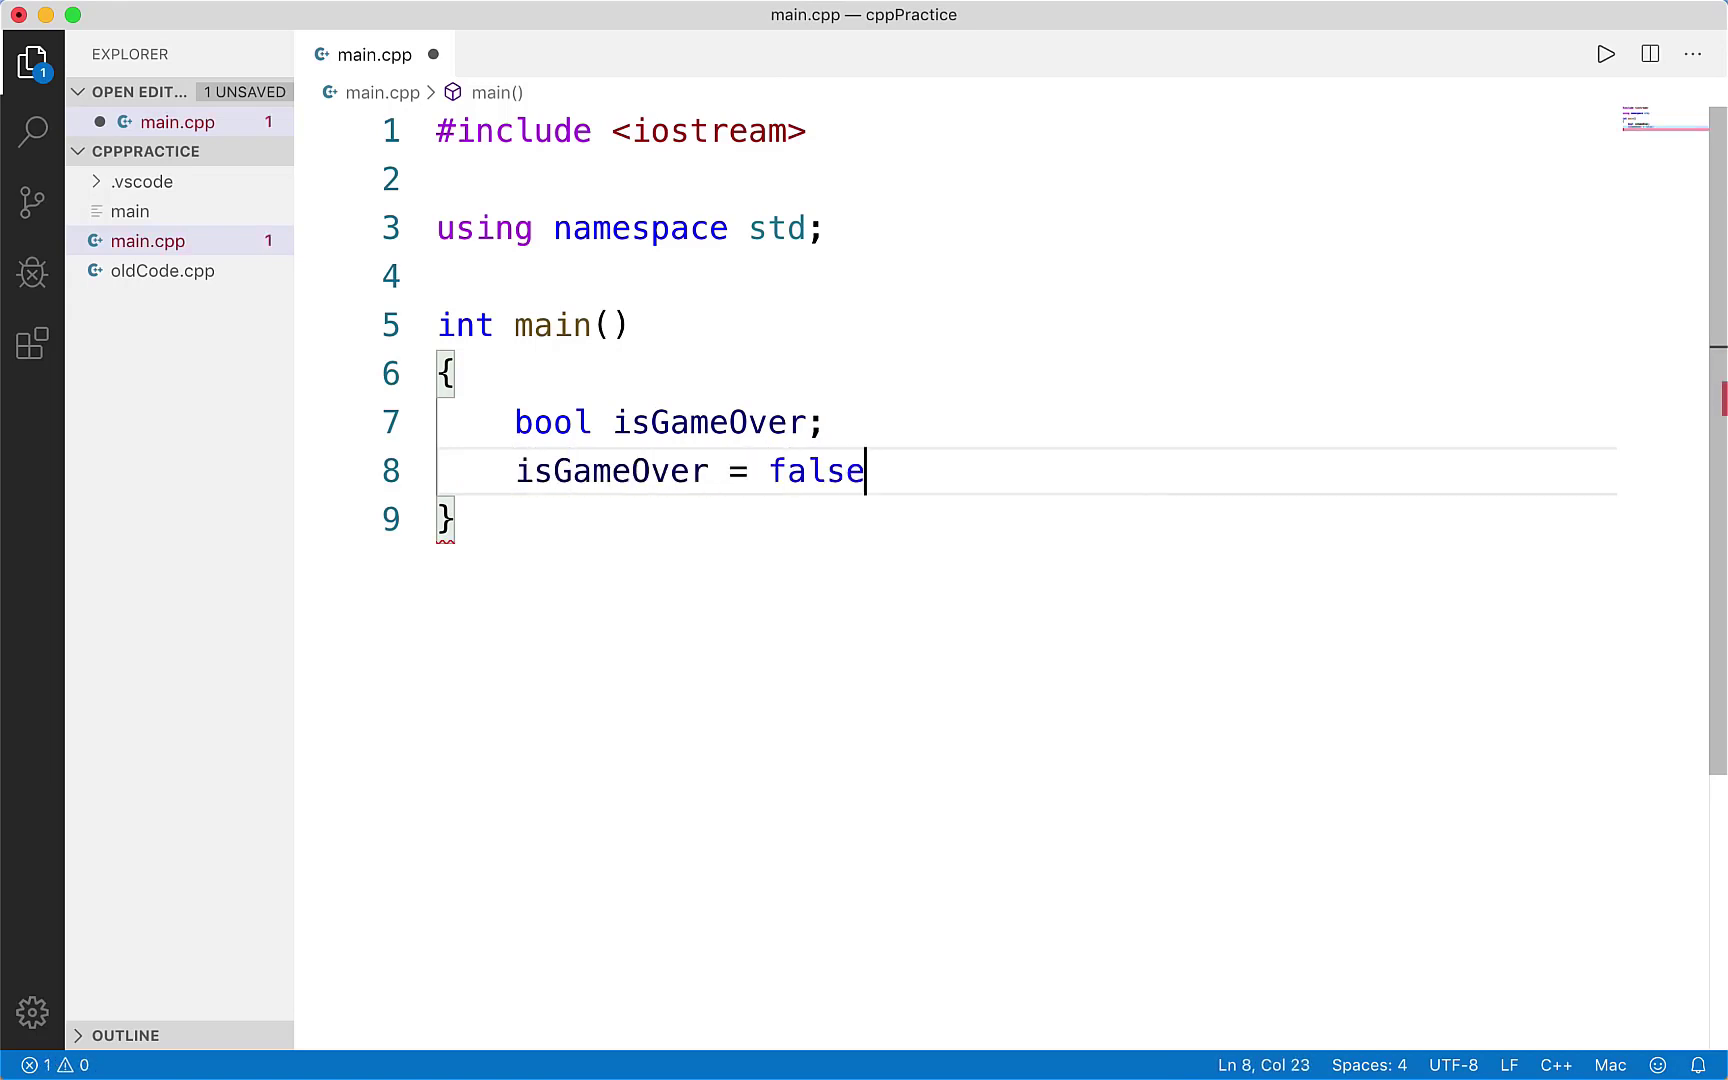
{"action": "type", "text": ";"}
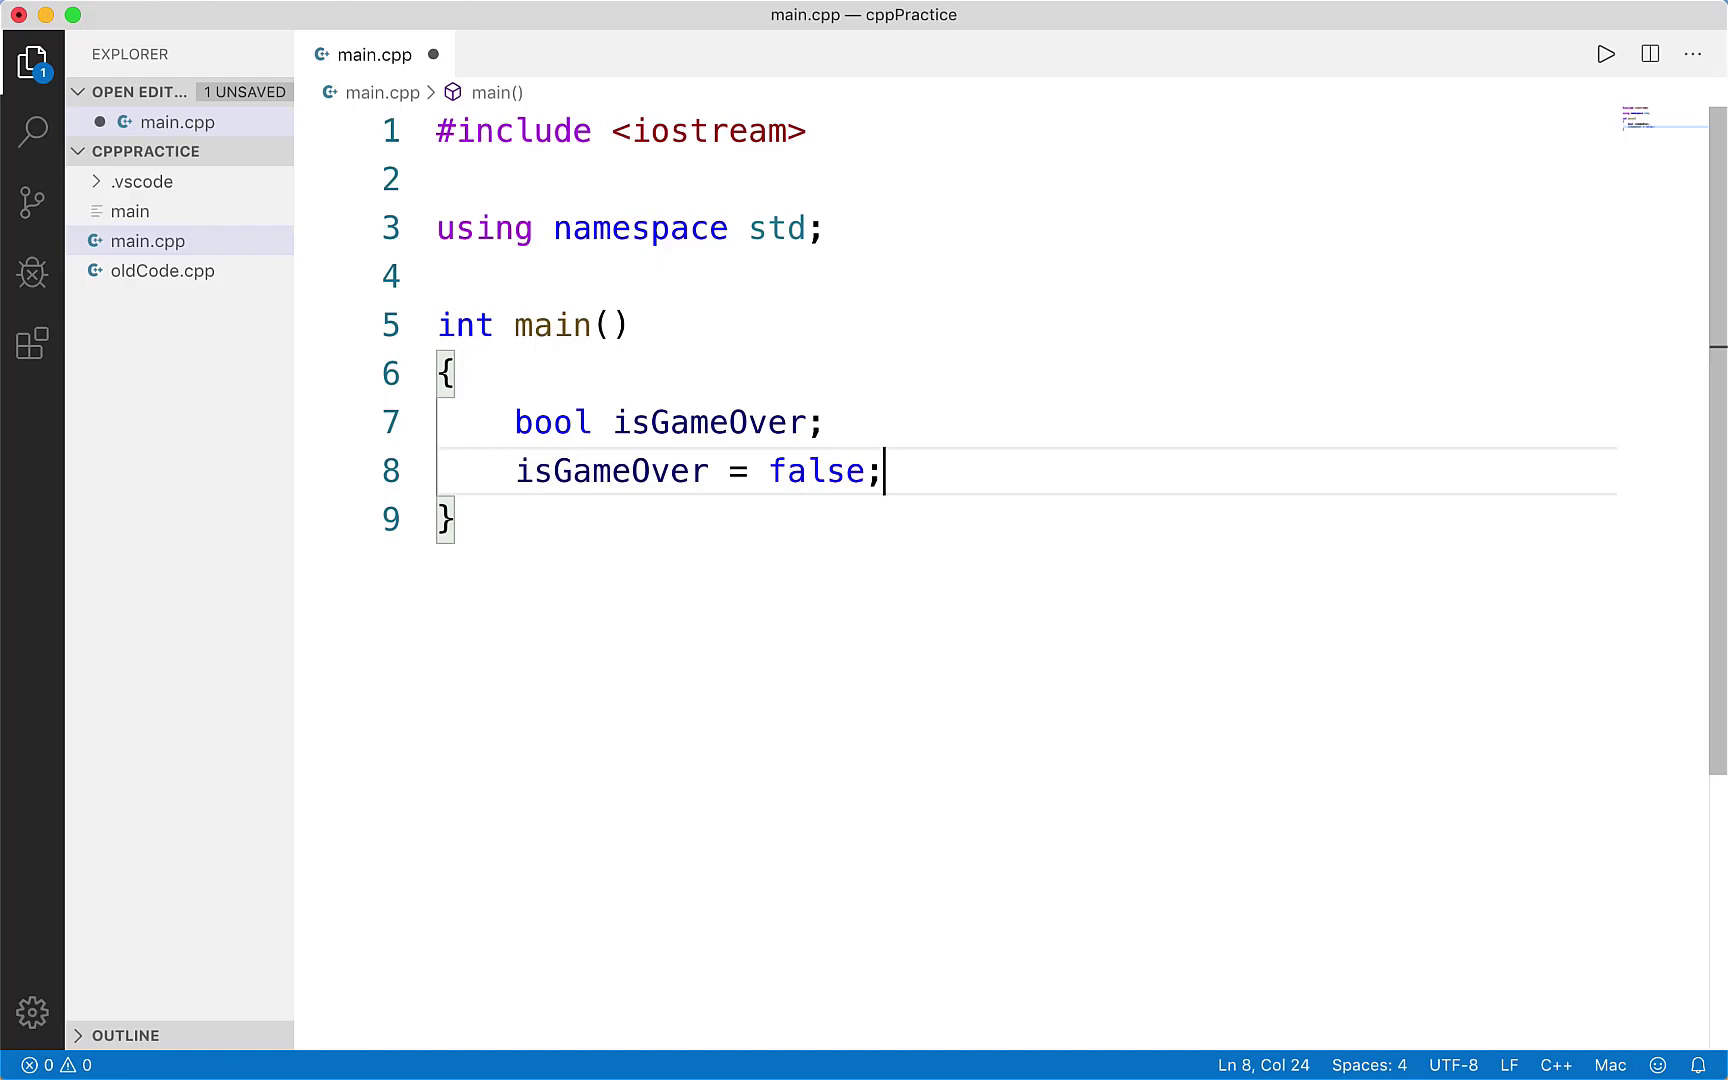
{"action": "mouse_move", "coordinate": [508, 516]}
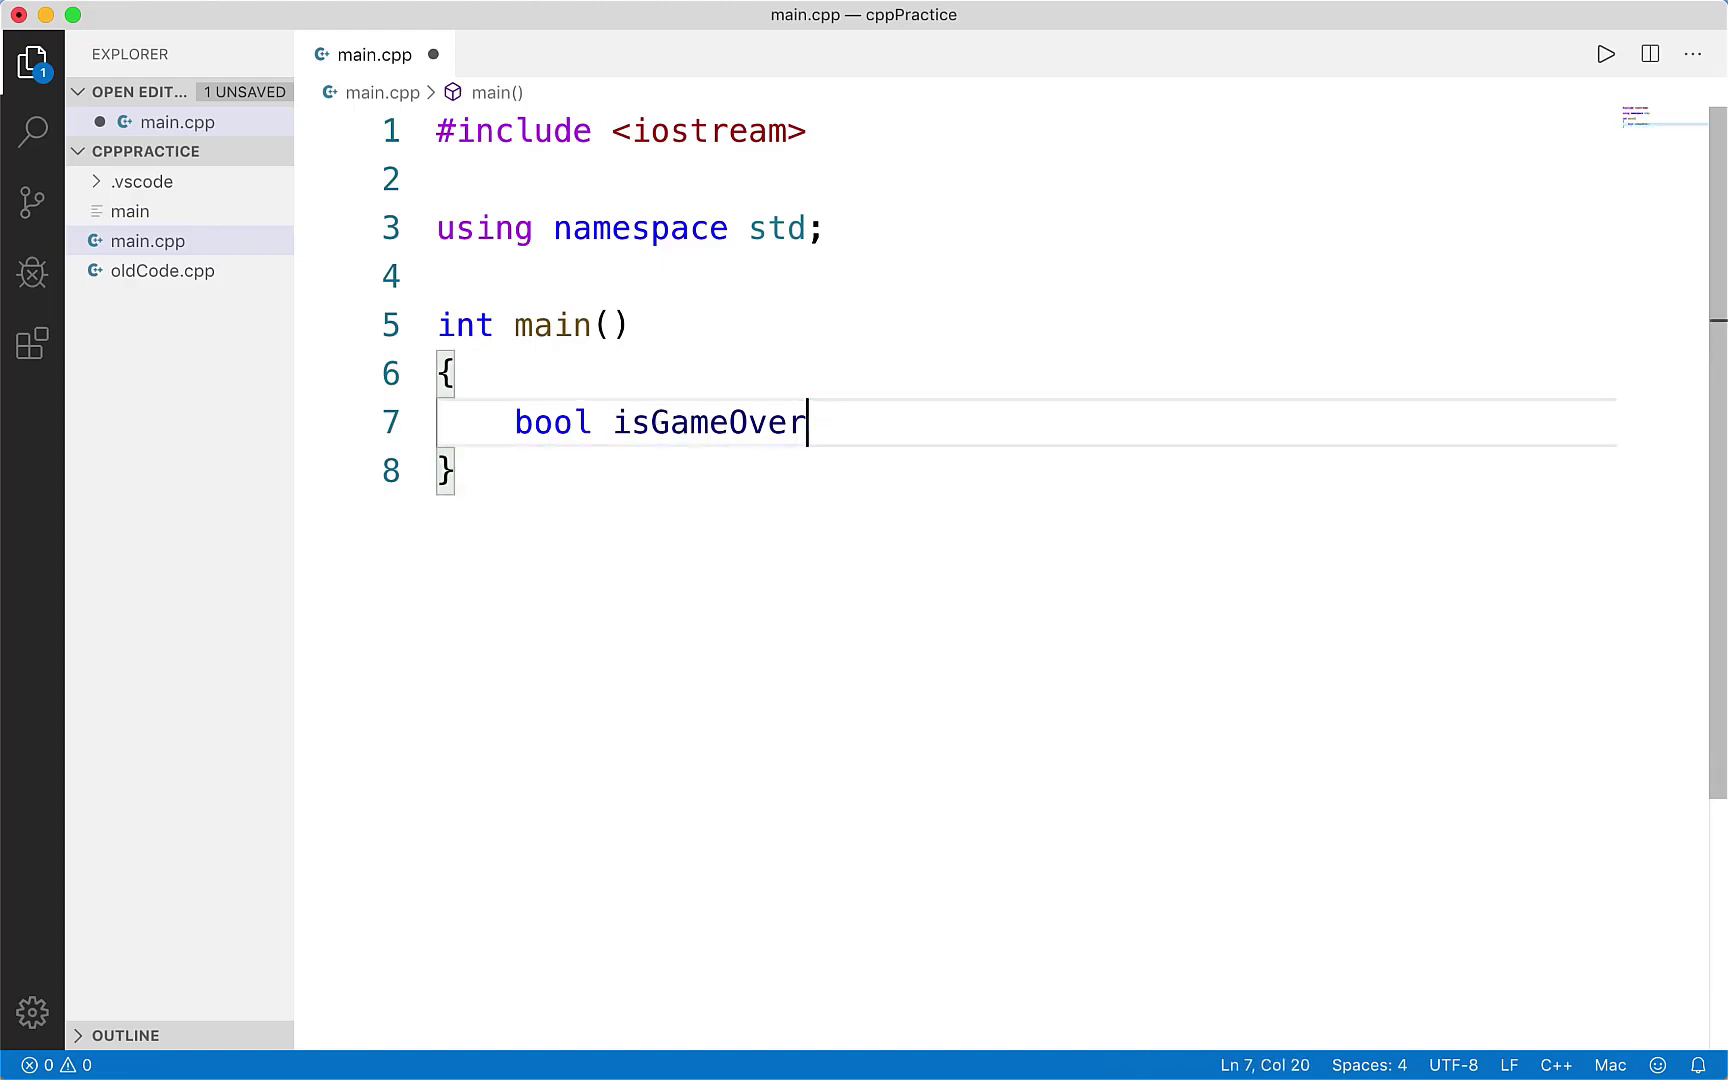
{"action": "type", "text": "= false;"}
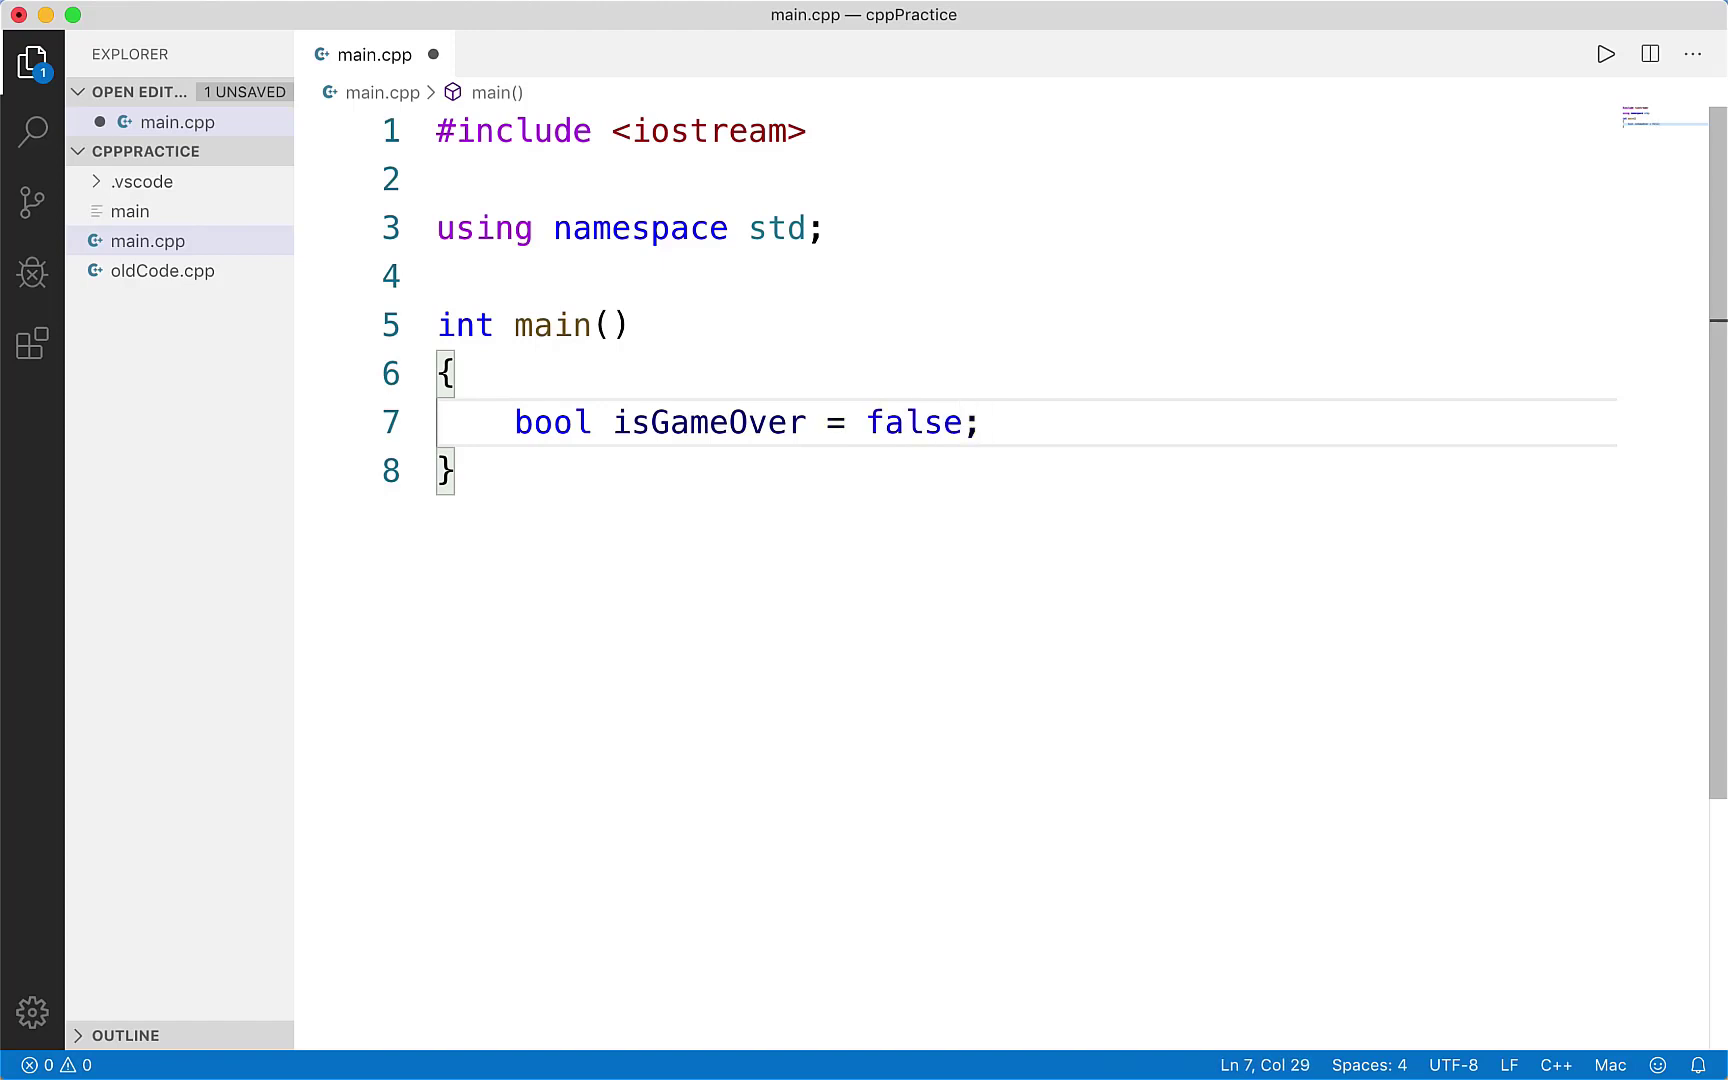
{"action": "key", "text": "Backspace"}
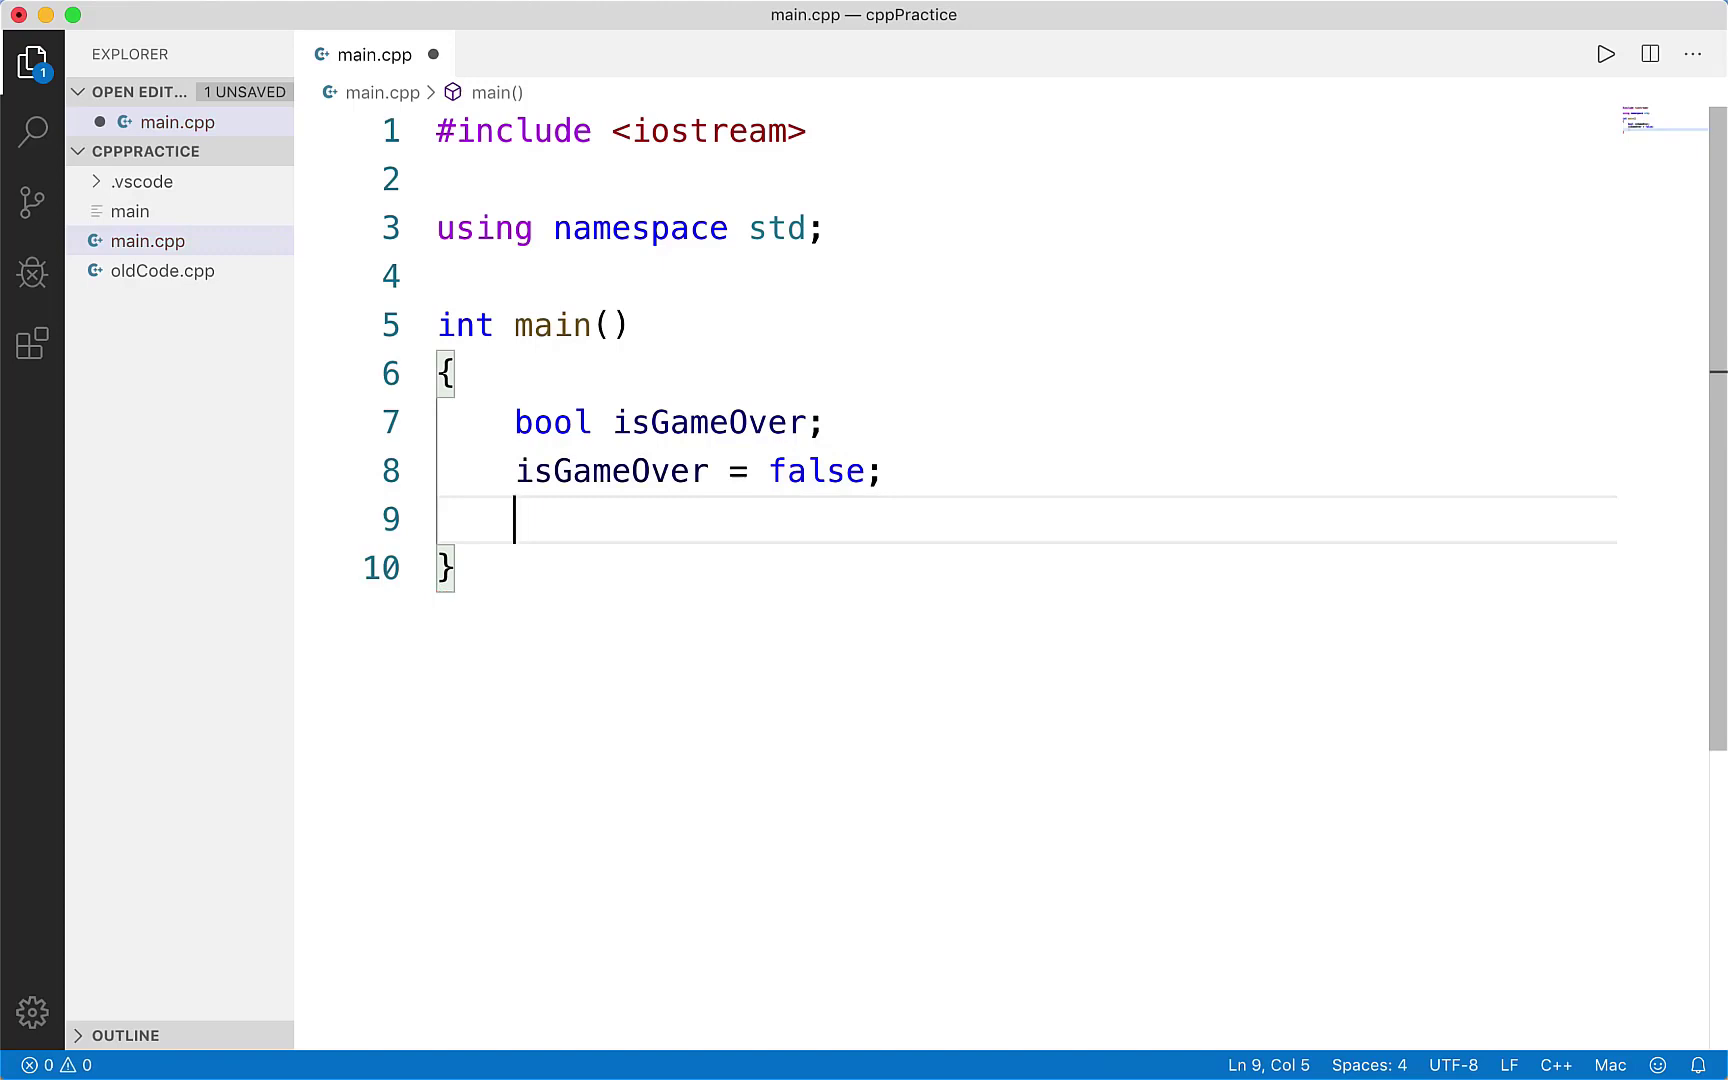
- Add the line 'isGameOver = true;'
{"action": "type", "text": "isGa"}
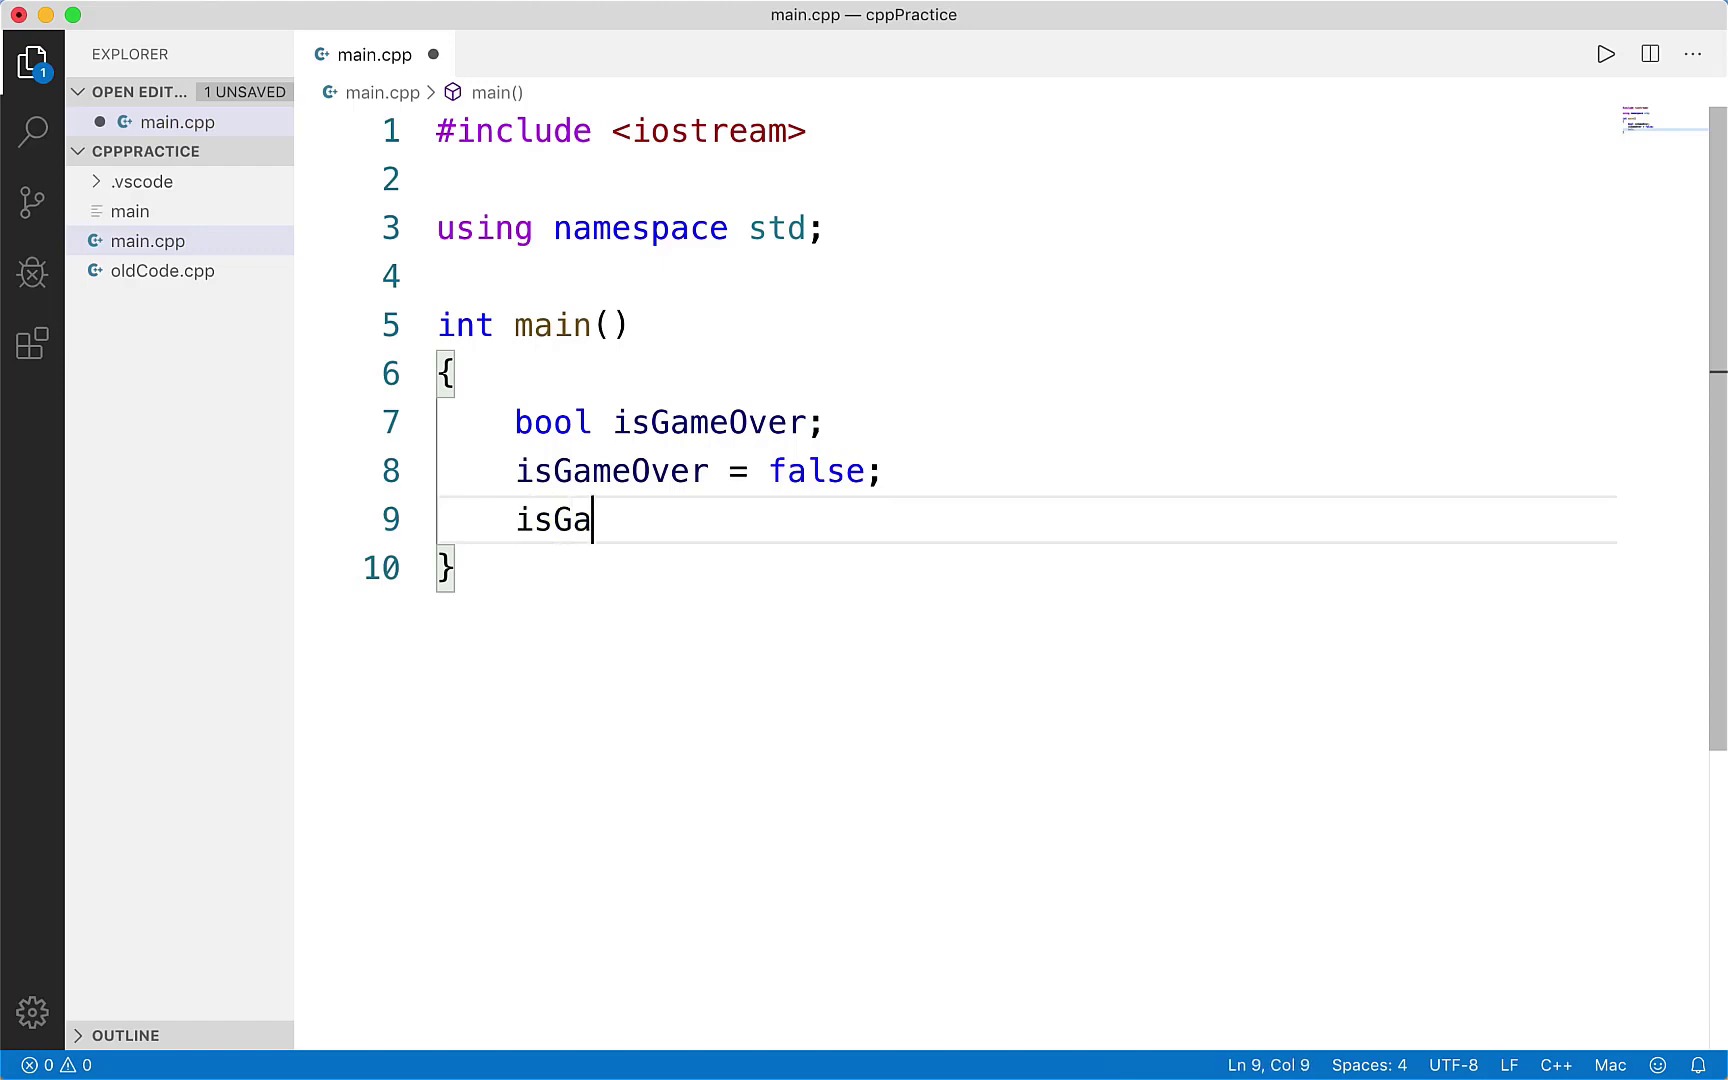
{"action": "type", "text": "meOver = true;"}
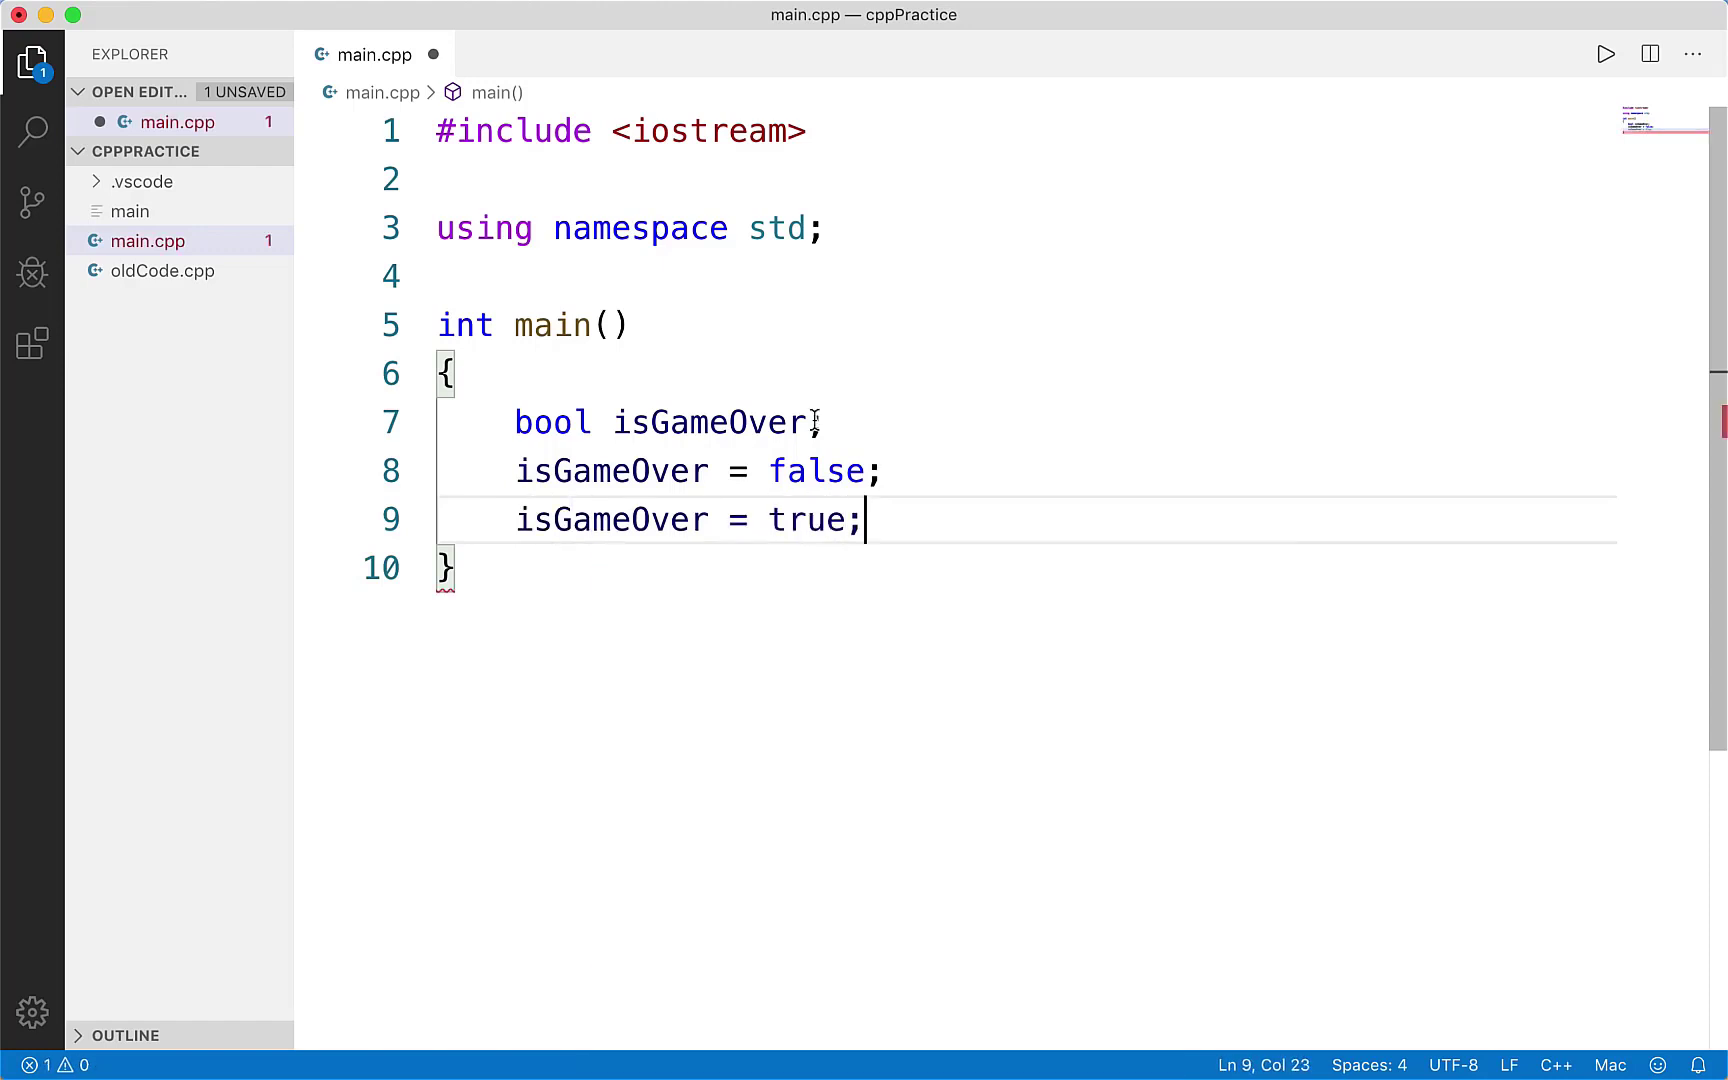
{"action": "left_click", "coordinate": [880, 470]}
{"action": "type", "text": "bool i"}
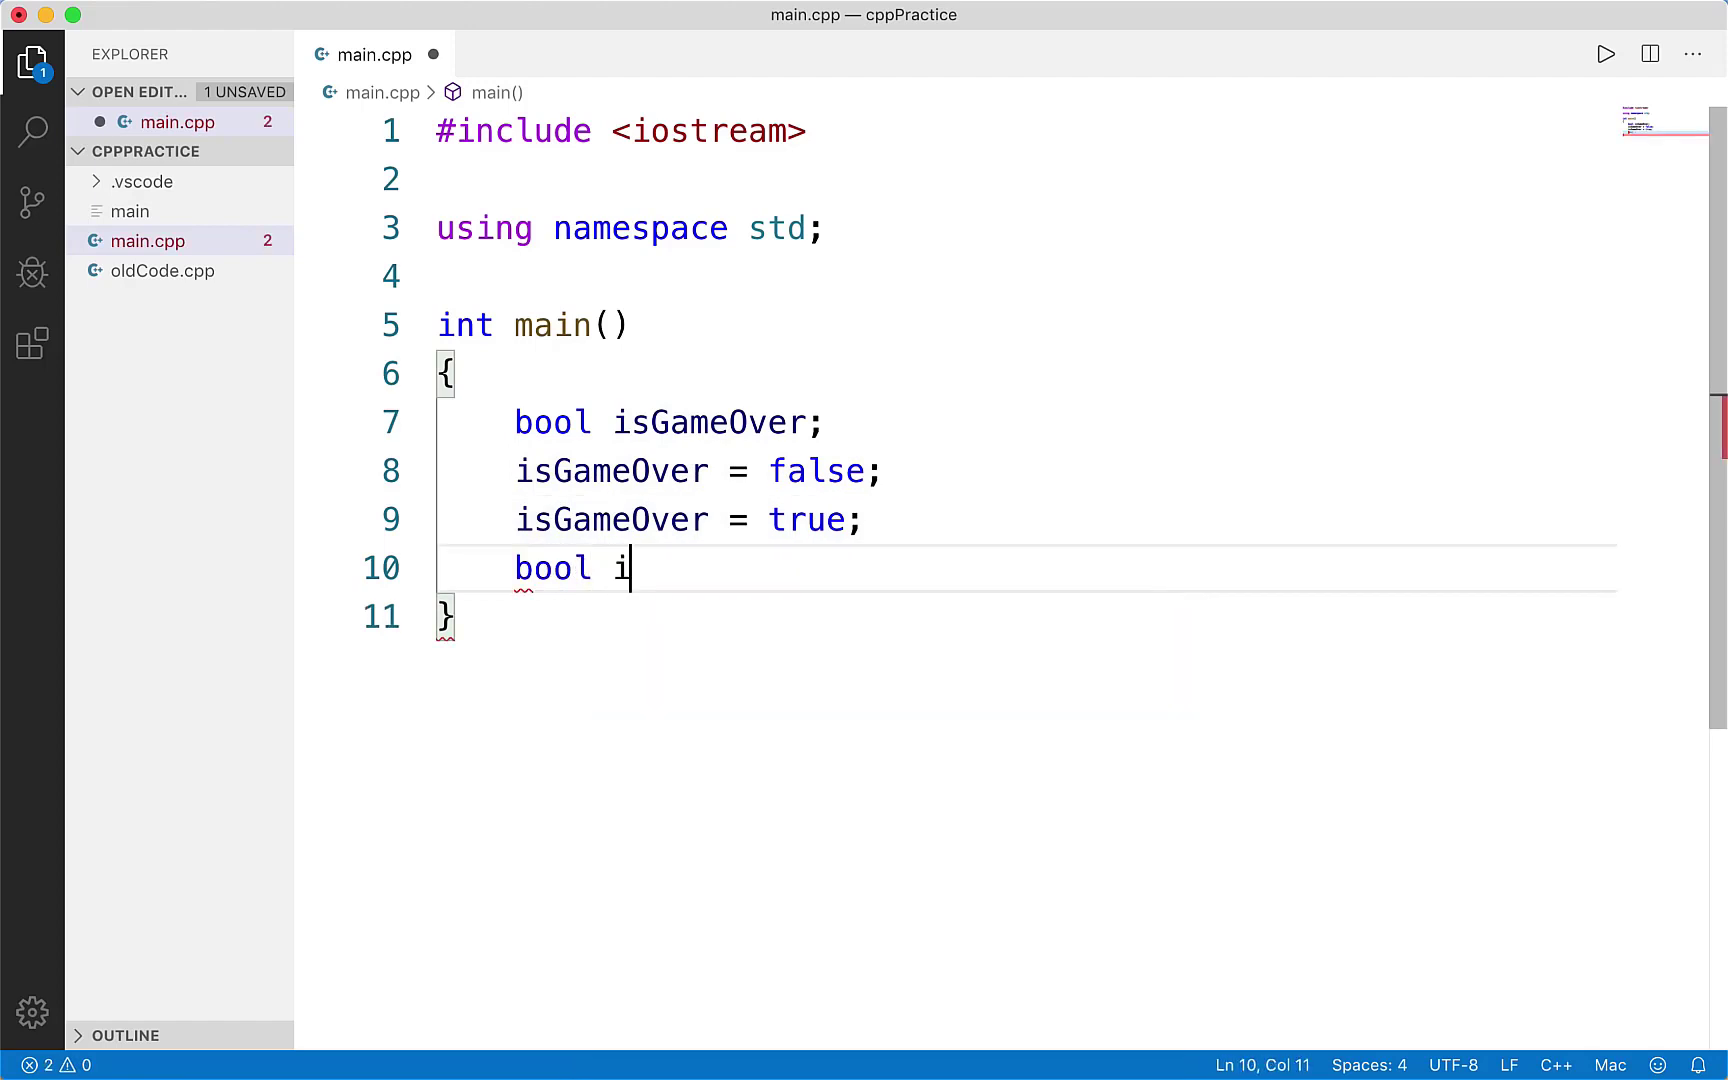
- Declare 'bool isNotGameOver = isGameOver;' on the next line
{"action": "type", "text": "sNotGame"}
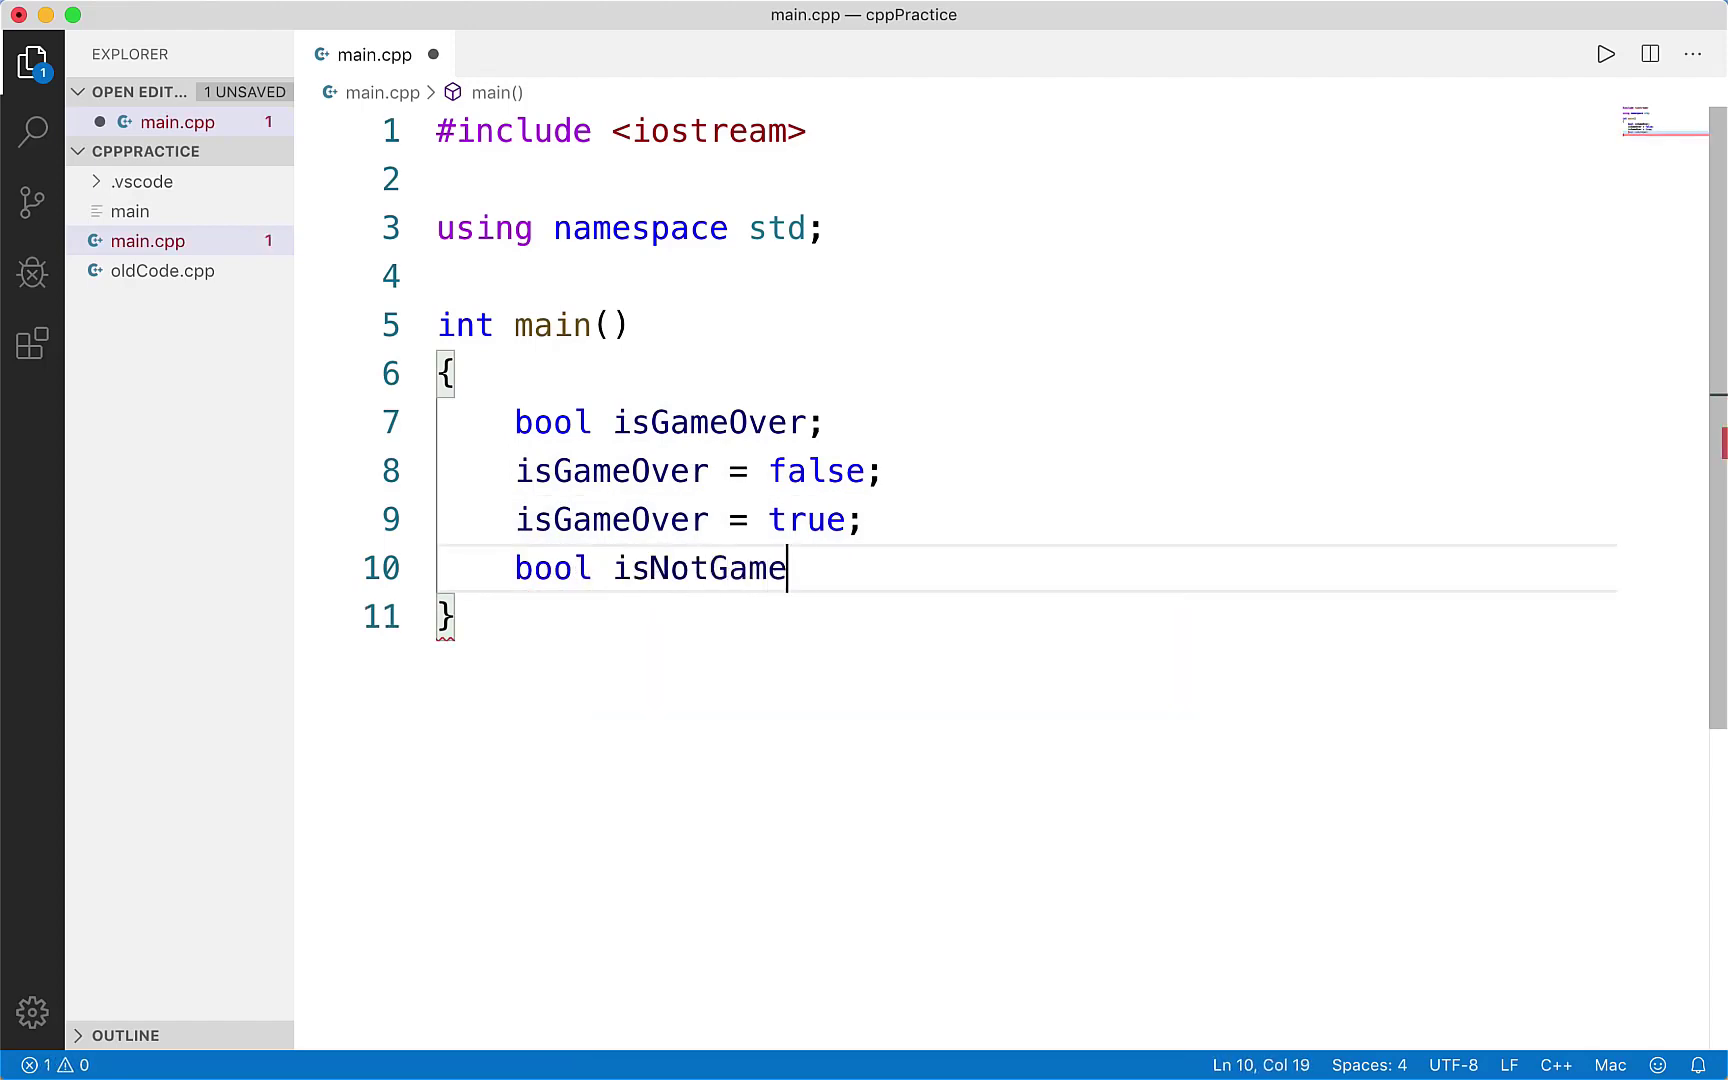
{"action": "type", "text": "Over ="}
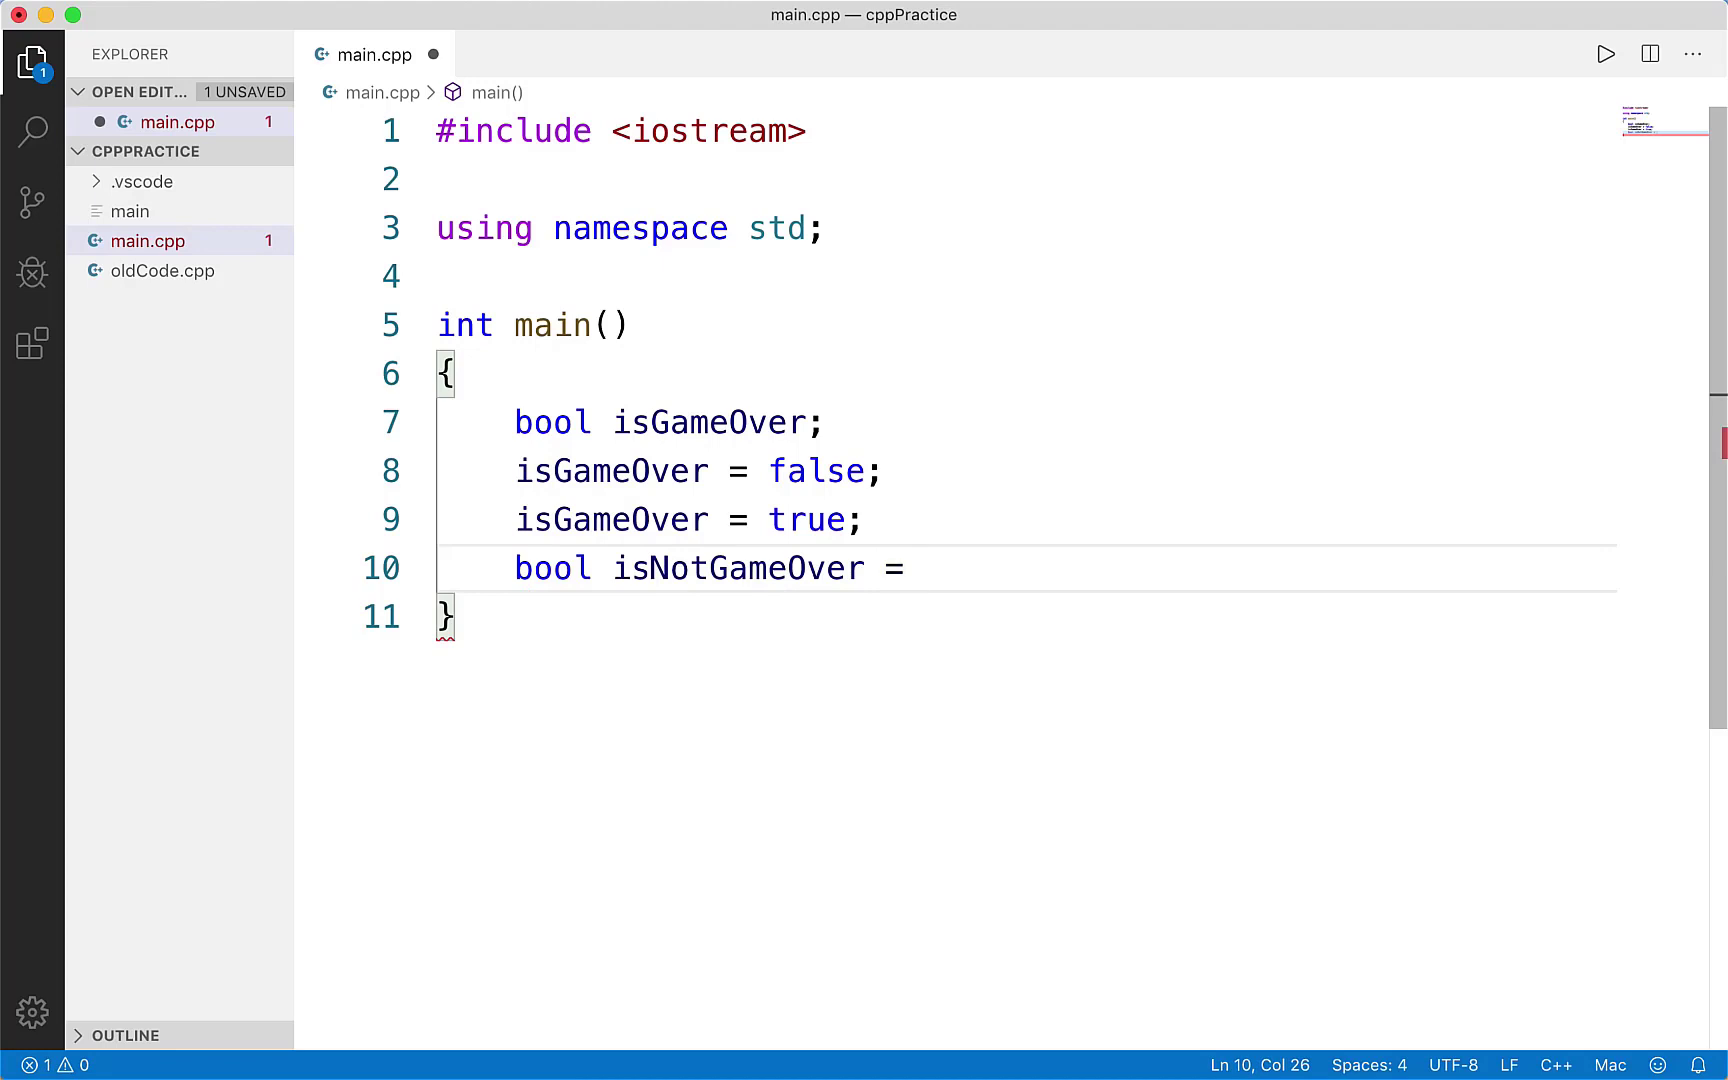
{"action": "type", "text": "is"}
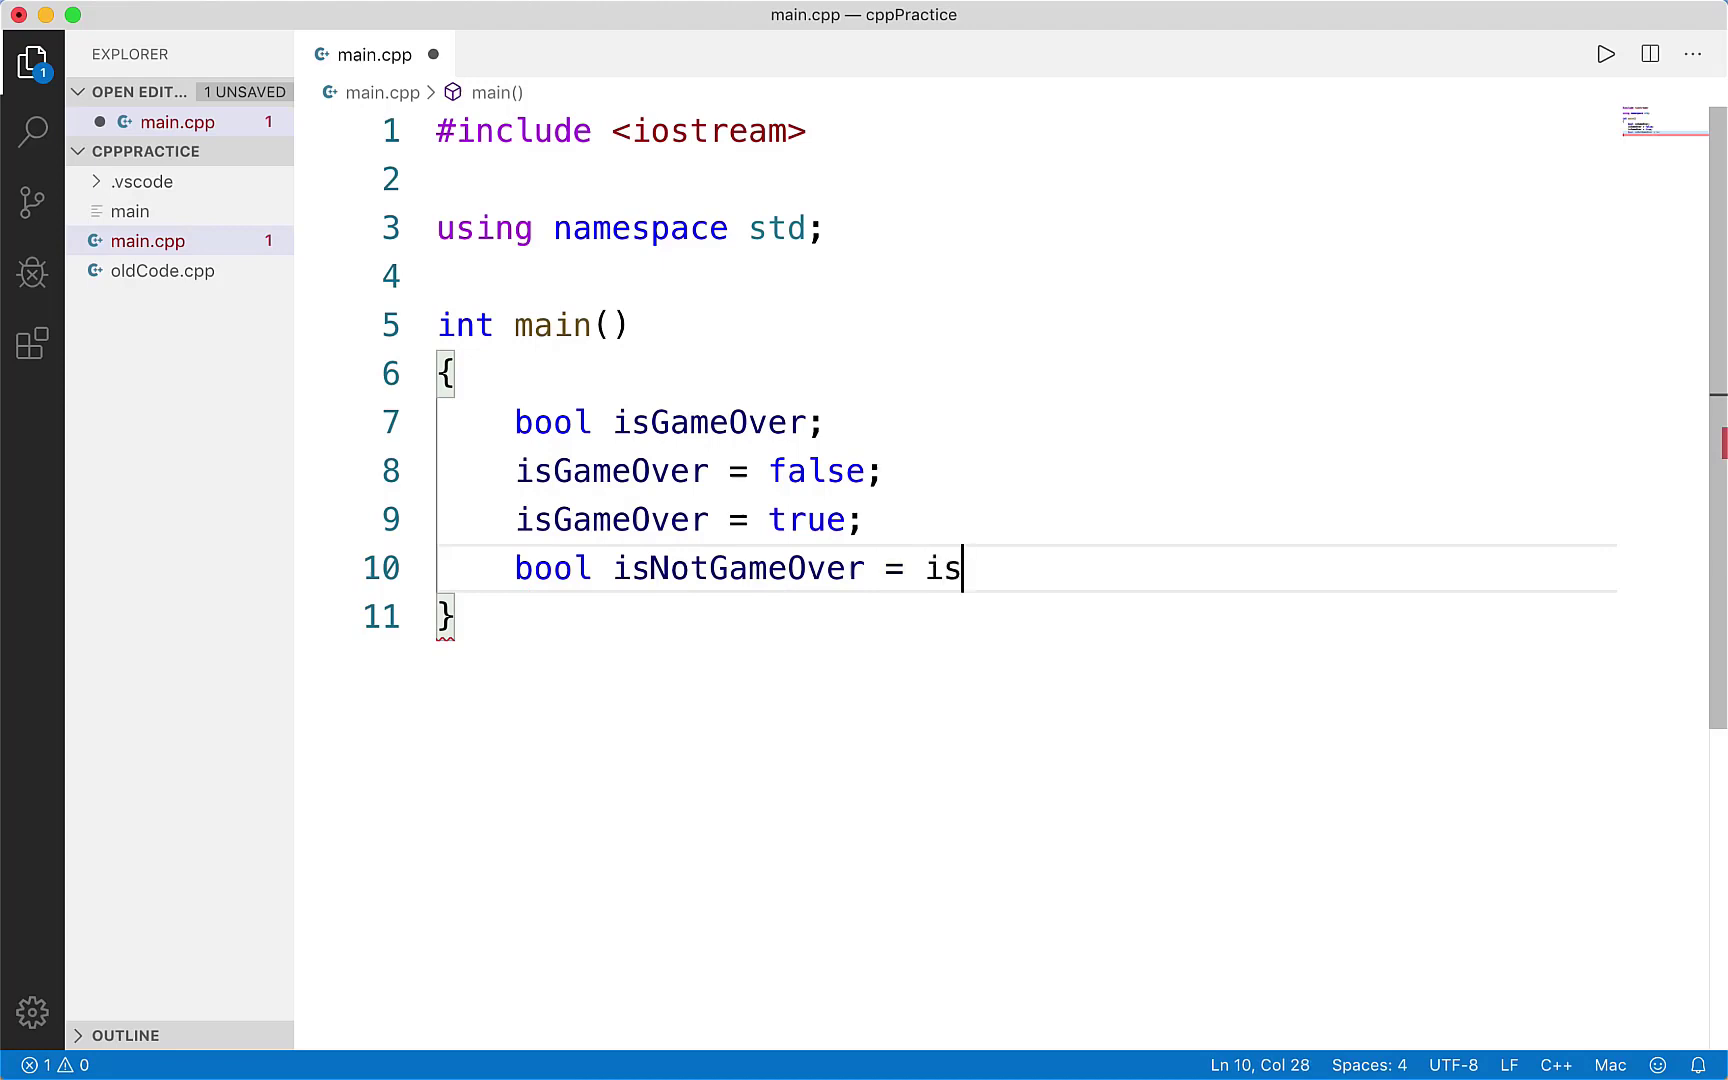
{"action": "type", "text": "GameOver;"}
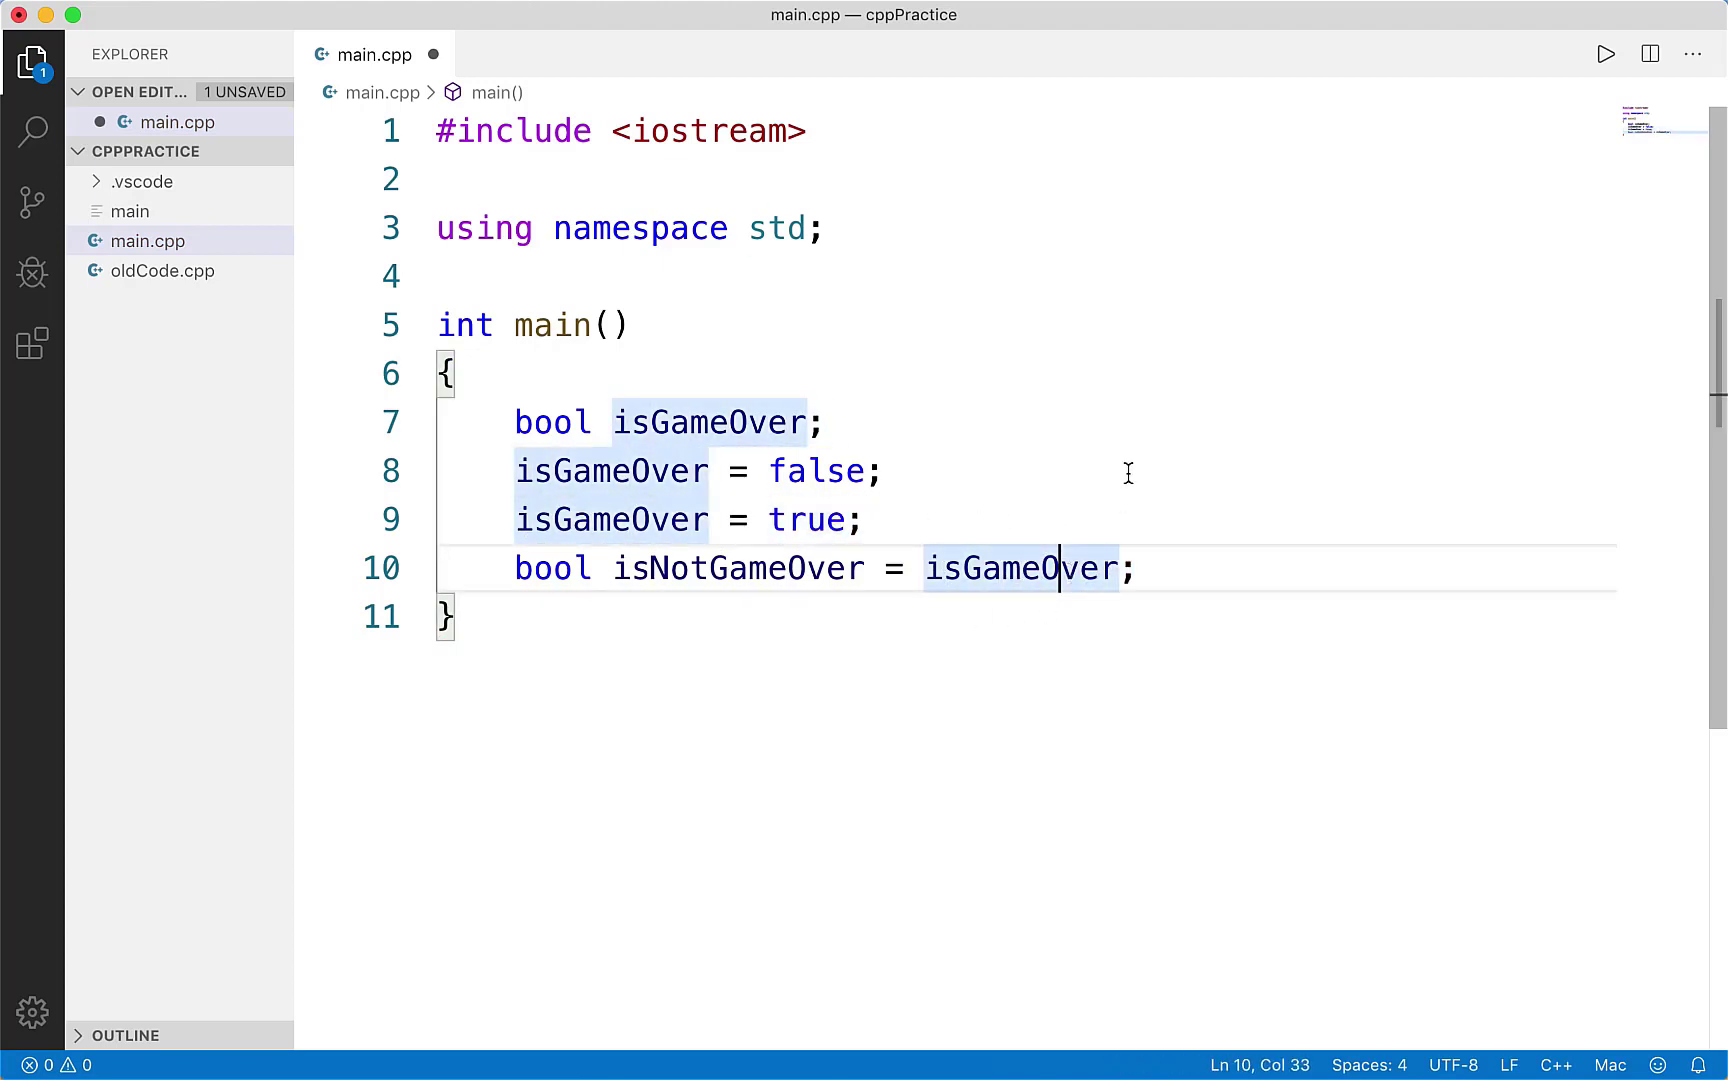
{"action": "double_click", "coordinate": [736, 568]}
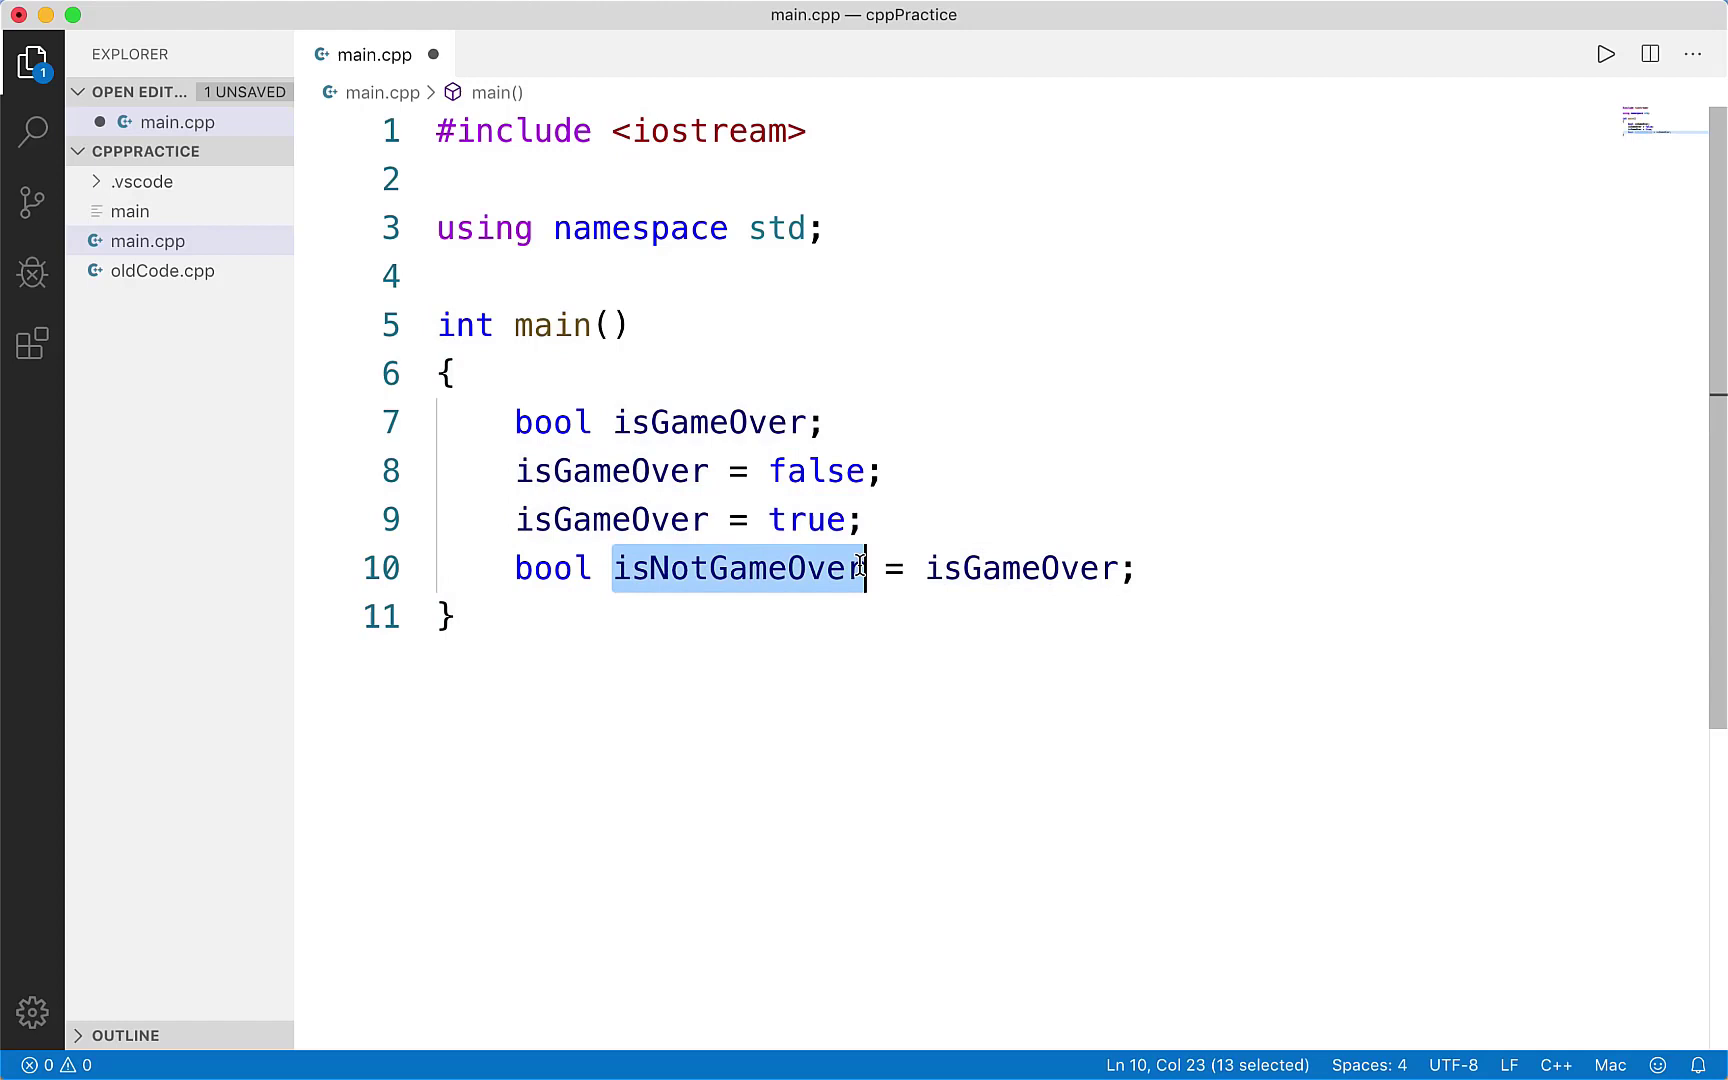
{"action": "left_click", "coordinate": [1038, 568]}
{"action": "type", "text": "is"}
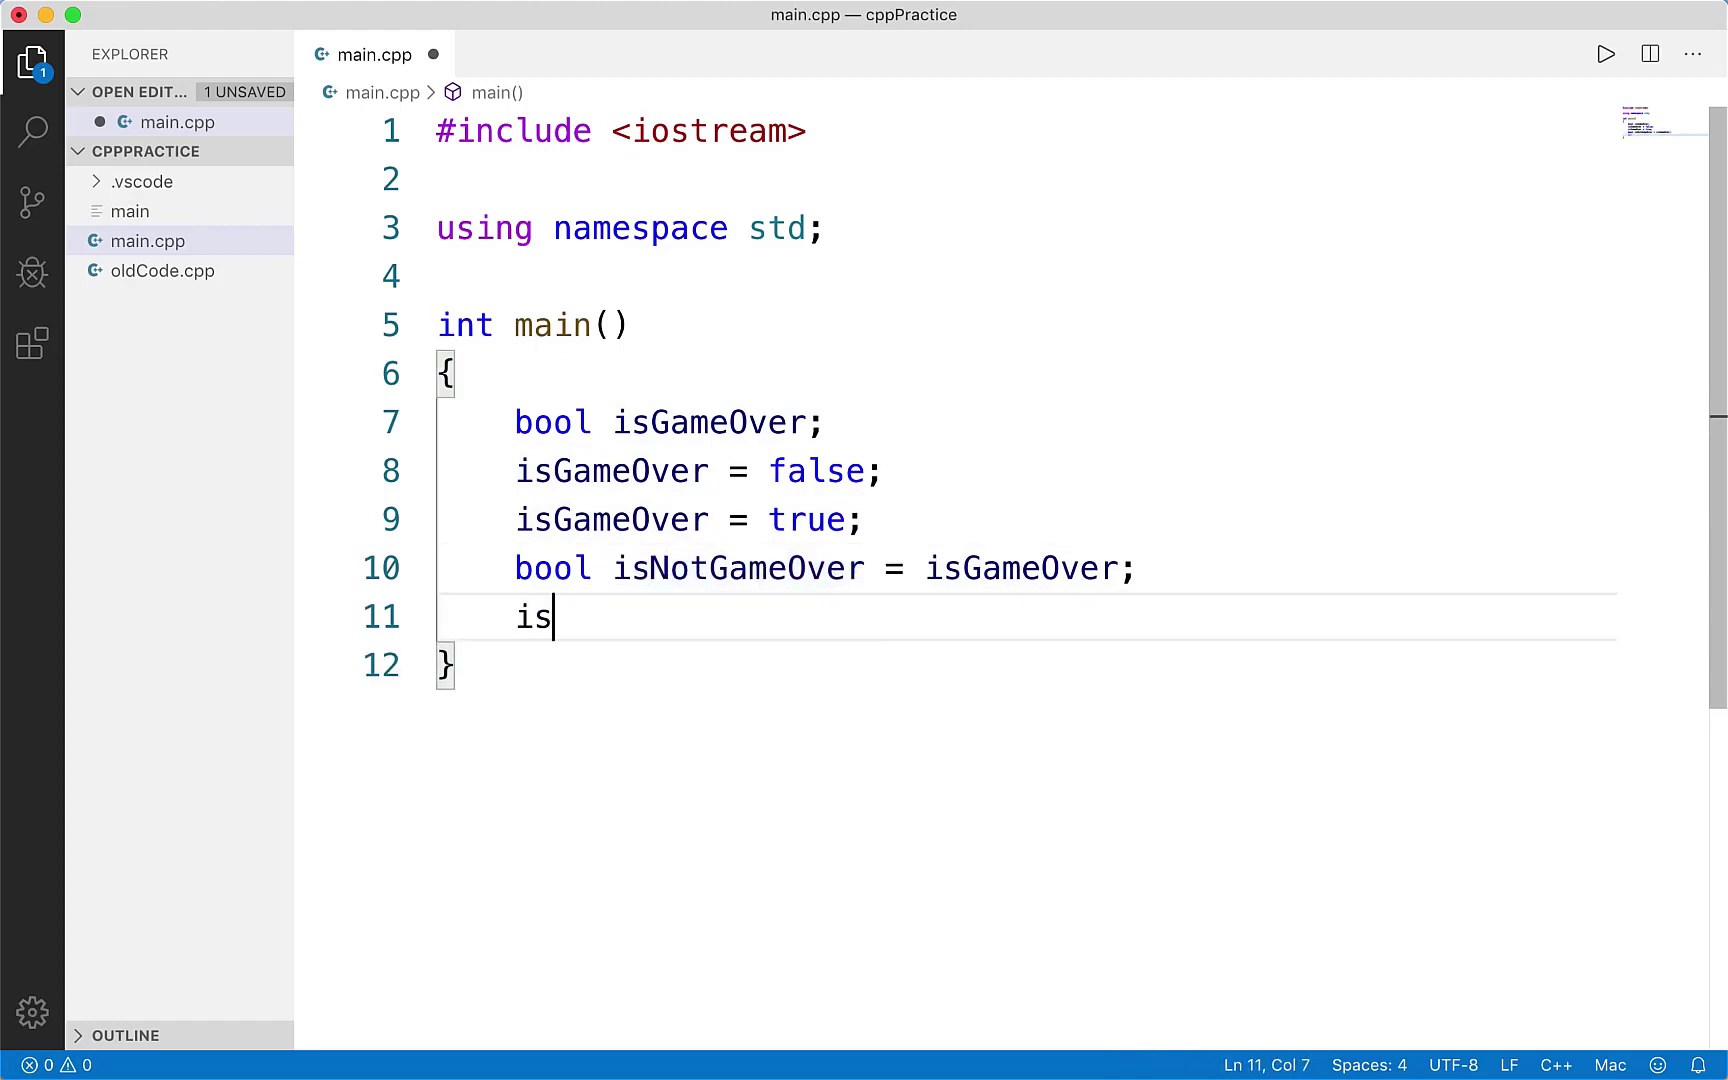
- Reassign 'isGameOver = false;' and start a new line below
{"action": "type", "text": "GameOver ="}
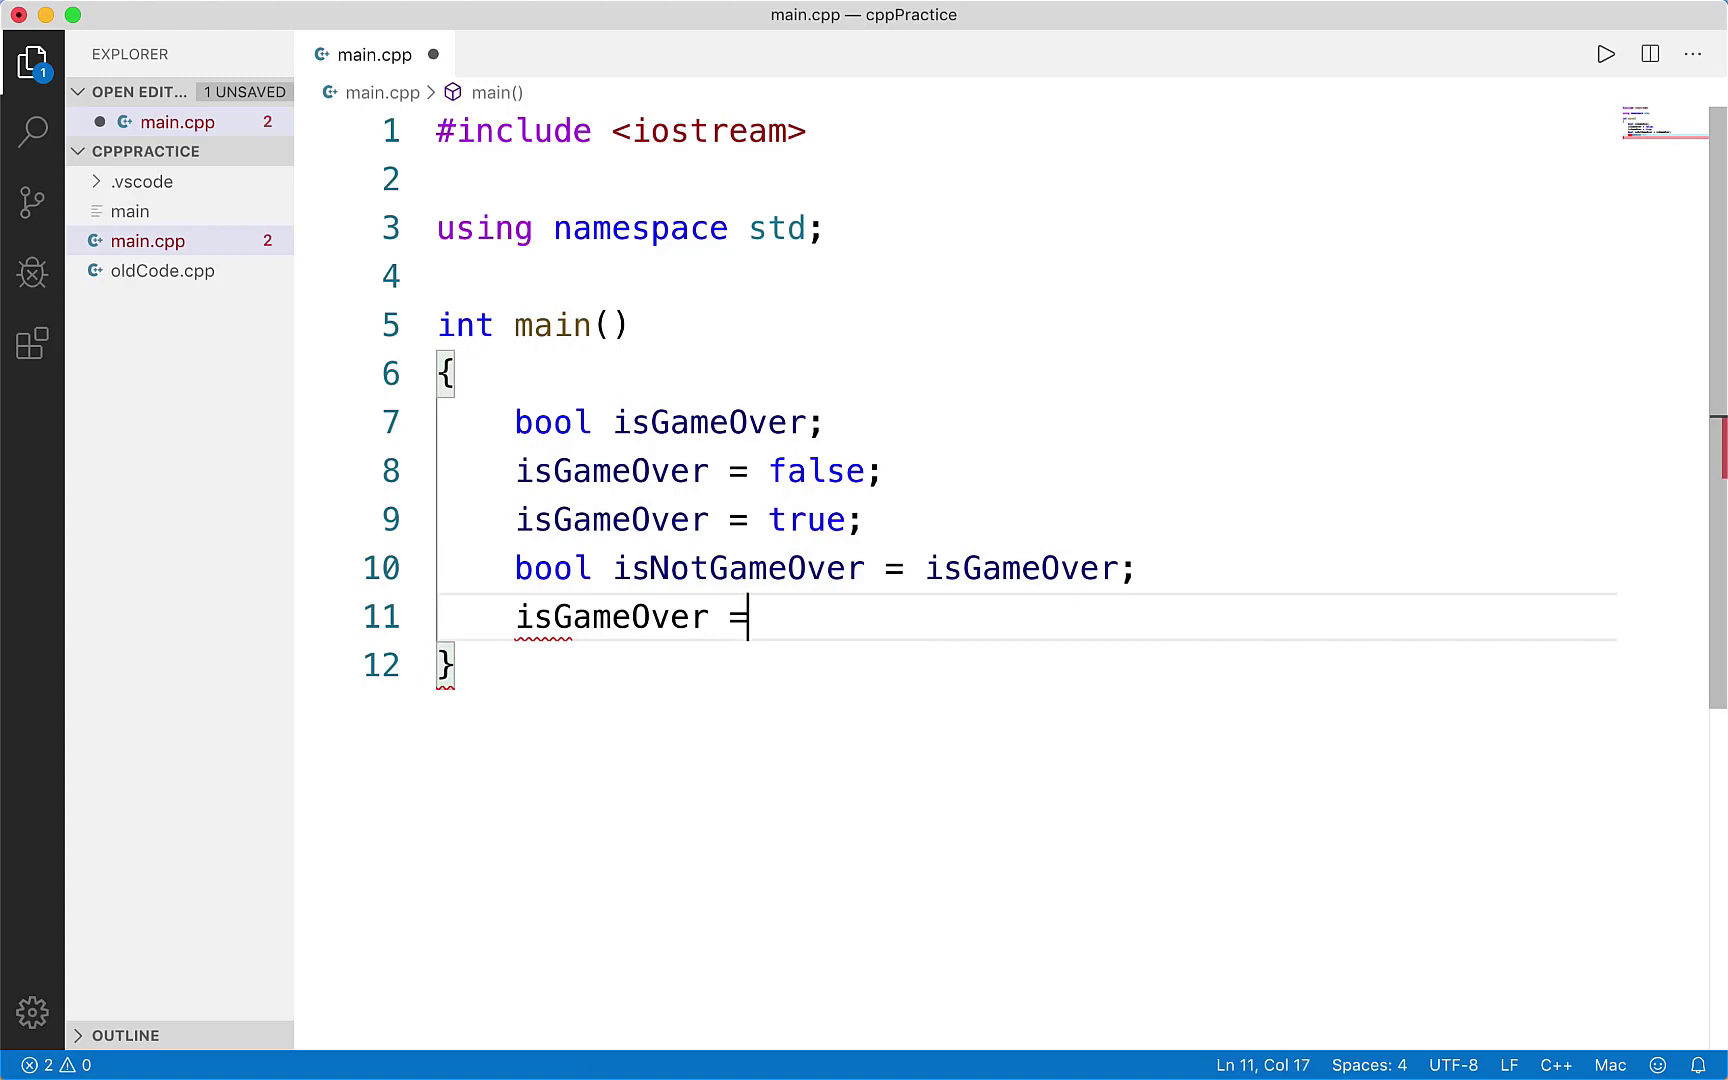
{"action": "type", "text": "false;"}
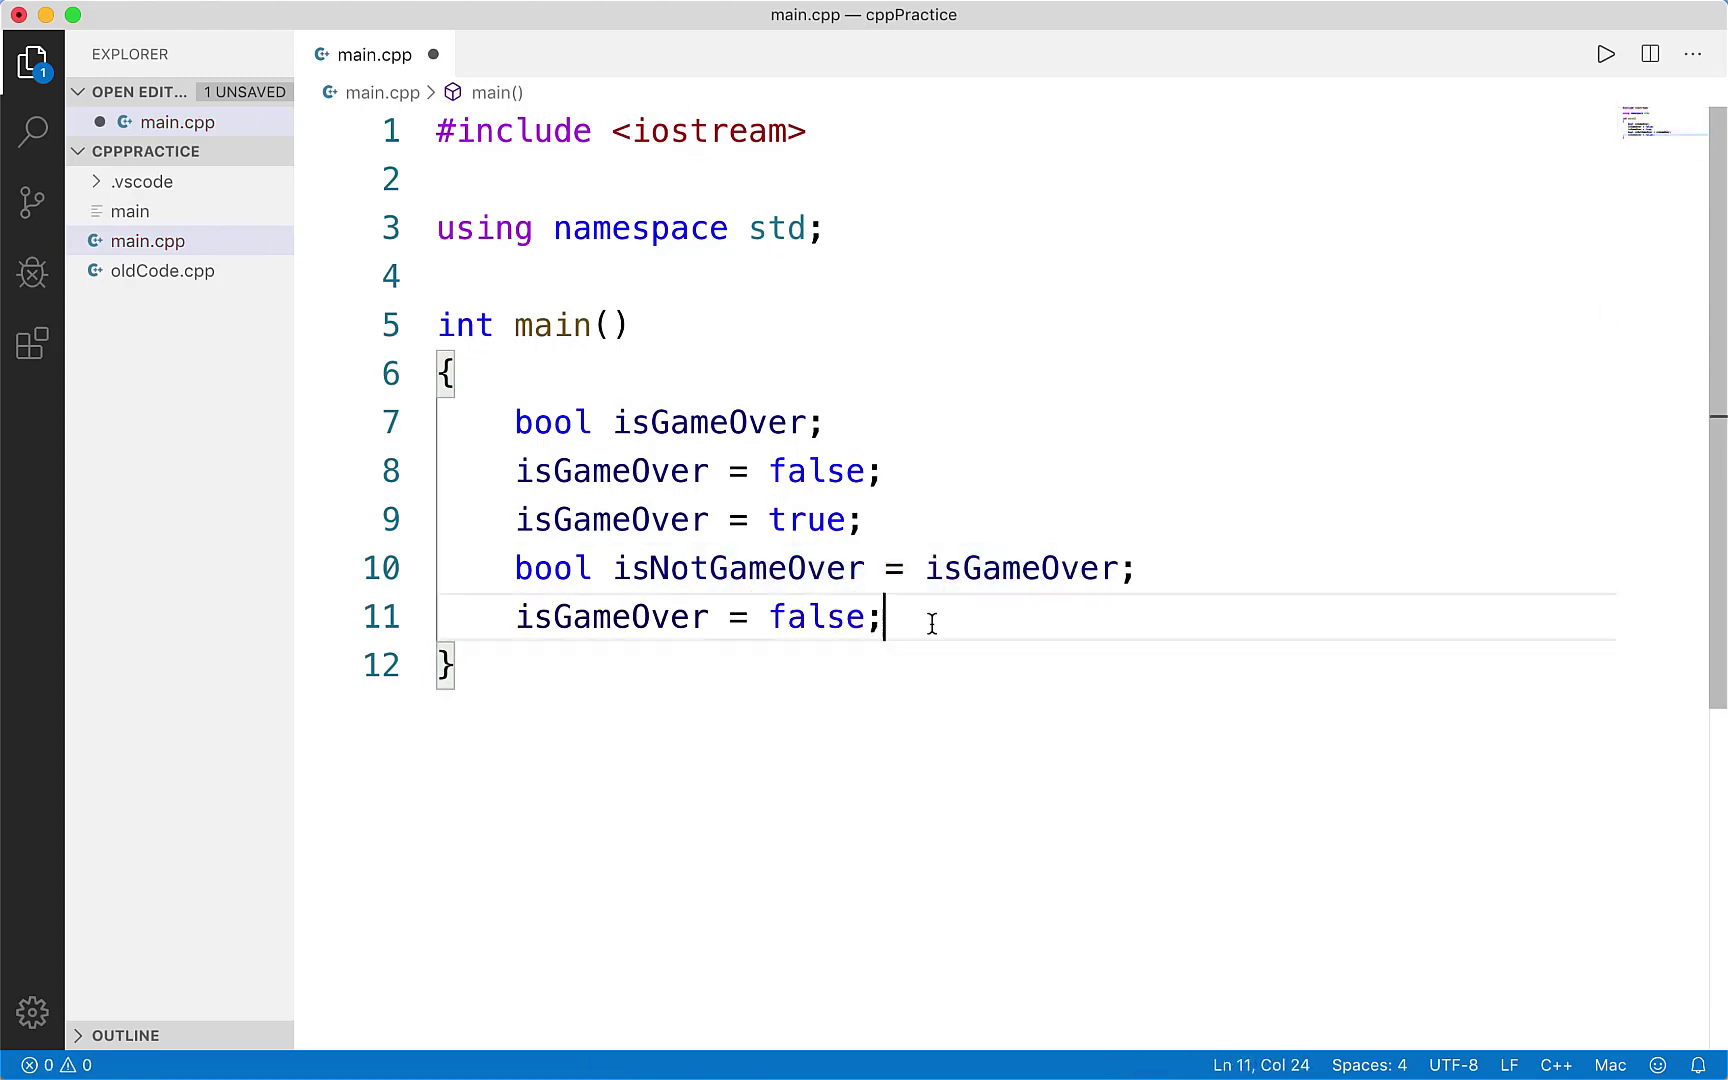
{"action": "mouse_move", "coordinate": [954, 608]}
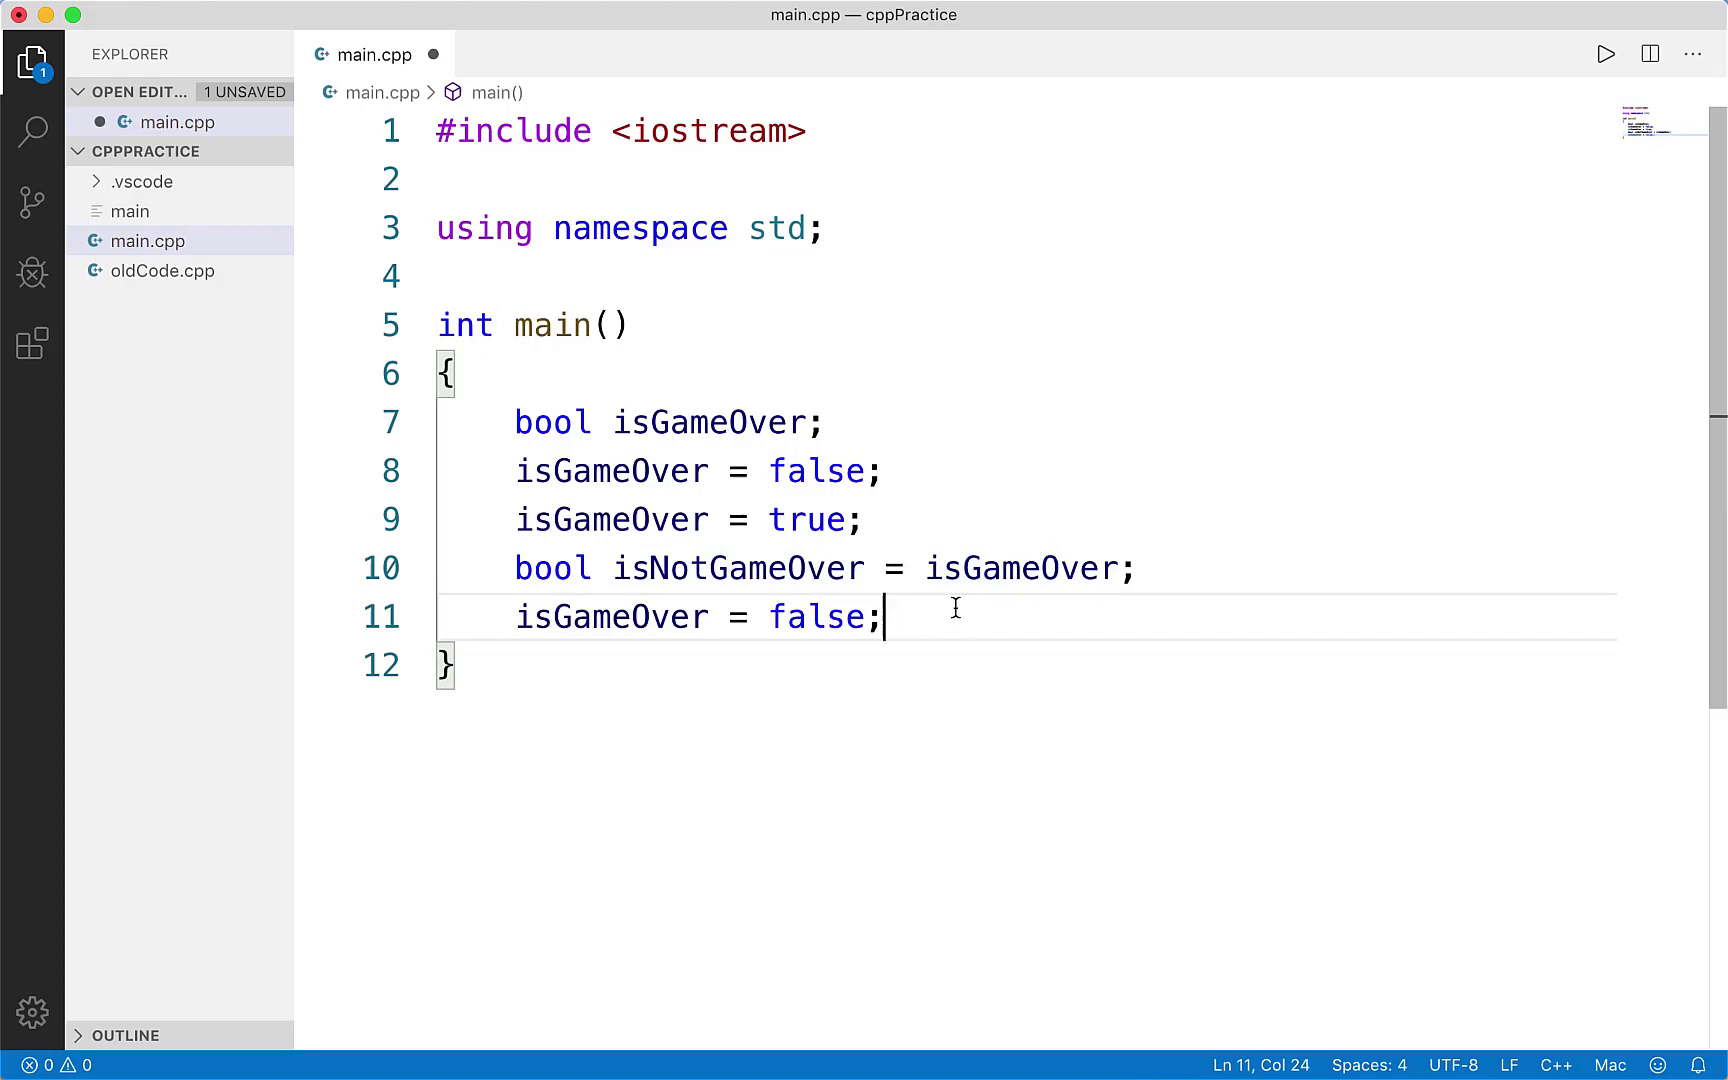
{"action": "key", "text": "Return"}
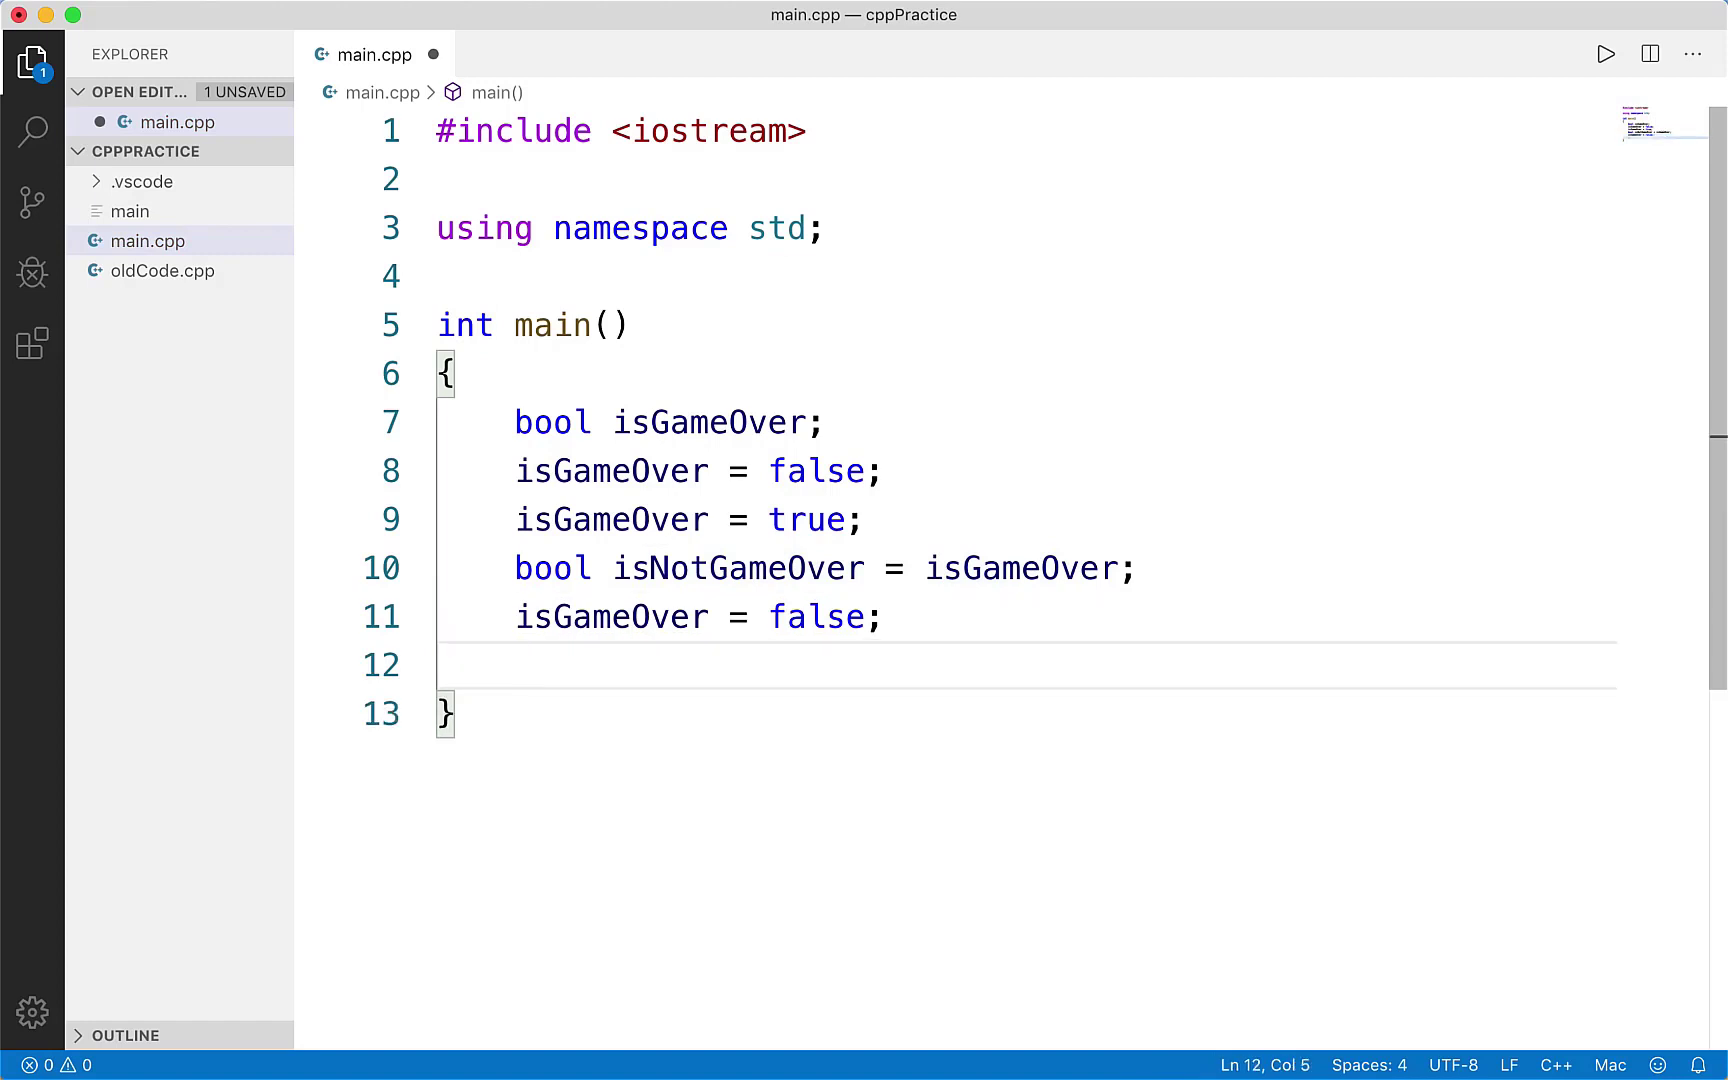
{"action": "mouse_move", "coordinate": [960, 546]}
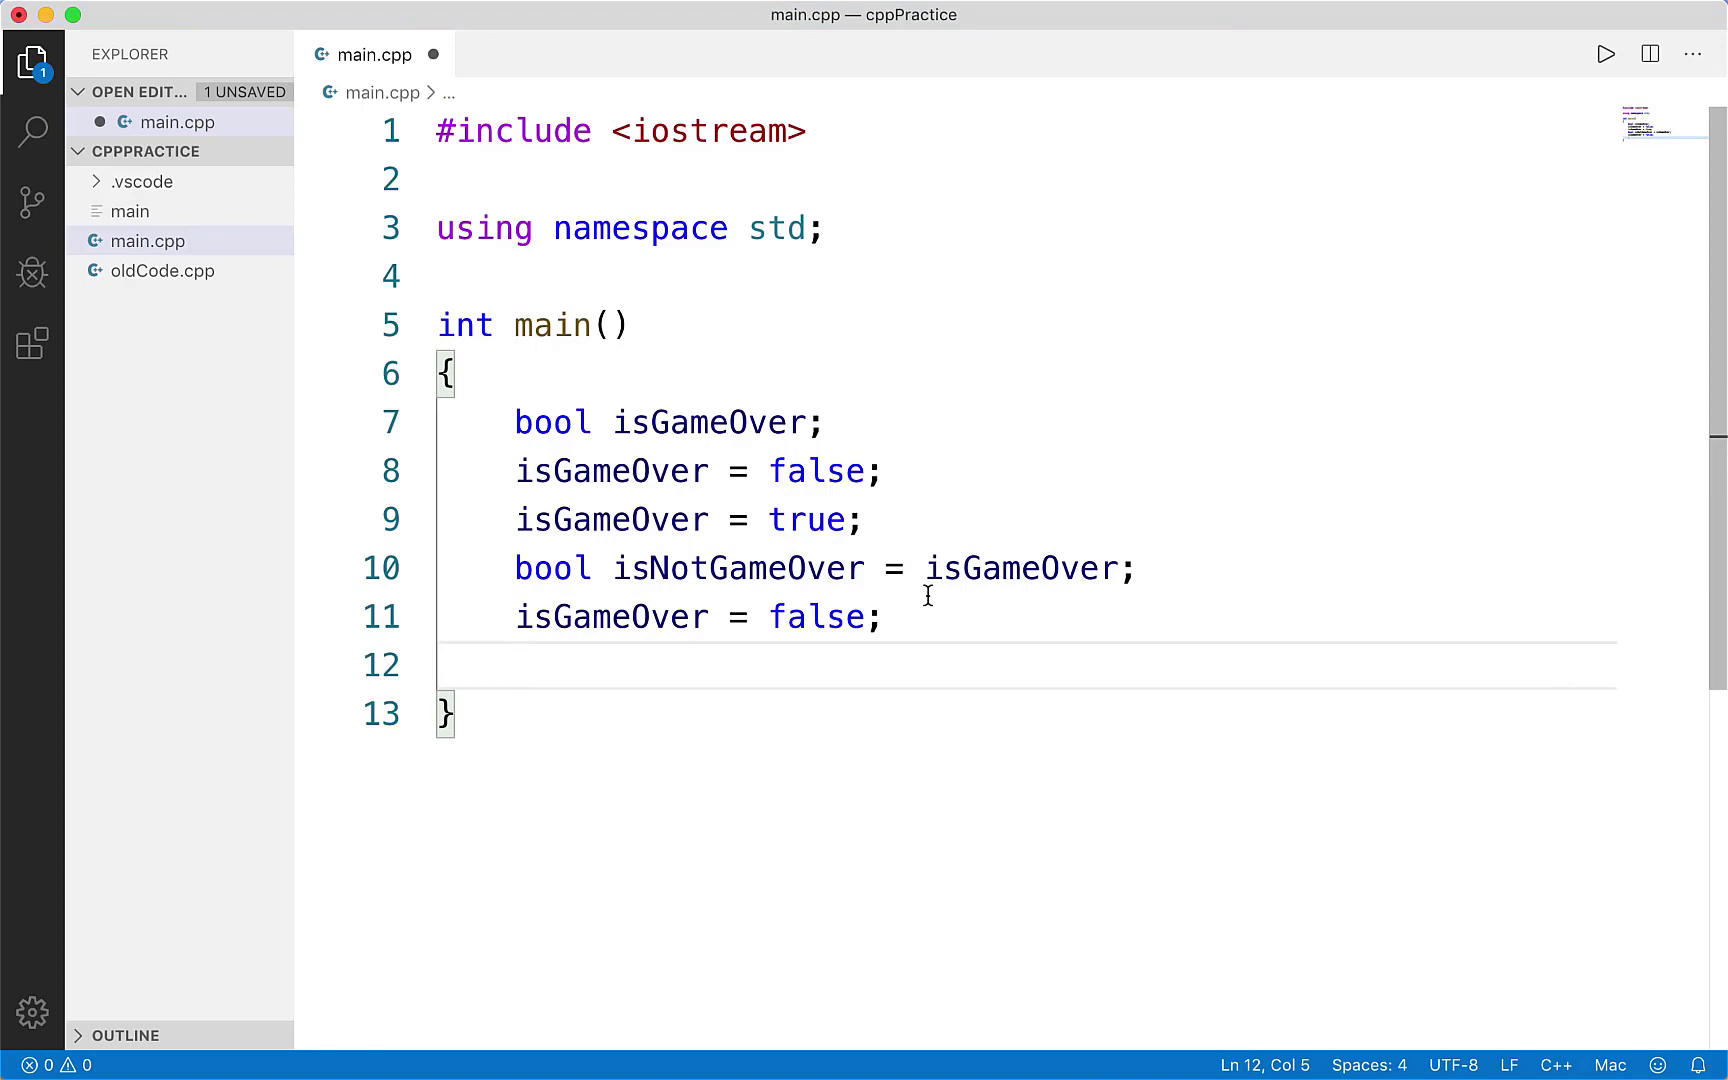
- Assign 'isGameOver = 5 > 2;' on line 12
{"action": "type", "text": "isGameOver ="}
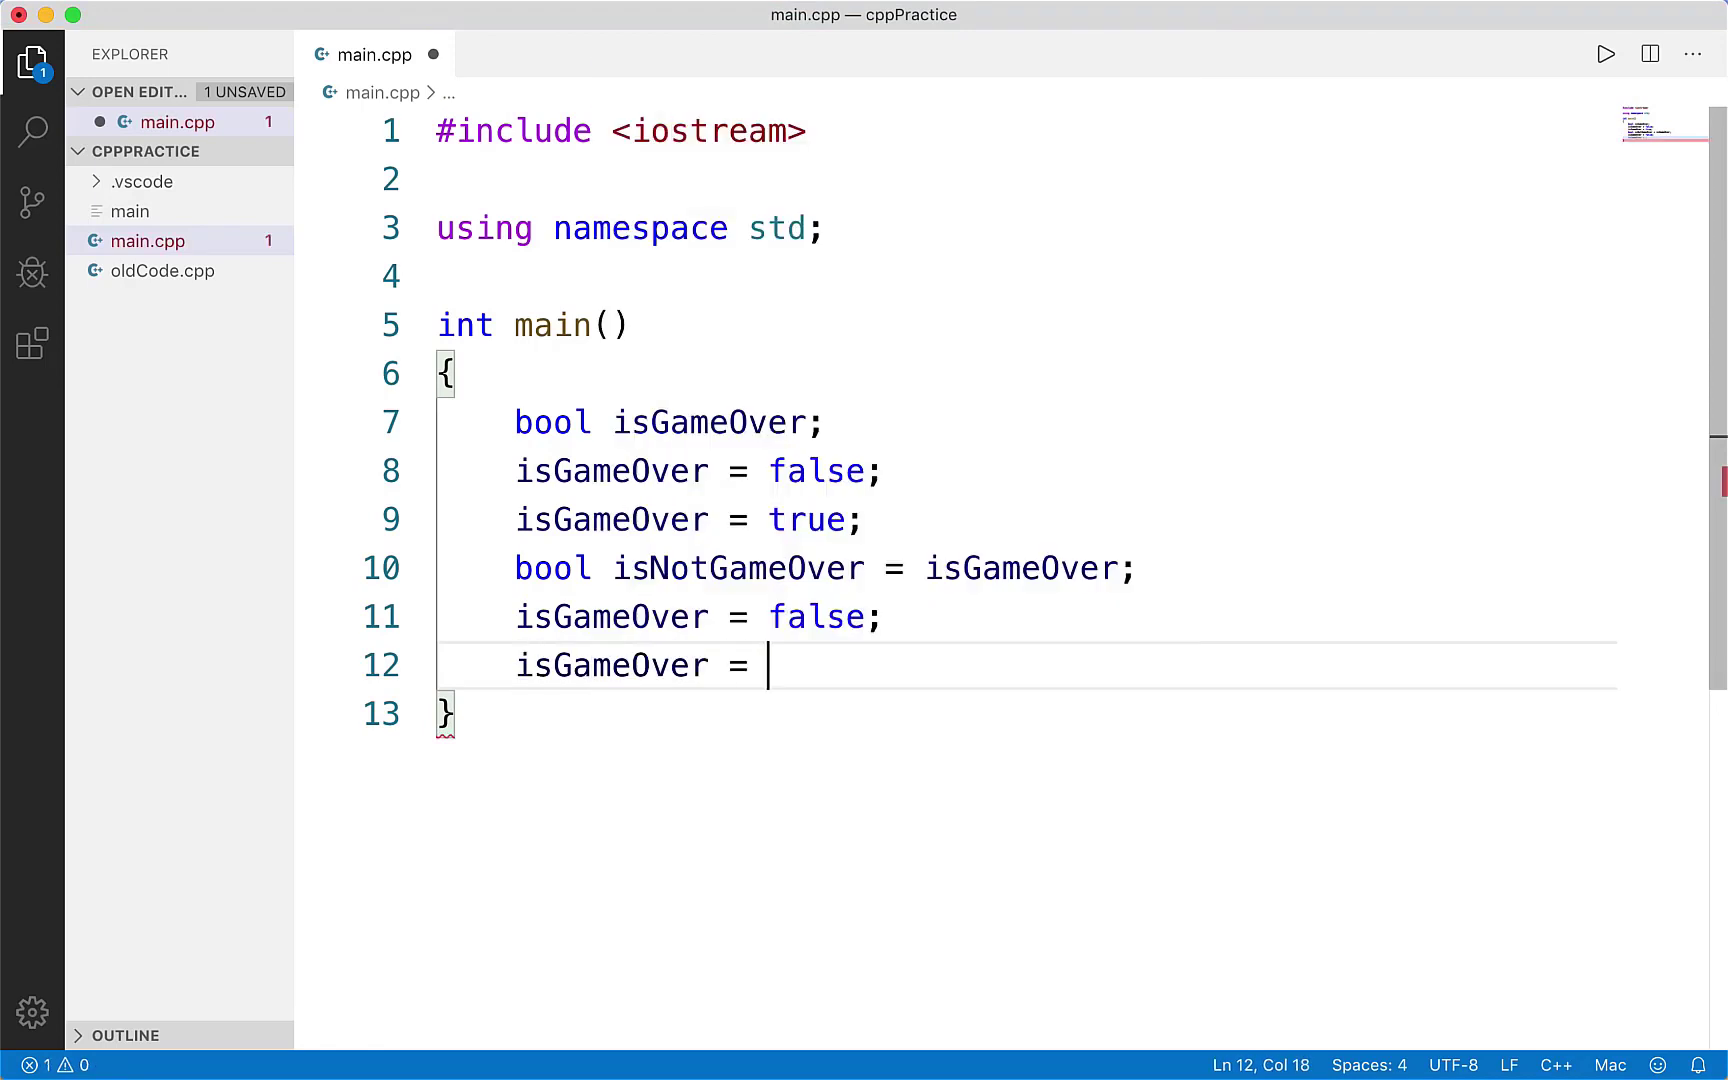
{"action": "type", "text": "5 > 2;"}
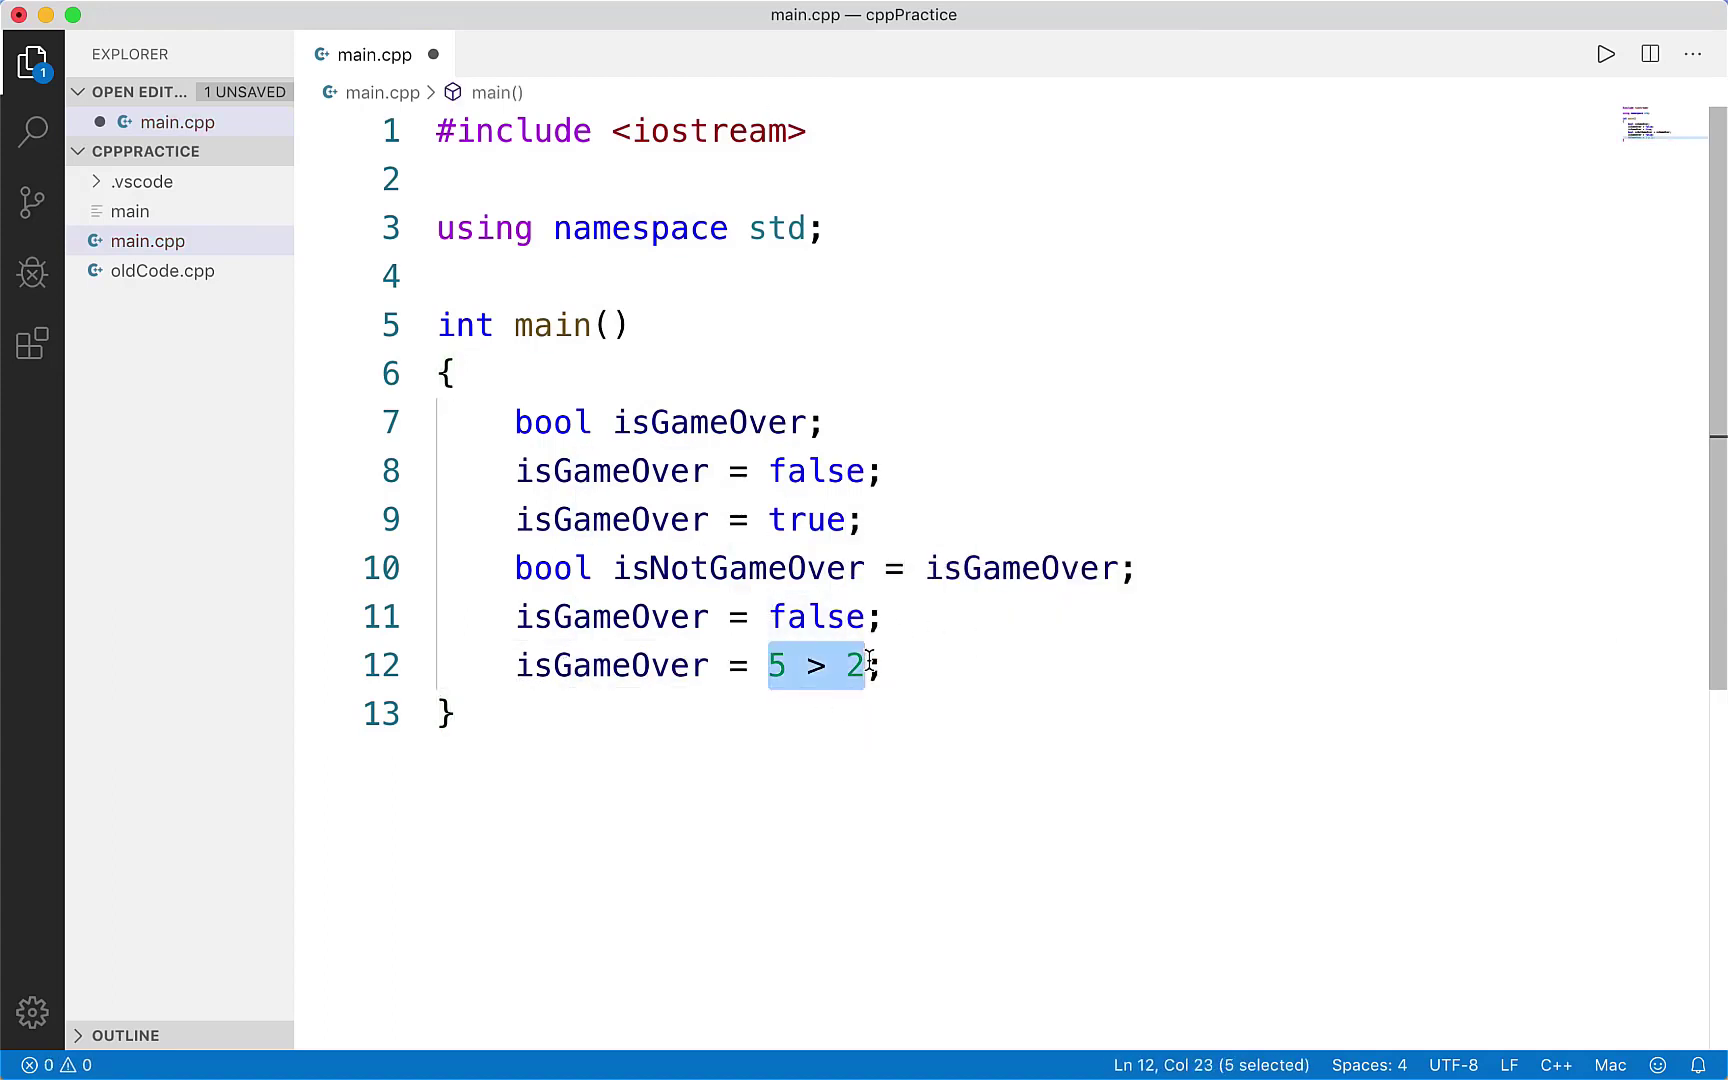
{"action": "left_click", "coordinate": [772, 664]}
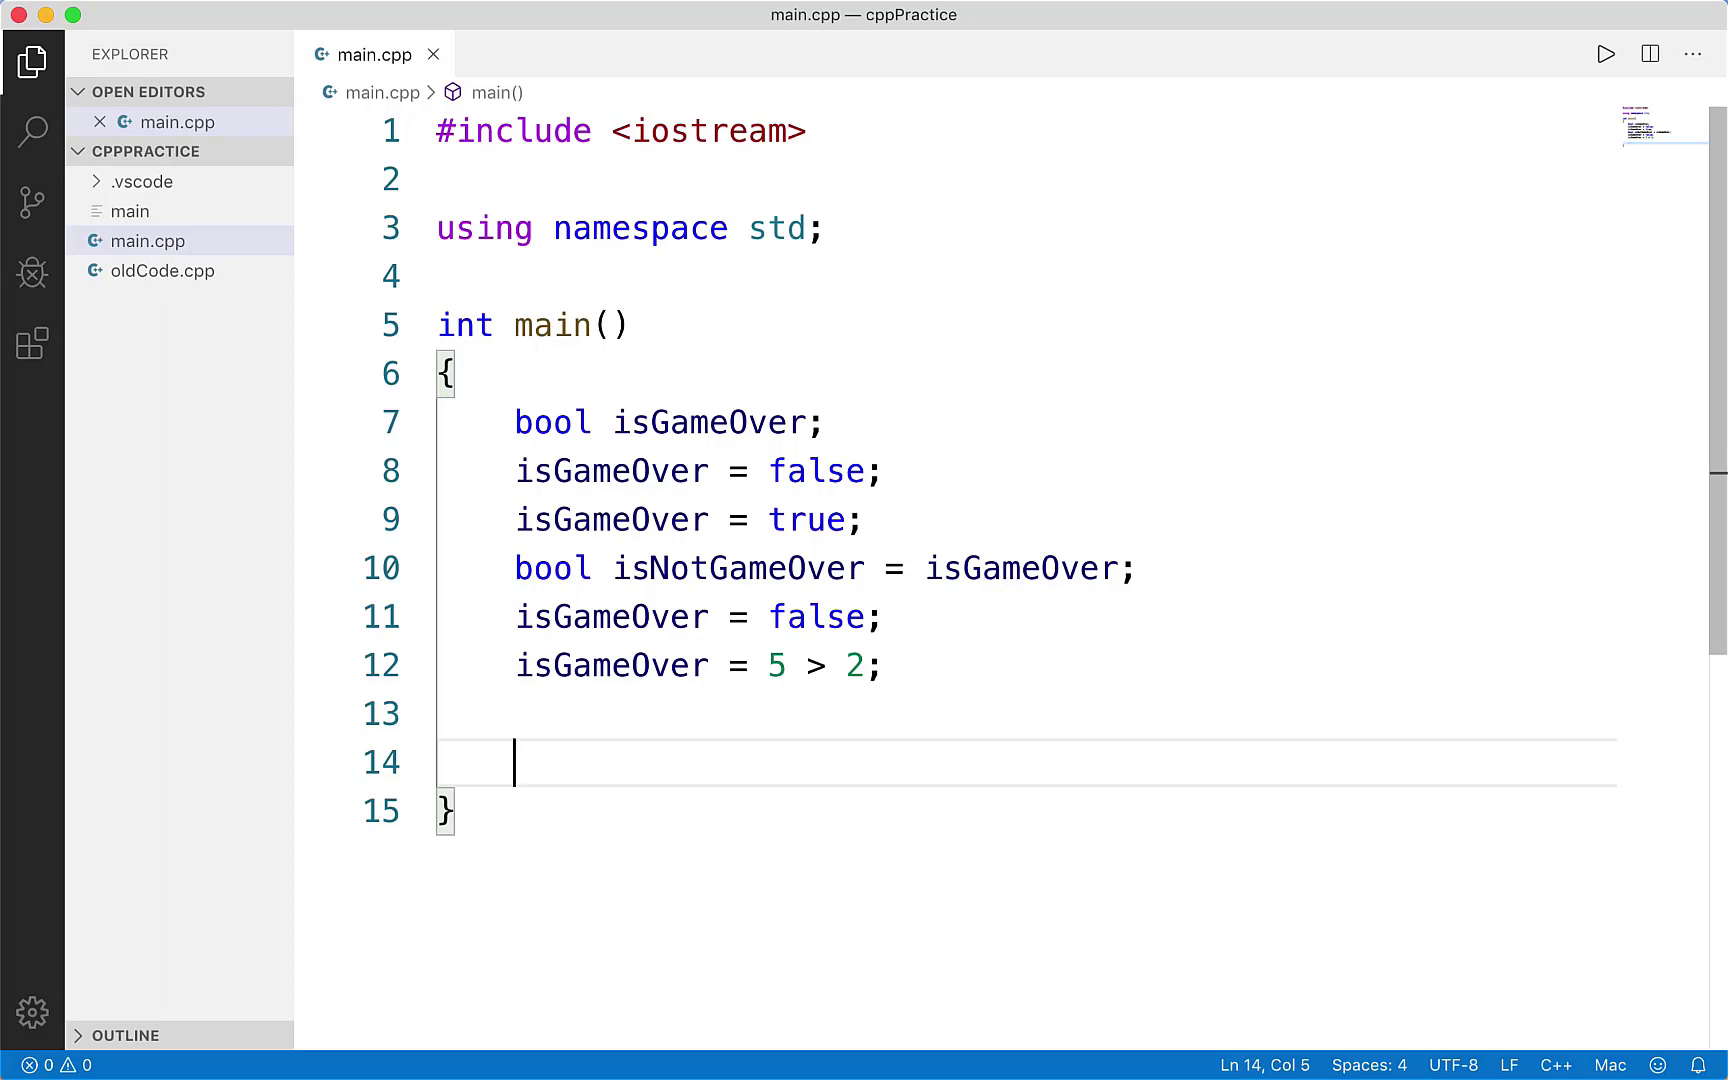
- Declare 'int currentHealth = 100;' on line 14
{"action": "type", "text": "int"}
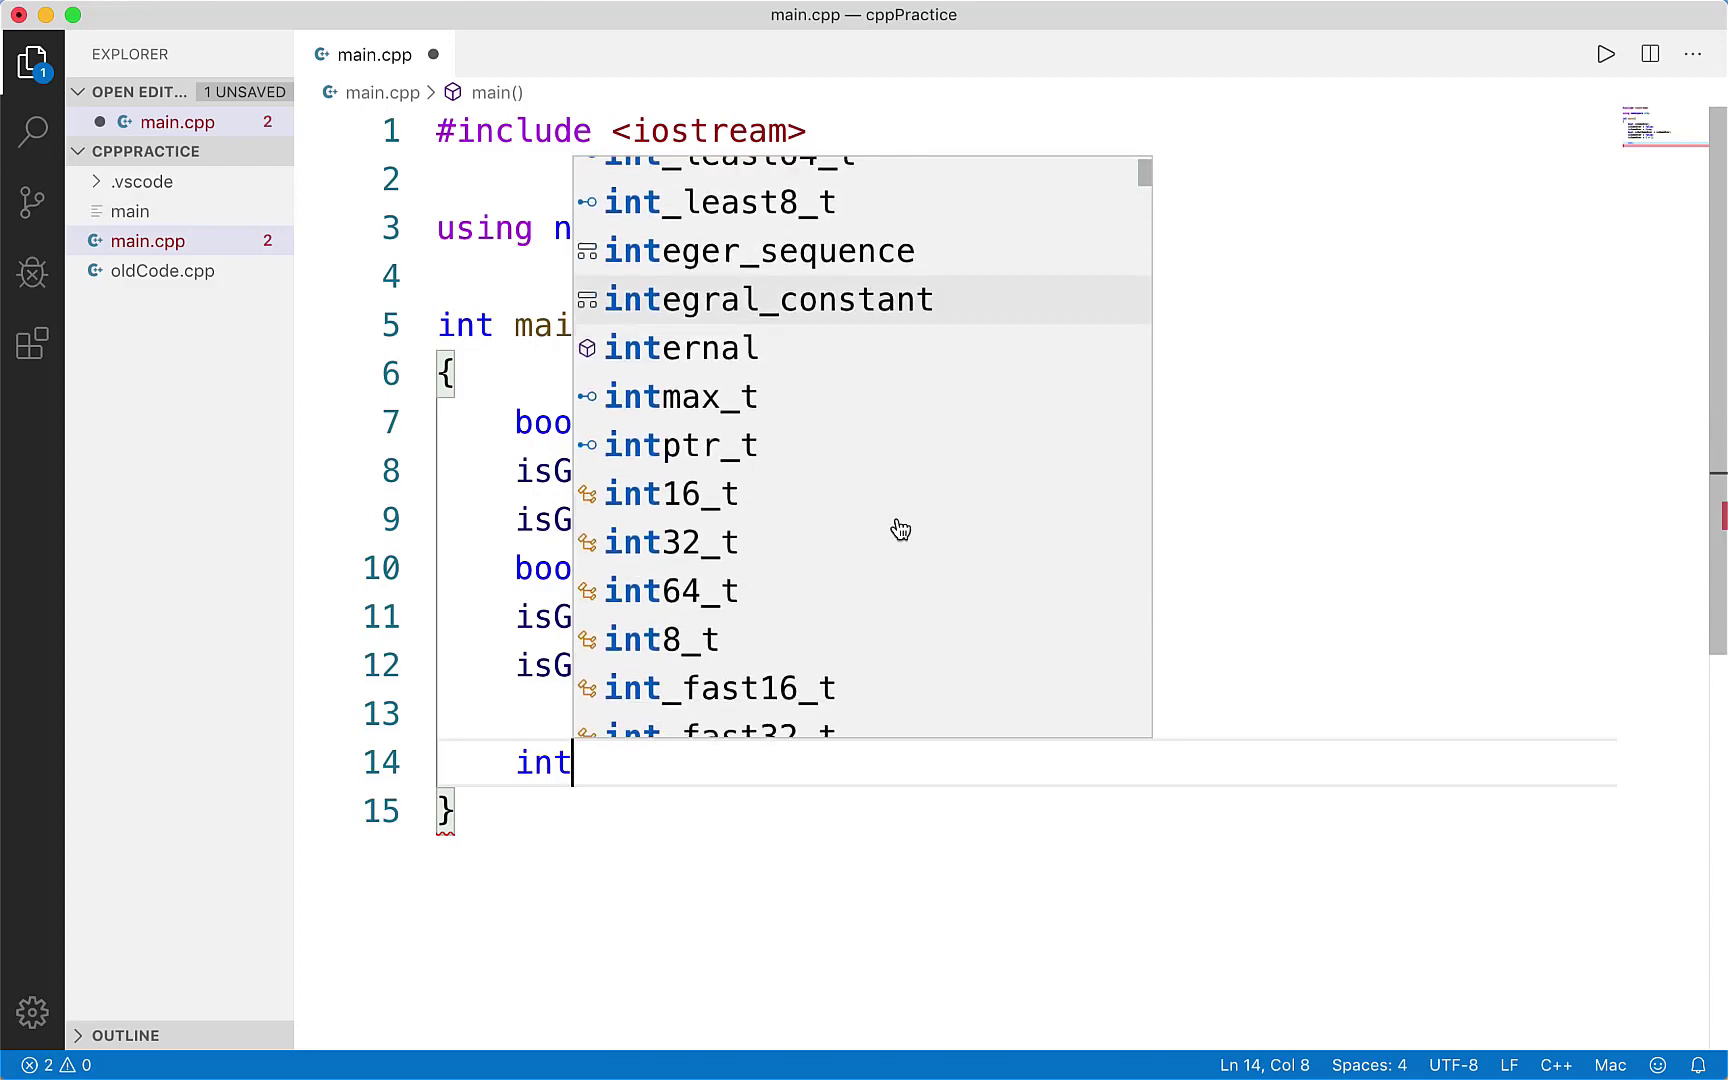
{"action": "scroll", "scroll_direction": "down", "scroll_amount": 3}
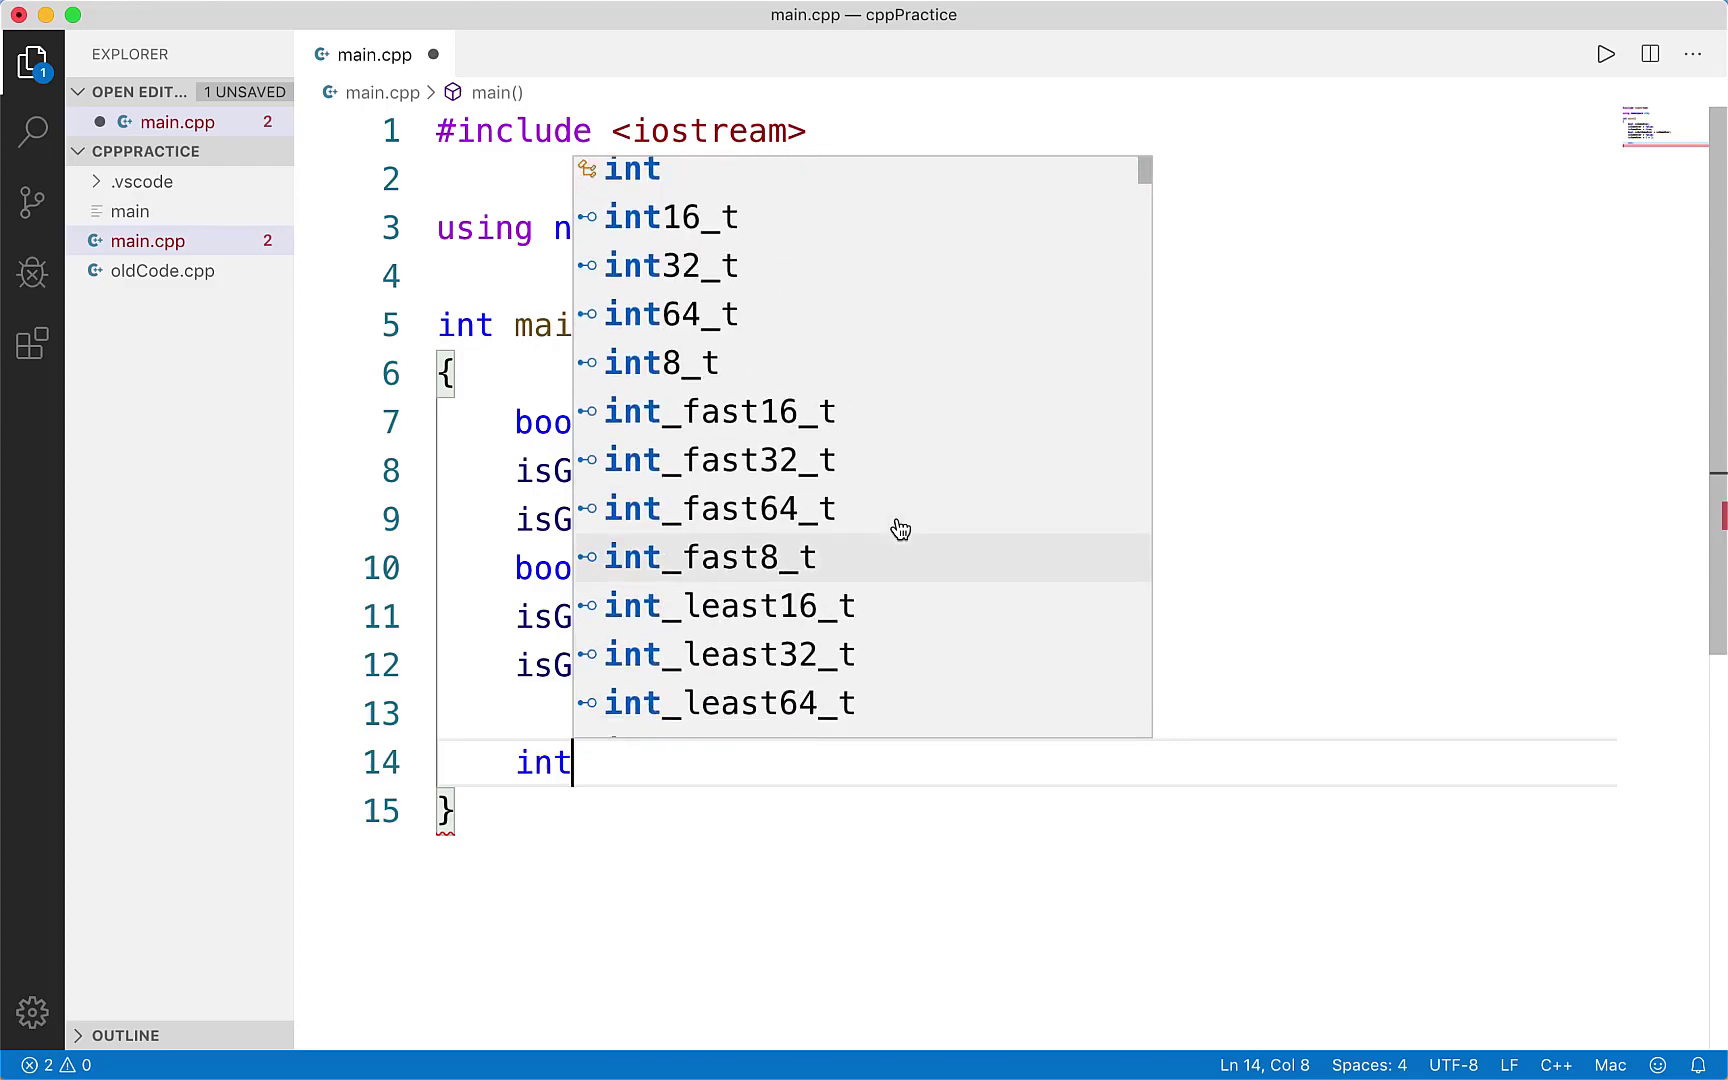
{"action": "scroll", "scroll_direction": "up", "scroll_amount": 3}
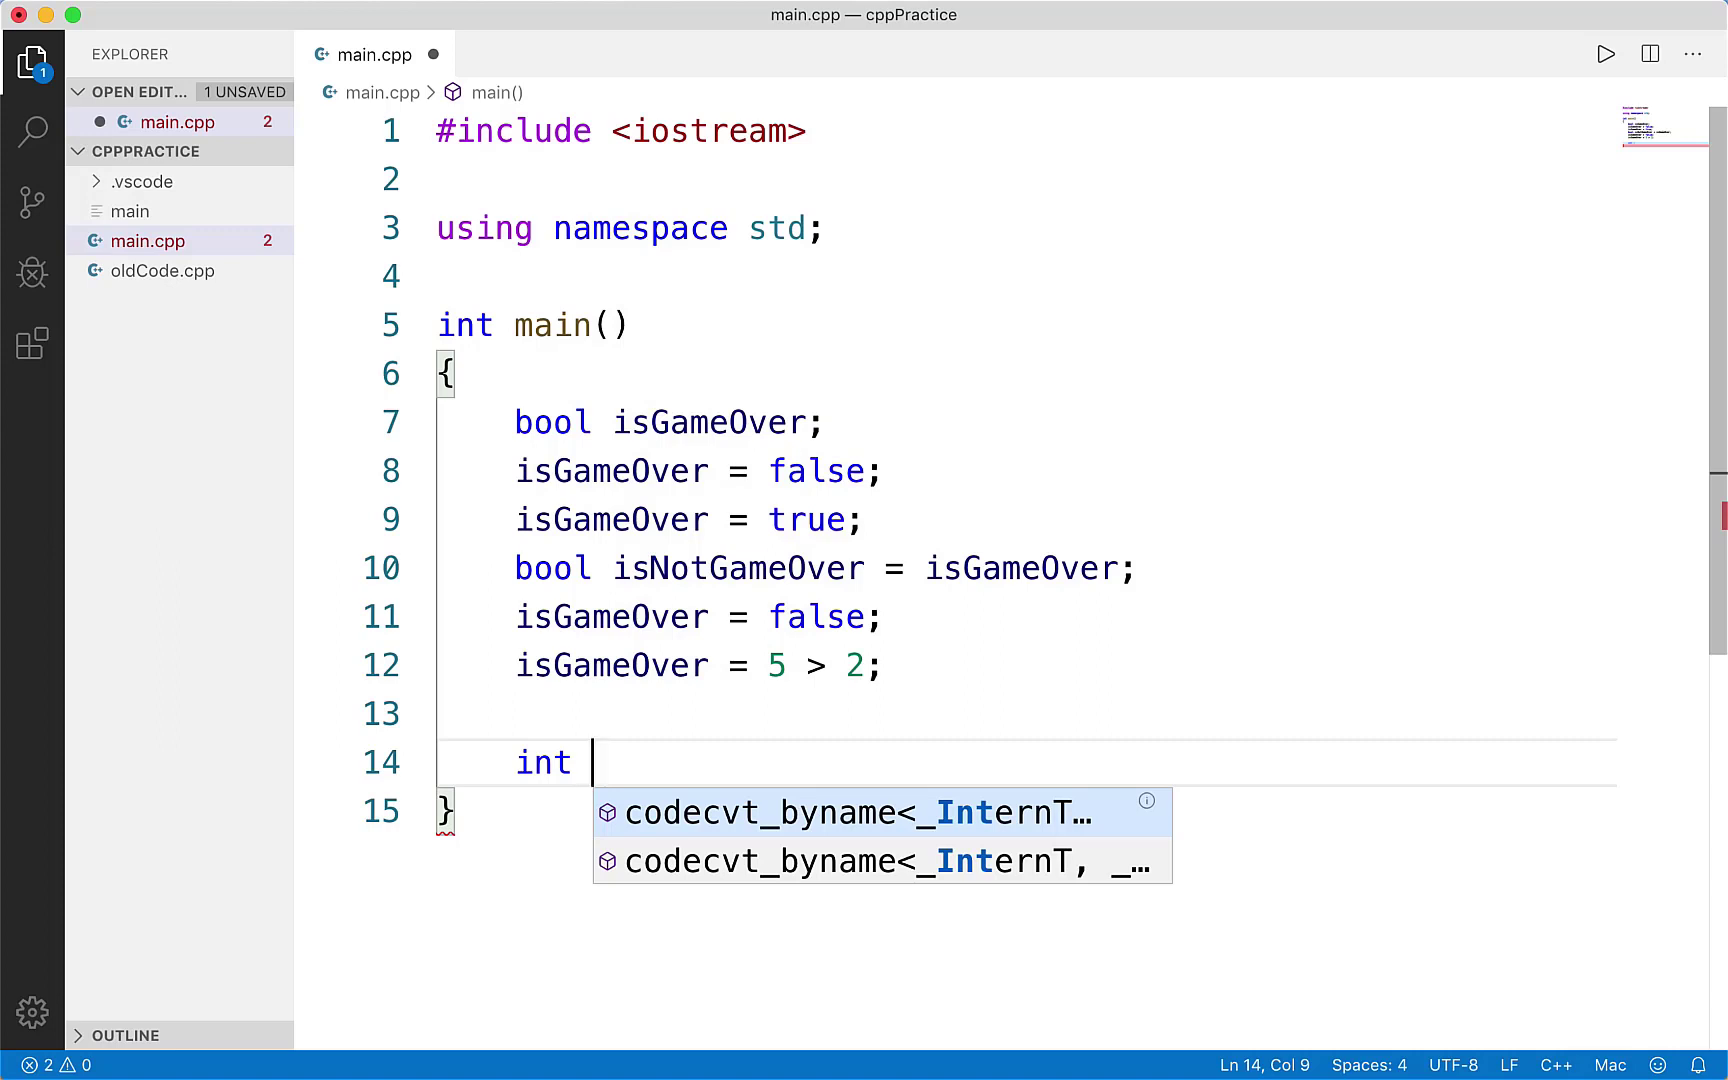
{"action": "type", "text": "currentHealth"}
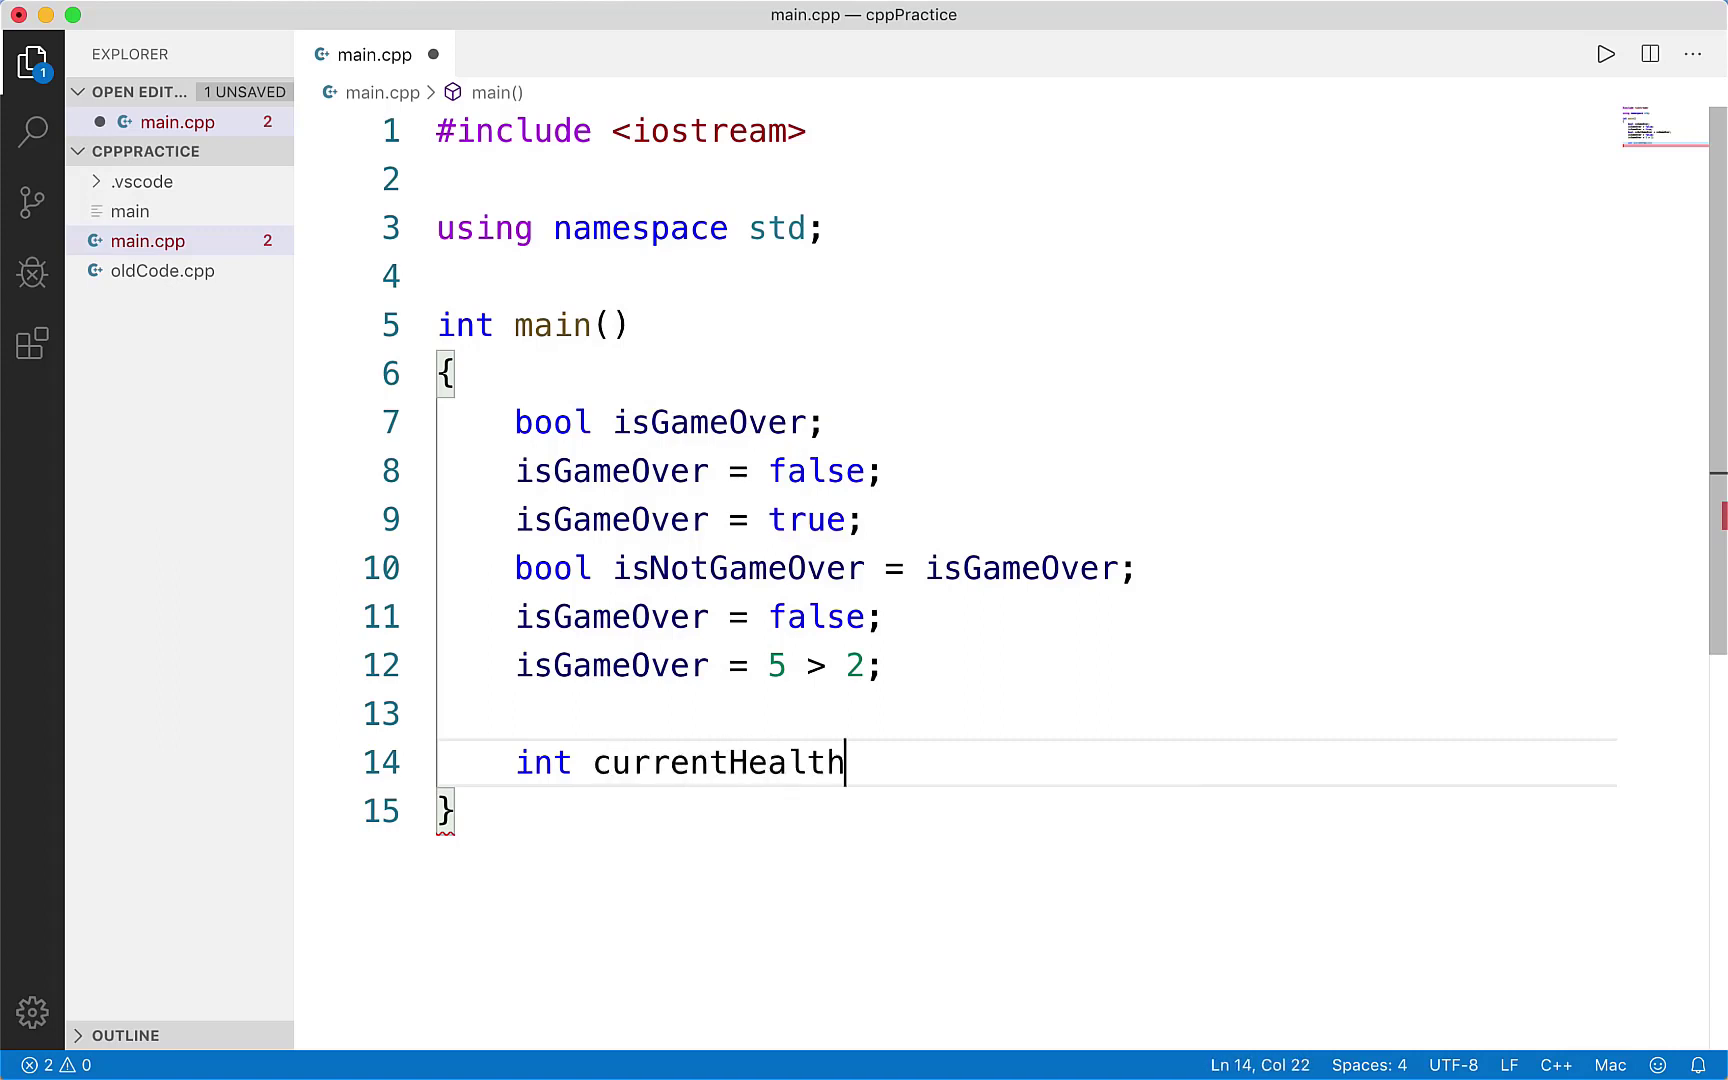
{"action": "type", "text": "= 100;"}
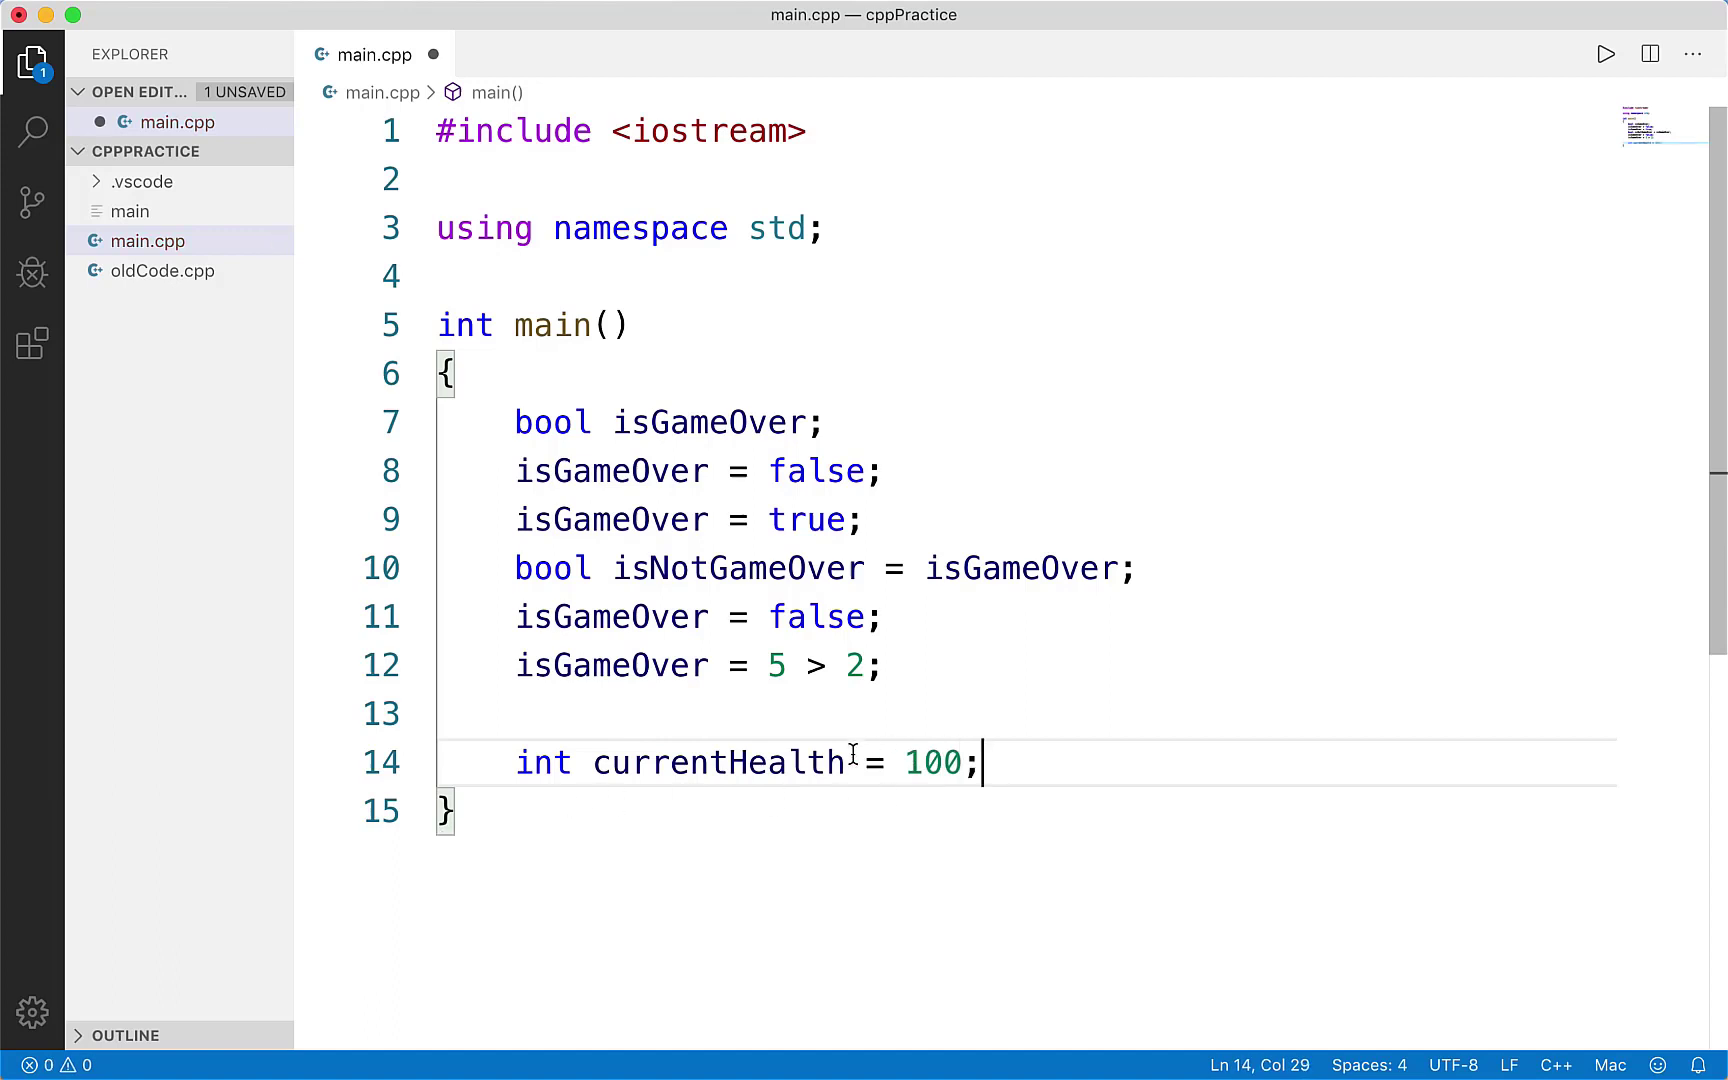
{"action": "type", "text": "current"}
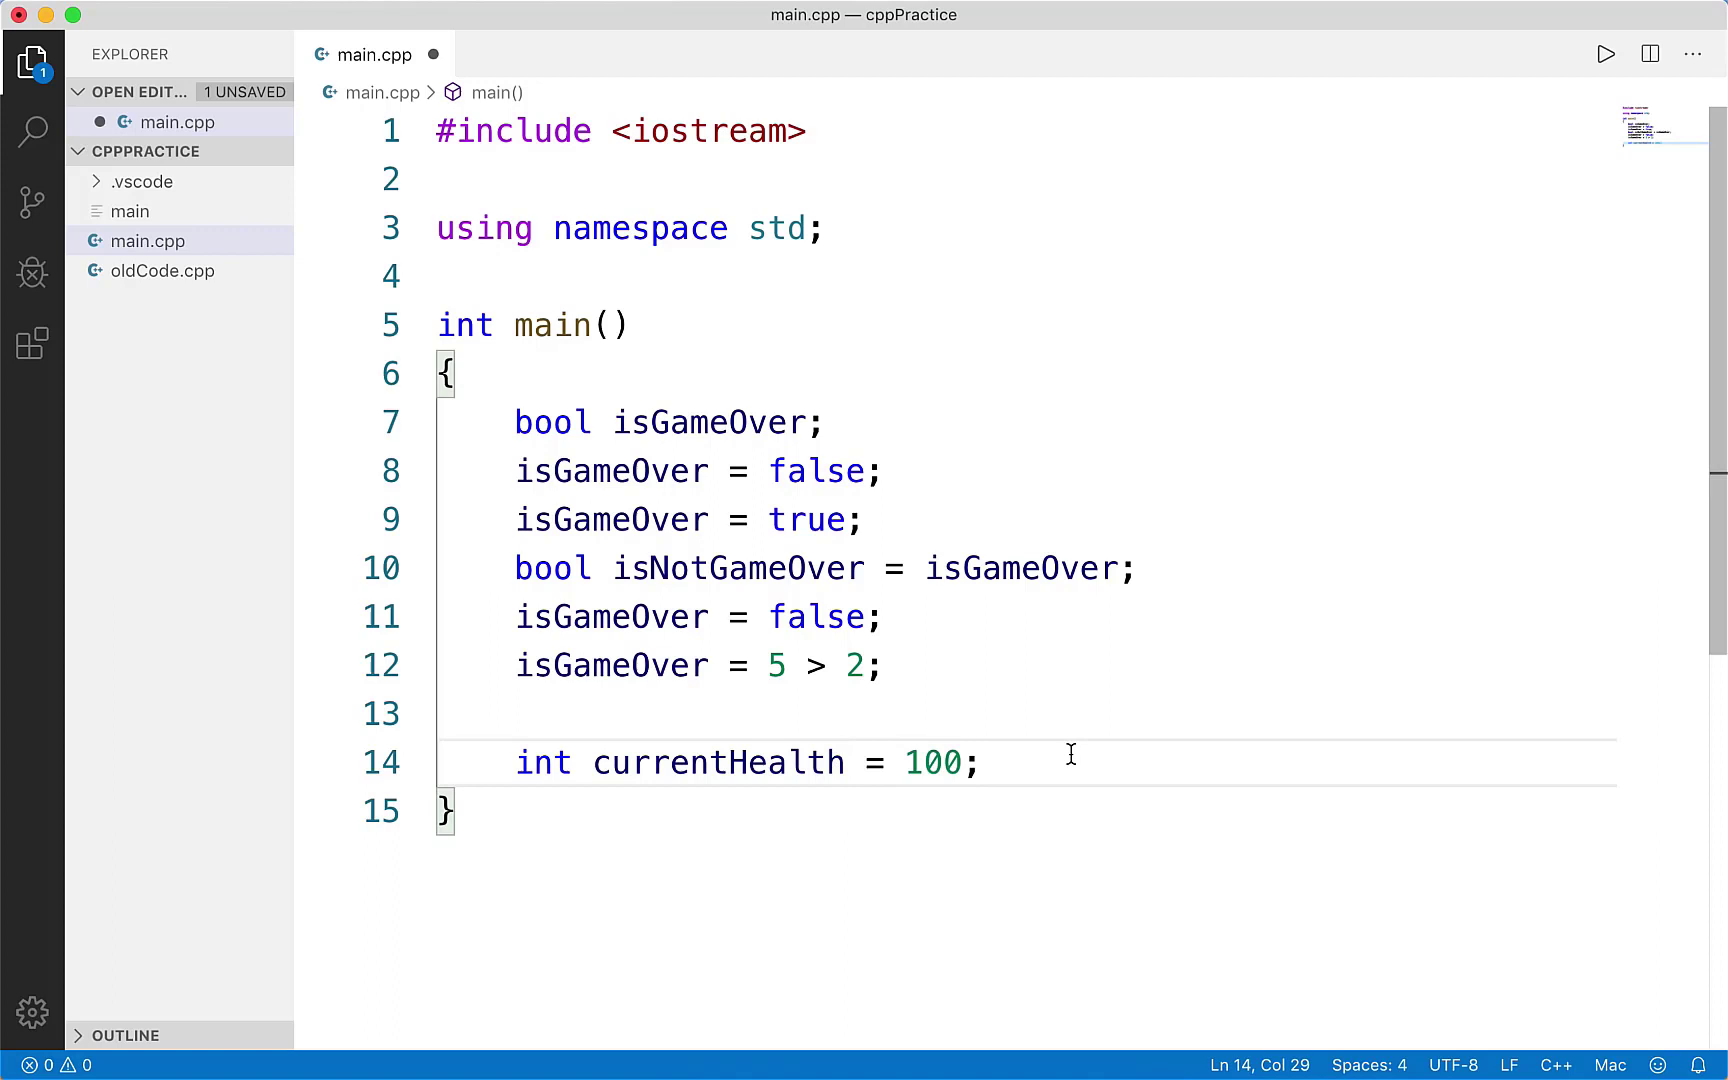
{"action": "left_click", "coordinate": [974, 762]}
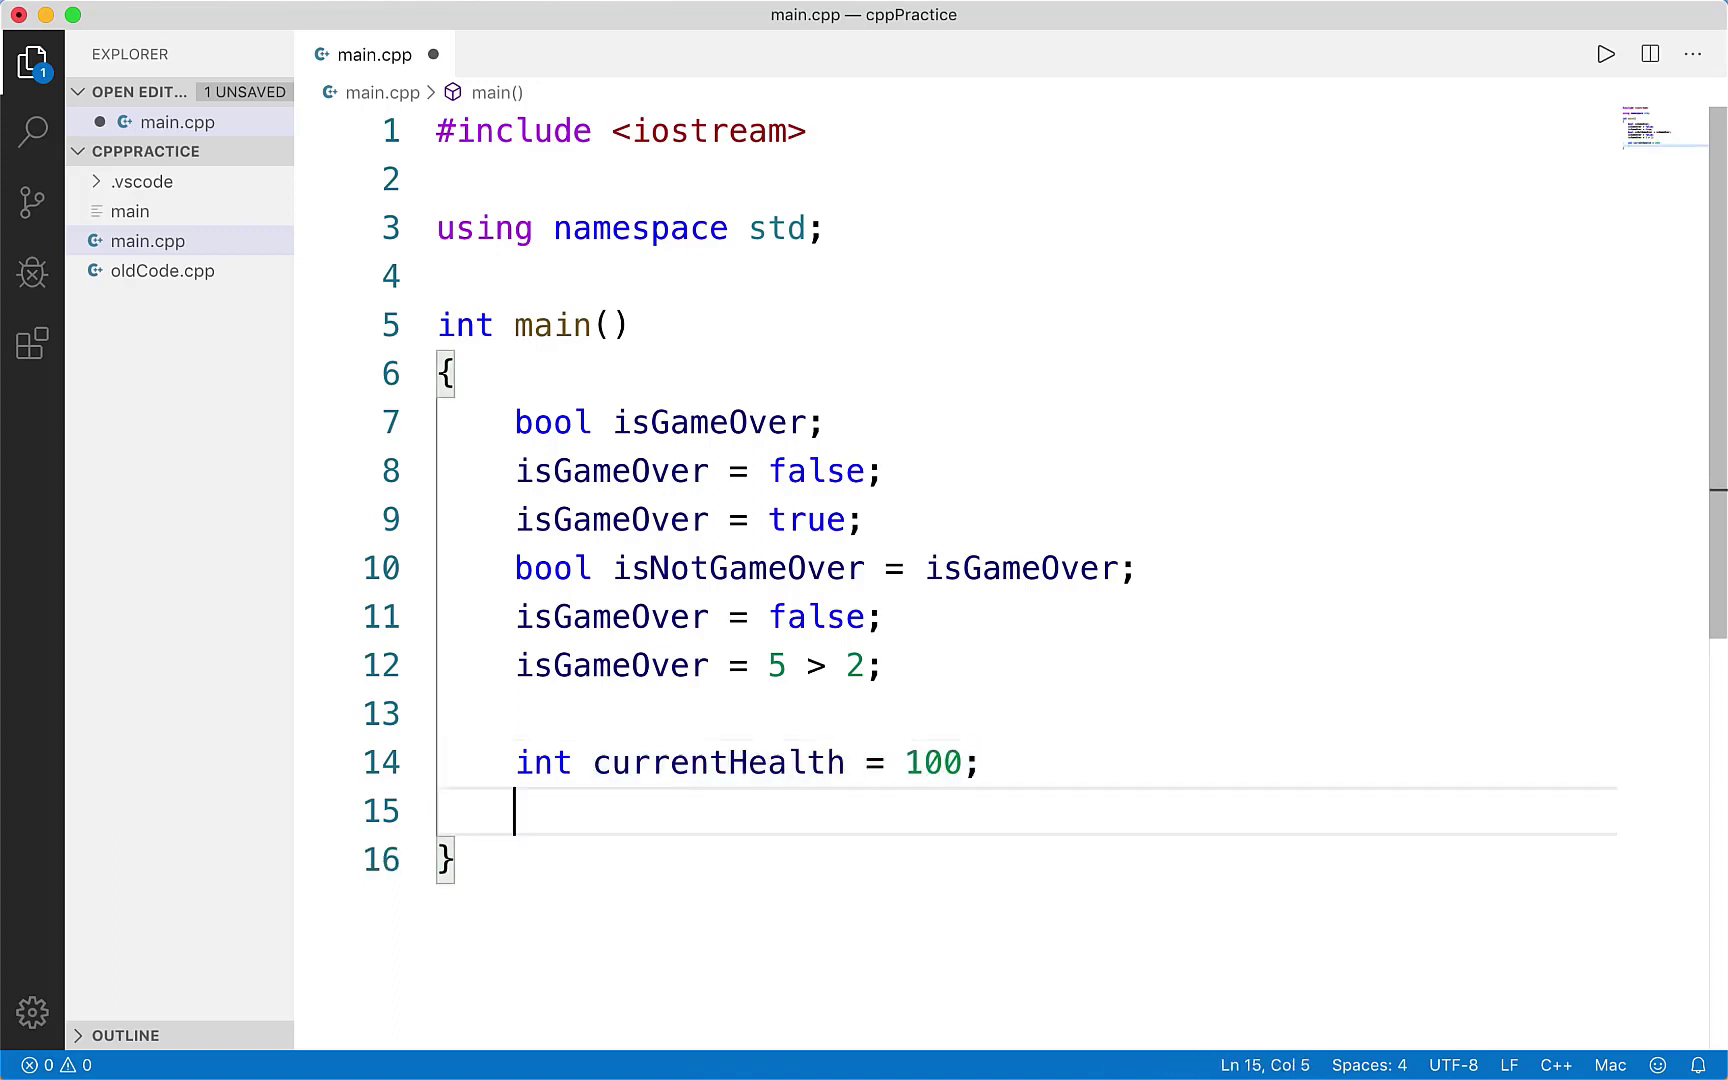
- Reassign 'currentHealth = 50 - 2;' on line 15, retyping the minus sign
{"action": "scroll", "scroll_direction": "down", "scroll_amount": 3}
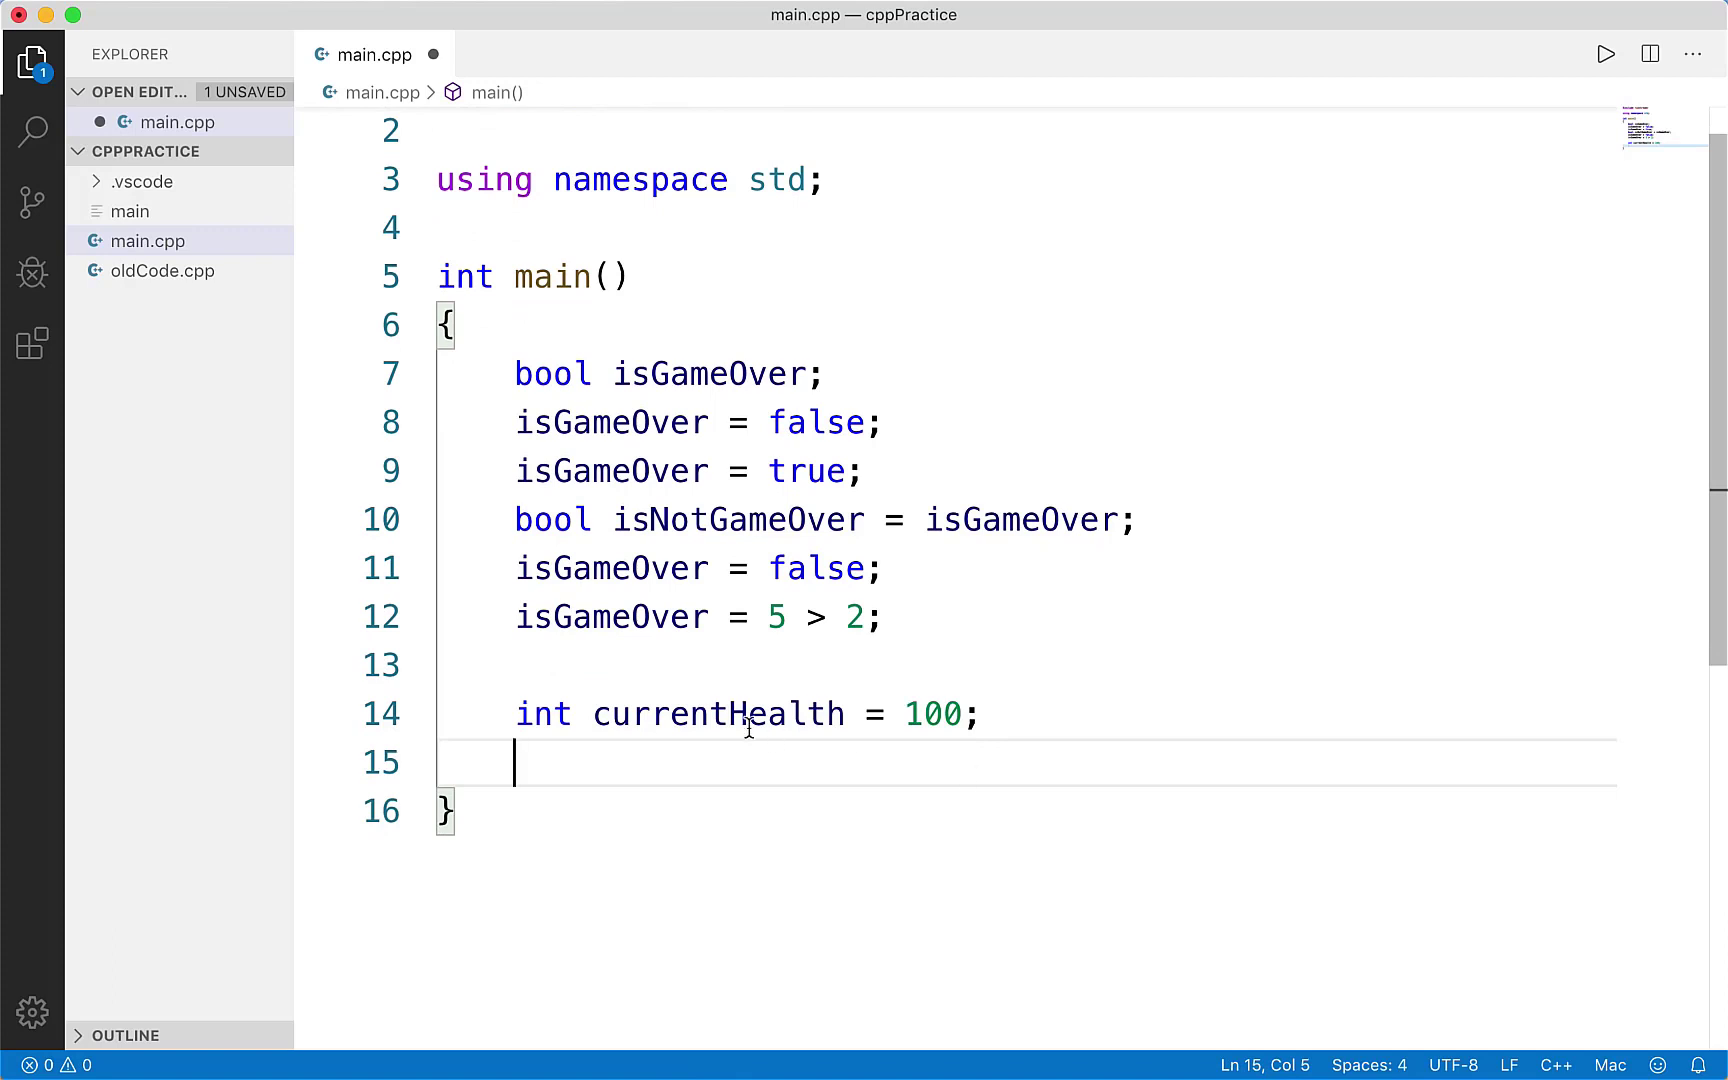
{"action": "left_click", "coordinate": [826, 618]}
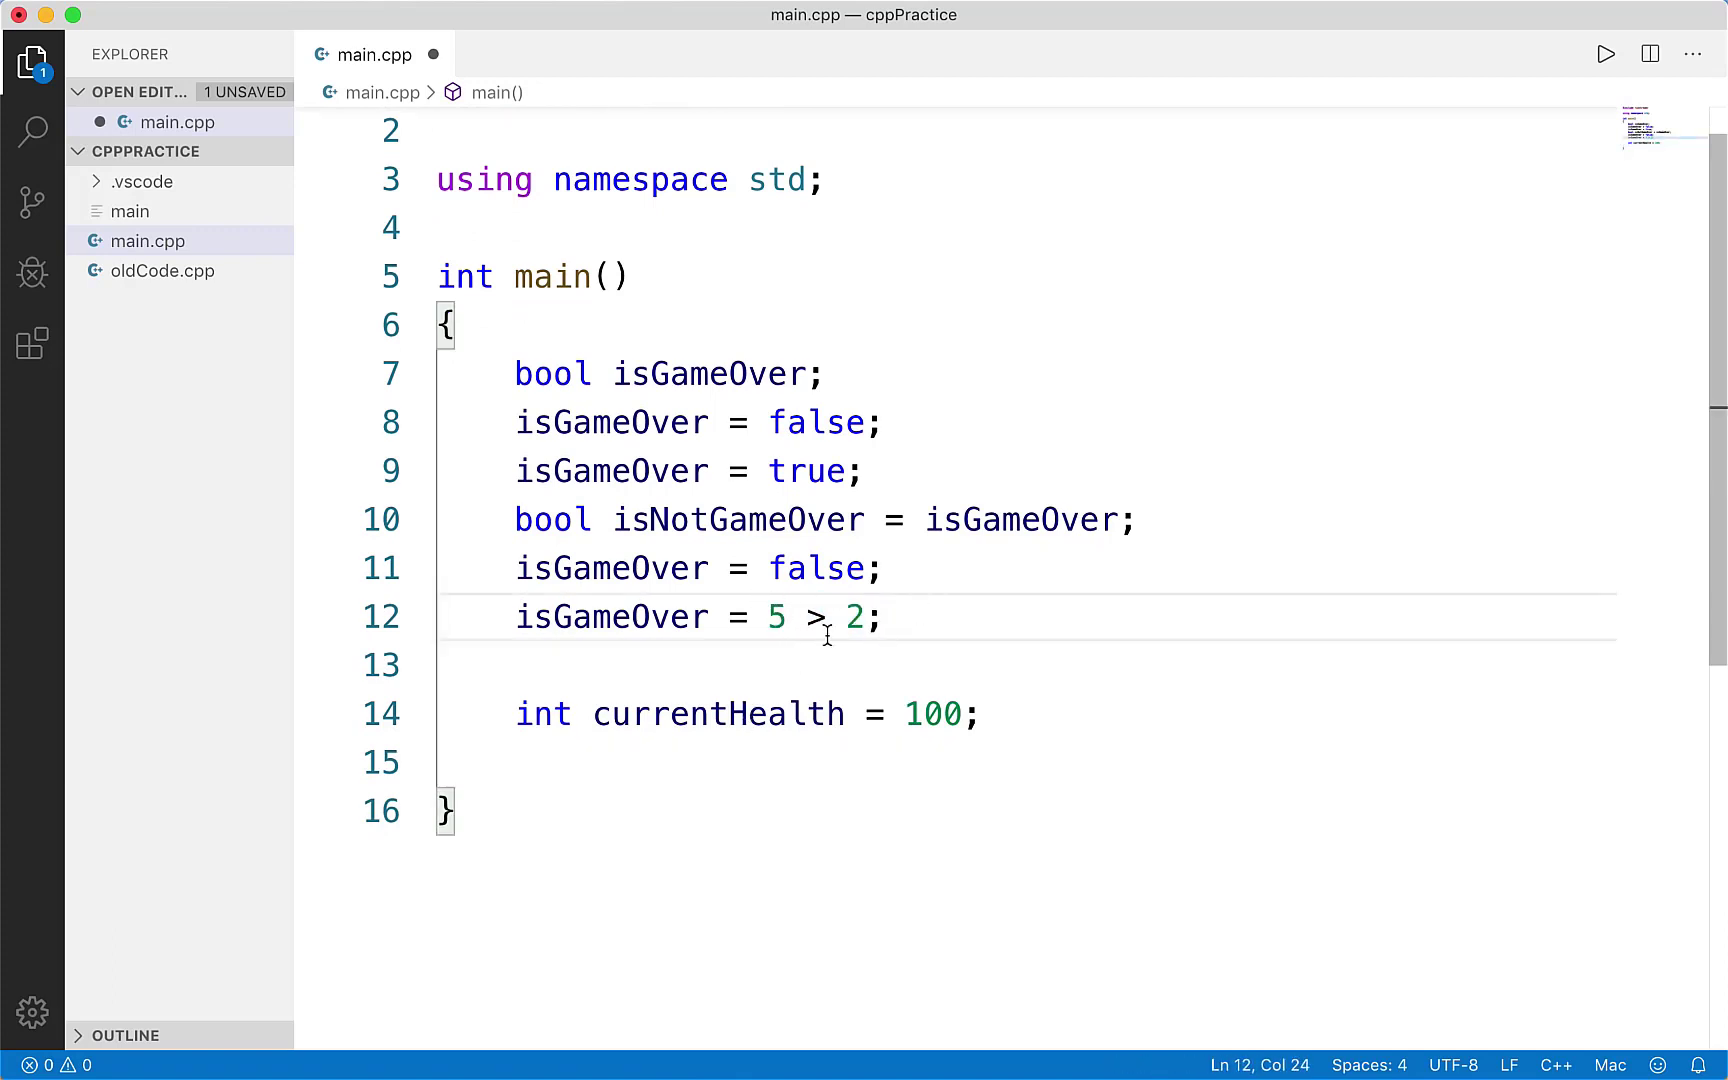
{"action": "mouse_move", "coordinate": [804, 748]}
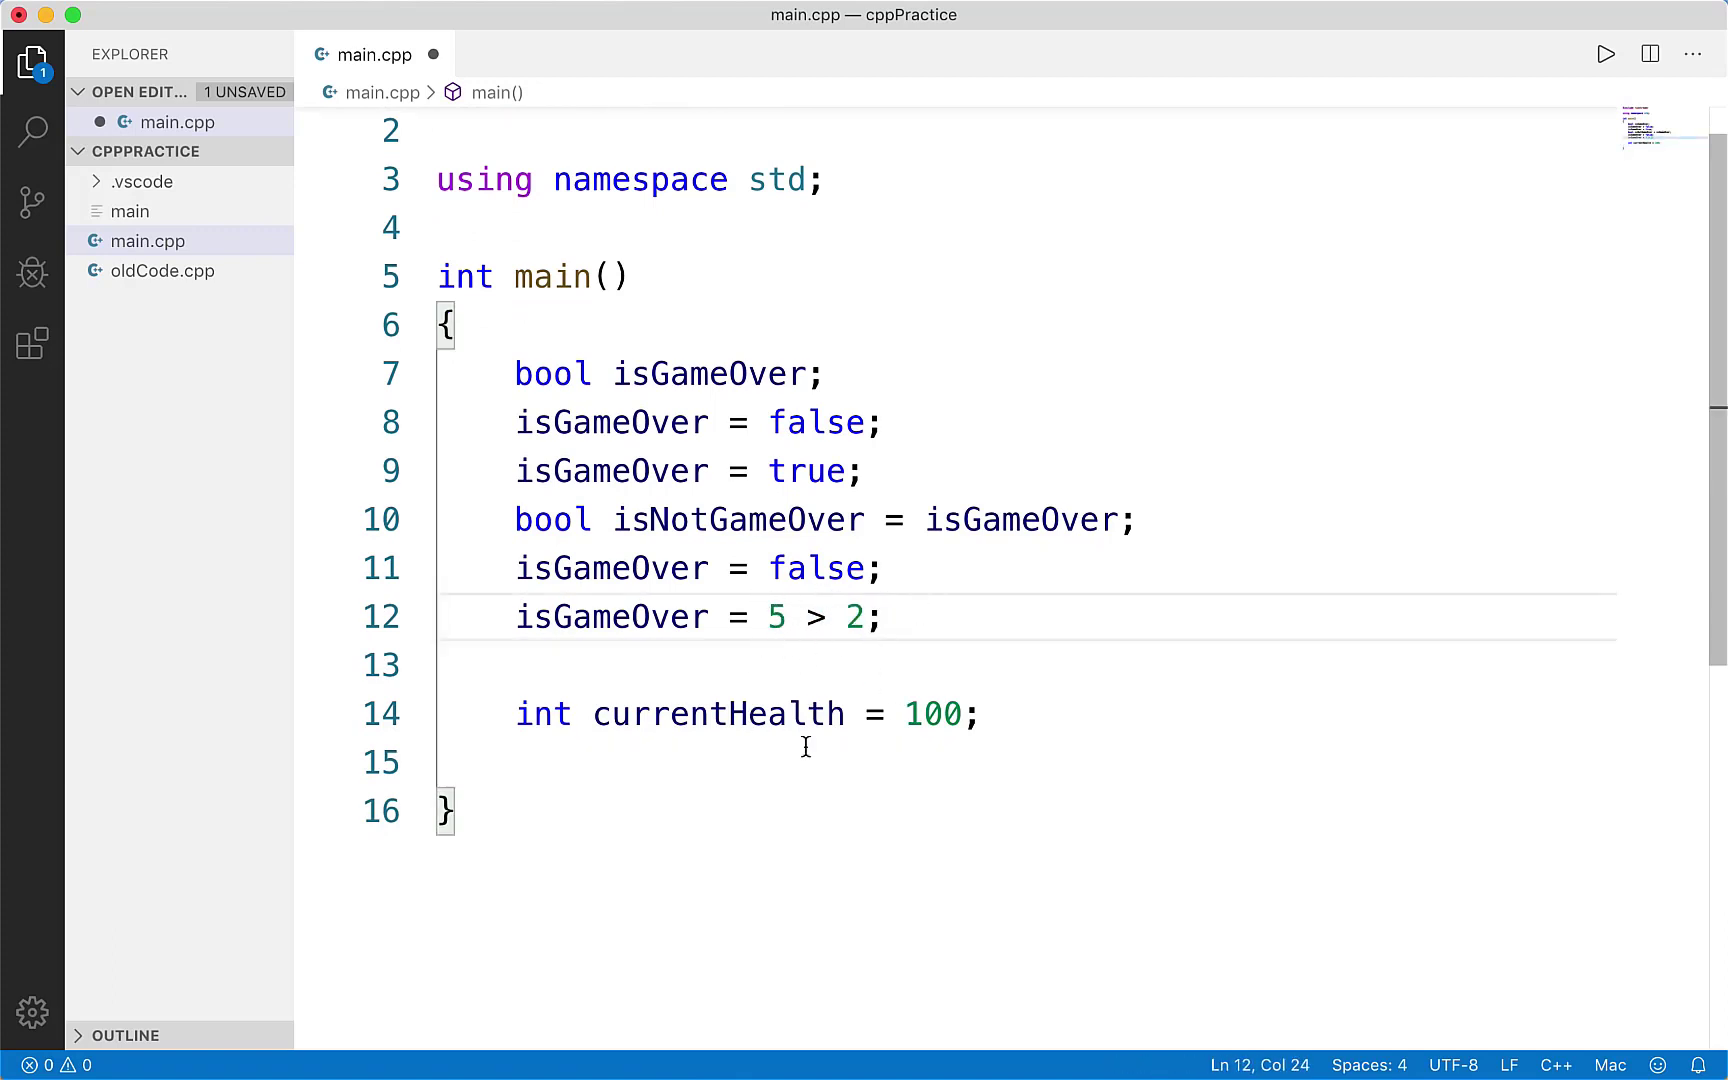
{"action": "type", "text": "currentHealth = 50"}
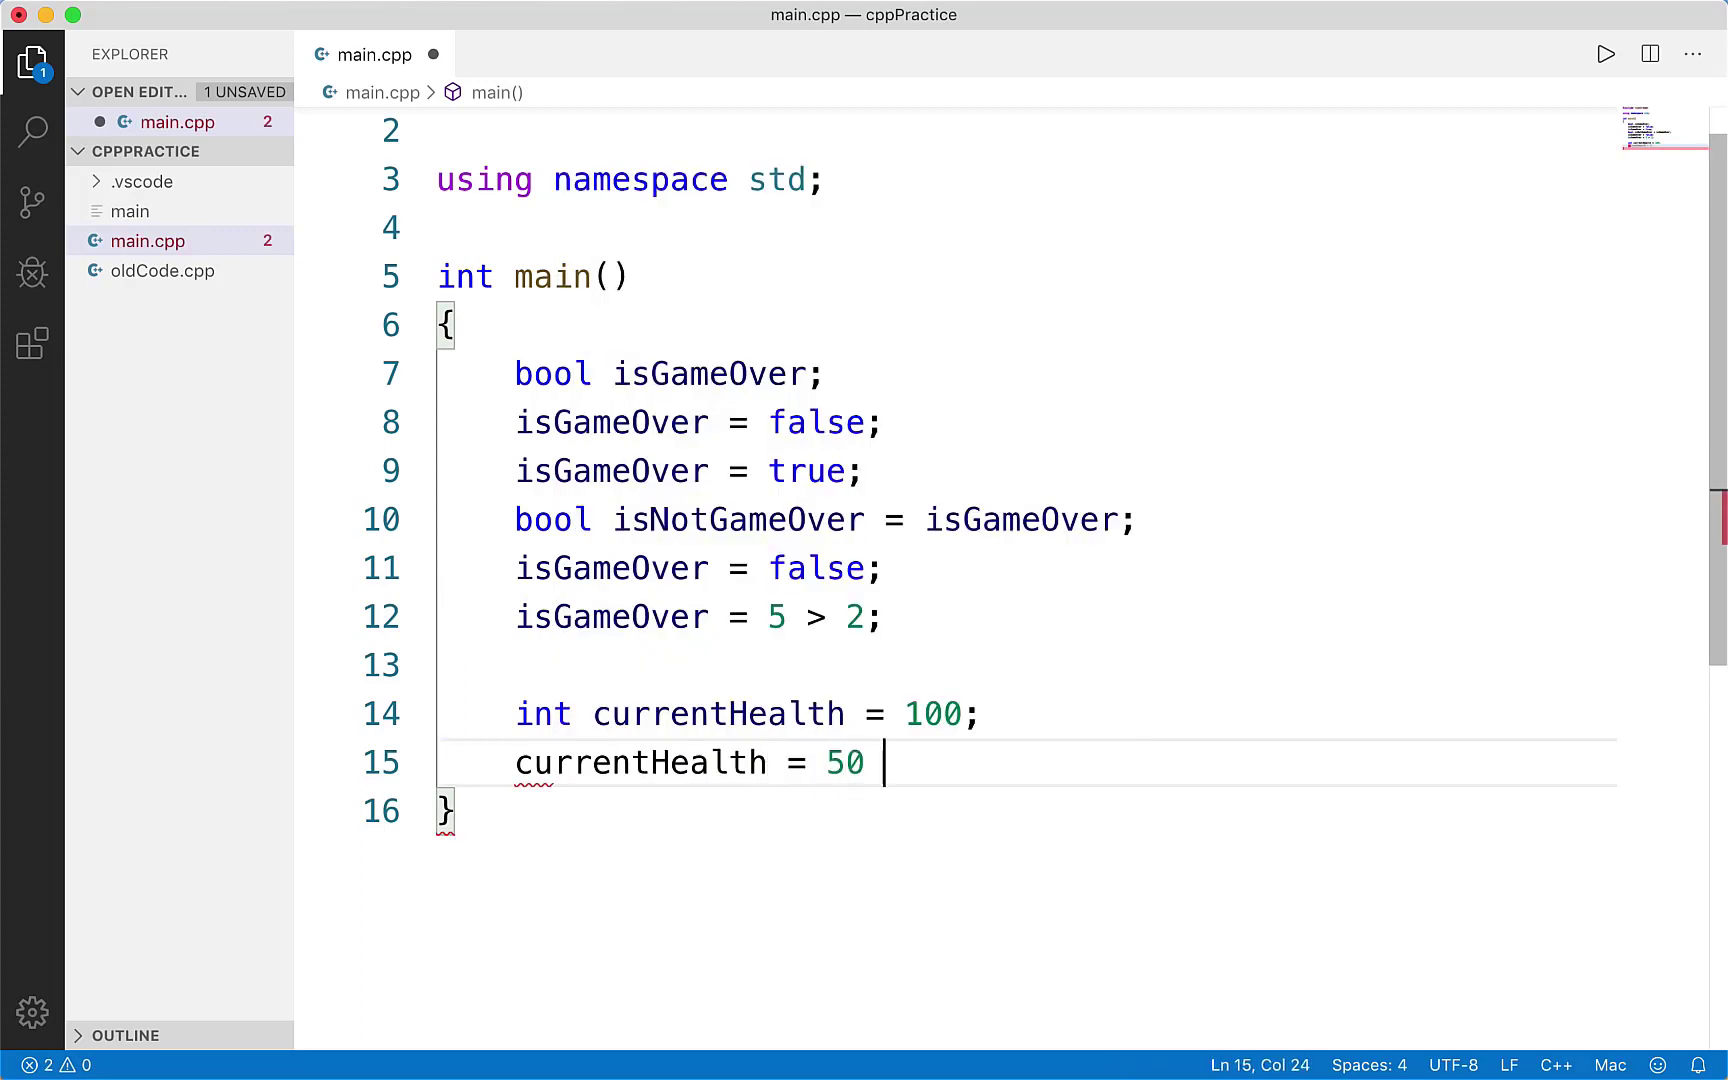
{"action": "type", "text": "- 2;"}
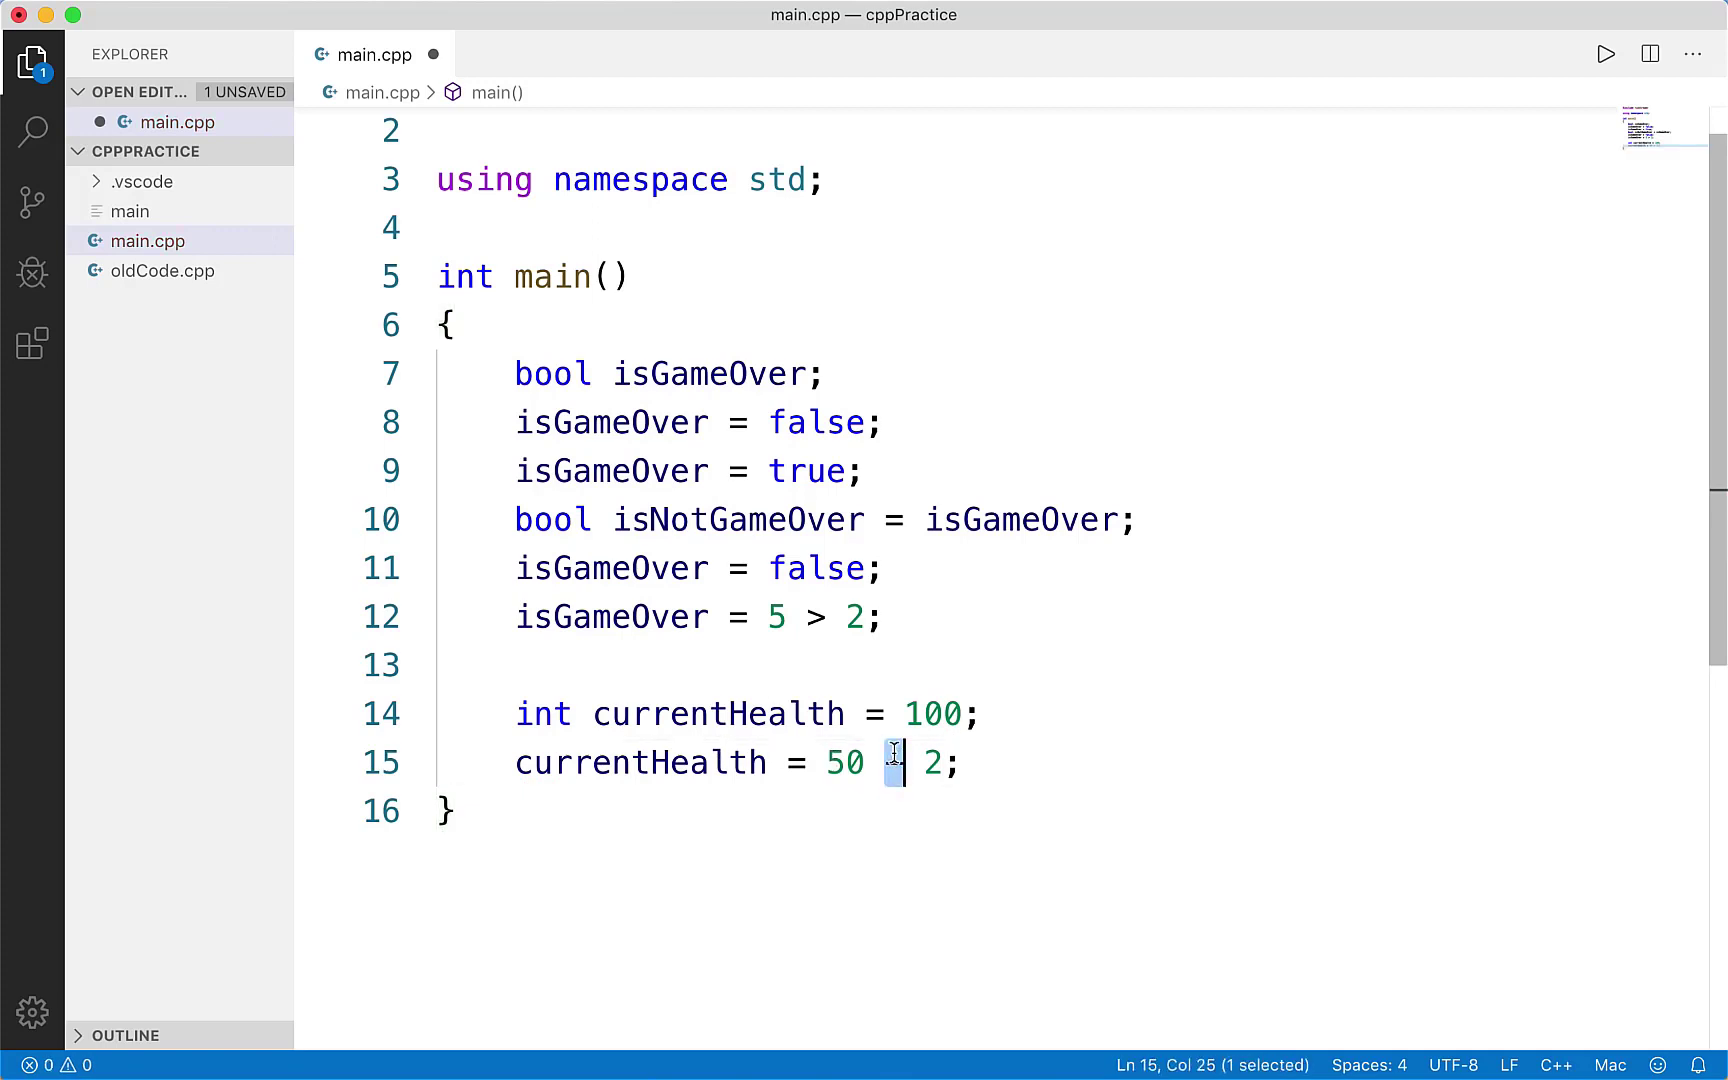
{"action": "type", "text": "-"}
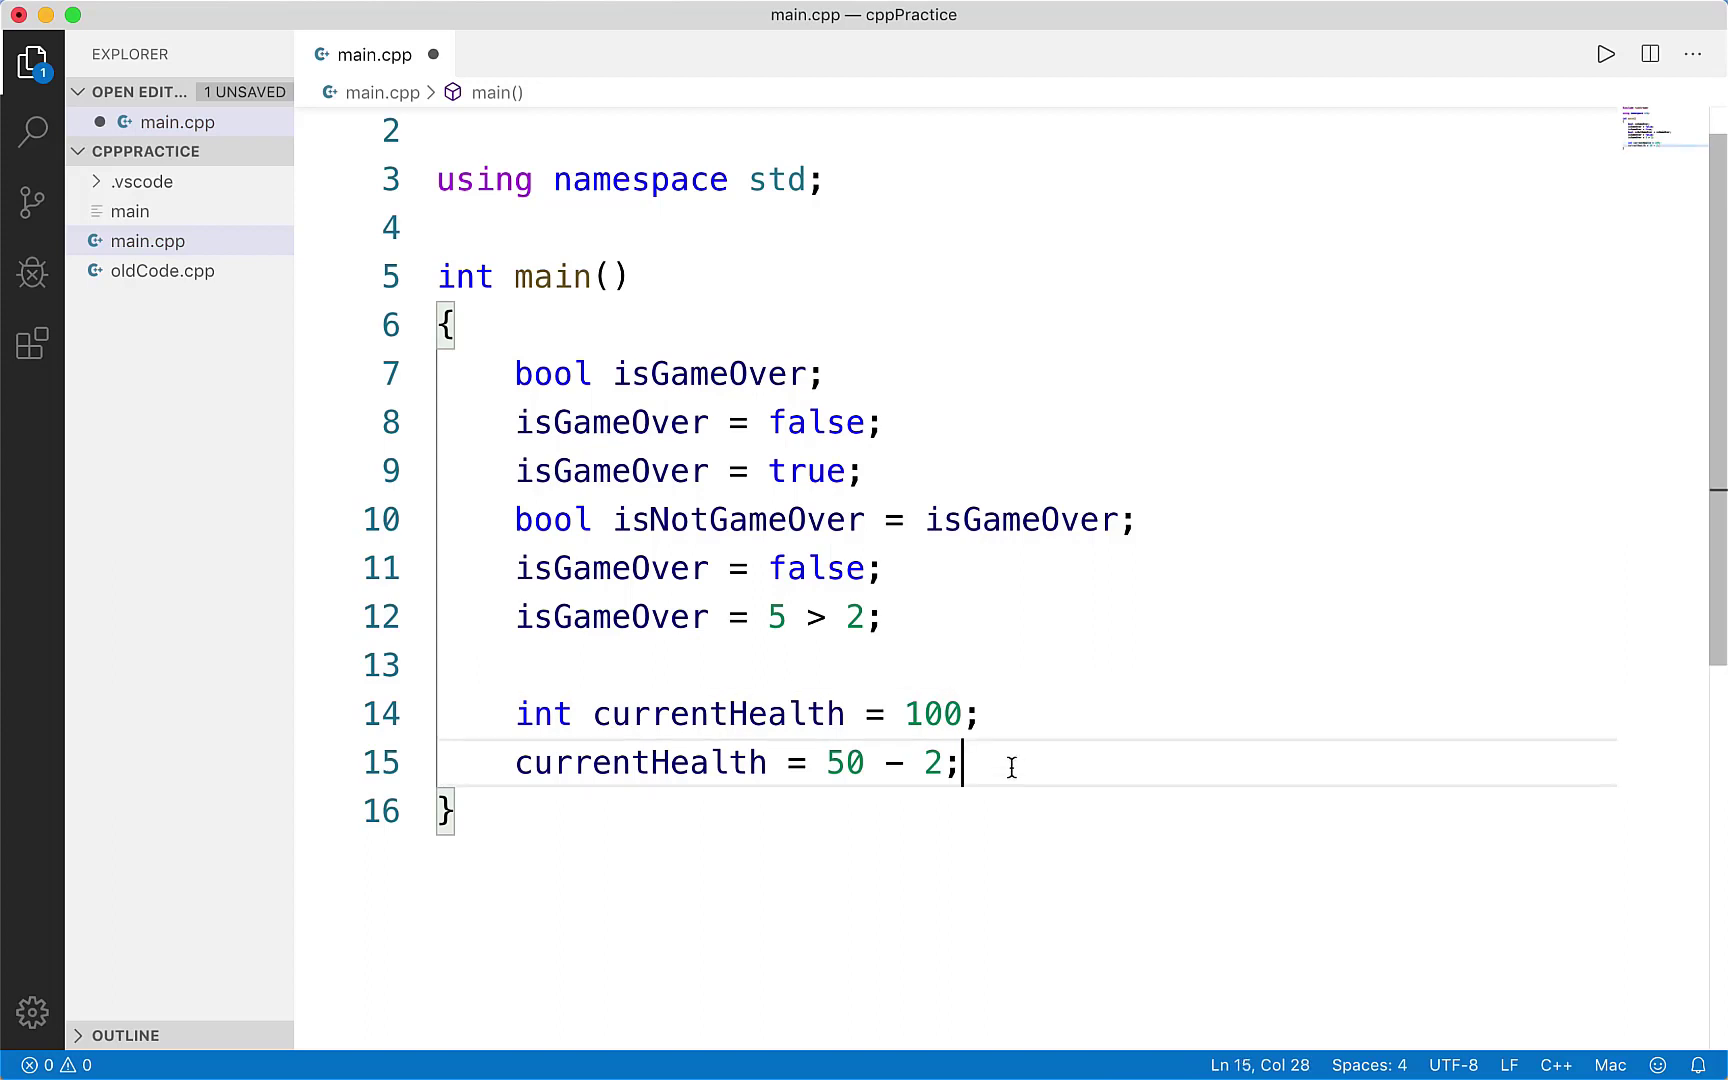
{"action": "mouse_move", "coordinate": [746, 518]}
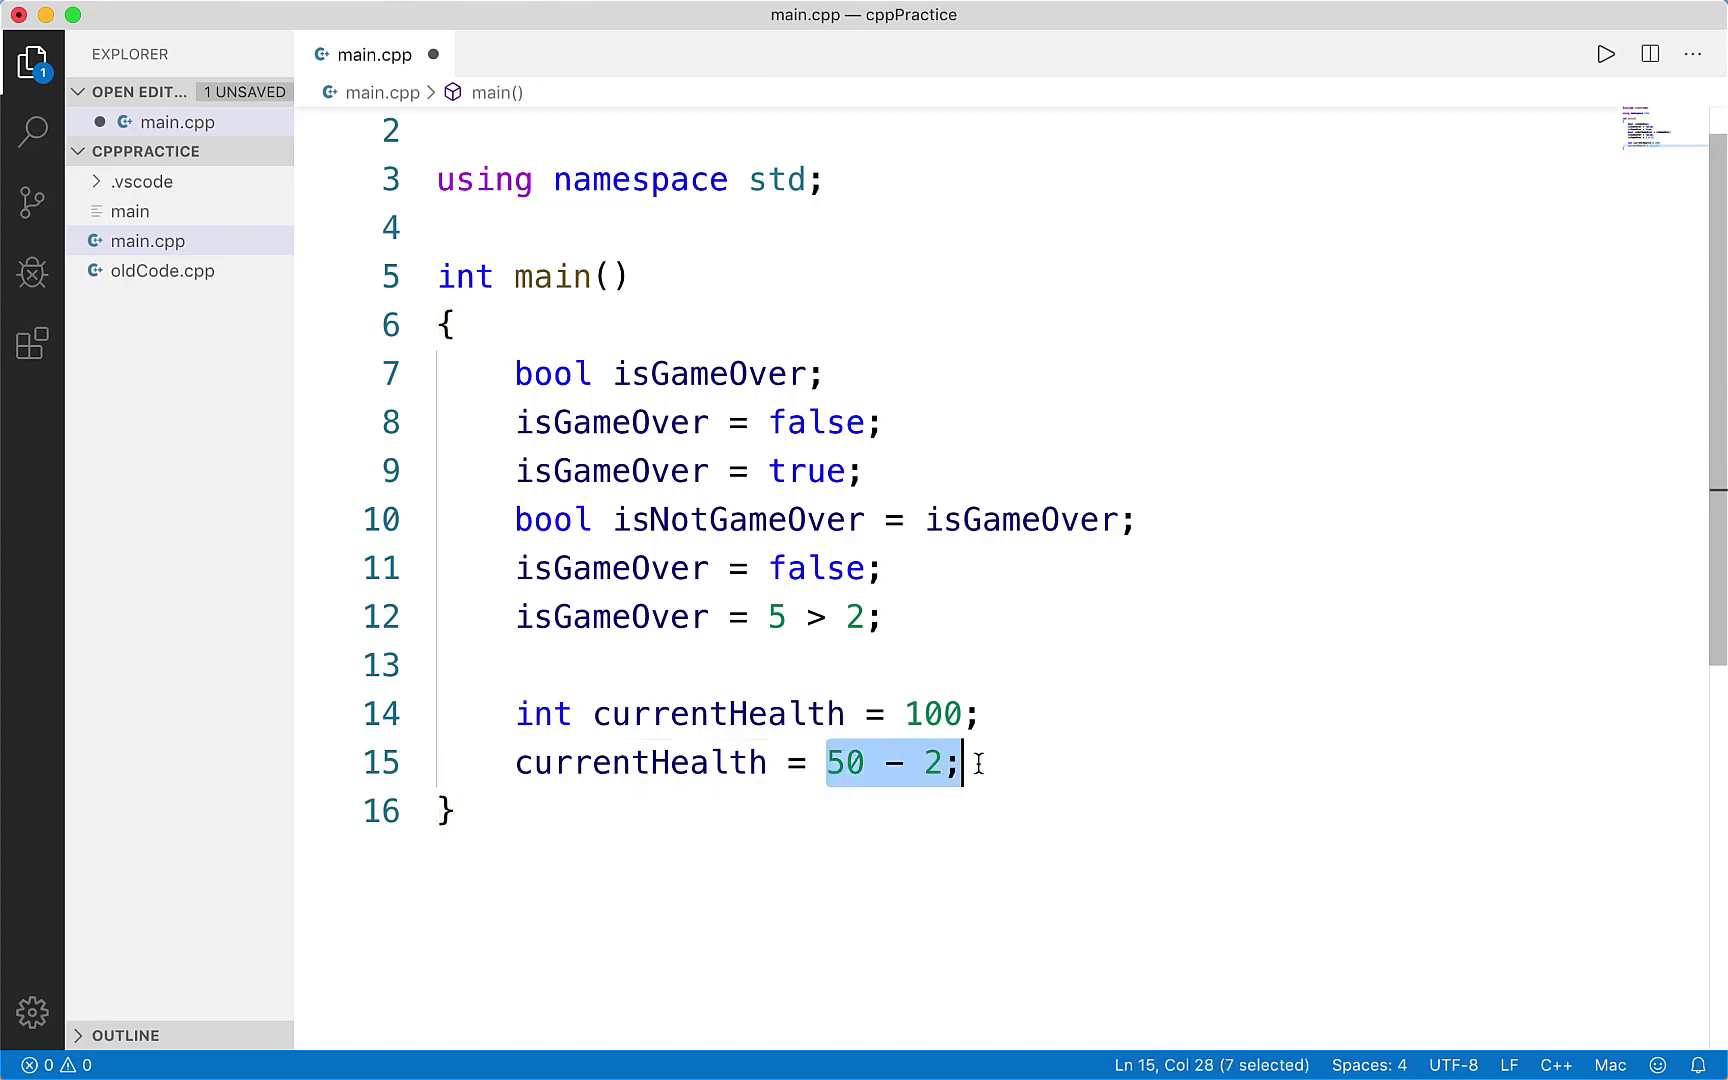
{"action": "left_click", "coordinate": [1228, 14]}
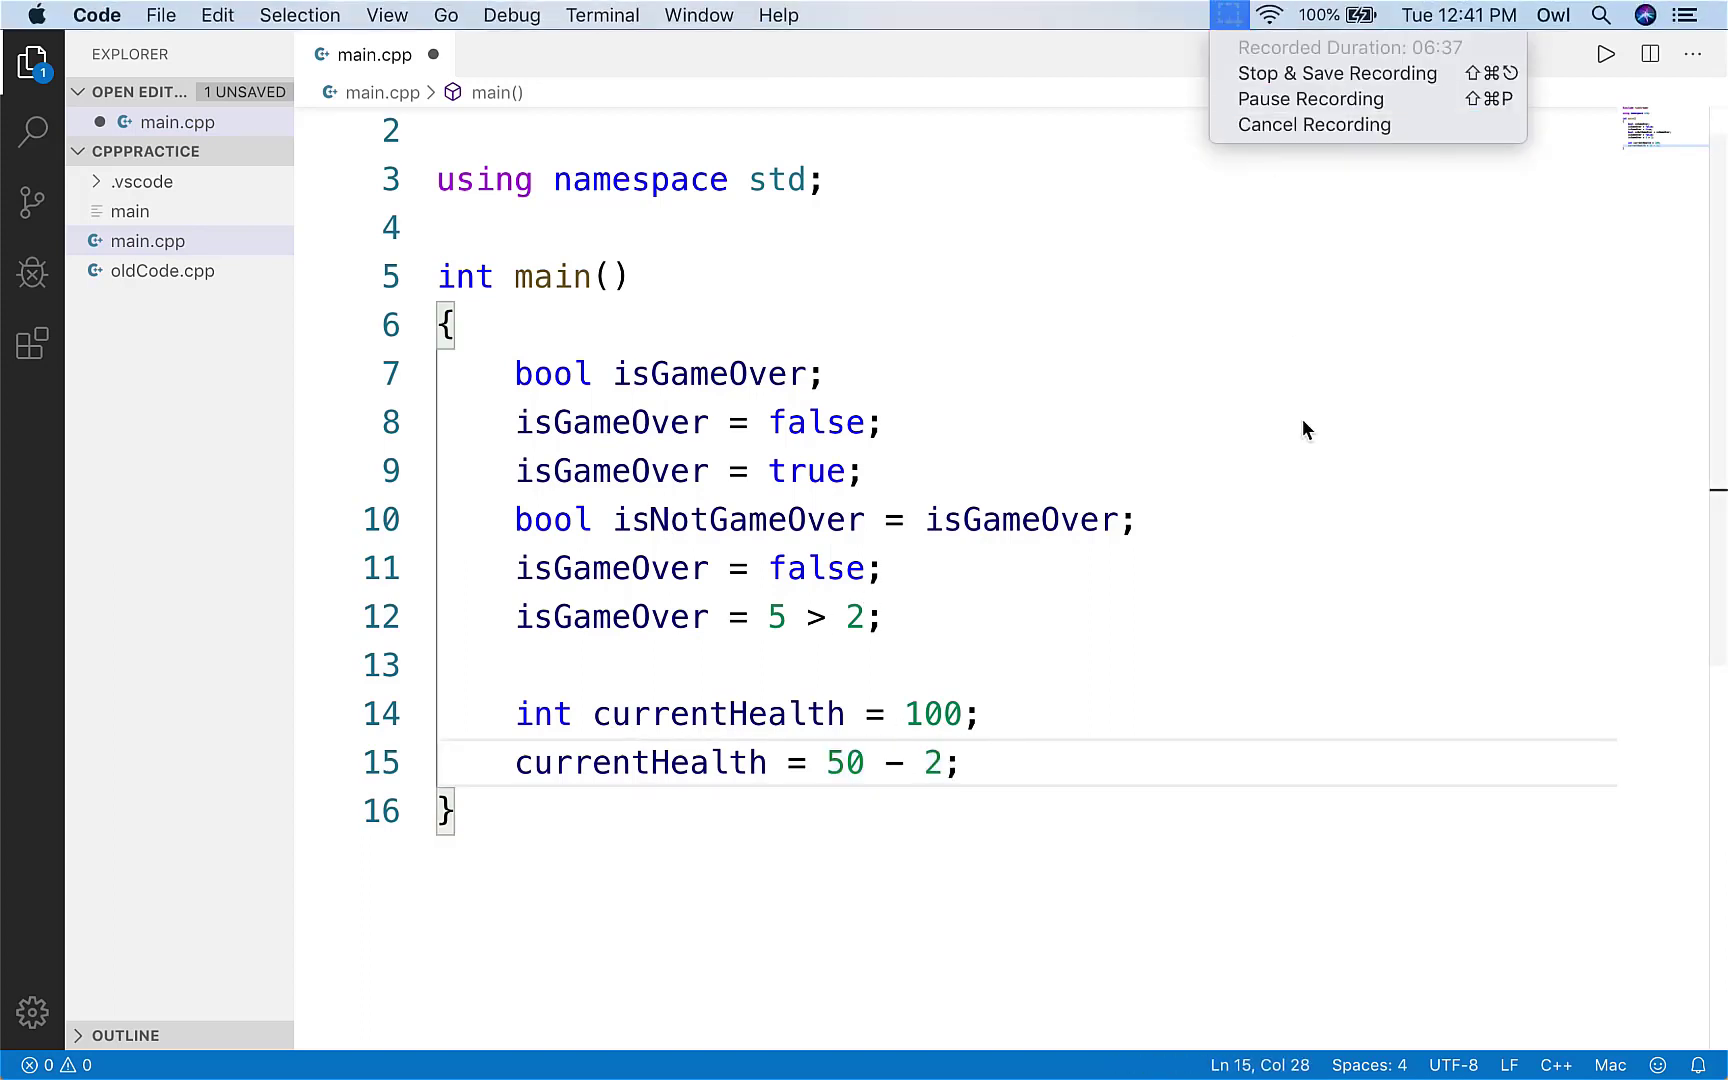
{"action": "left_click", "coordinate": [980, 714]}
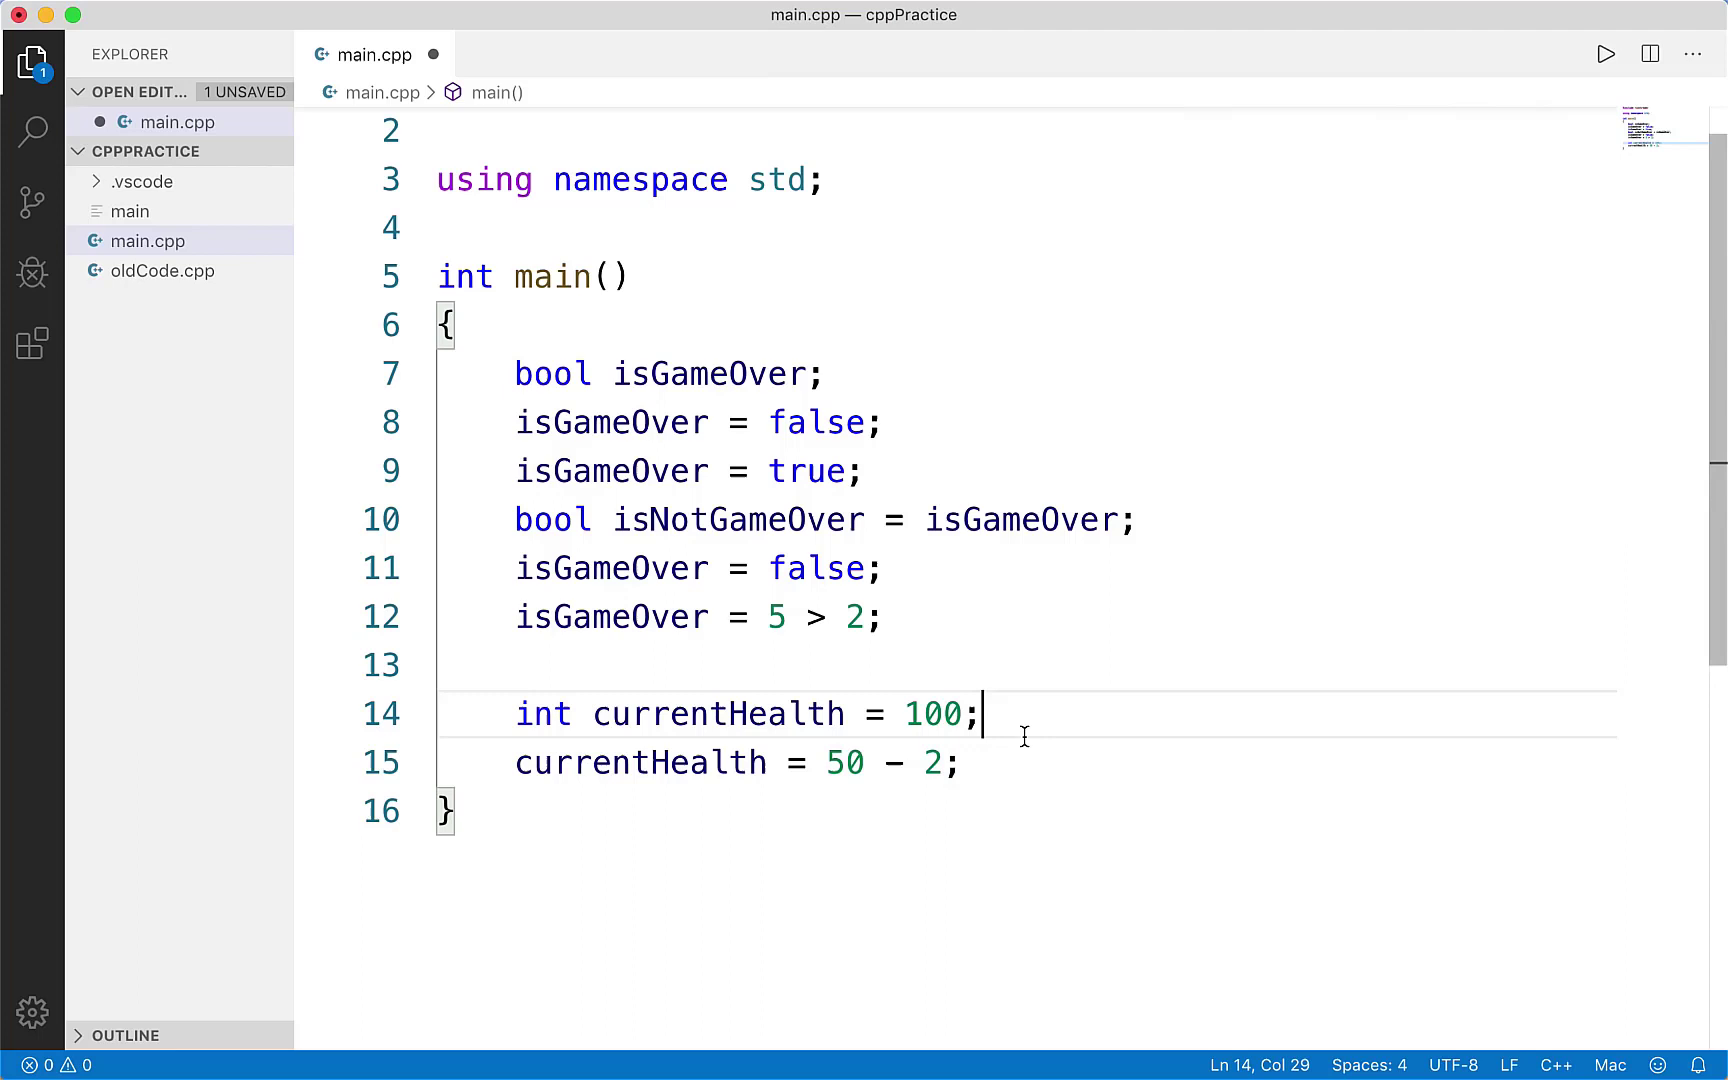
- Add a blank line below the currentHealth assignment for the next variable
{"action": "key", "text": "enter"}
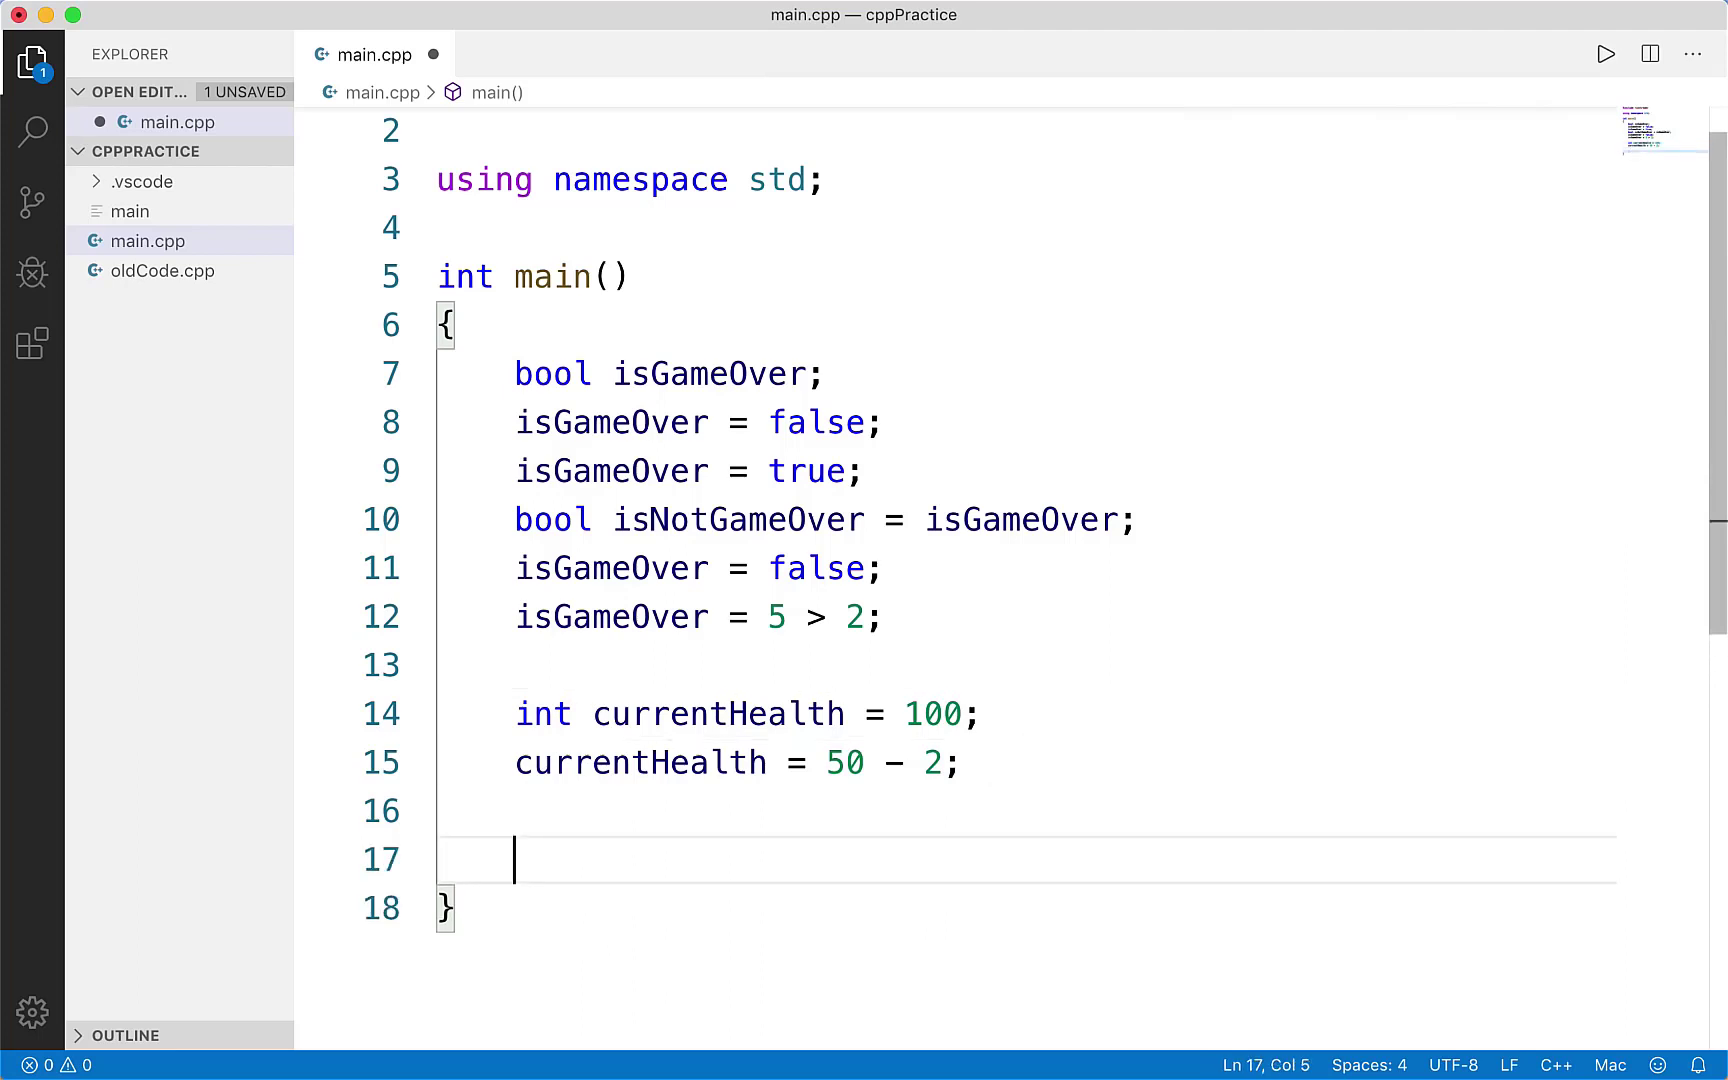
{"action": "scroll", "scroll_direction": "down", "scroll_amount": 3}
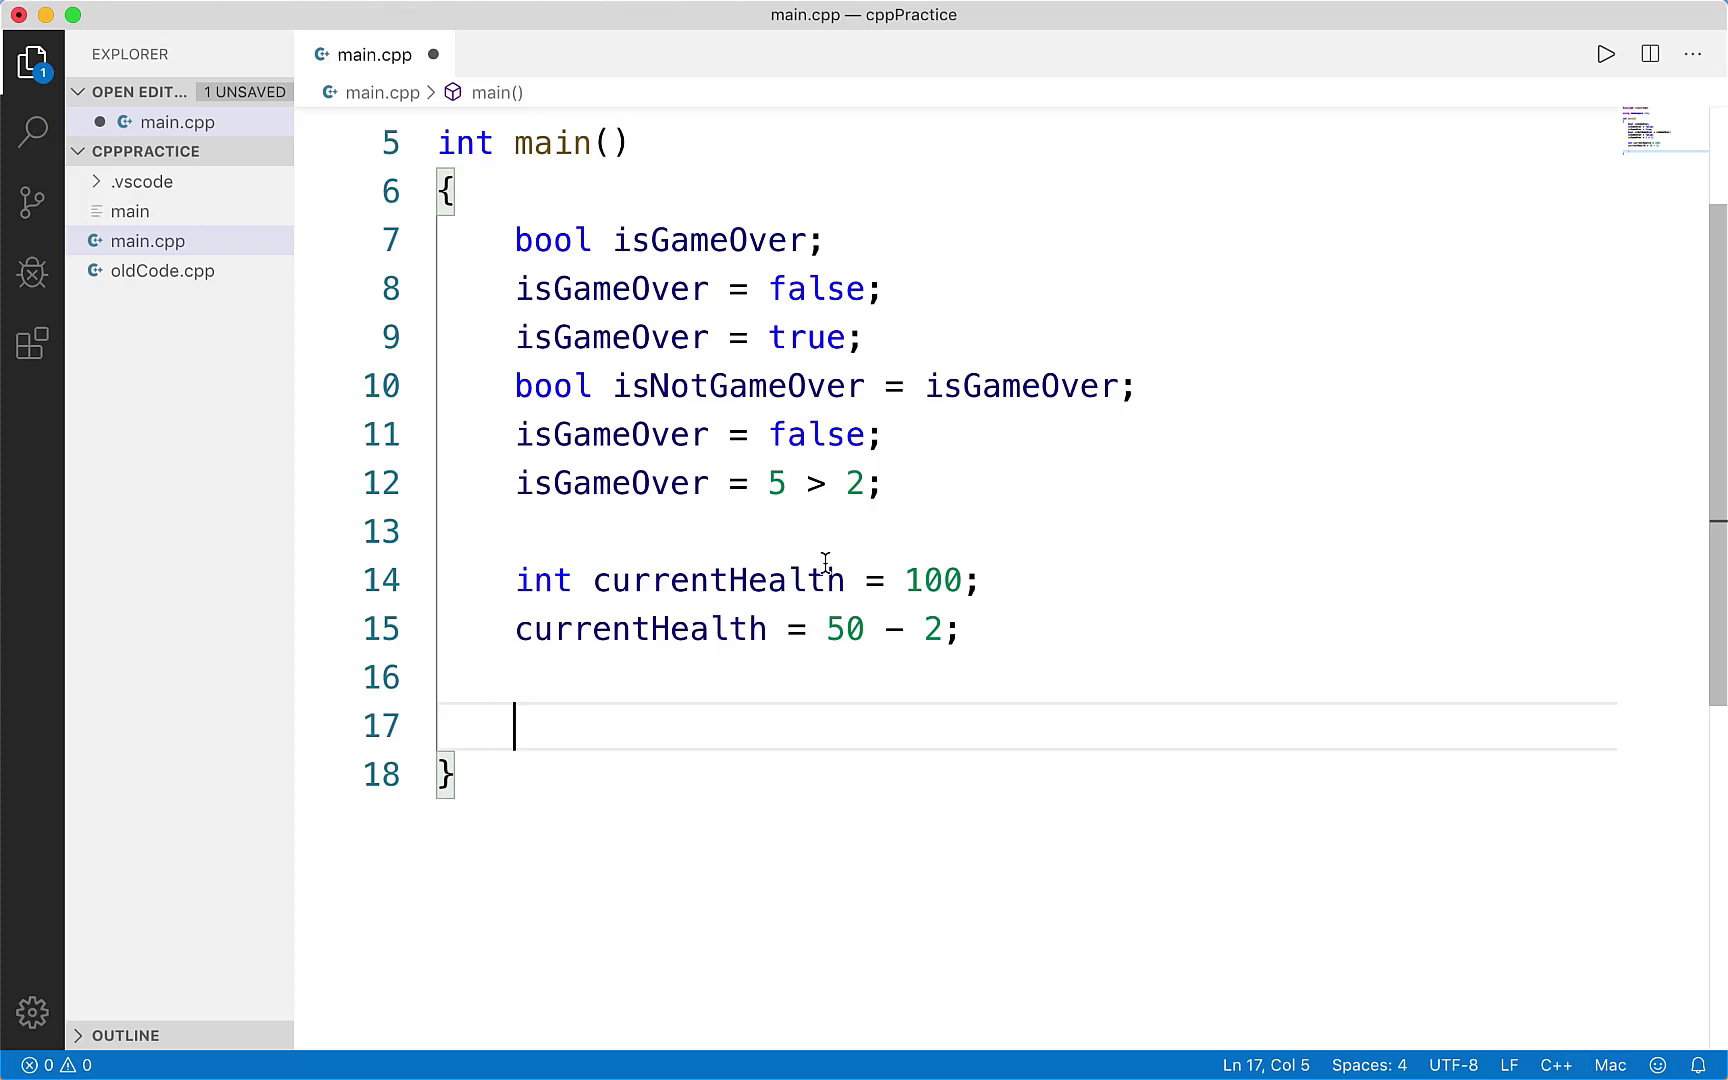
- Declare 'float percentHealth = 0.45;'
{"action": "type", "text": "float"}
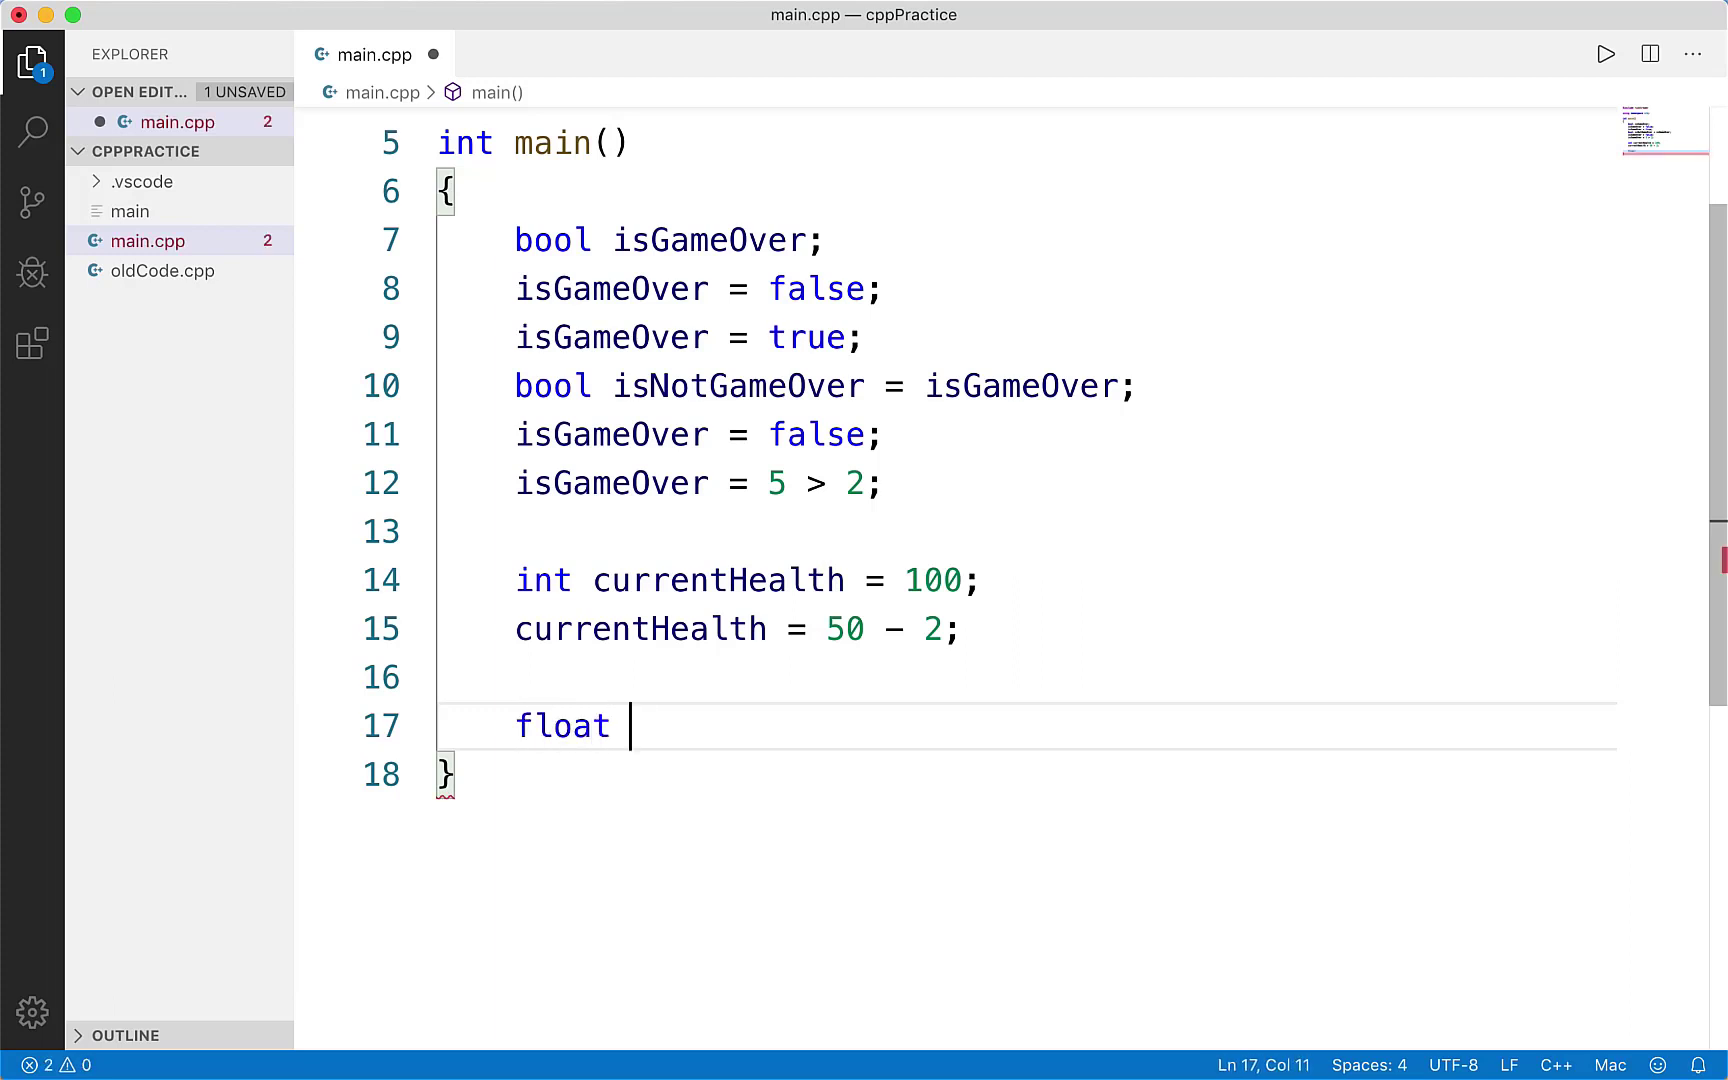
{"action": "type", "text": "p"}
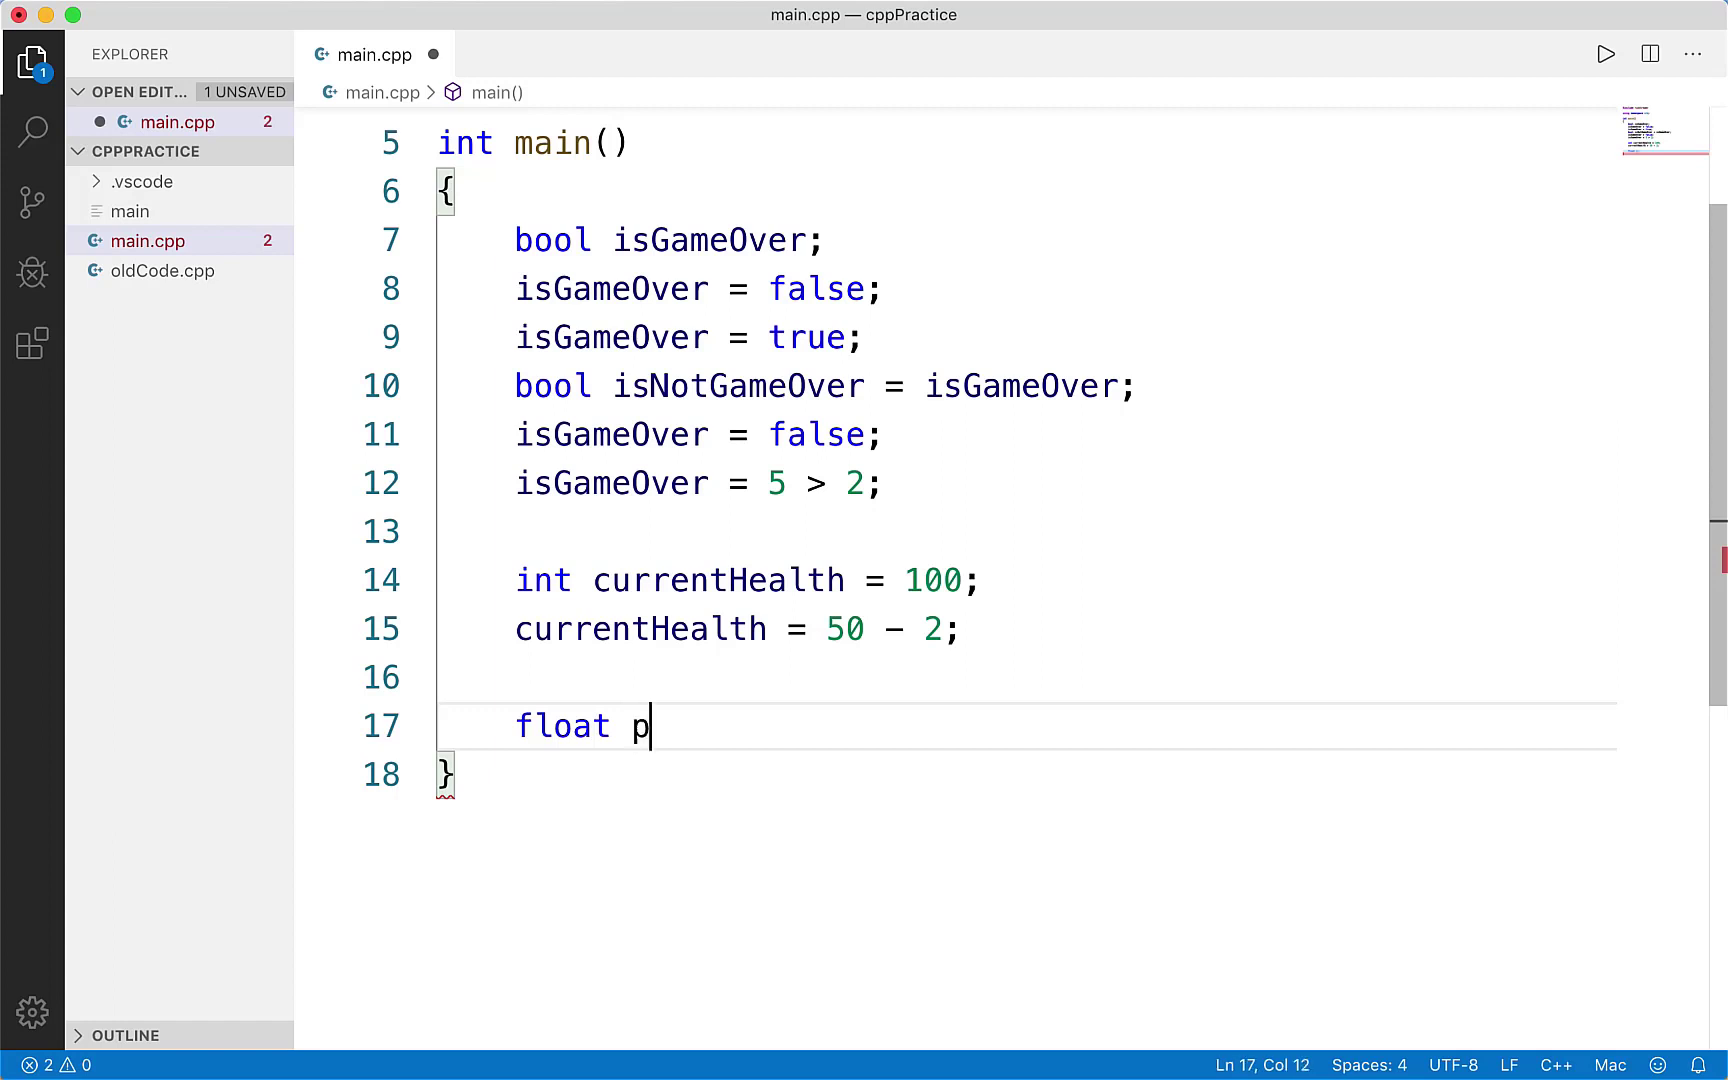
{"action": "type", "text": "ercentHealth"}
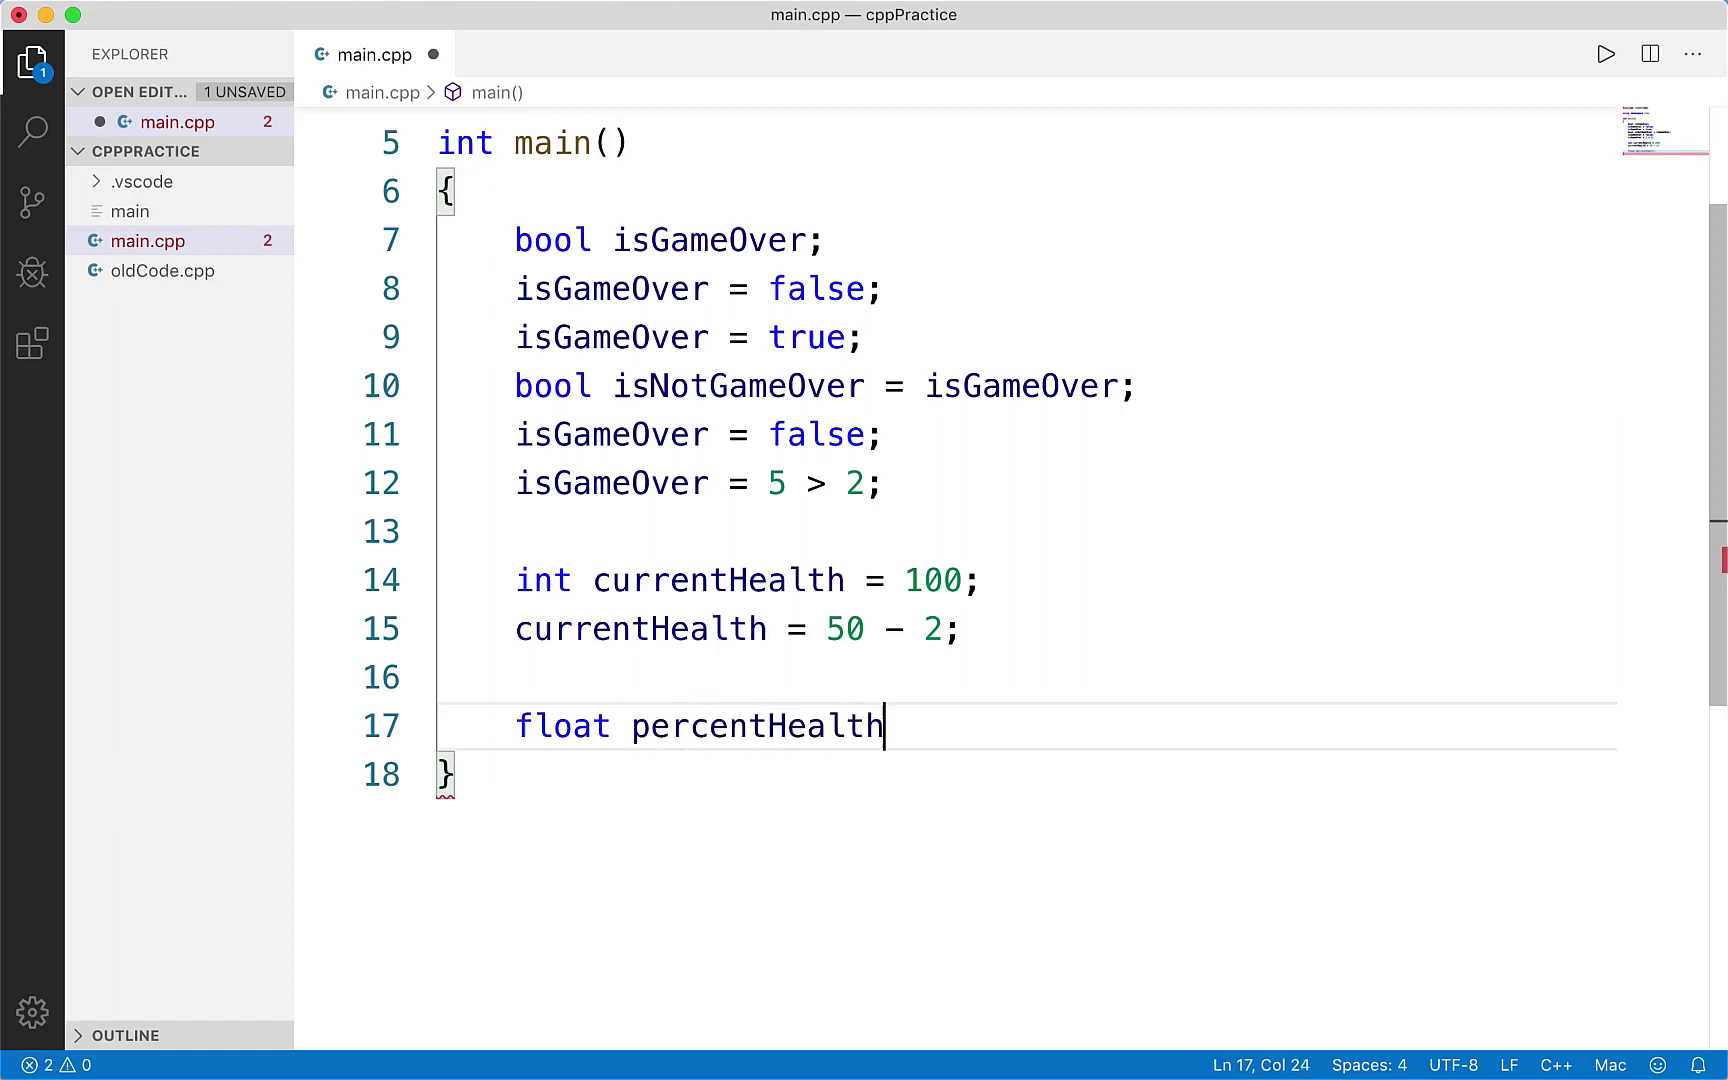
{"action": "type", "text": "= ."}
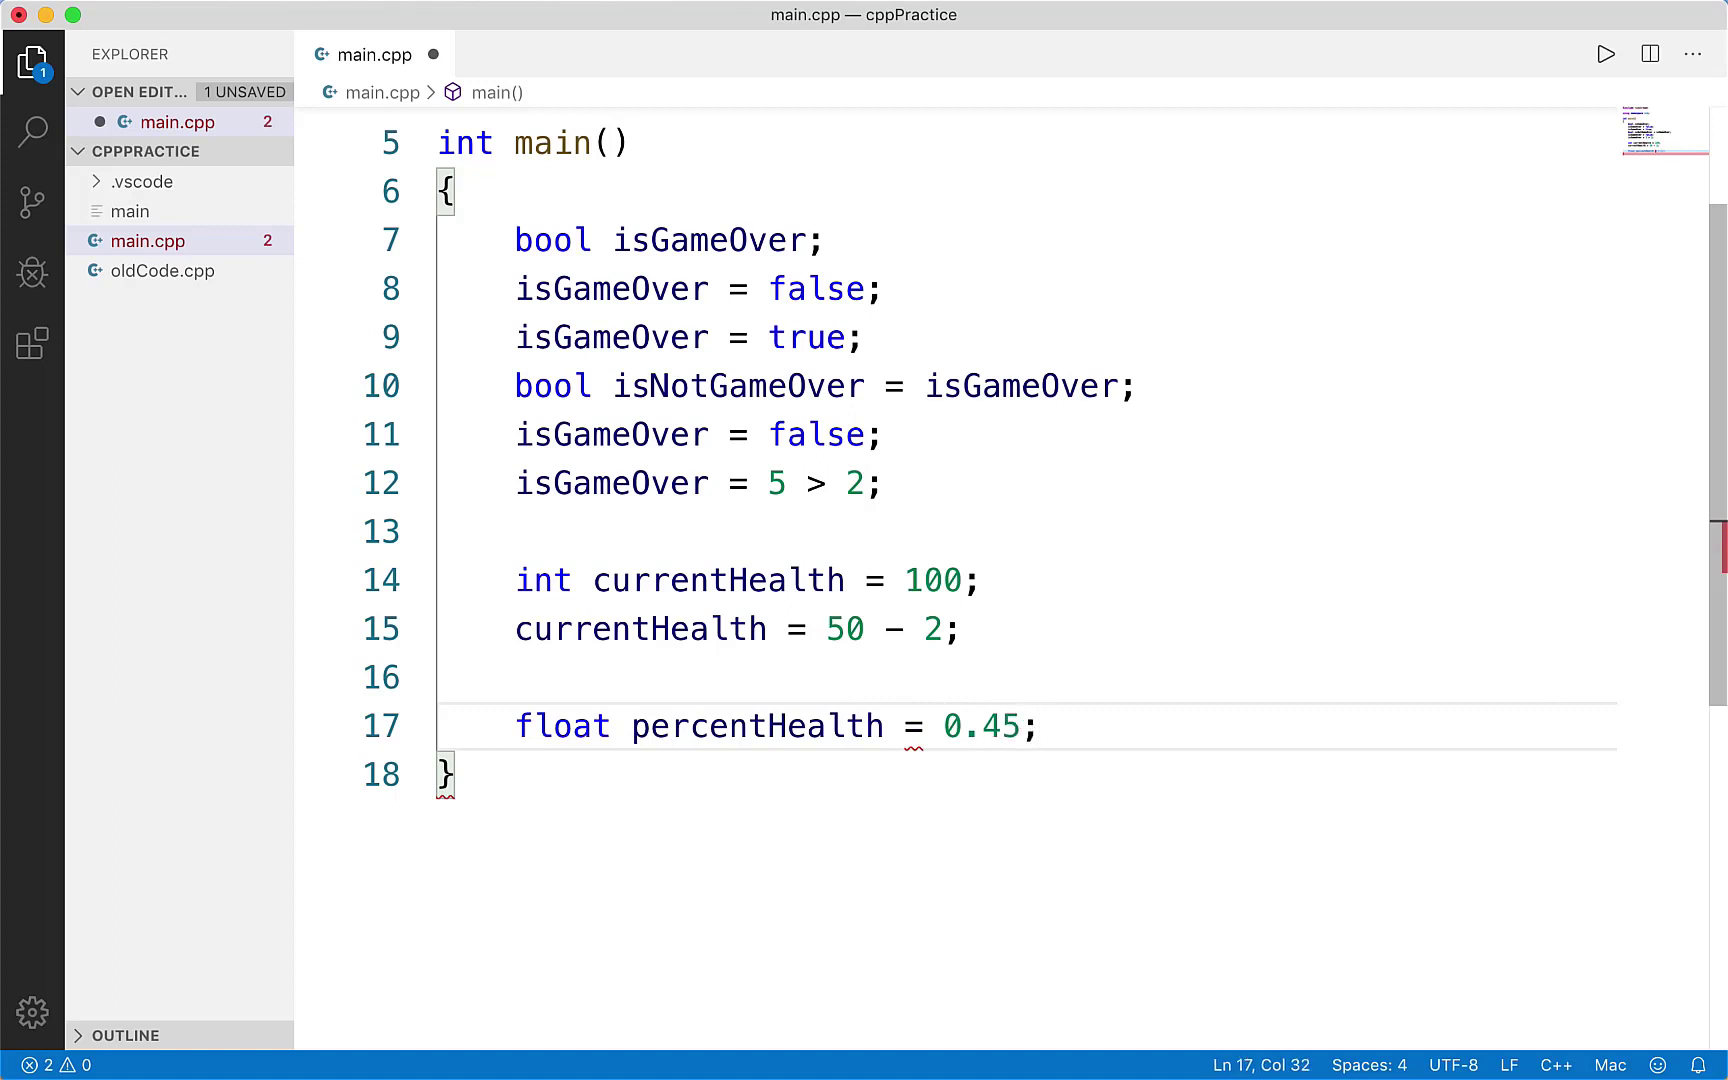
- Declare 'double pi = 3.14159;' beneath it and inspect the stored literal value
{"action": "type", "text": "dob"}
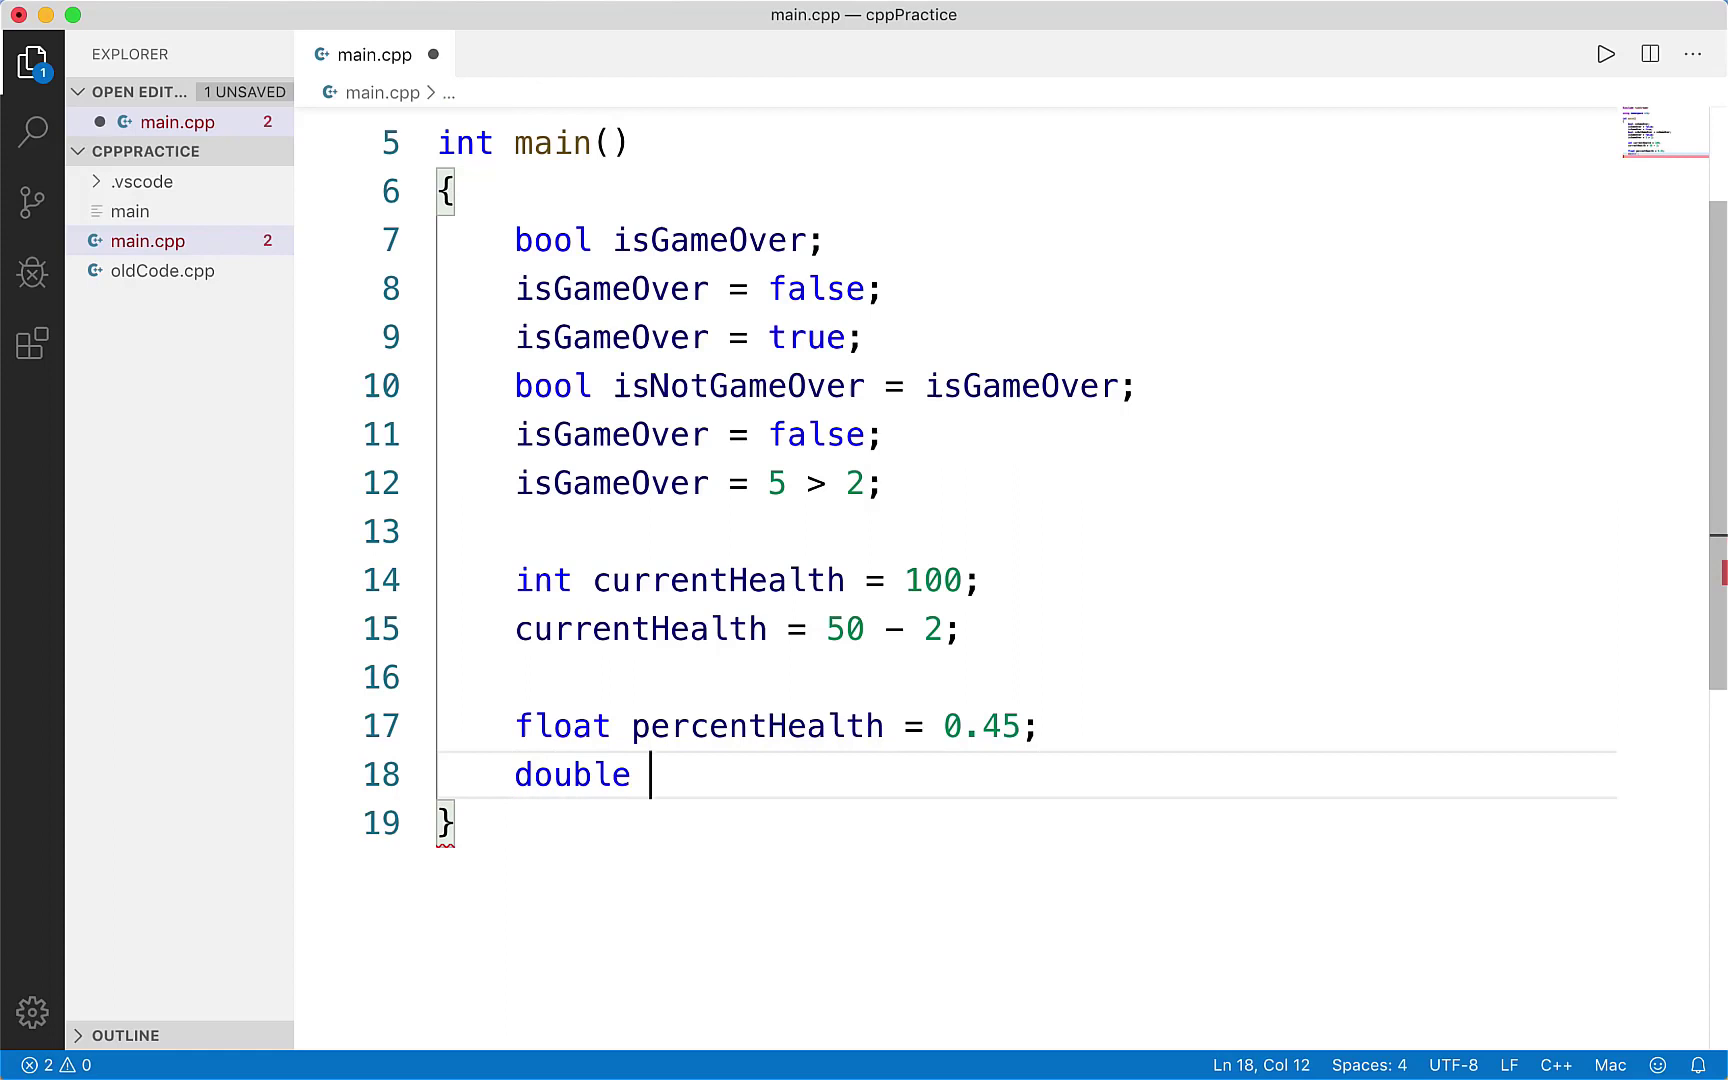
{"action": "type", "text": "pi ="}
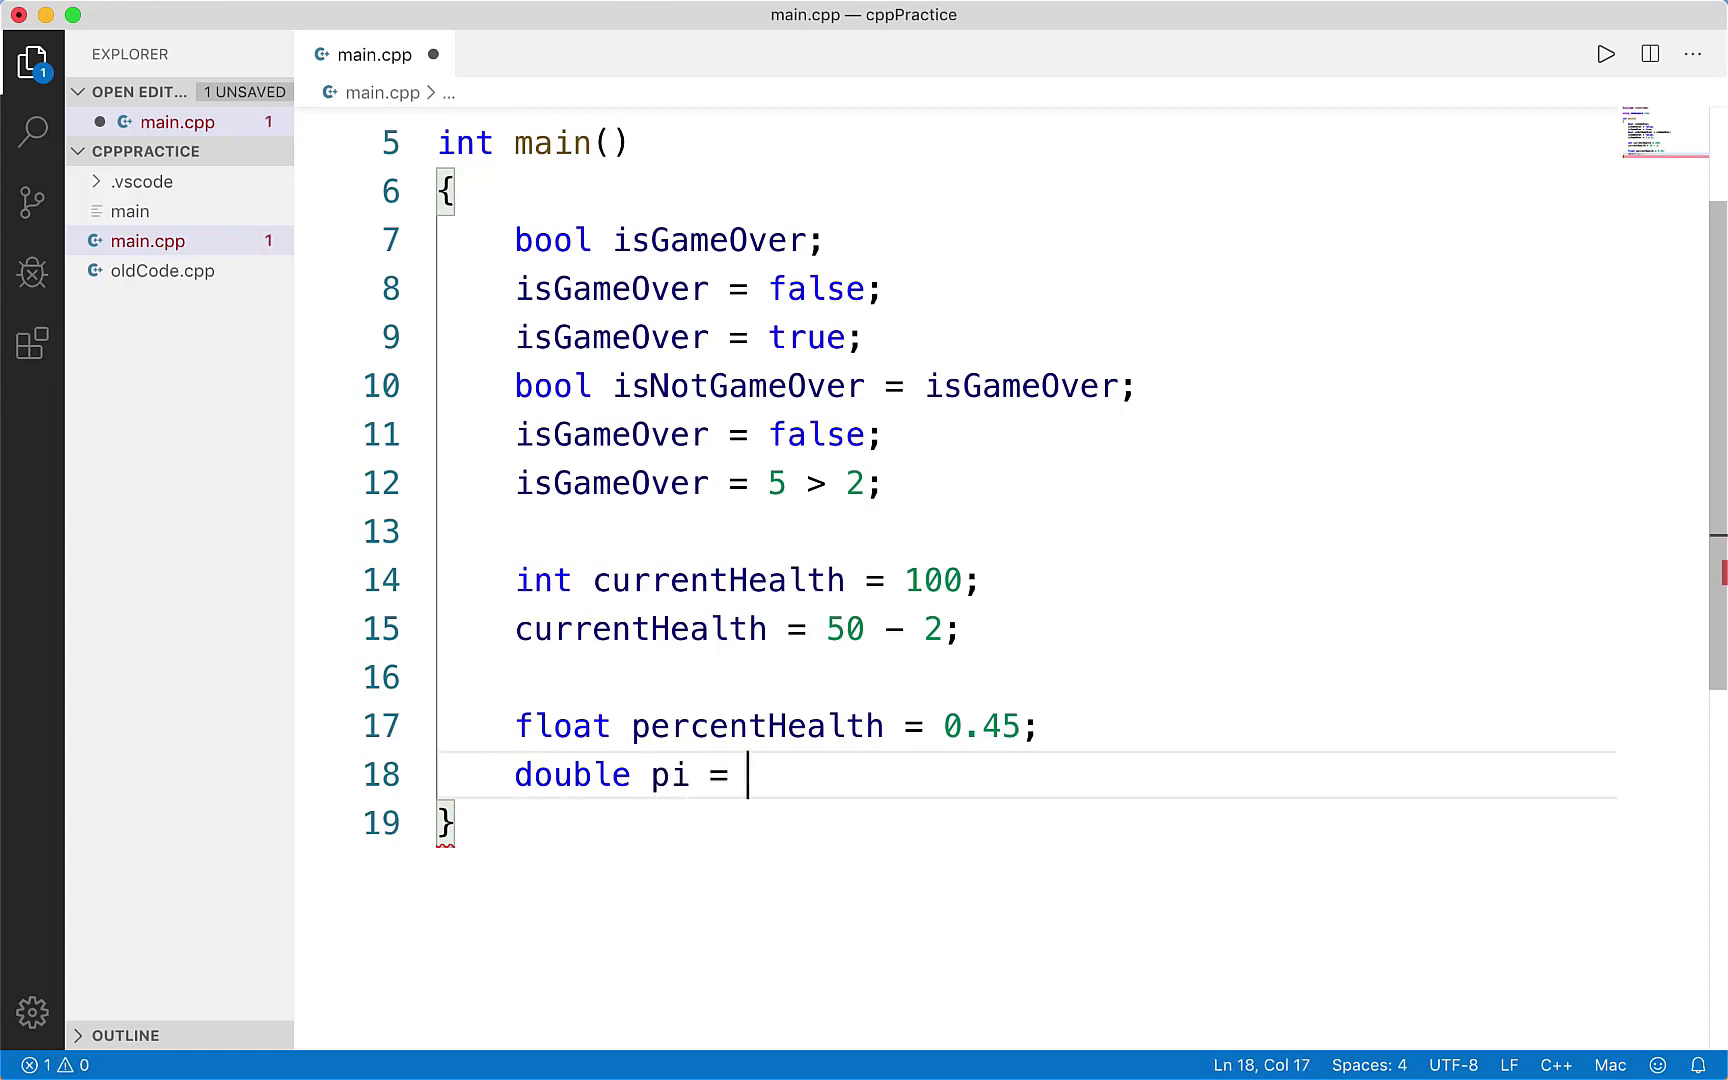
{"action": "type", "text": "3.14."}
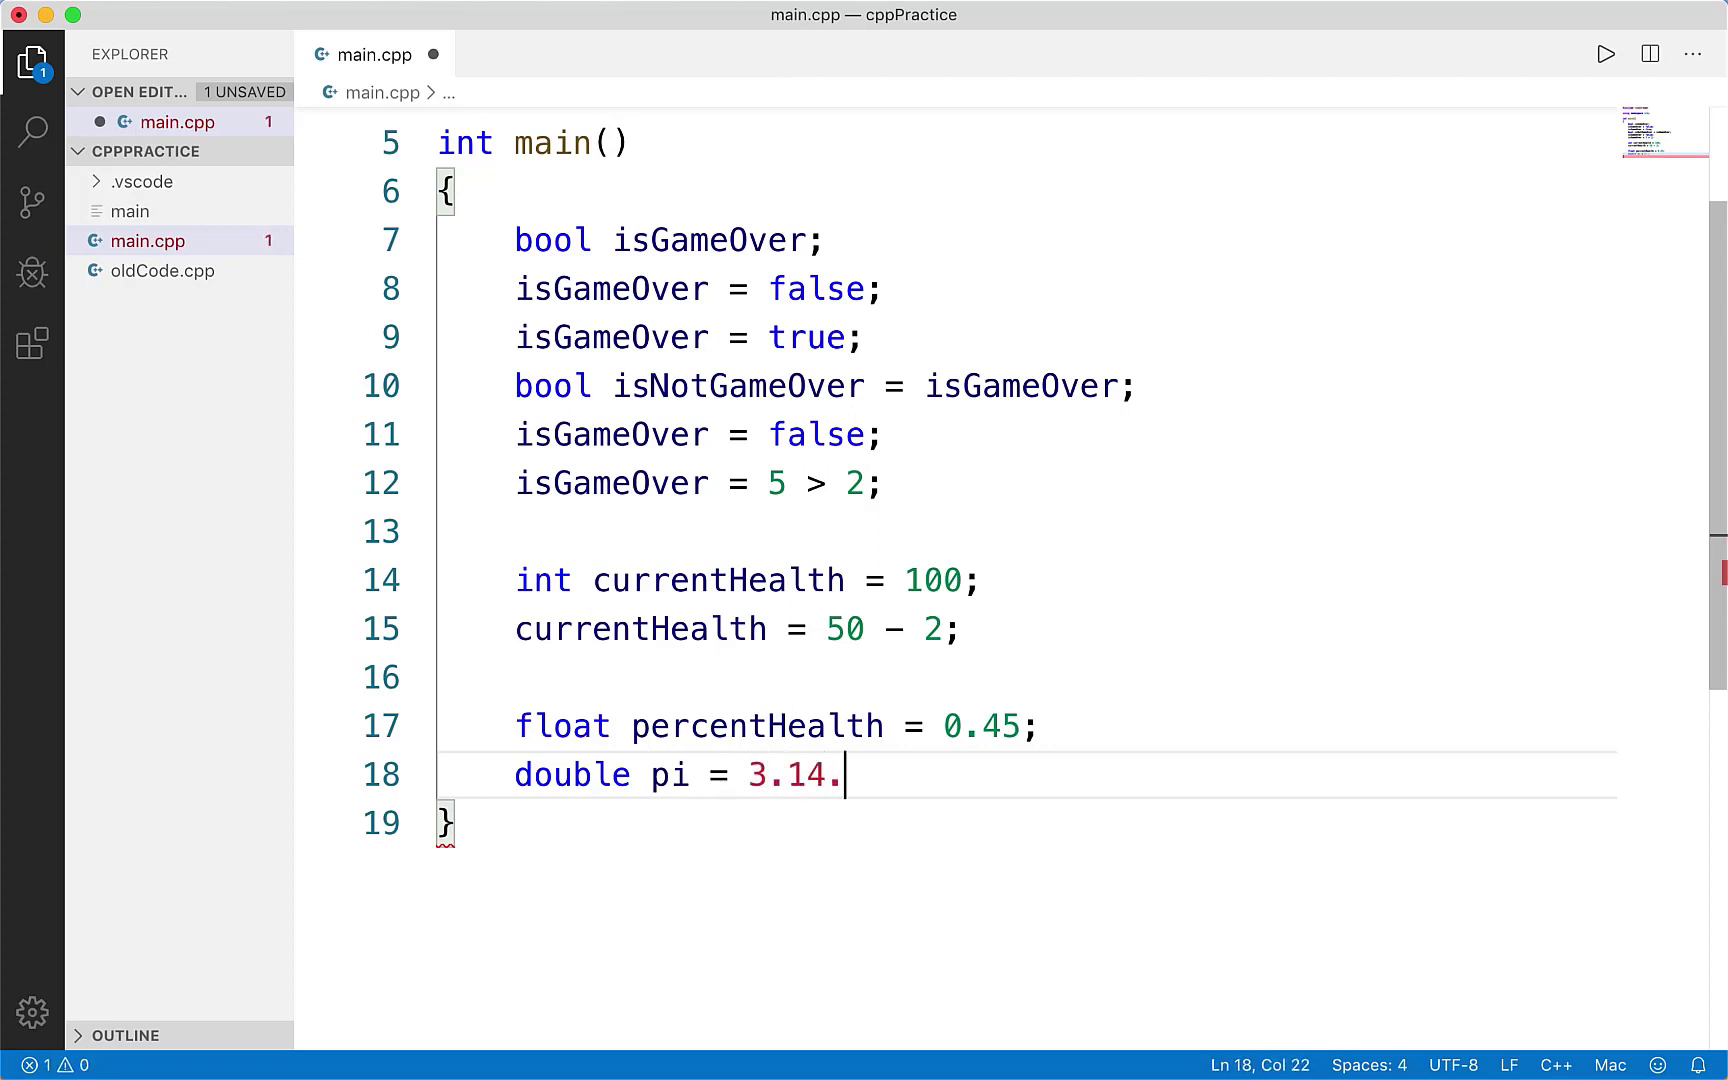
{"action": "type", "text": "1"}
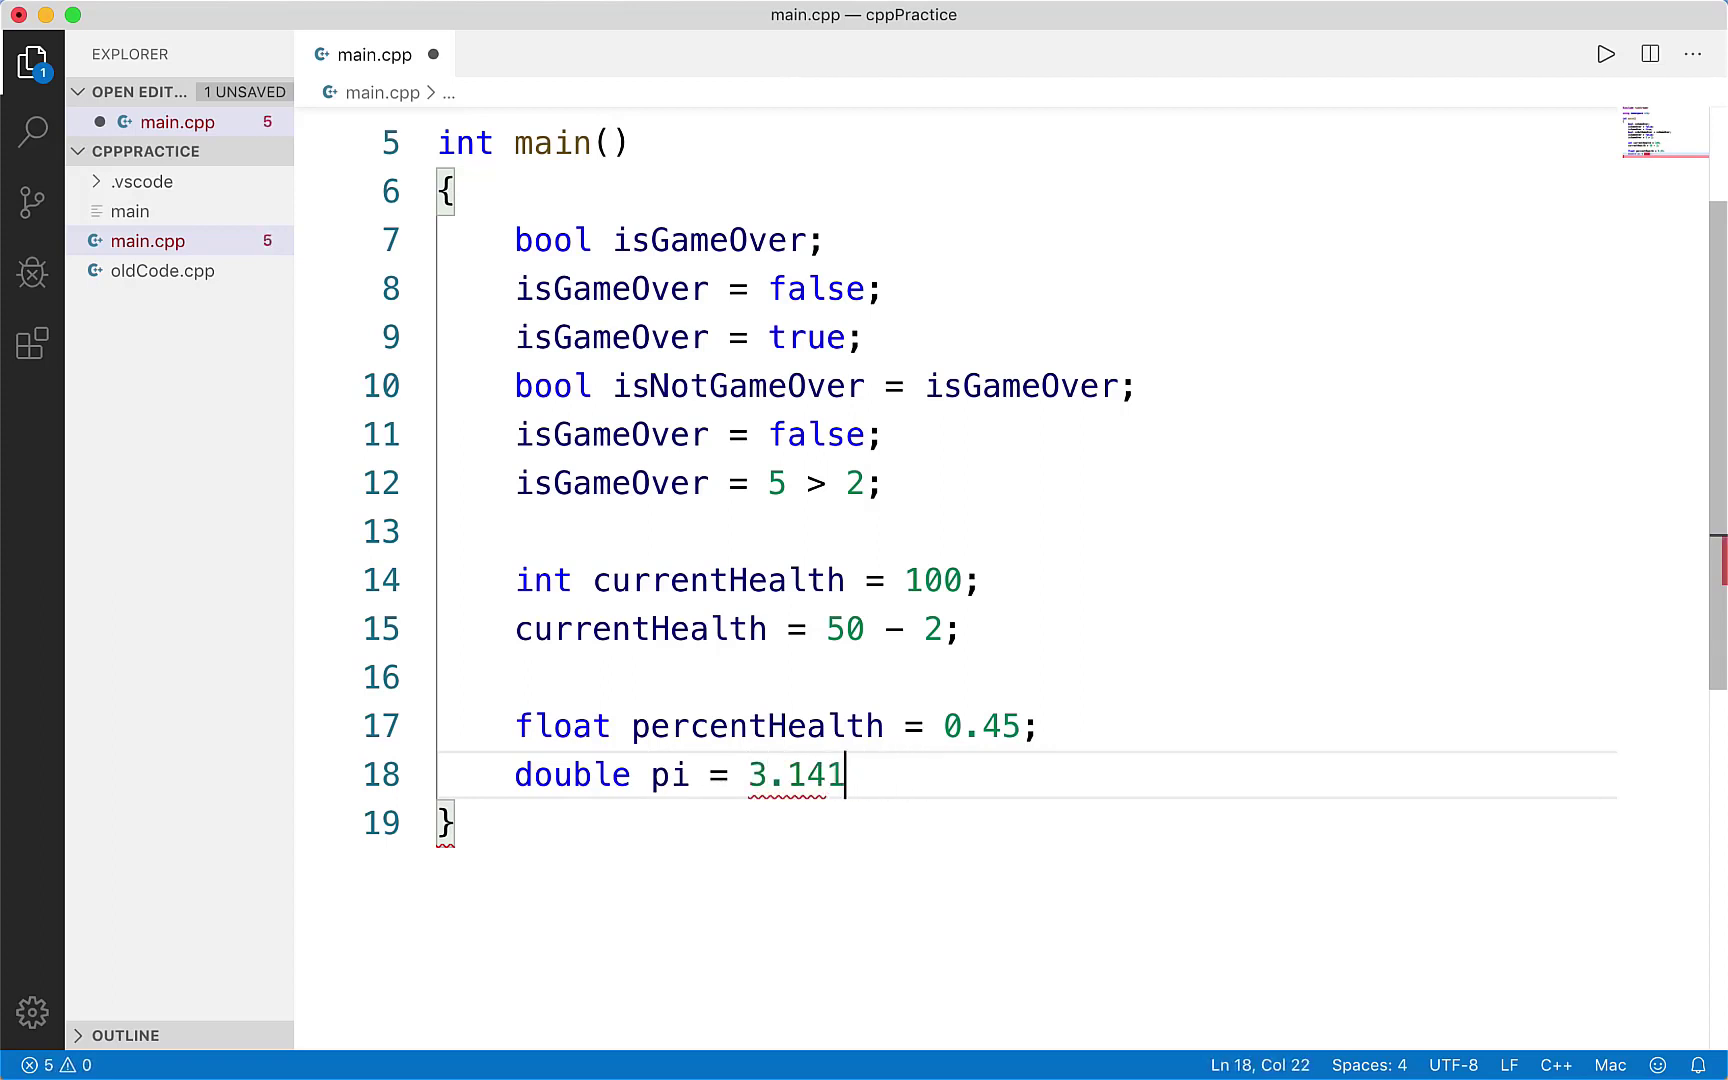
{"action": "type", "text": "59;"}
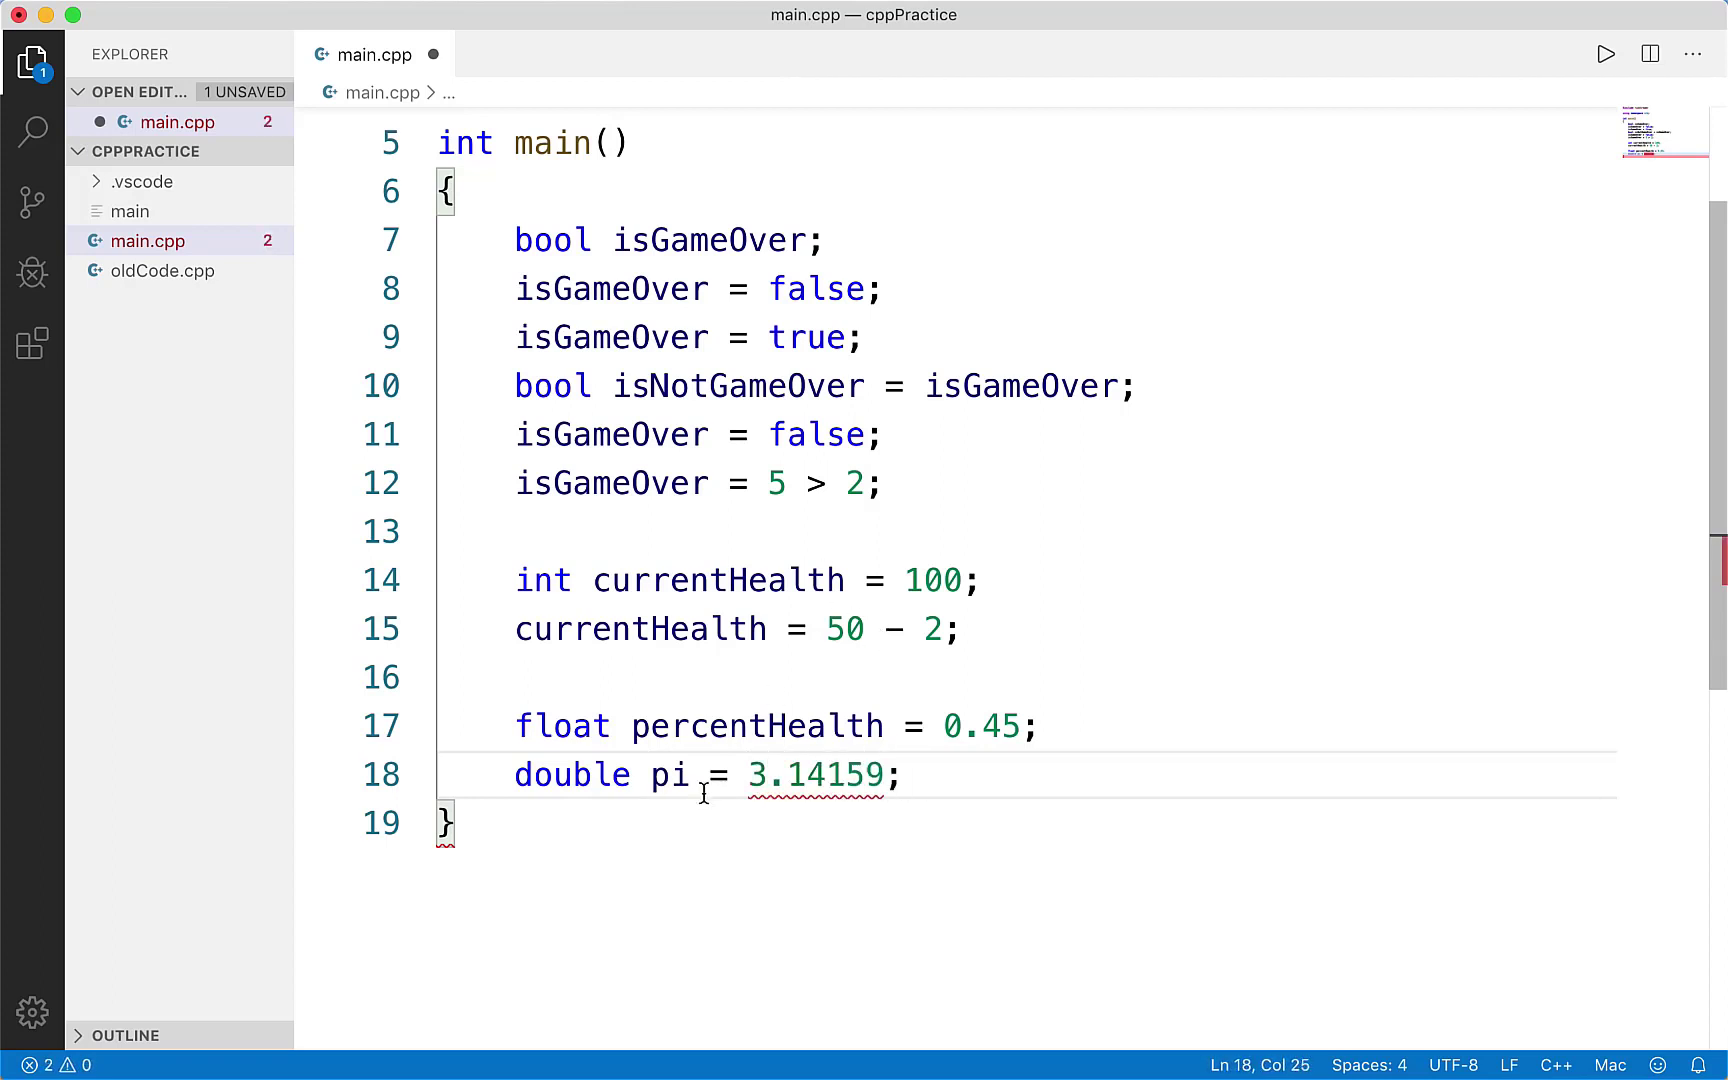
{"action": "left_click", "coordinate": [902, 774]}
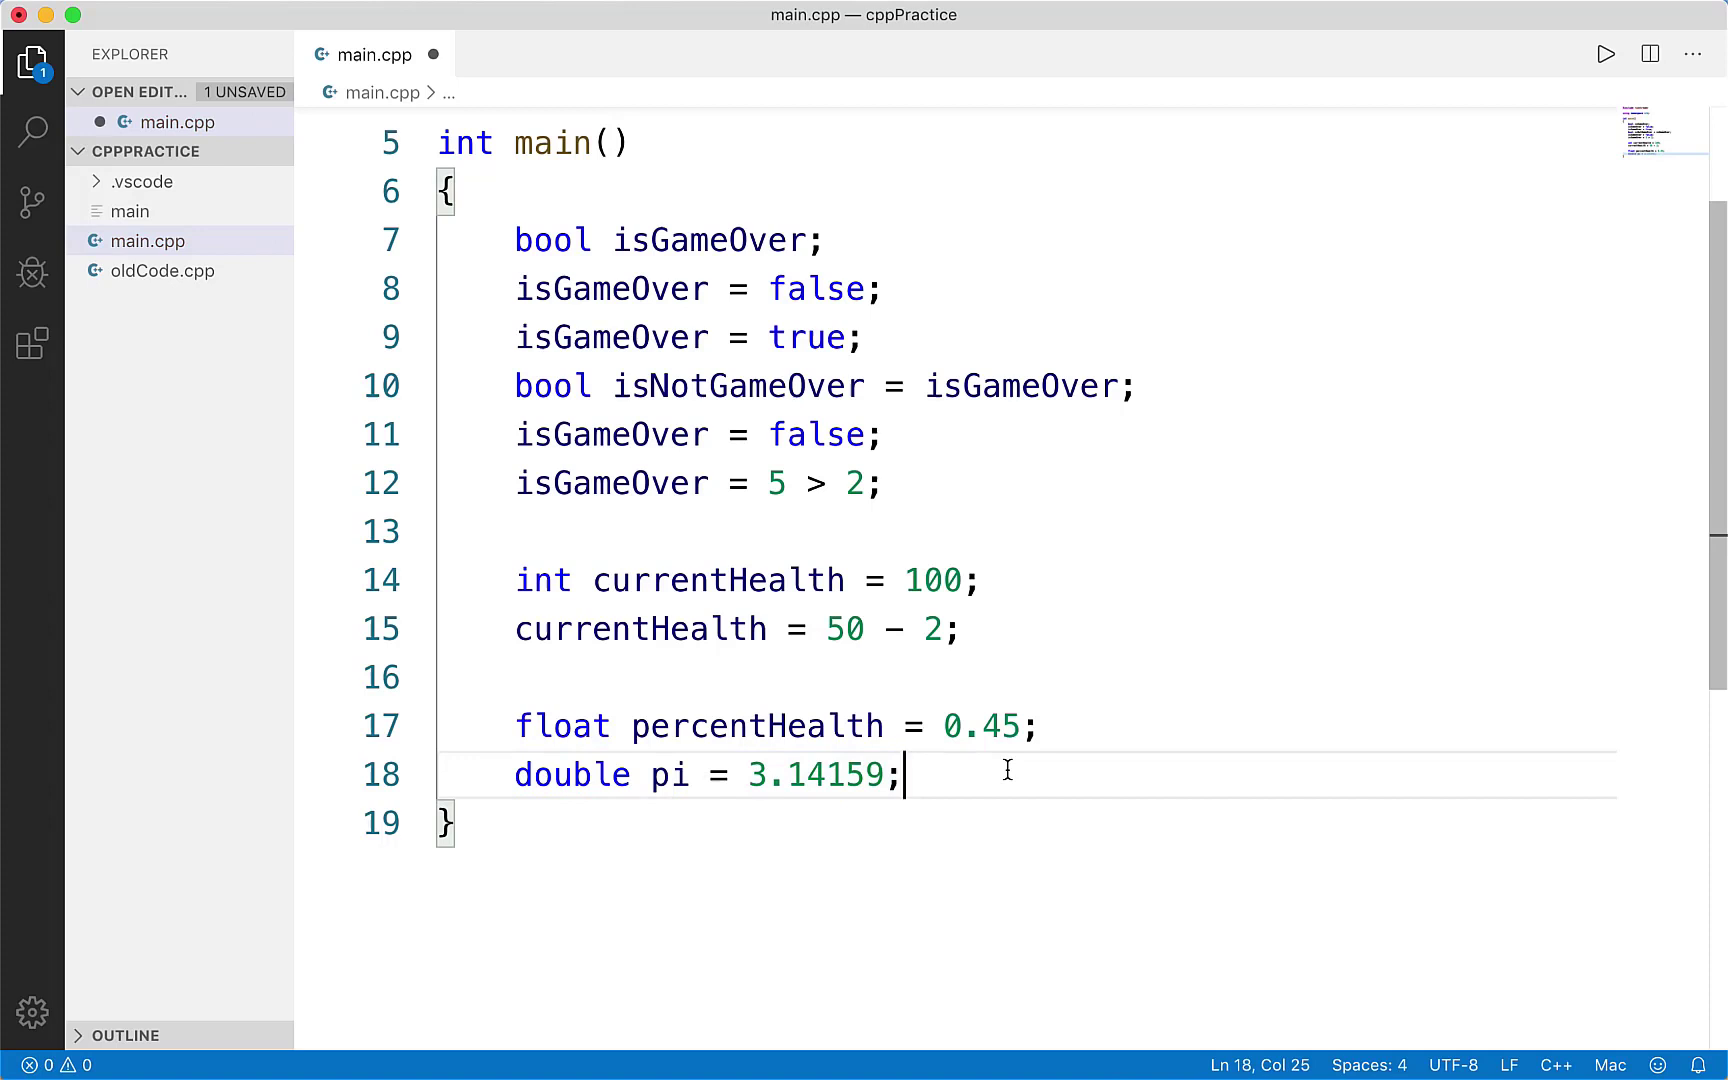
{"action": "mouse_move", "coordinate": [730, 764]}
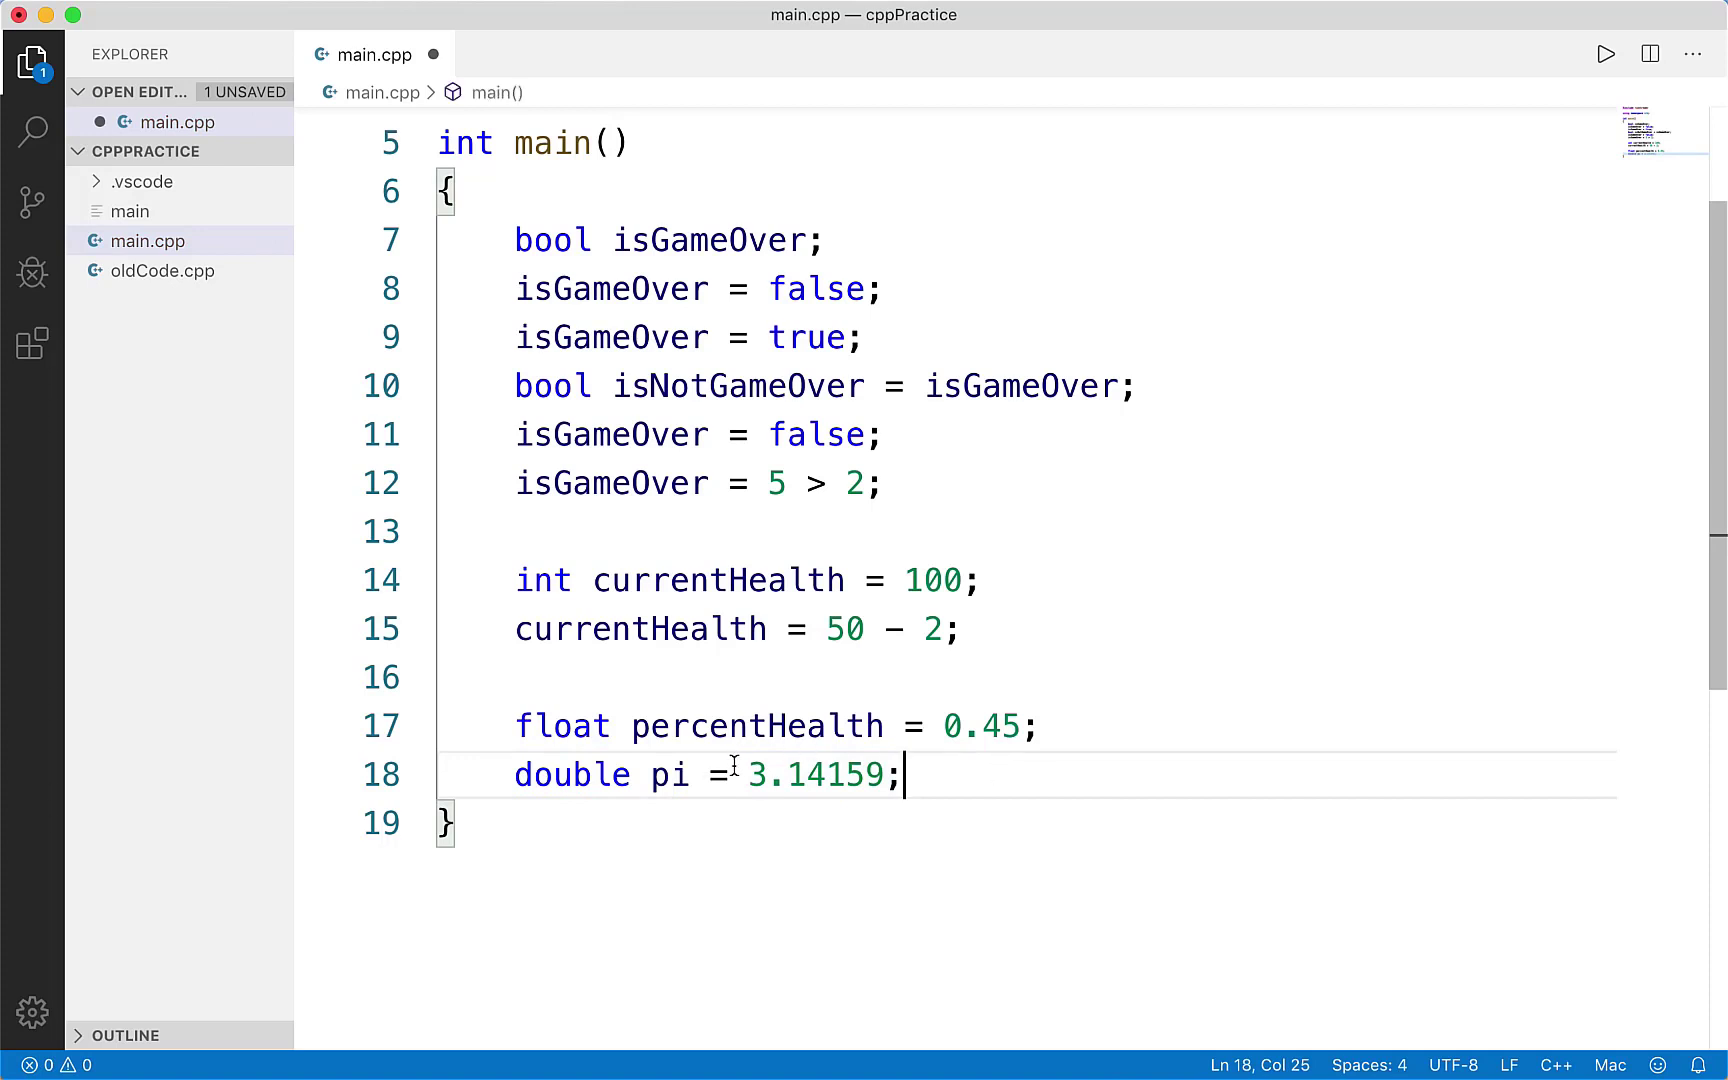
{"action": "double_click", "coordinate": [816, 774]}
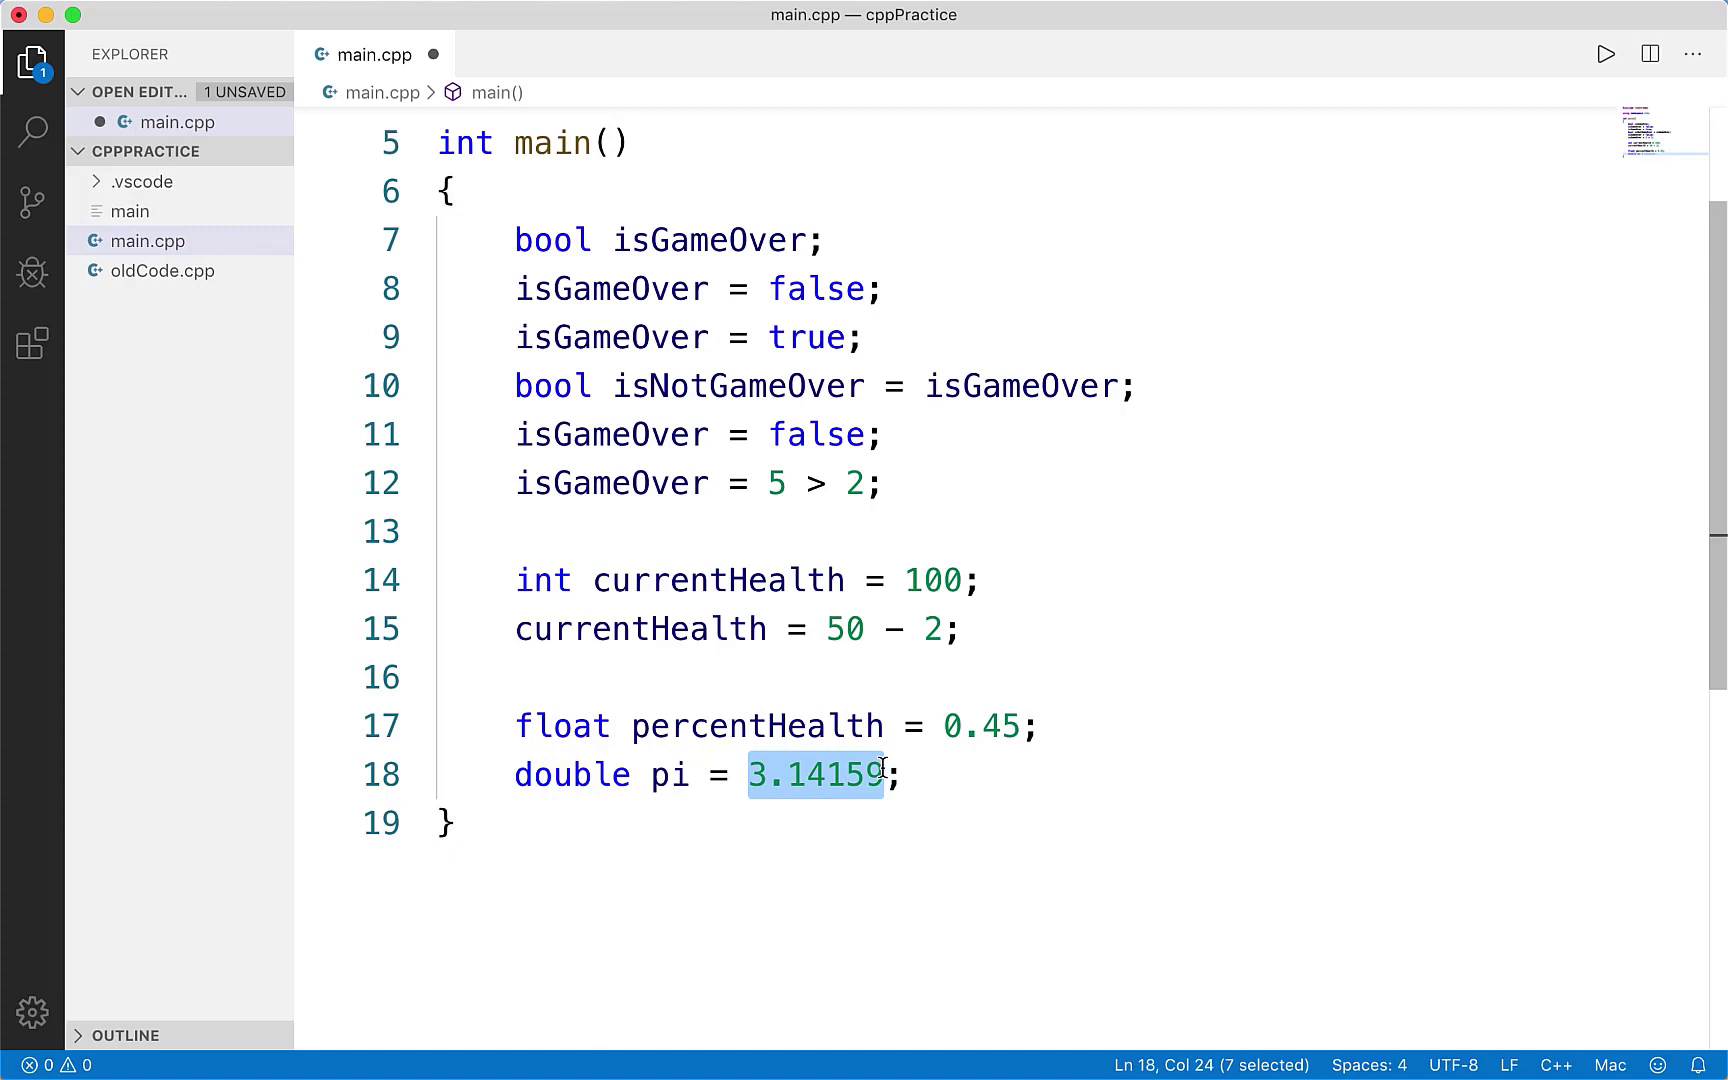
{"action": "left_click", "coordinate": [866, 774]}
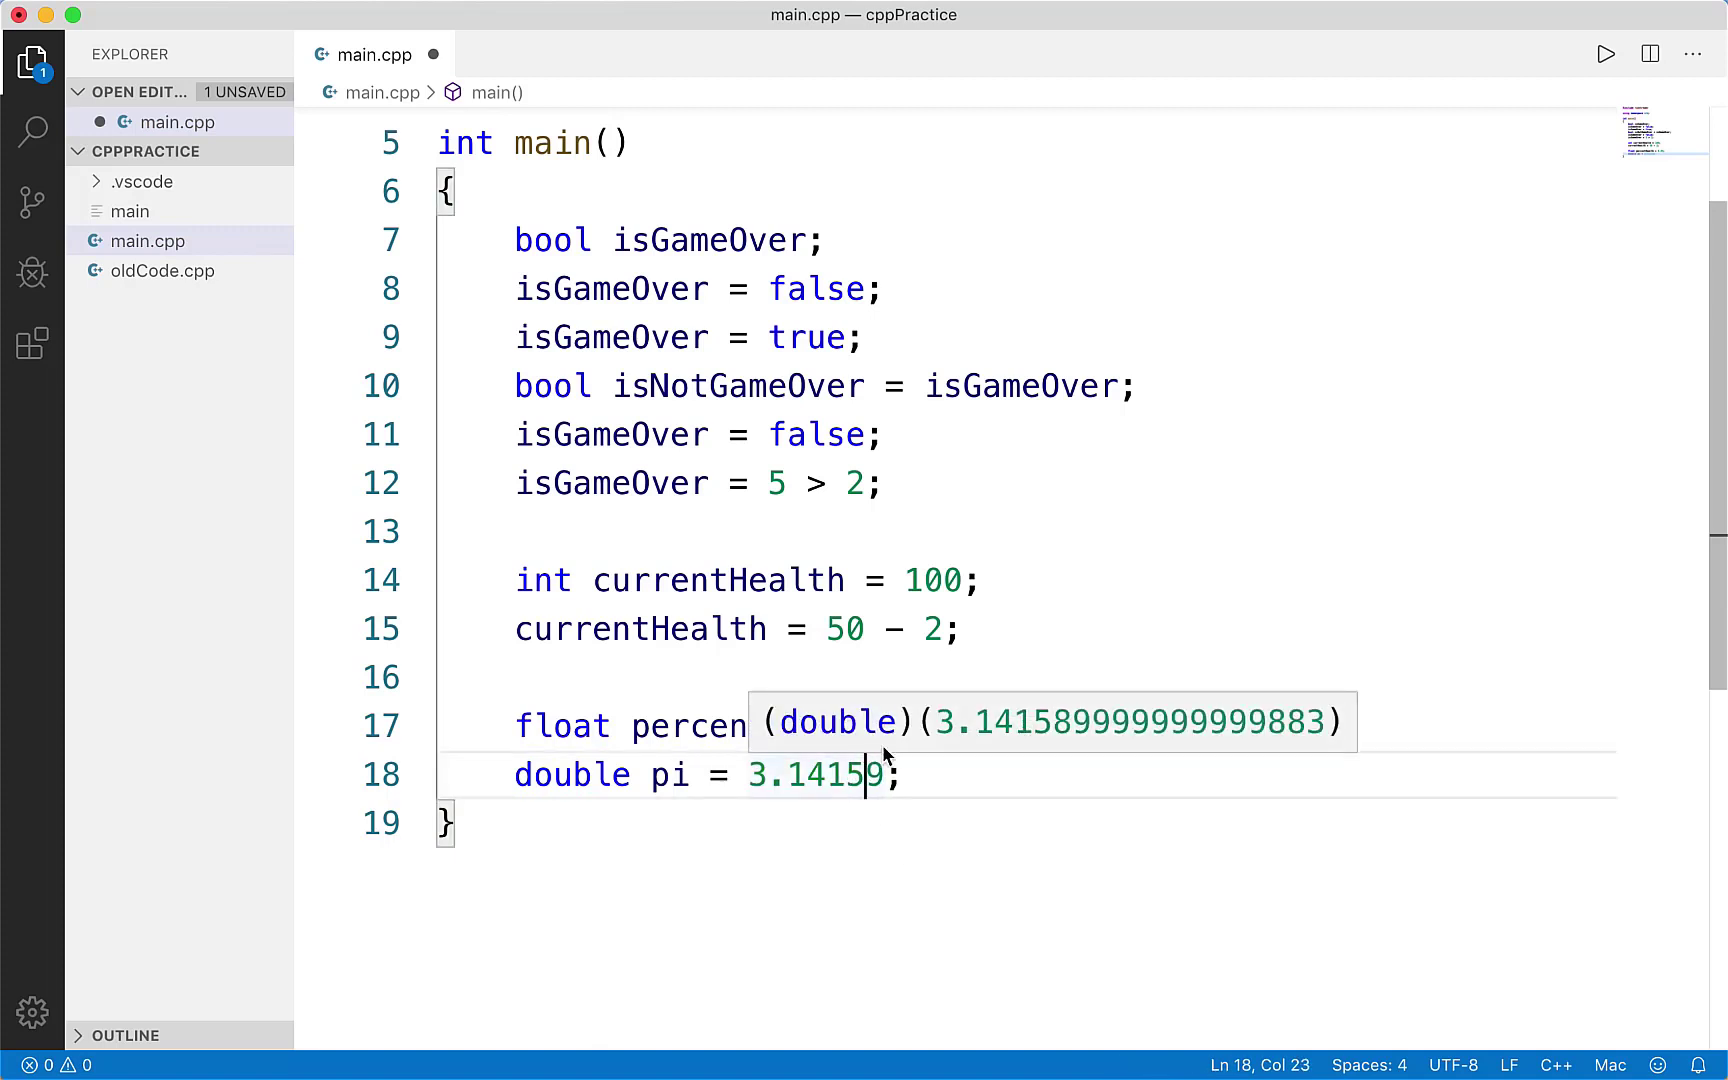
{"action": "mouse_move", "coordinate": [1270, 736]}
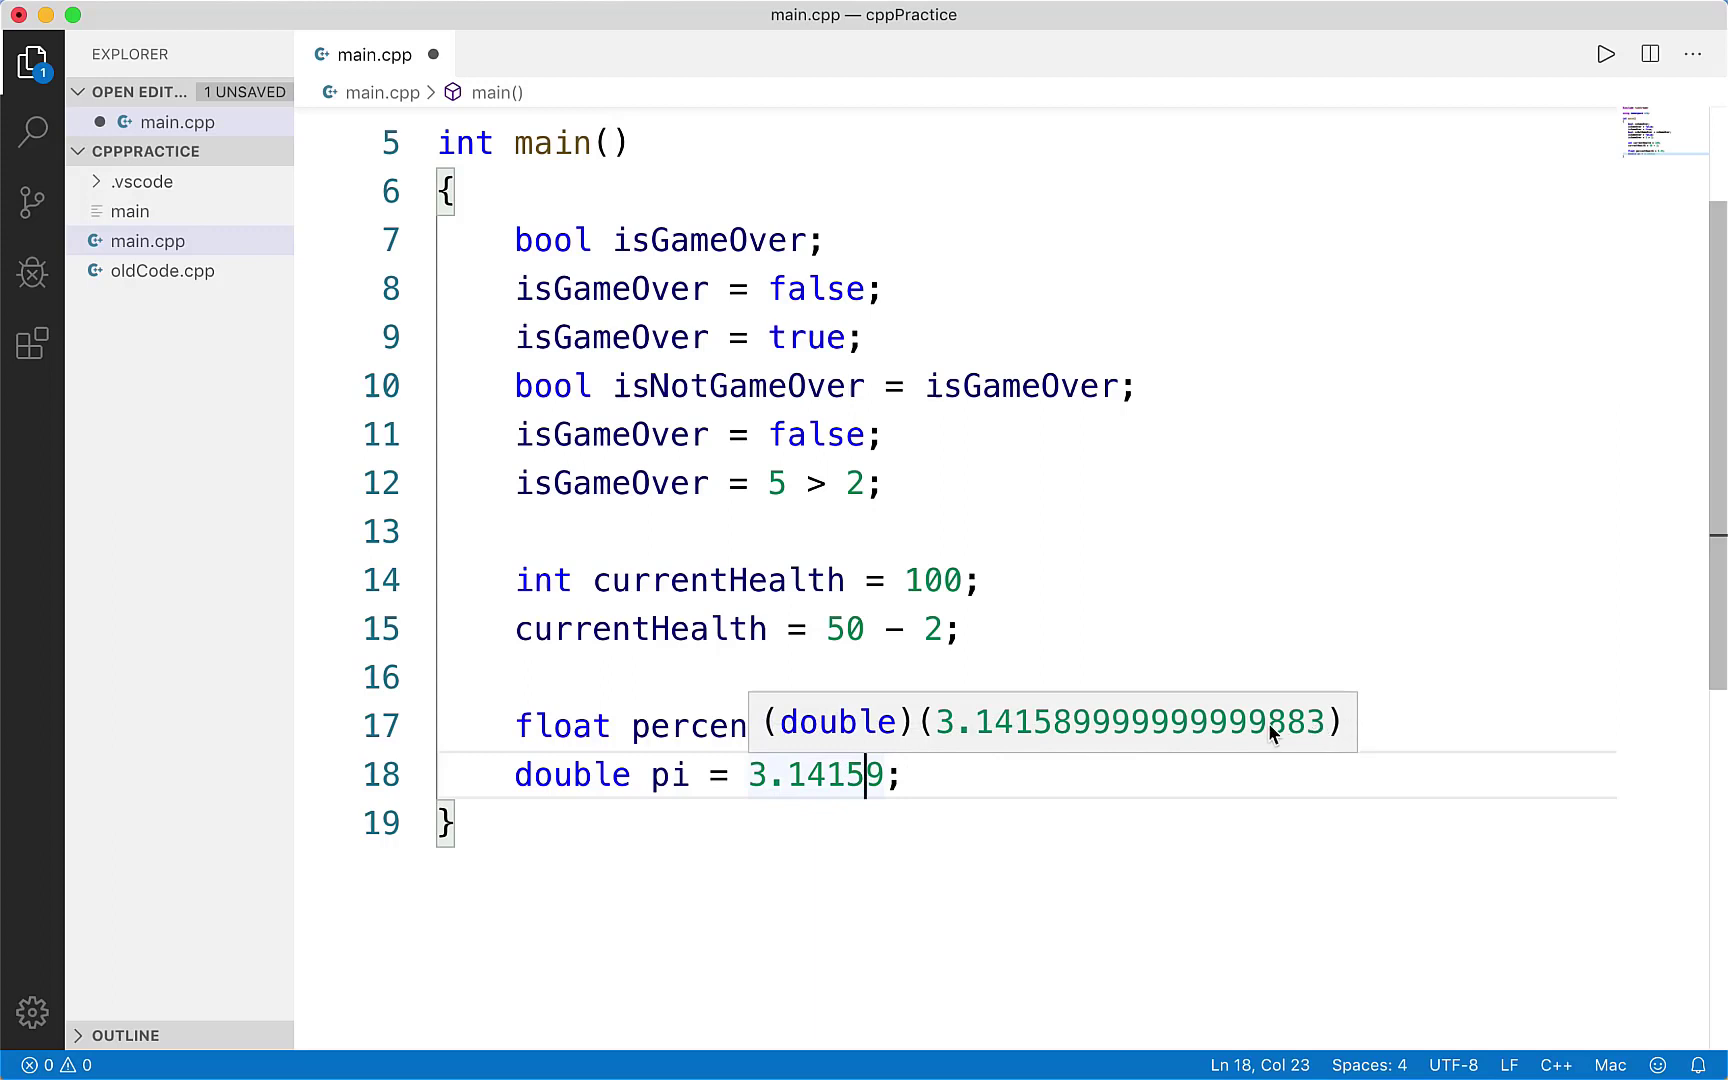
{"action": "mouse_move", "coordinate": [998, 726]}
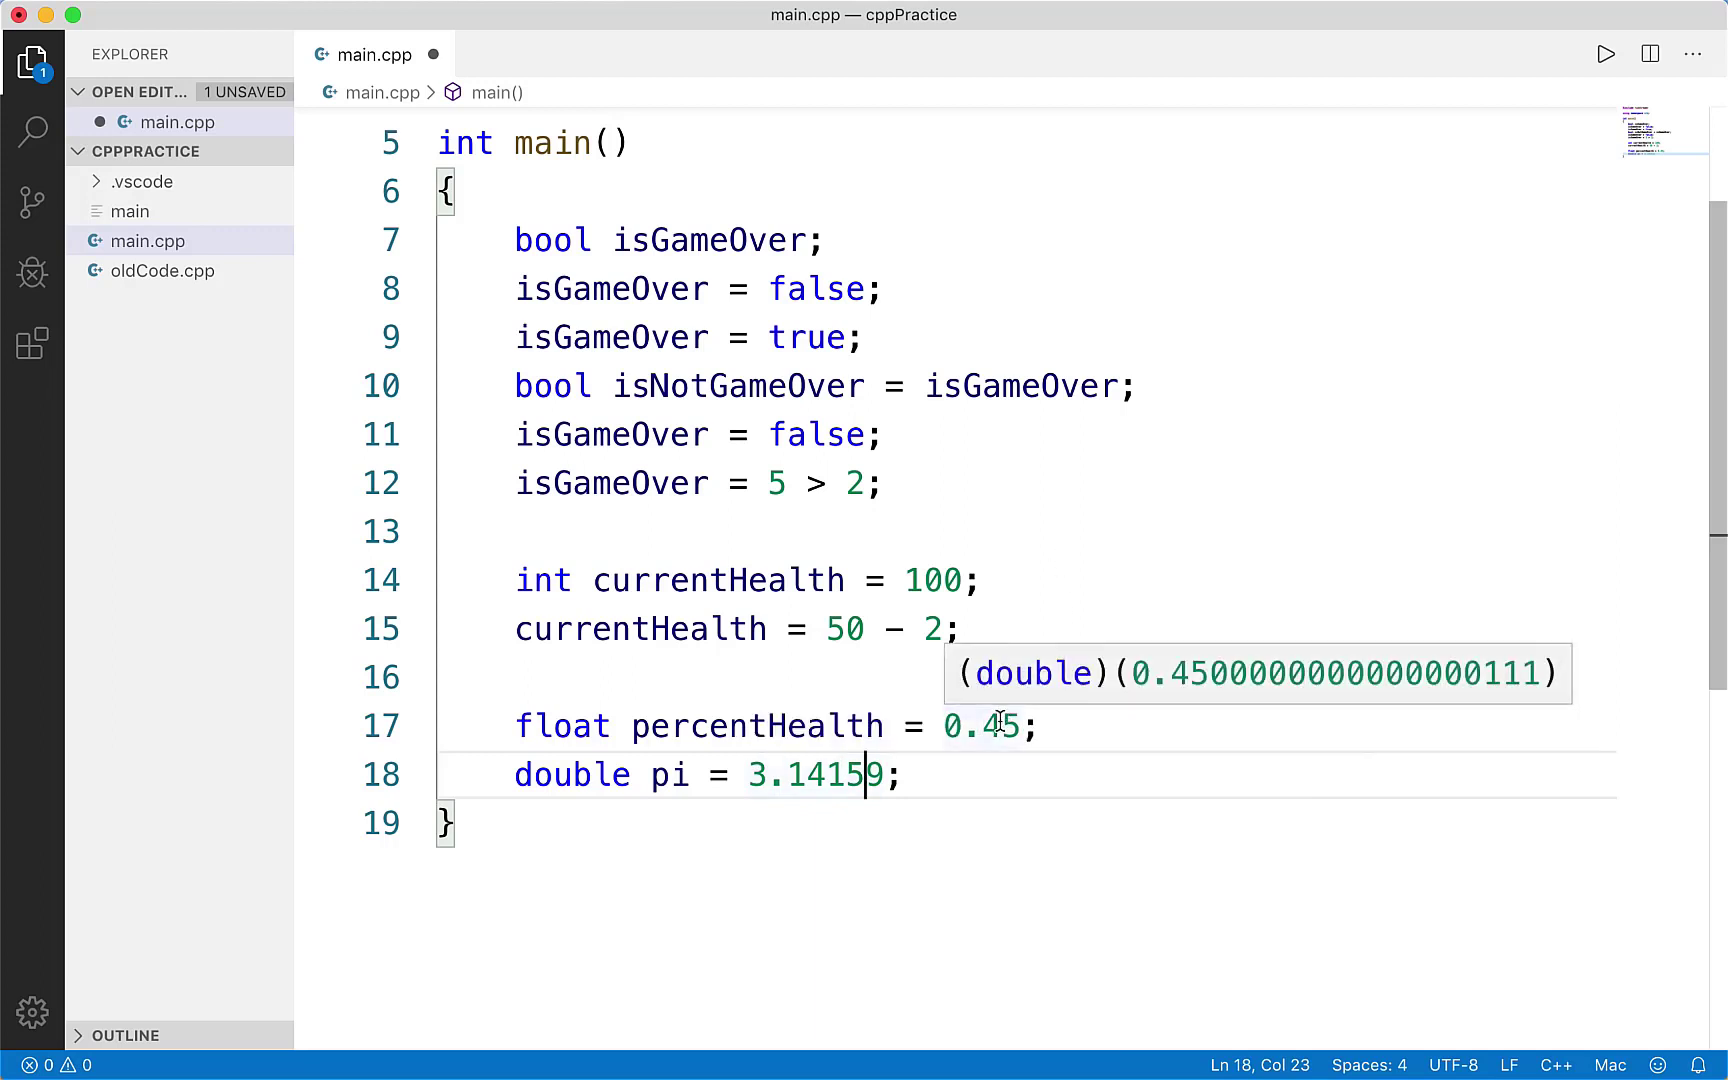
{"action": "mouse_move", "coordinate": [978, 758]}
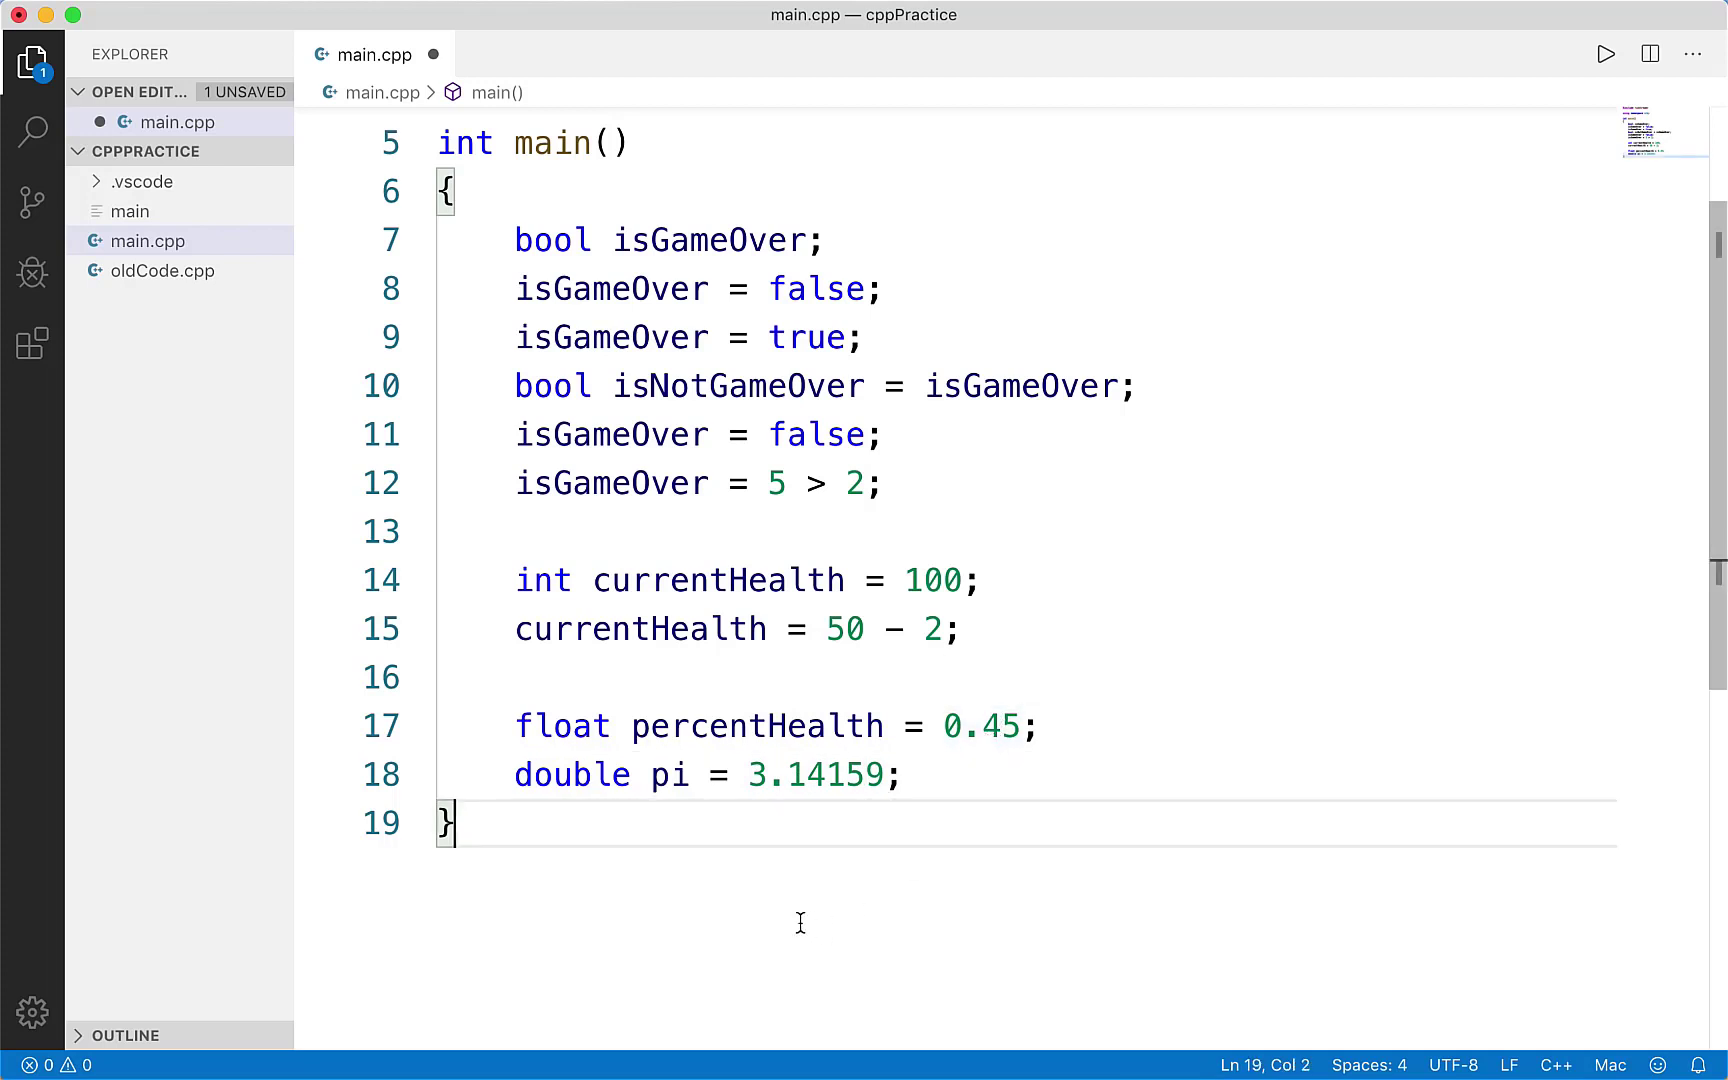
{"action": "mouse_move", "coordinate": [980, 726]}
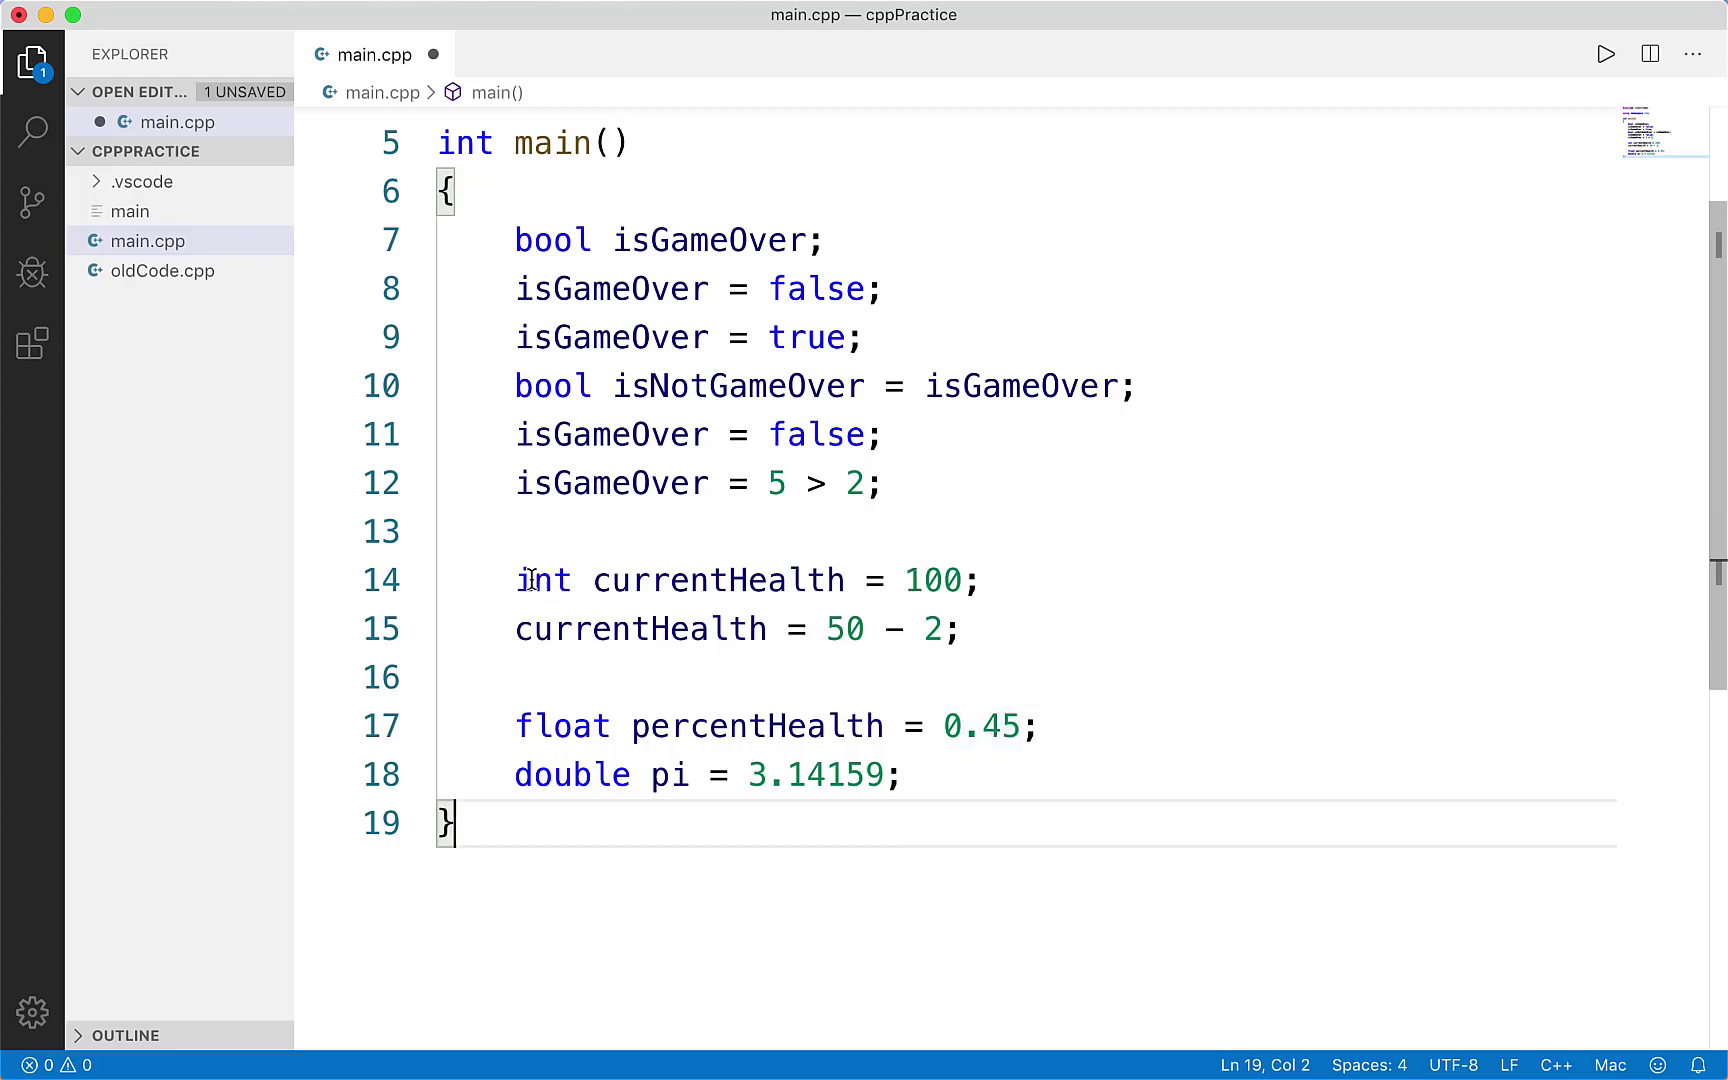
- Replace percentHealth's value 0.45 with 5, trying 5.0 and a negative variant
{"action": "left_click", "coordinate": [526, 726]}
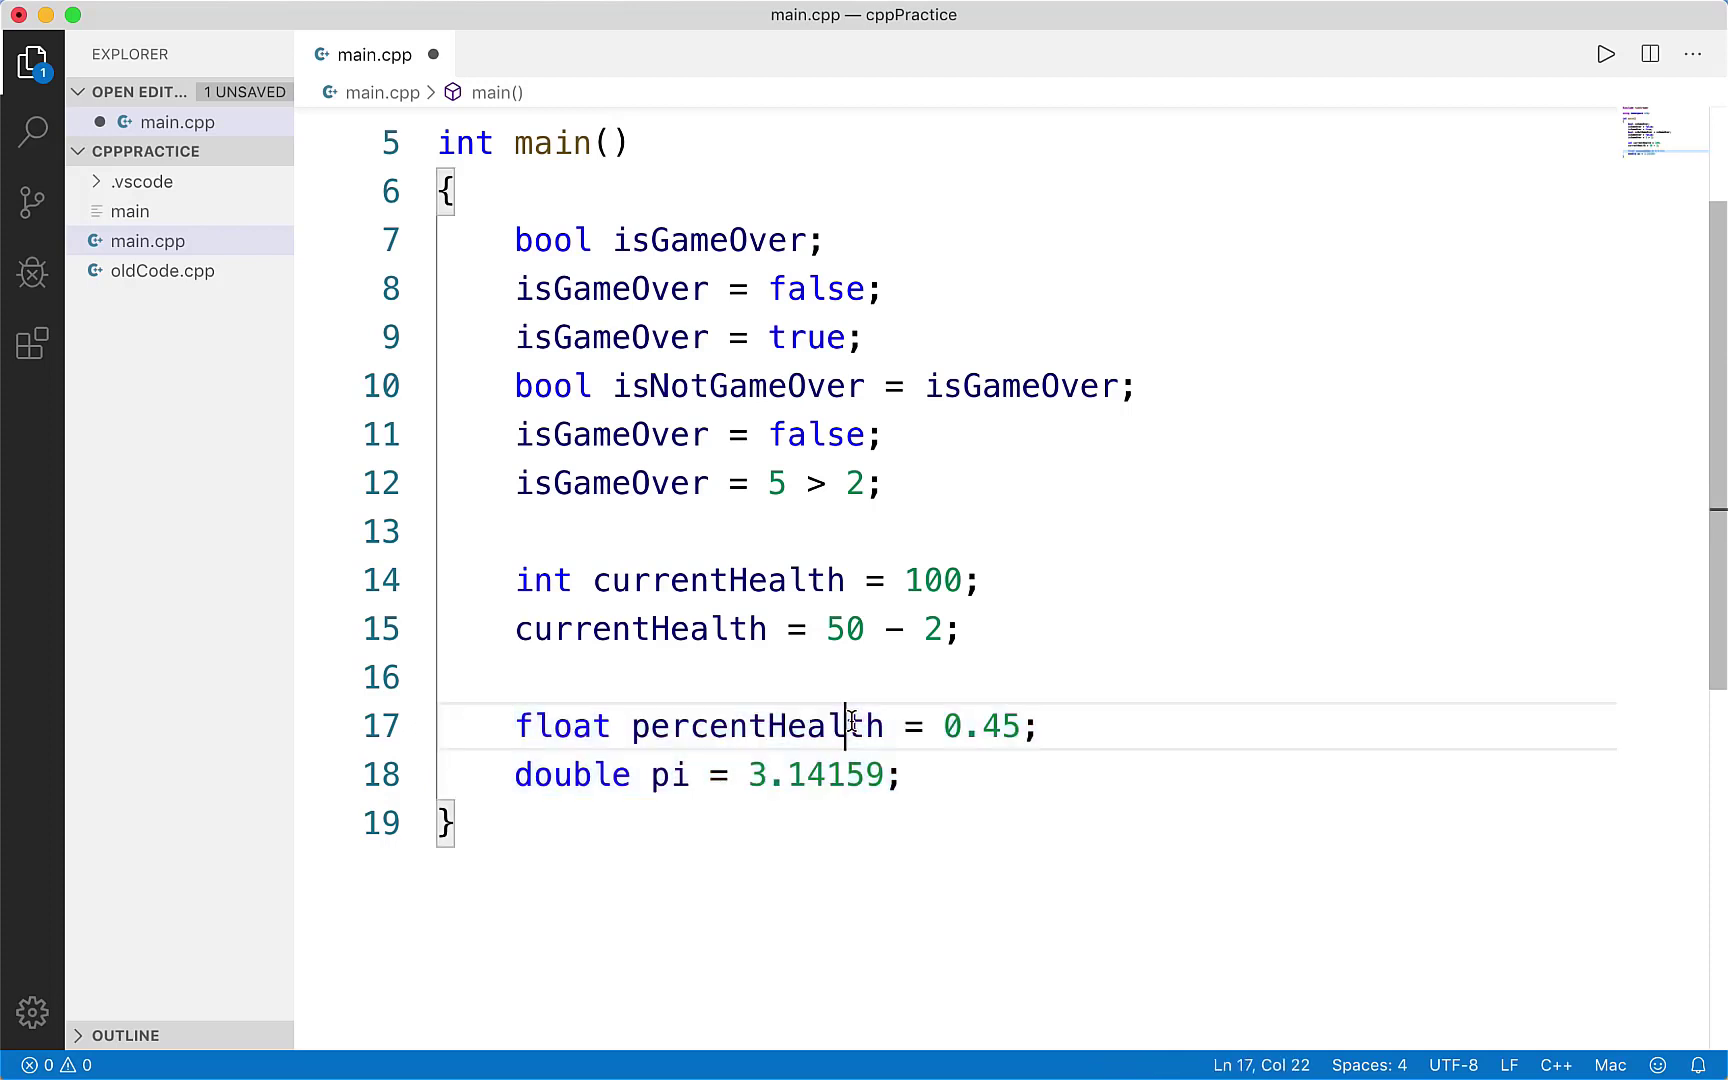
{"action": "double_click", "coordinate": [978, 726]}
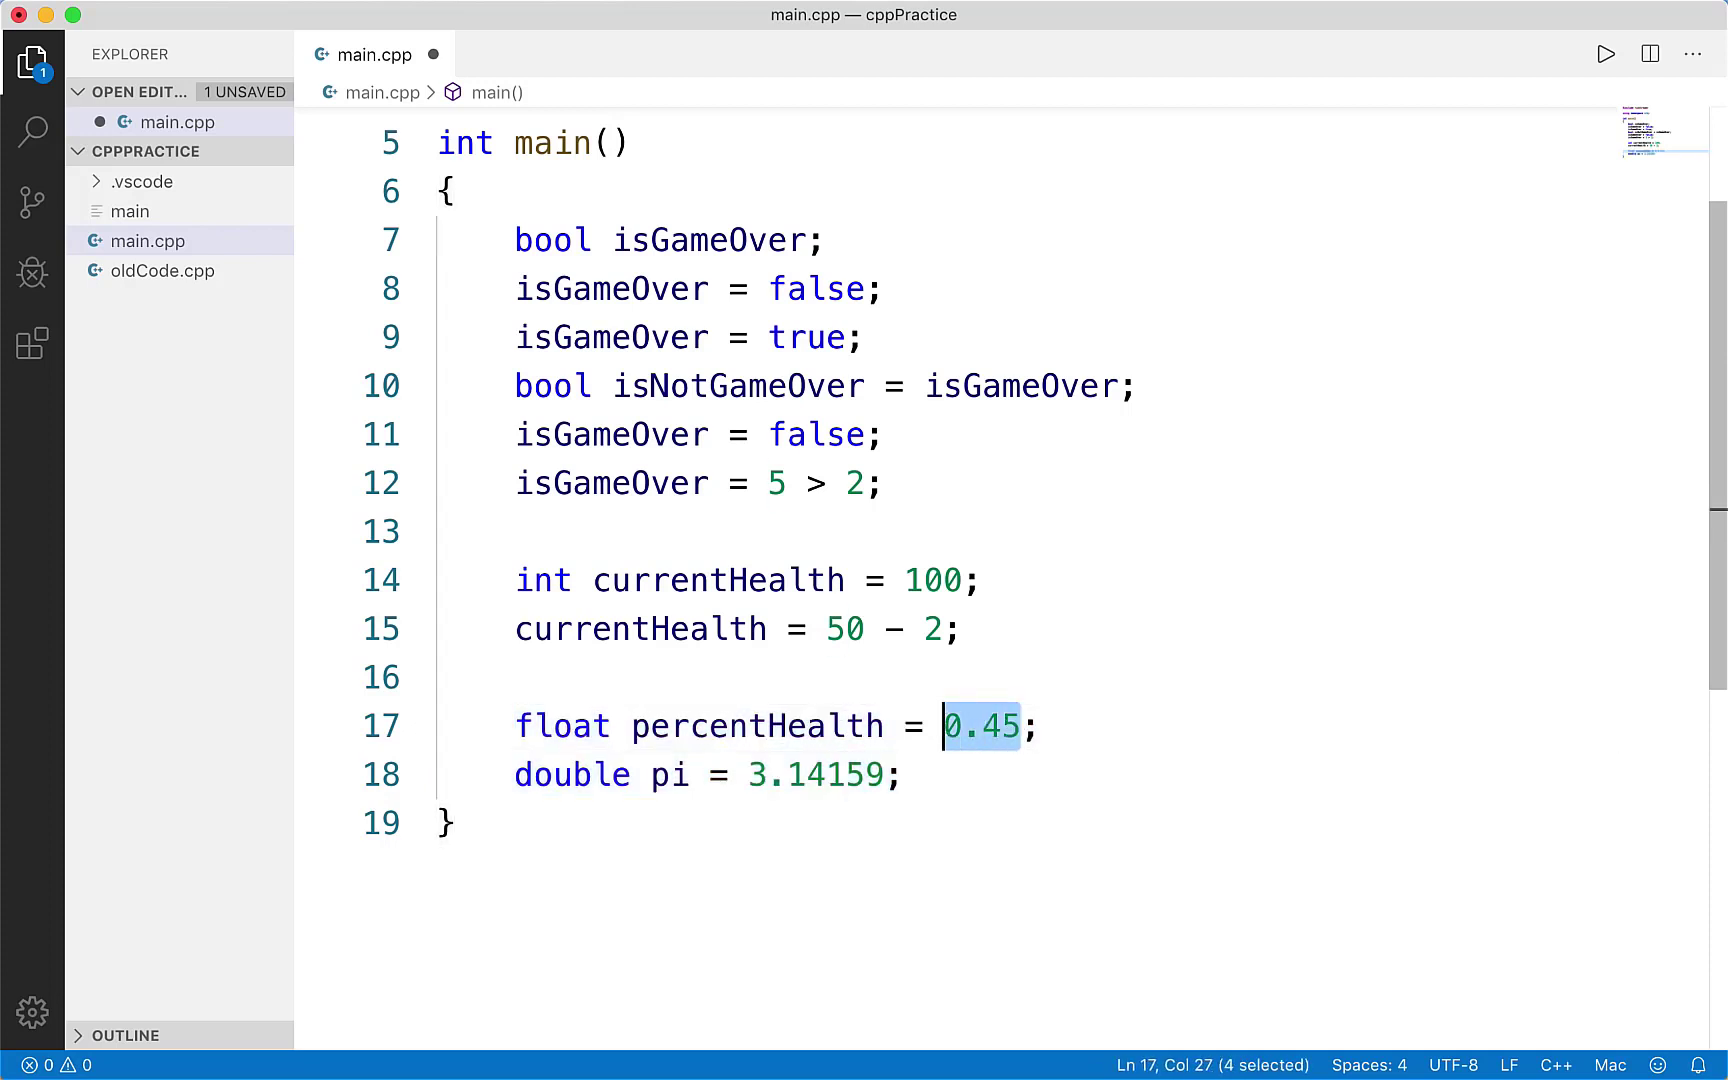
{"action": "type", "text": "5"}
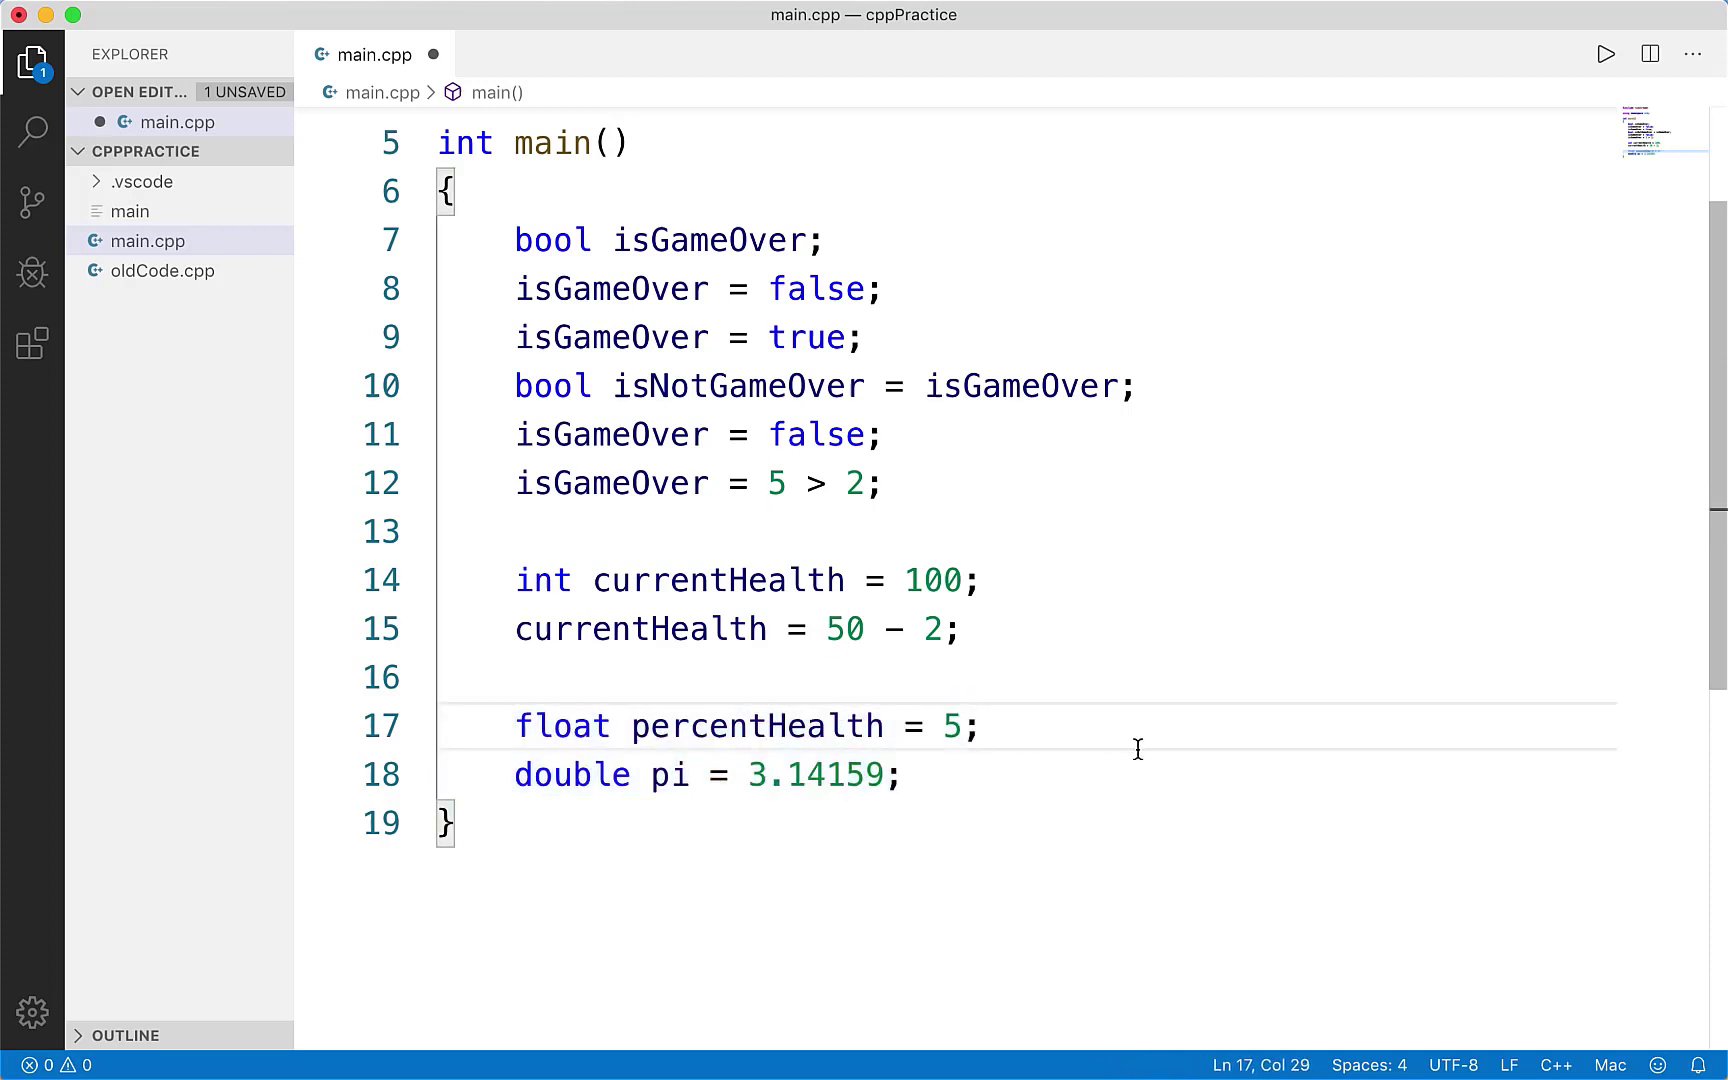
{"action": "type", "text": ".0"}
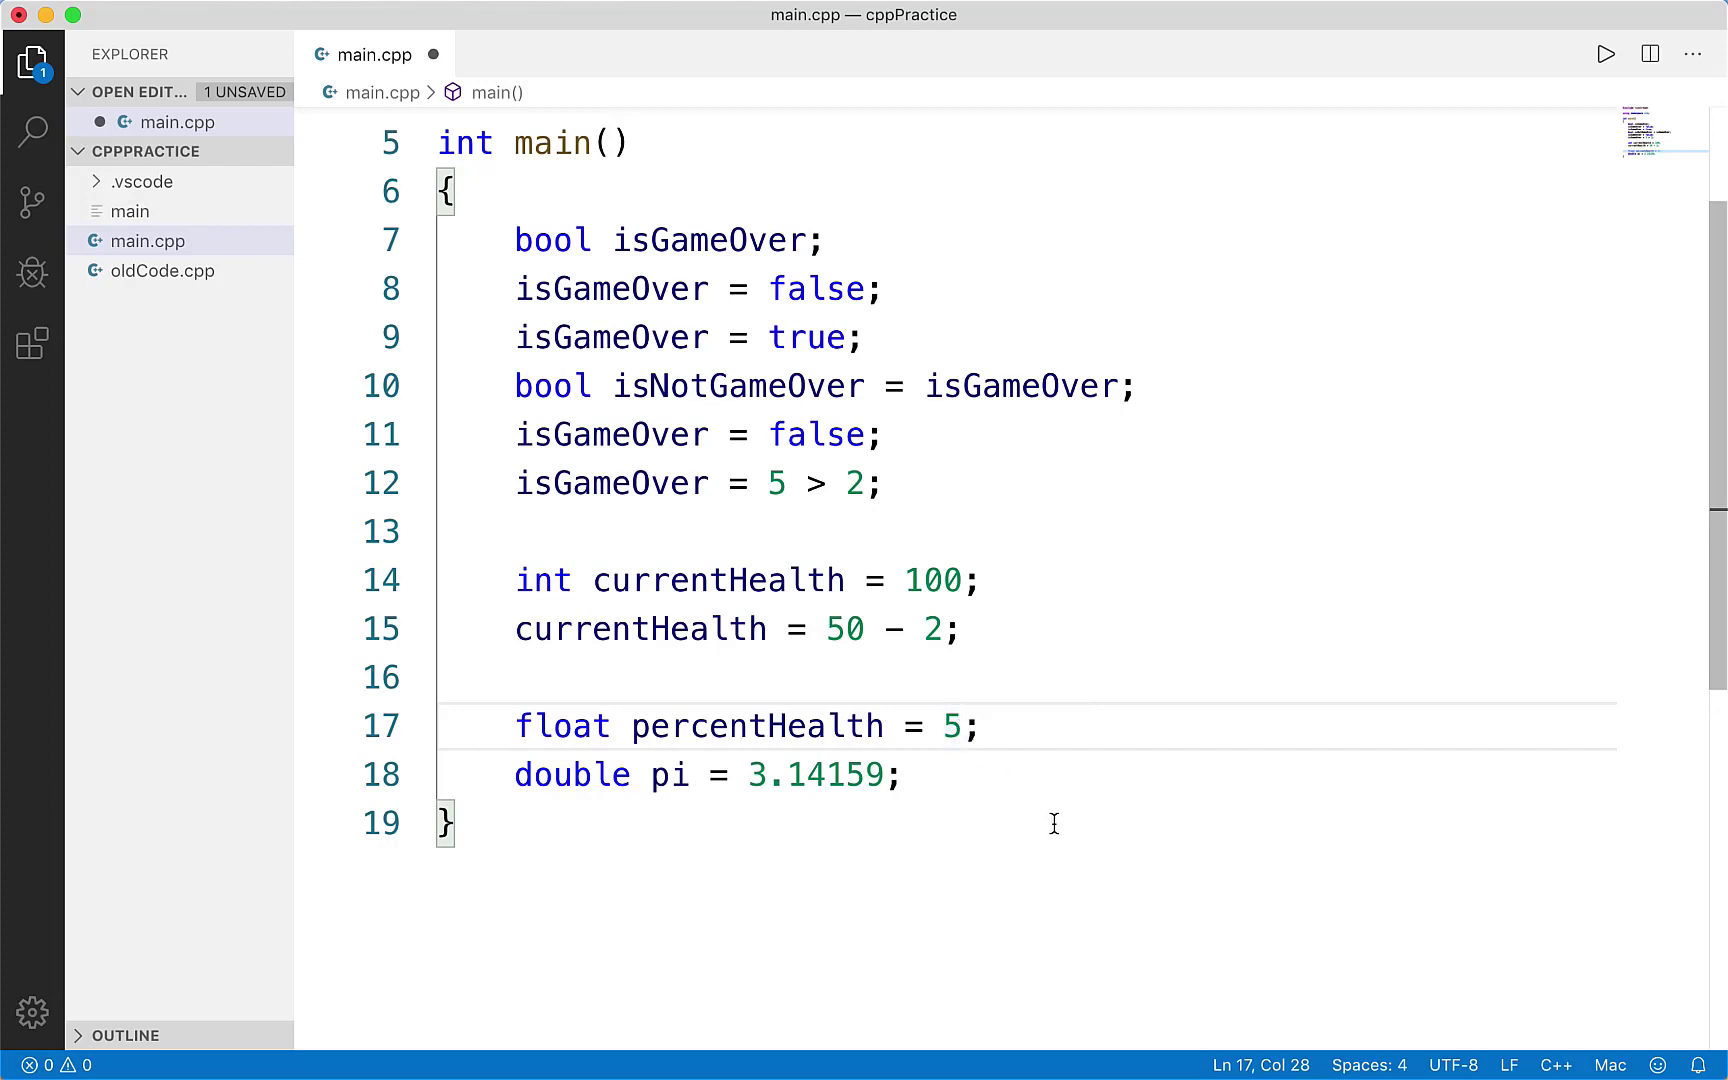
{"action": "mouse_move", "coordinate": [892, 636]}
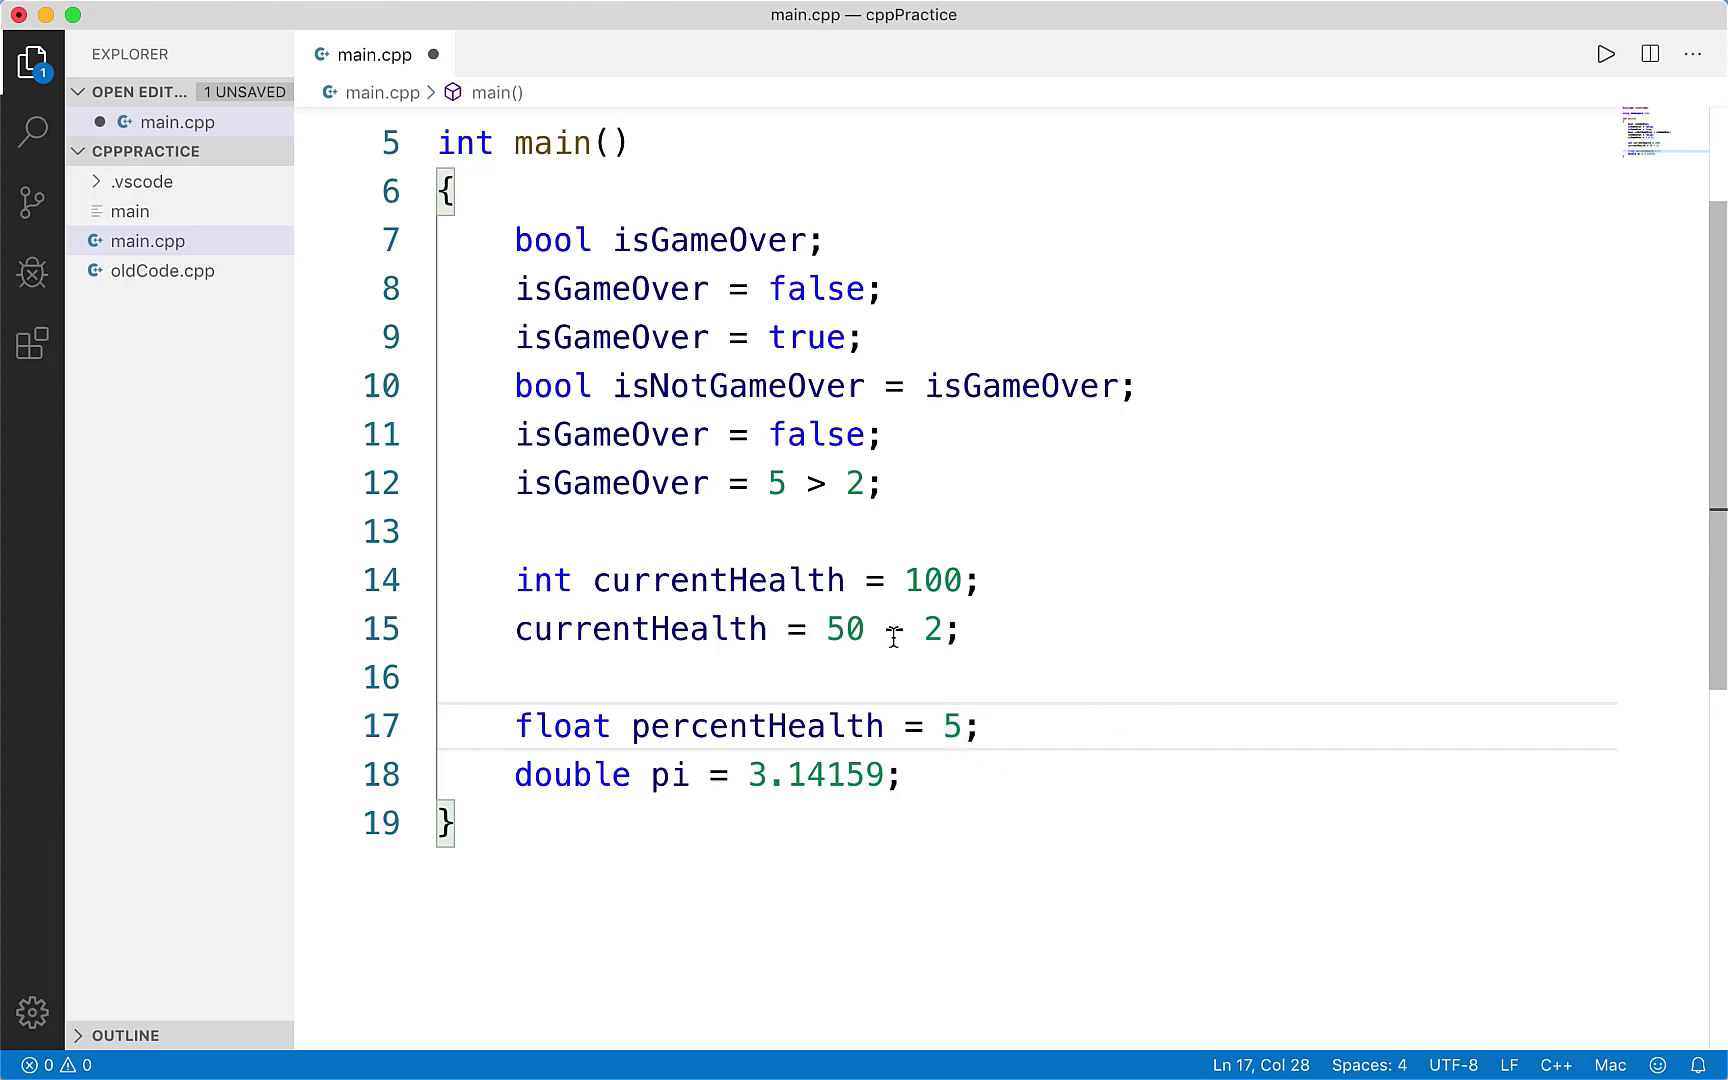
{"action": "type", "text": "-"}
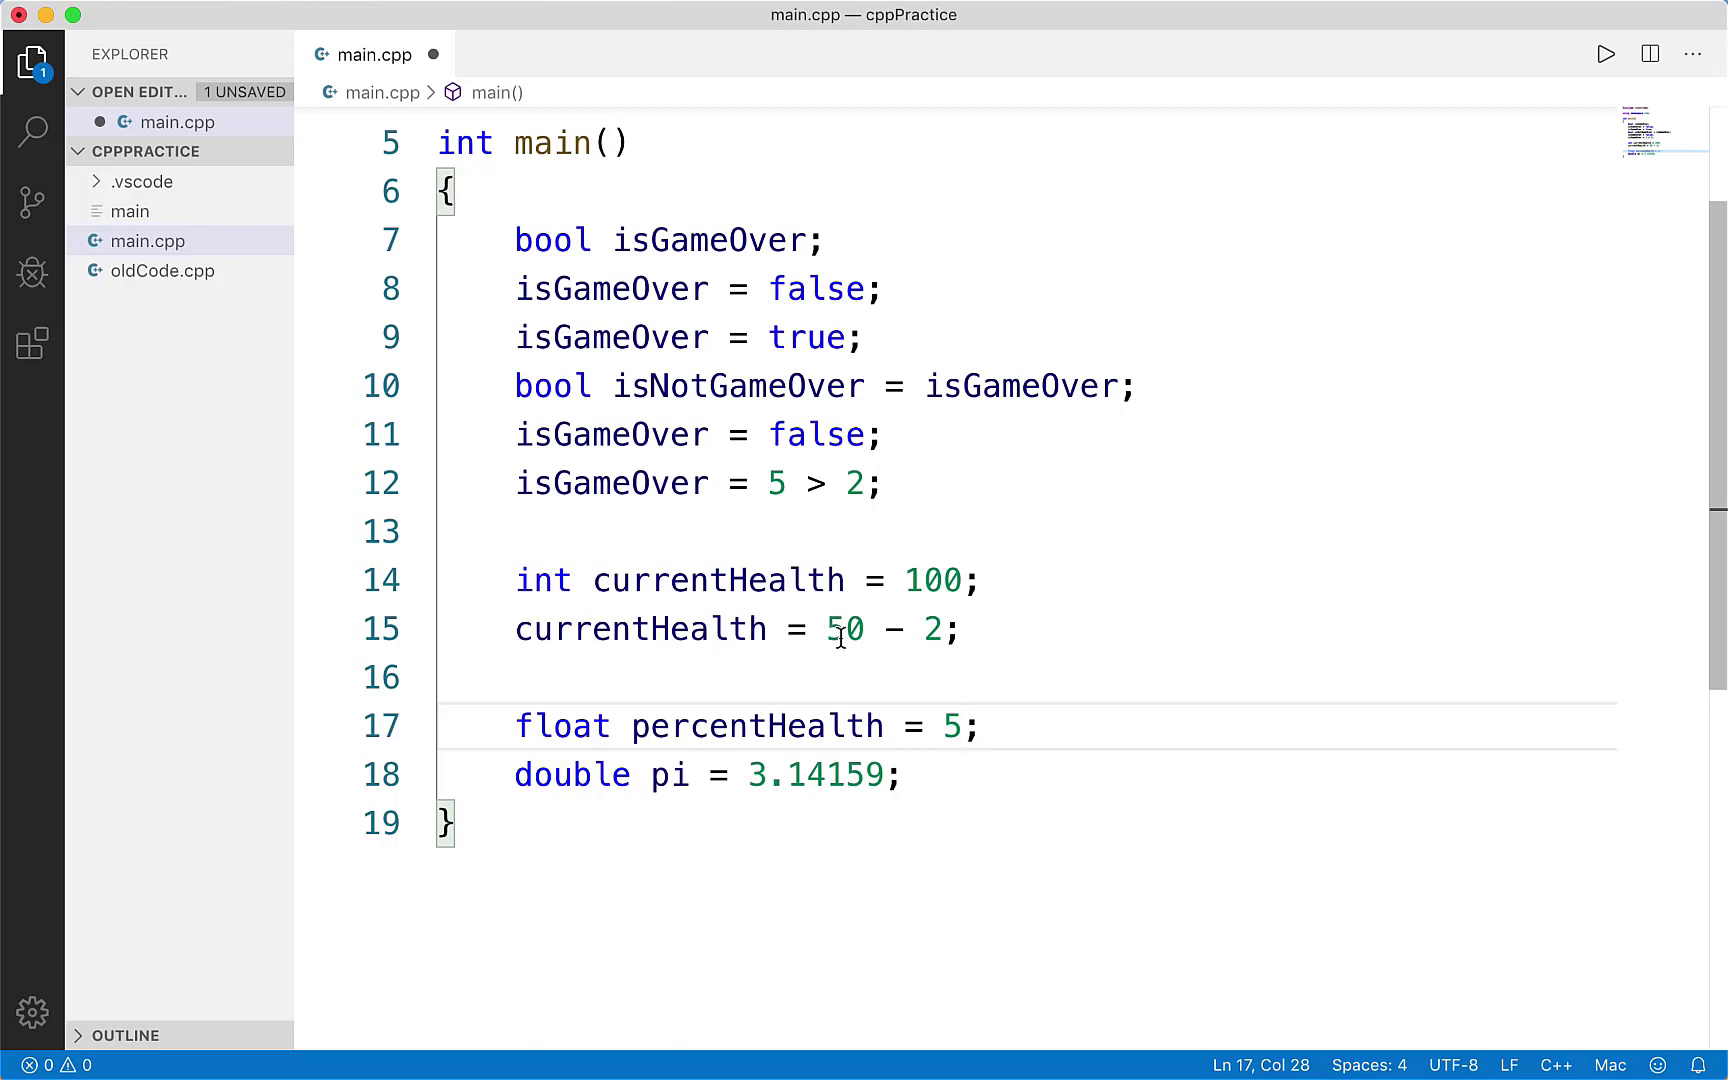
{"action": "mouse_move", "coordinate": [1046, 660]}
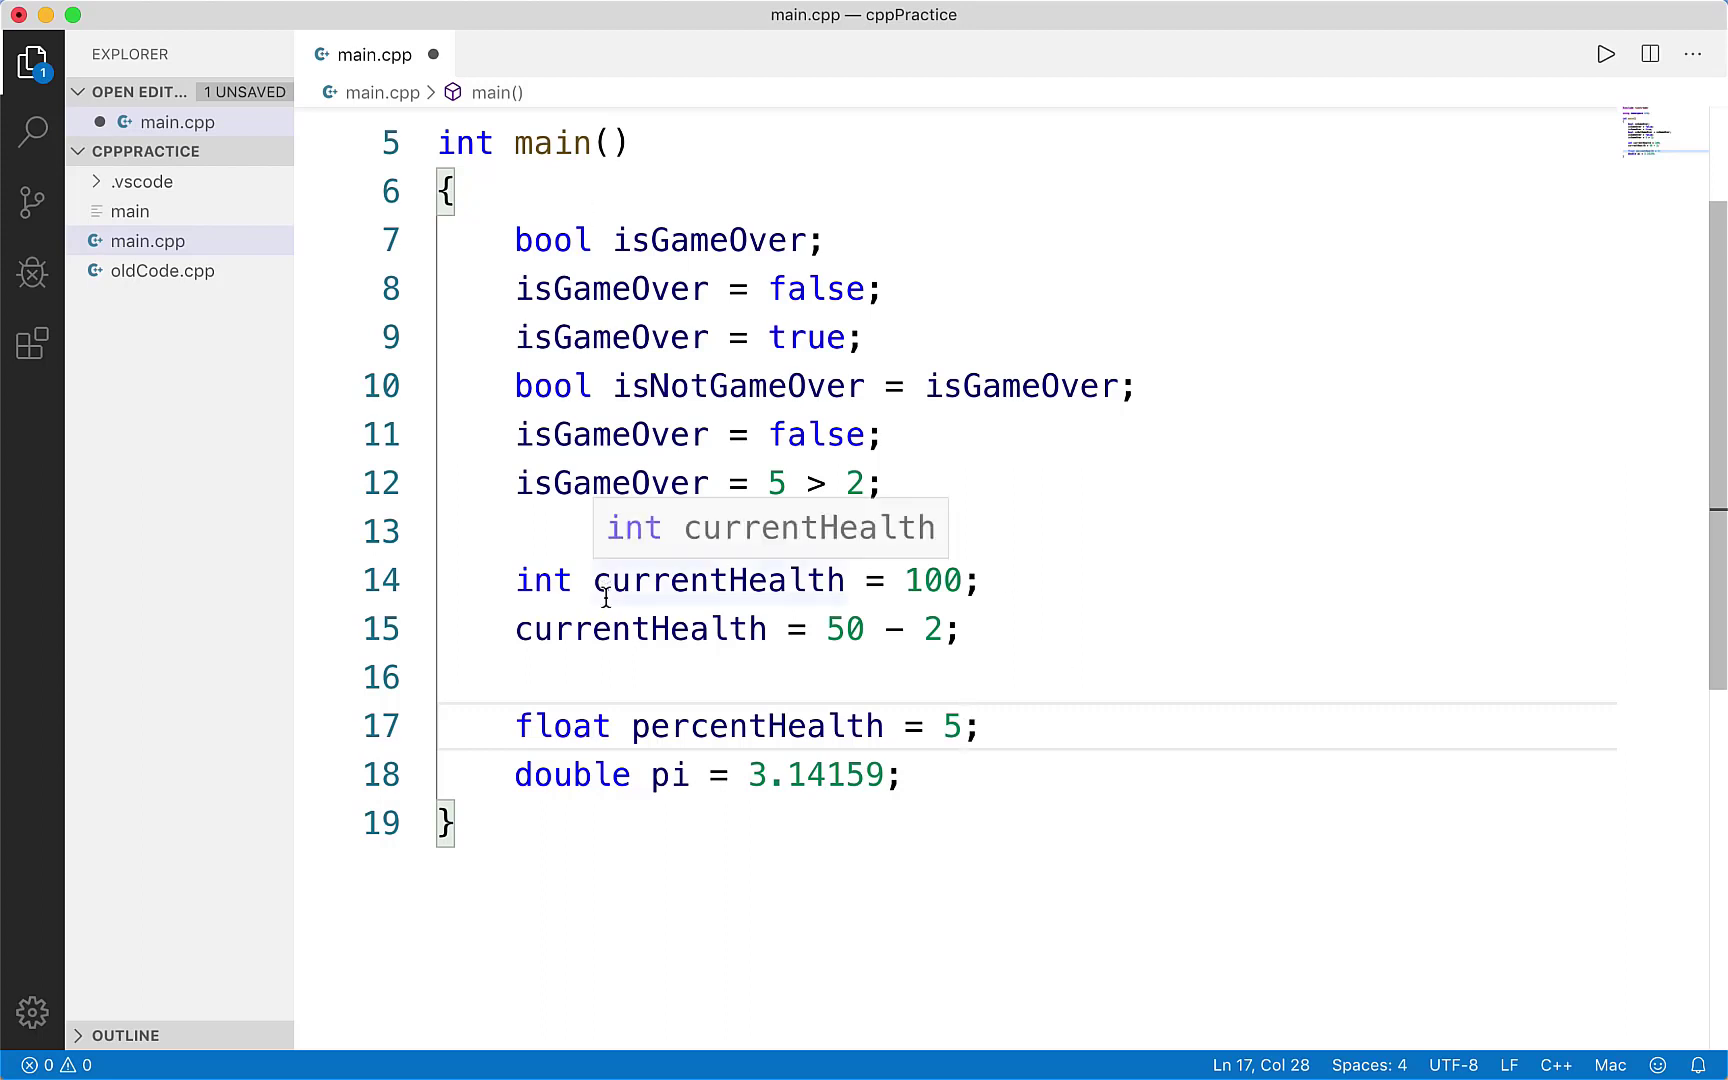
{"action": "left_click", "coordinate": [968, 774]}
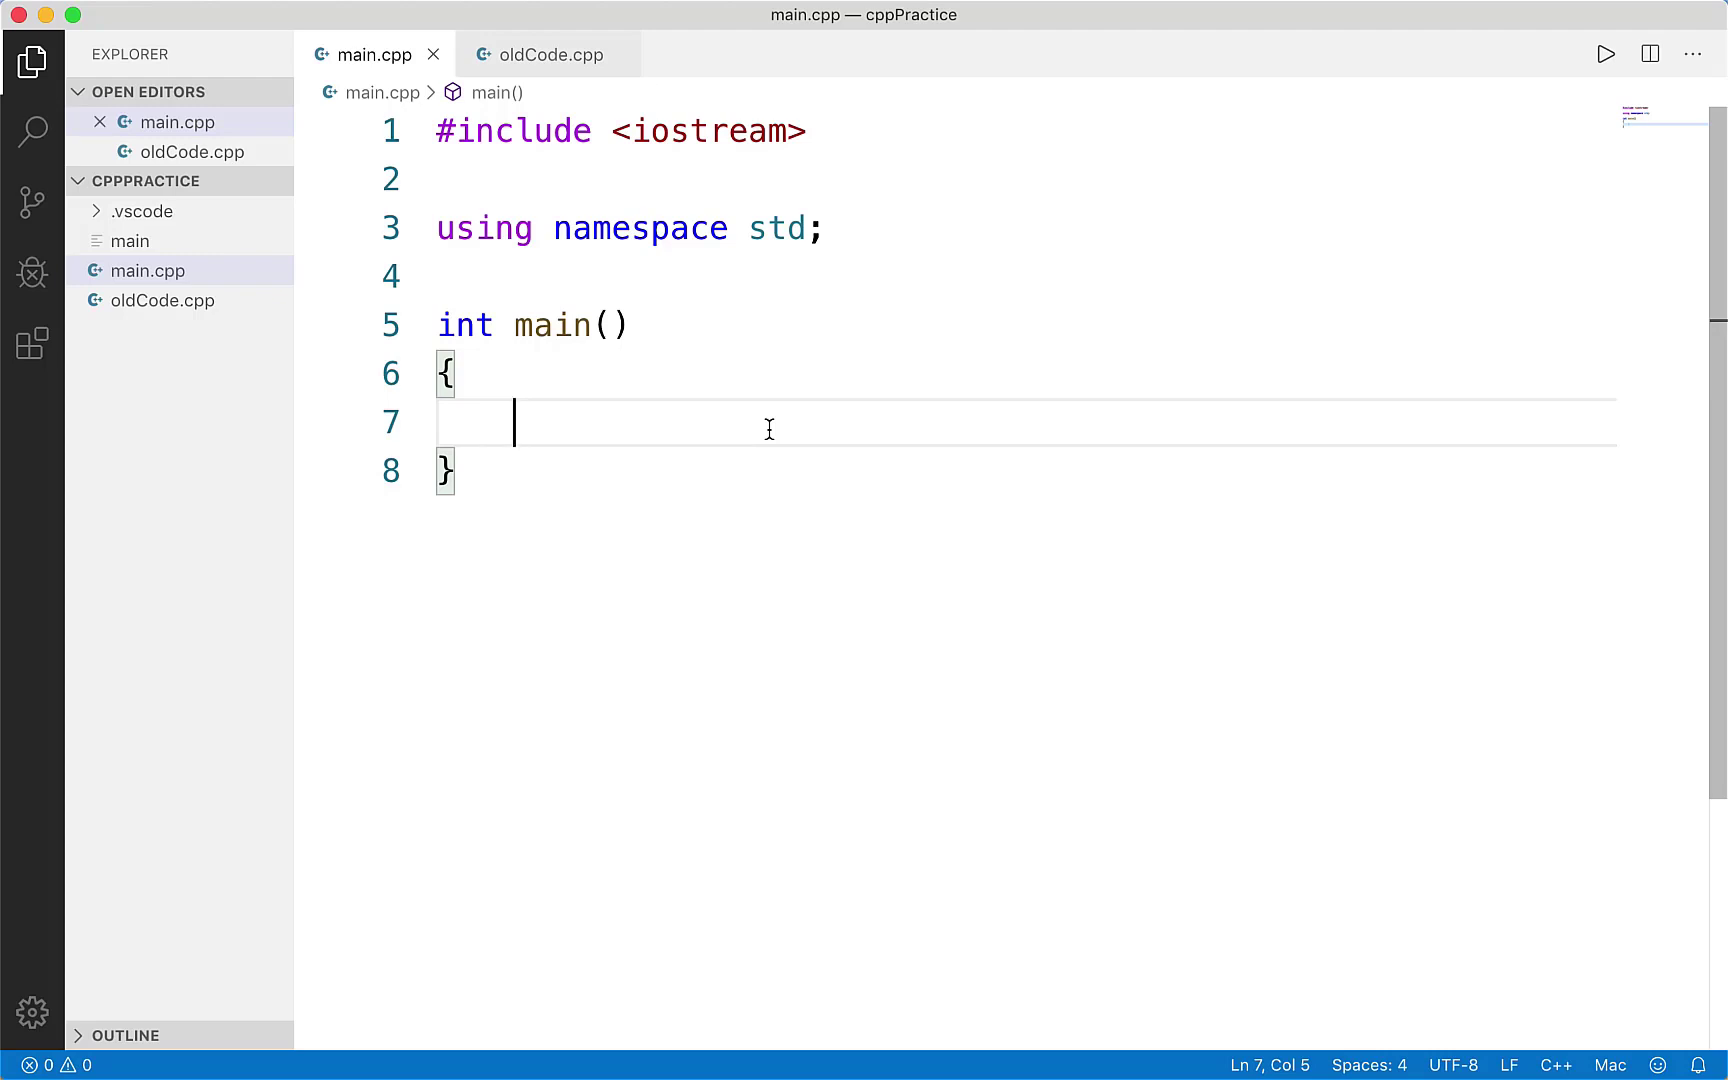
- Declare char g = 'g';
{"action": "type", "text": "char"}
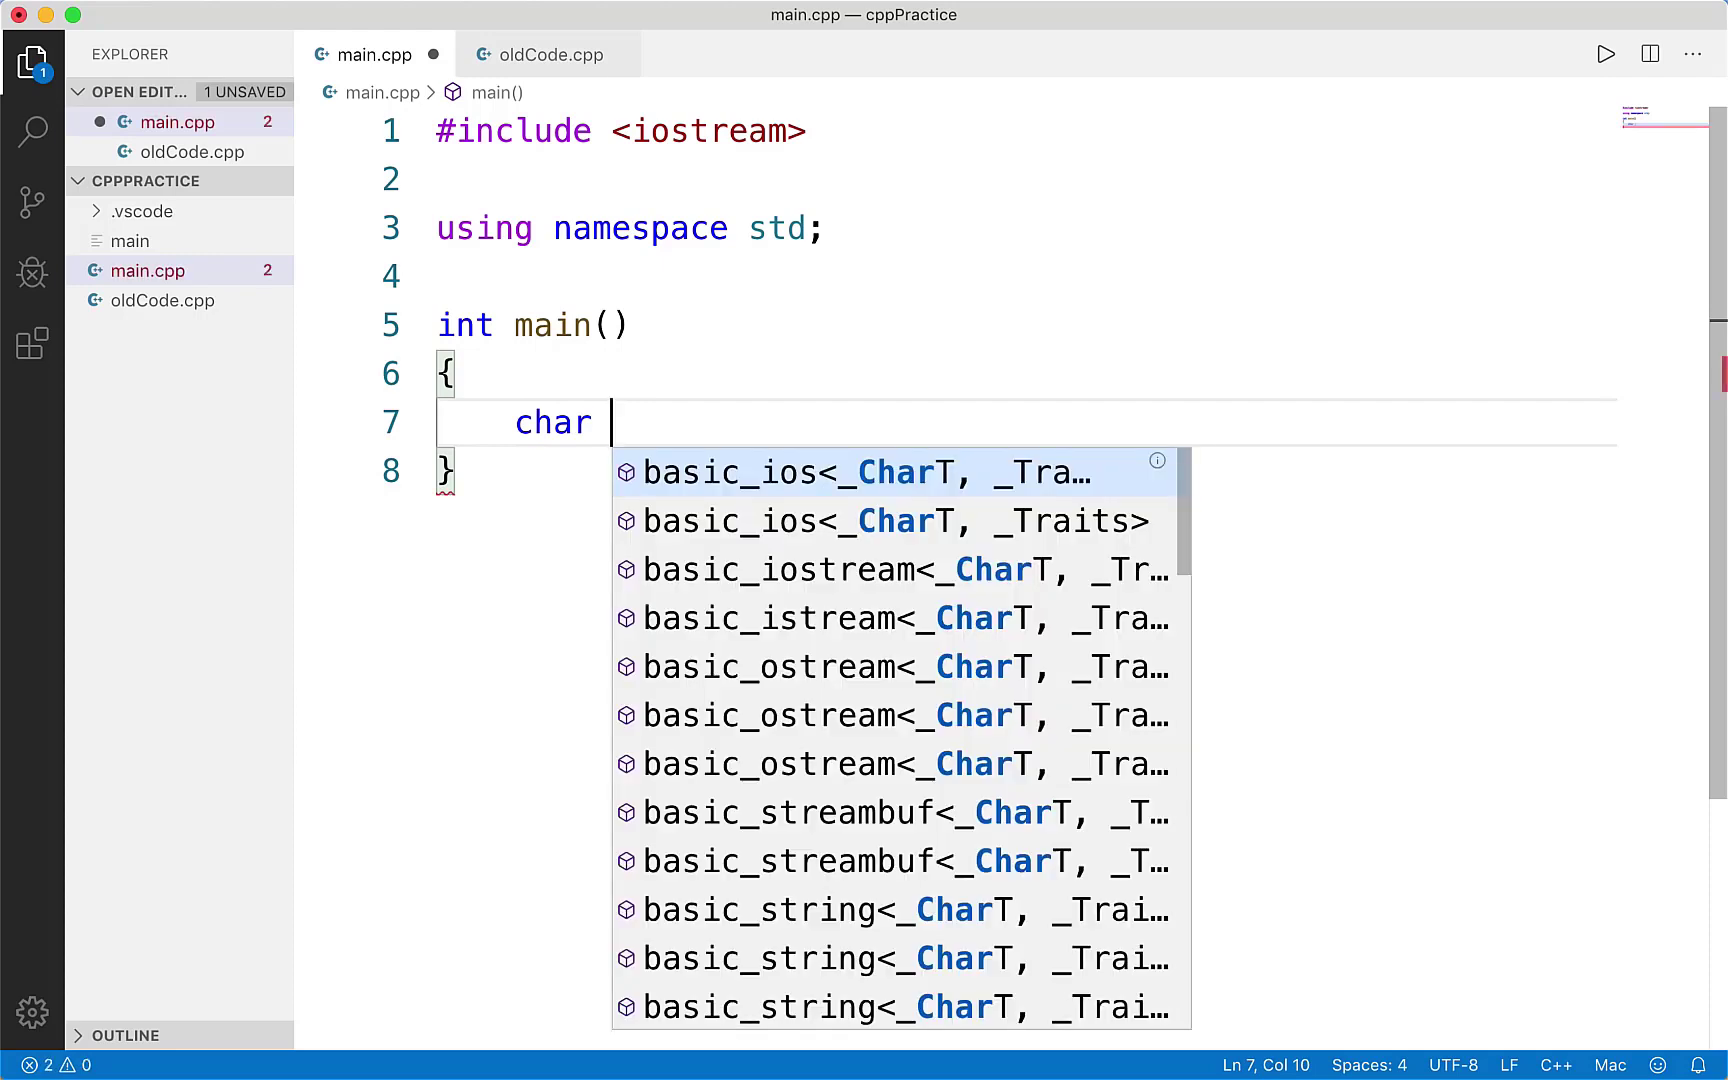
{"action": "type", "text": "g"}
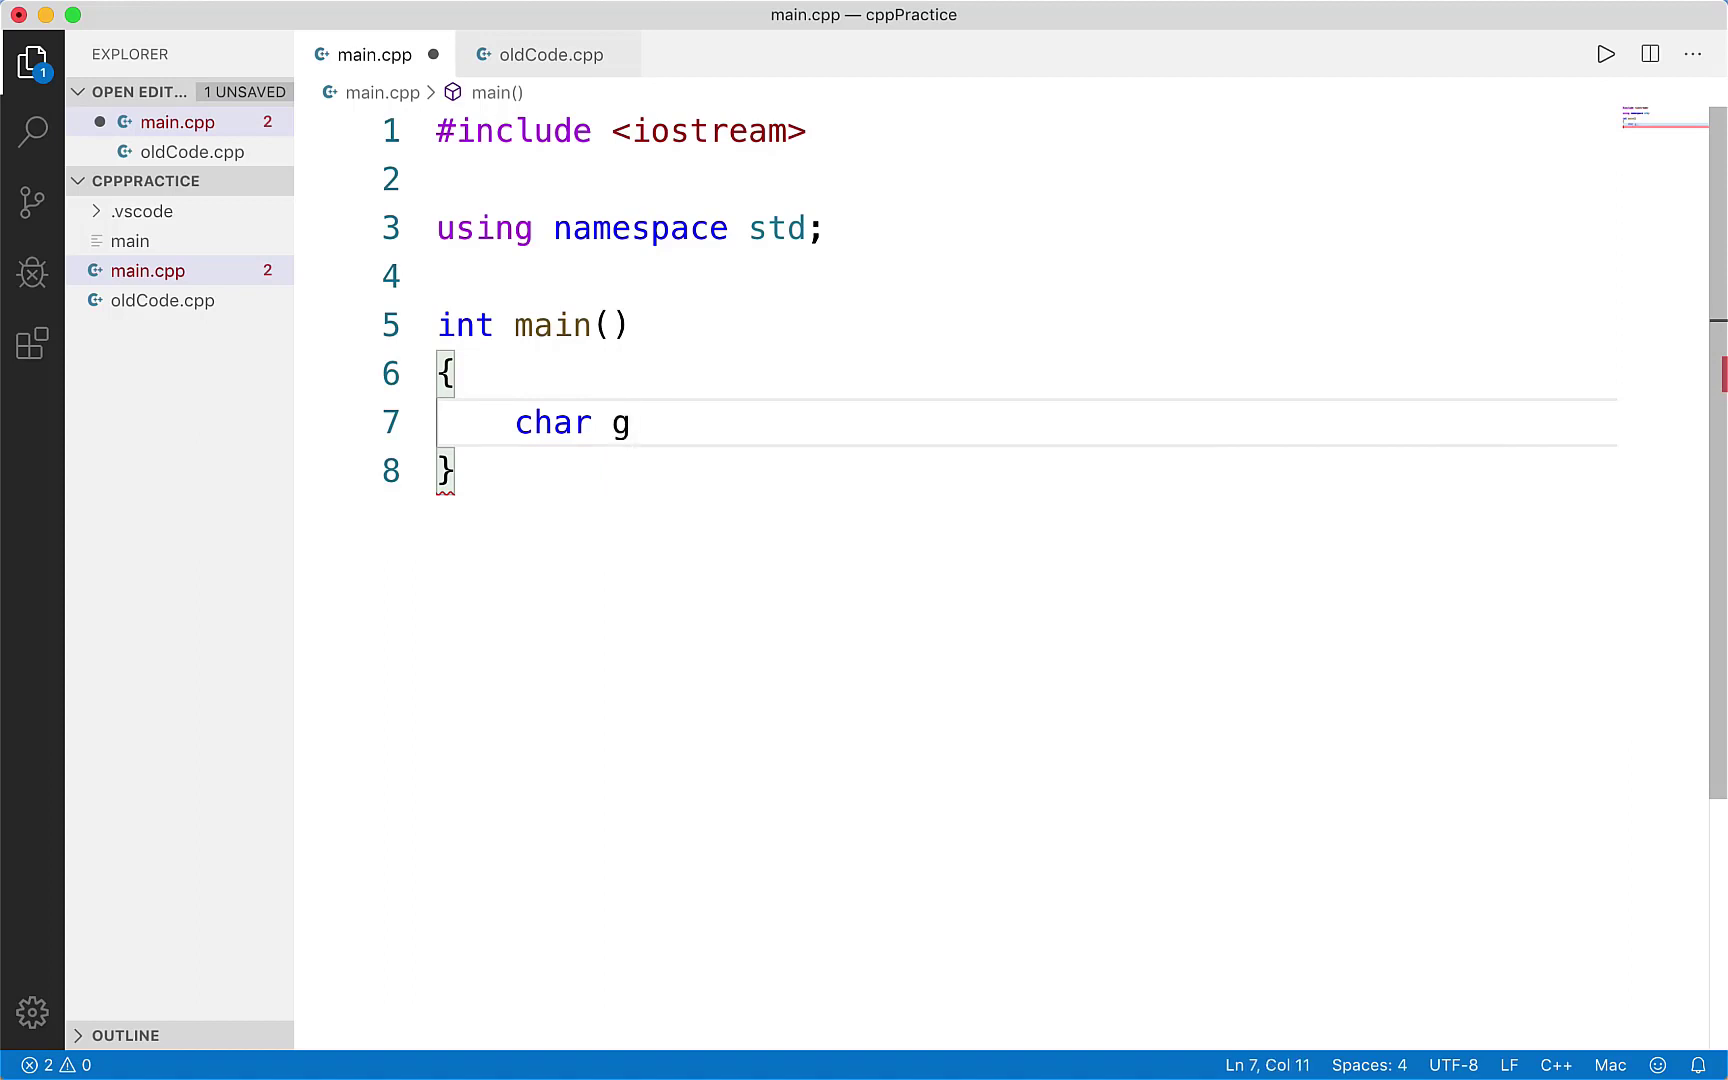
{"action": "type", "text": "= ''"}
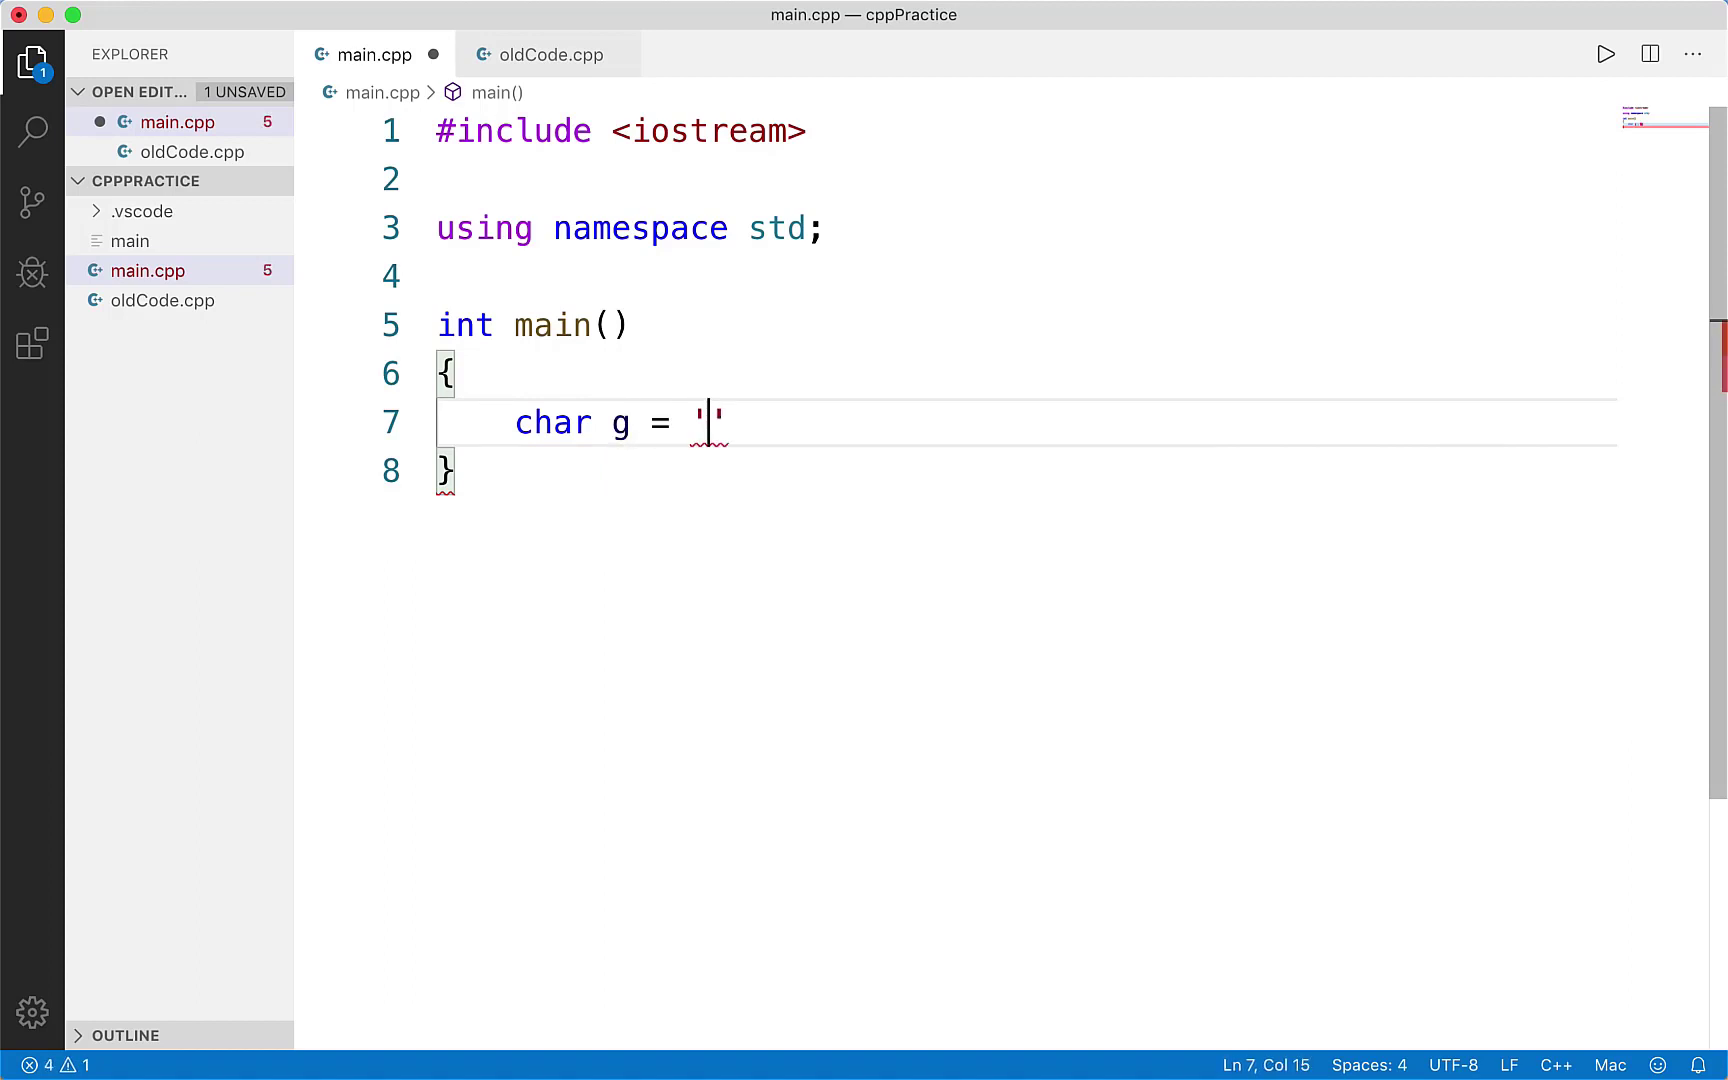
{"action": "type", "text": "g;"}
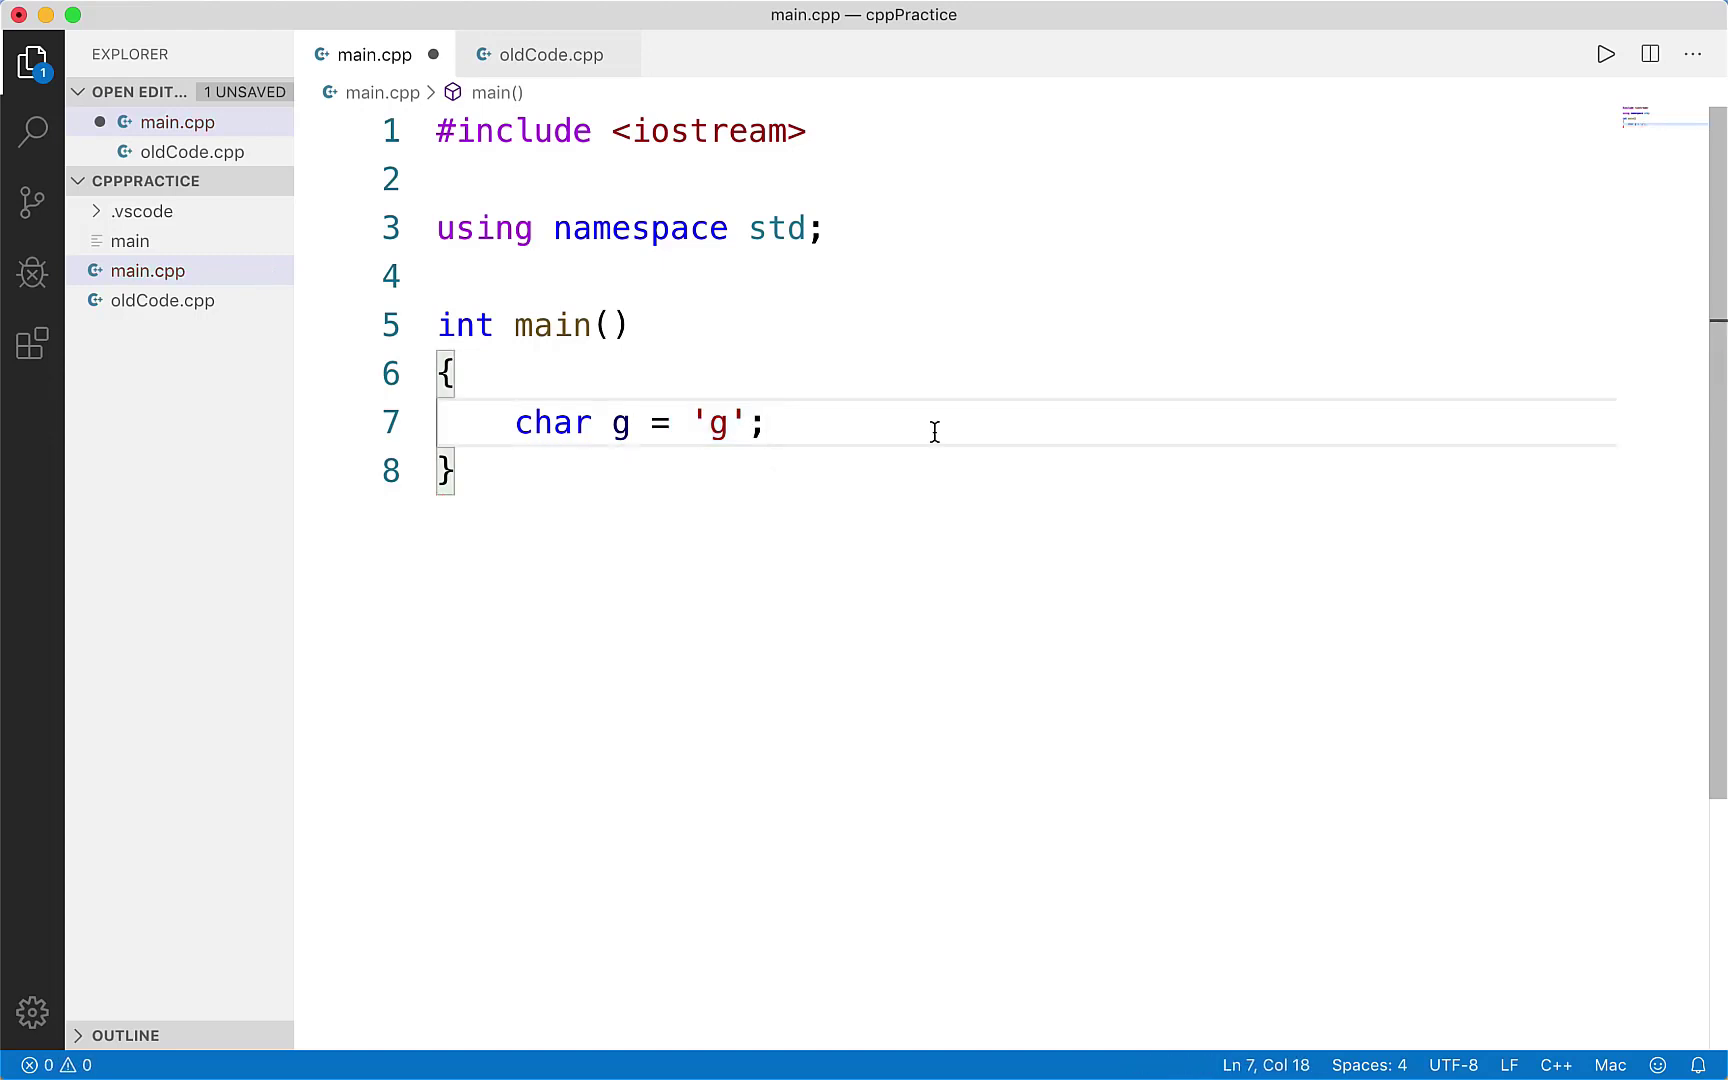
{"action": "mouse_move", "coordinate": [884, 420]}
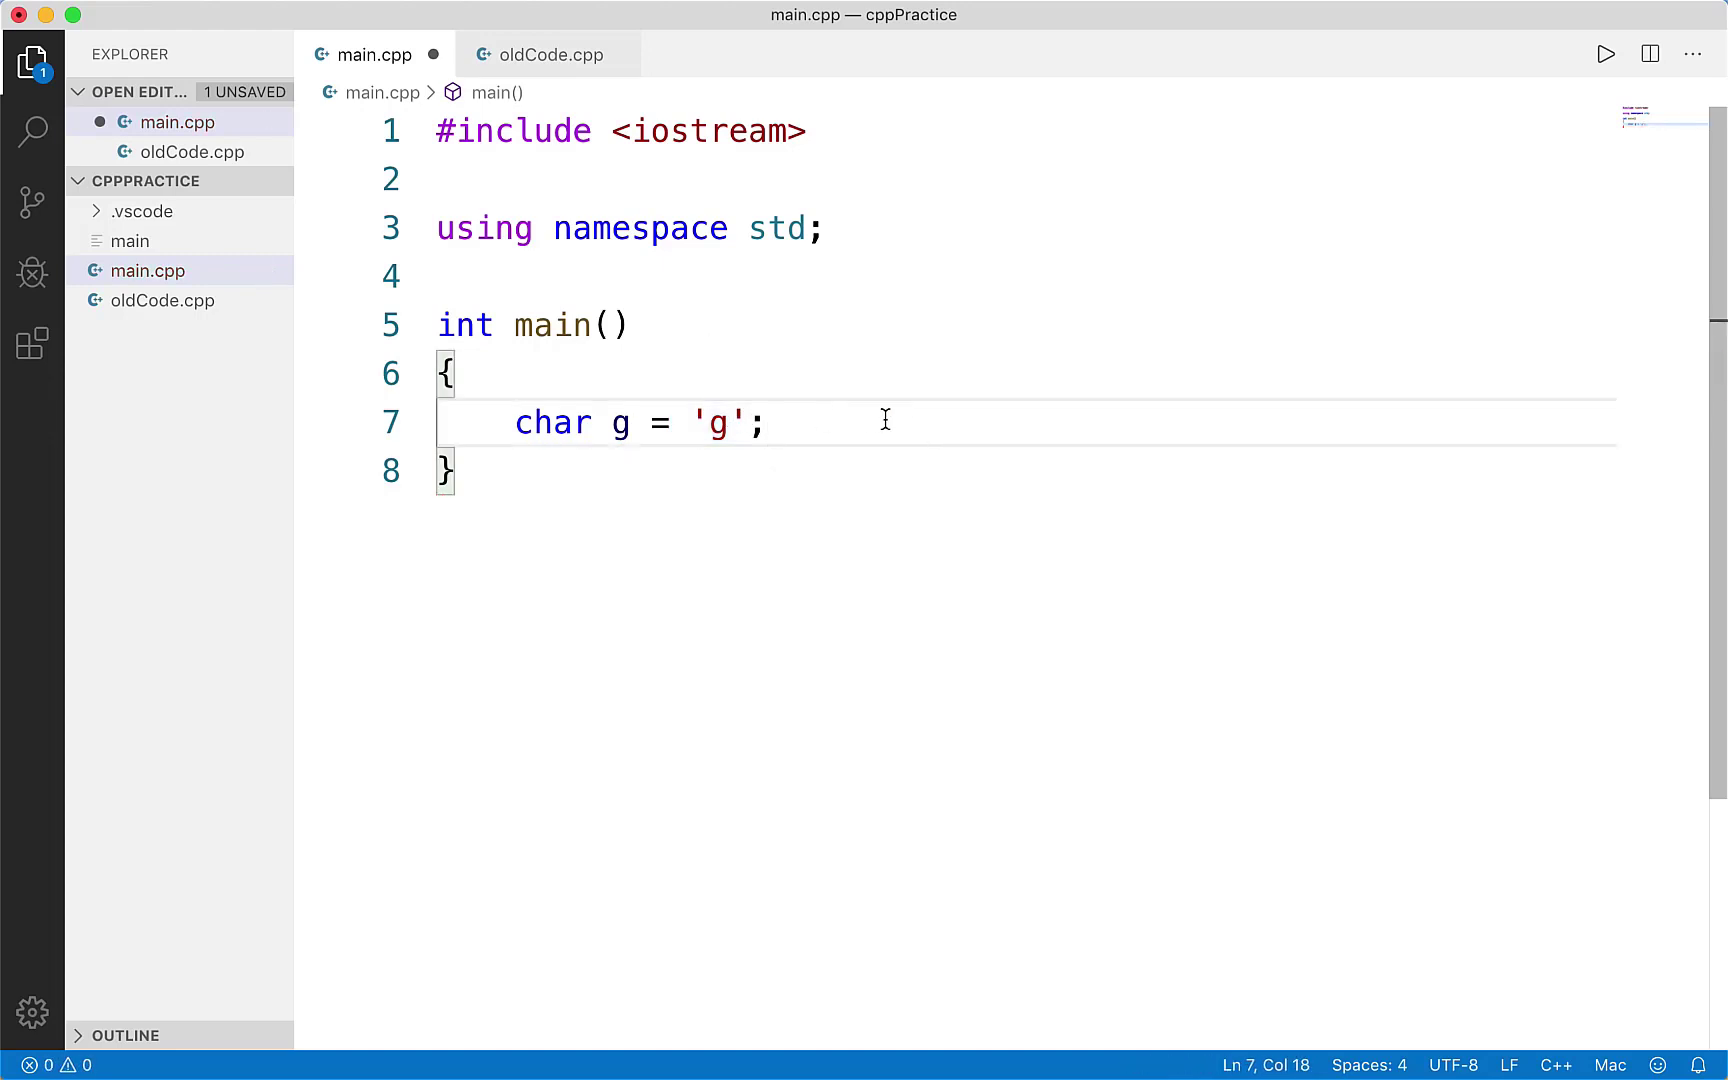
- Declare char period = '.' and char one = '1', then highlight the three char lines
{"action": "type", "text": "char"}
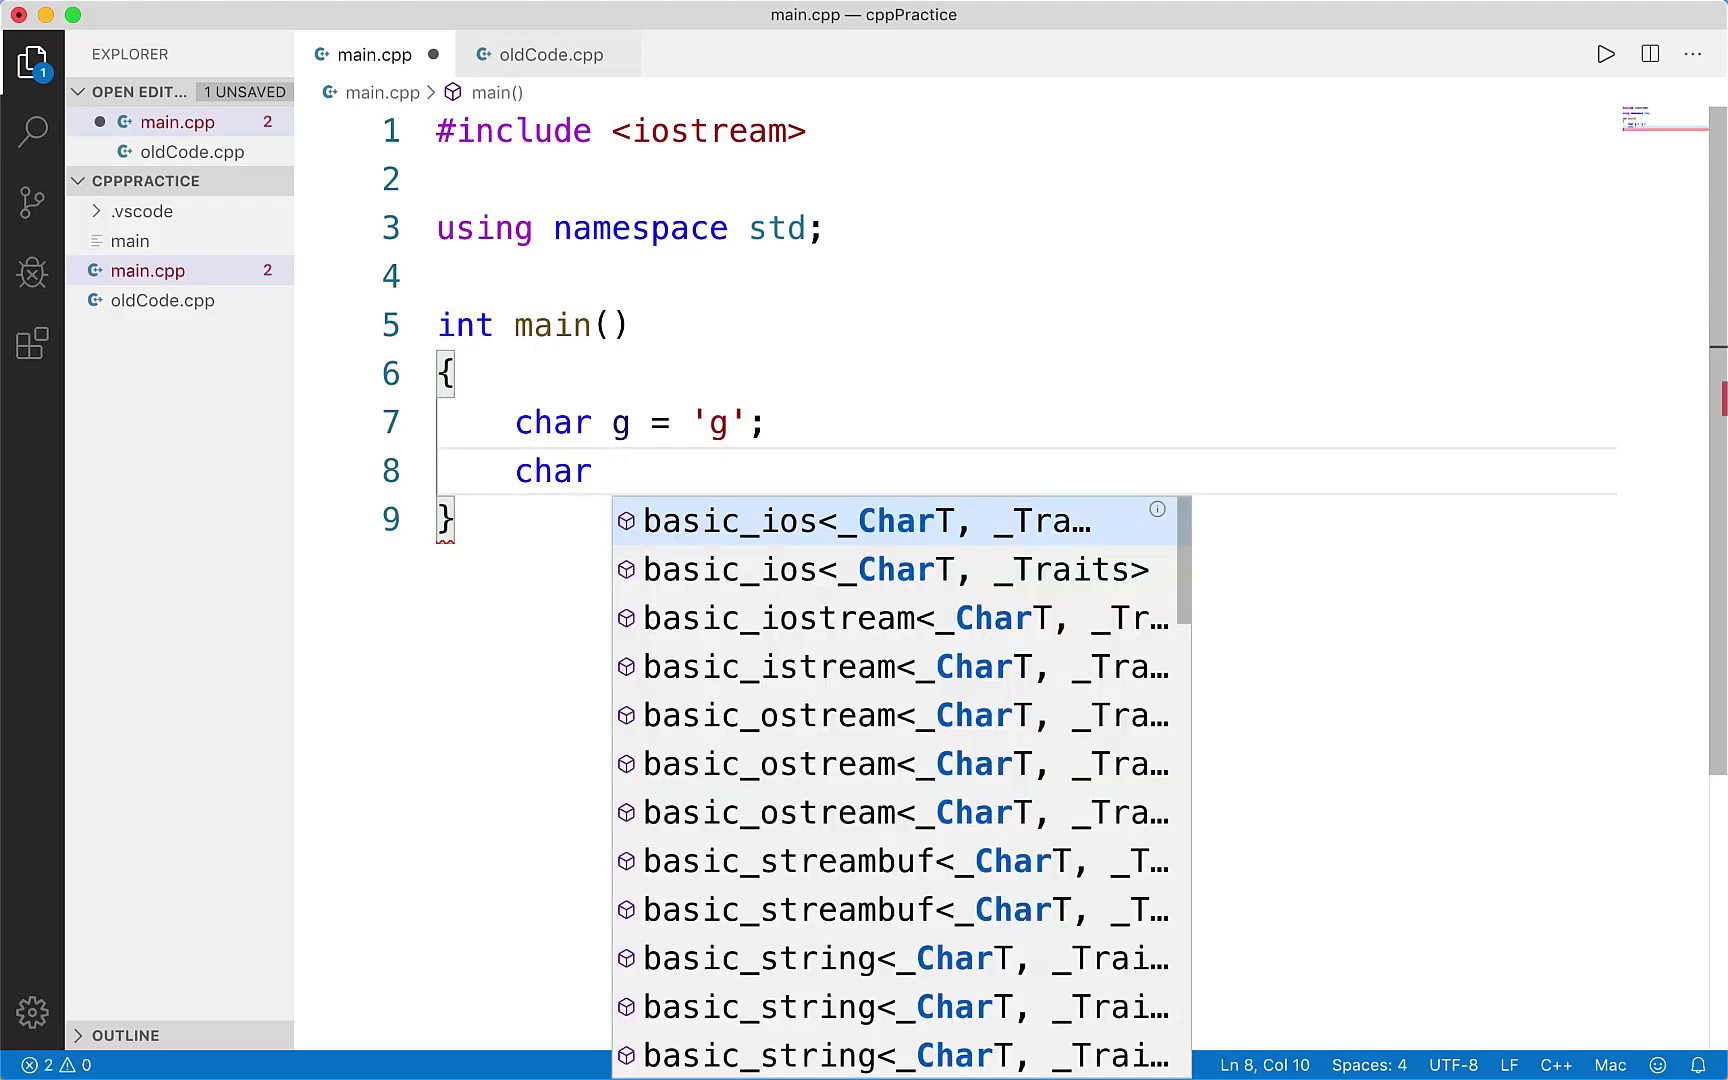
{"action": "type", "text": "period"}
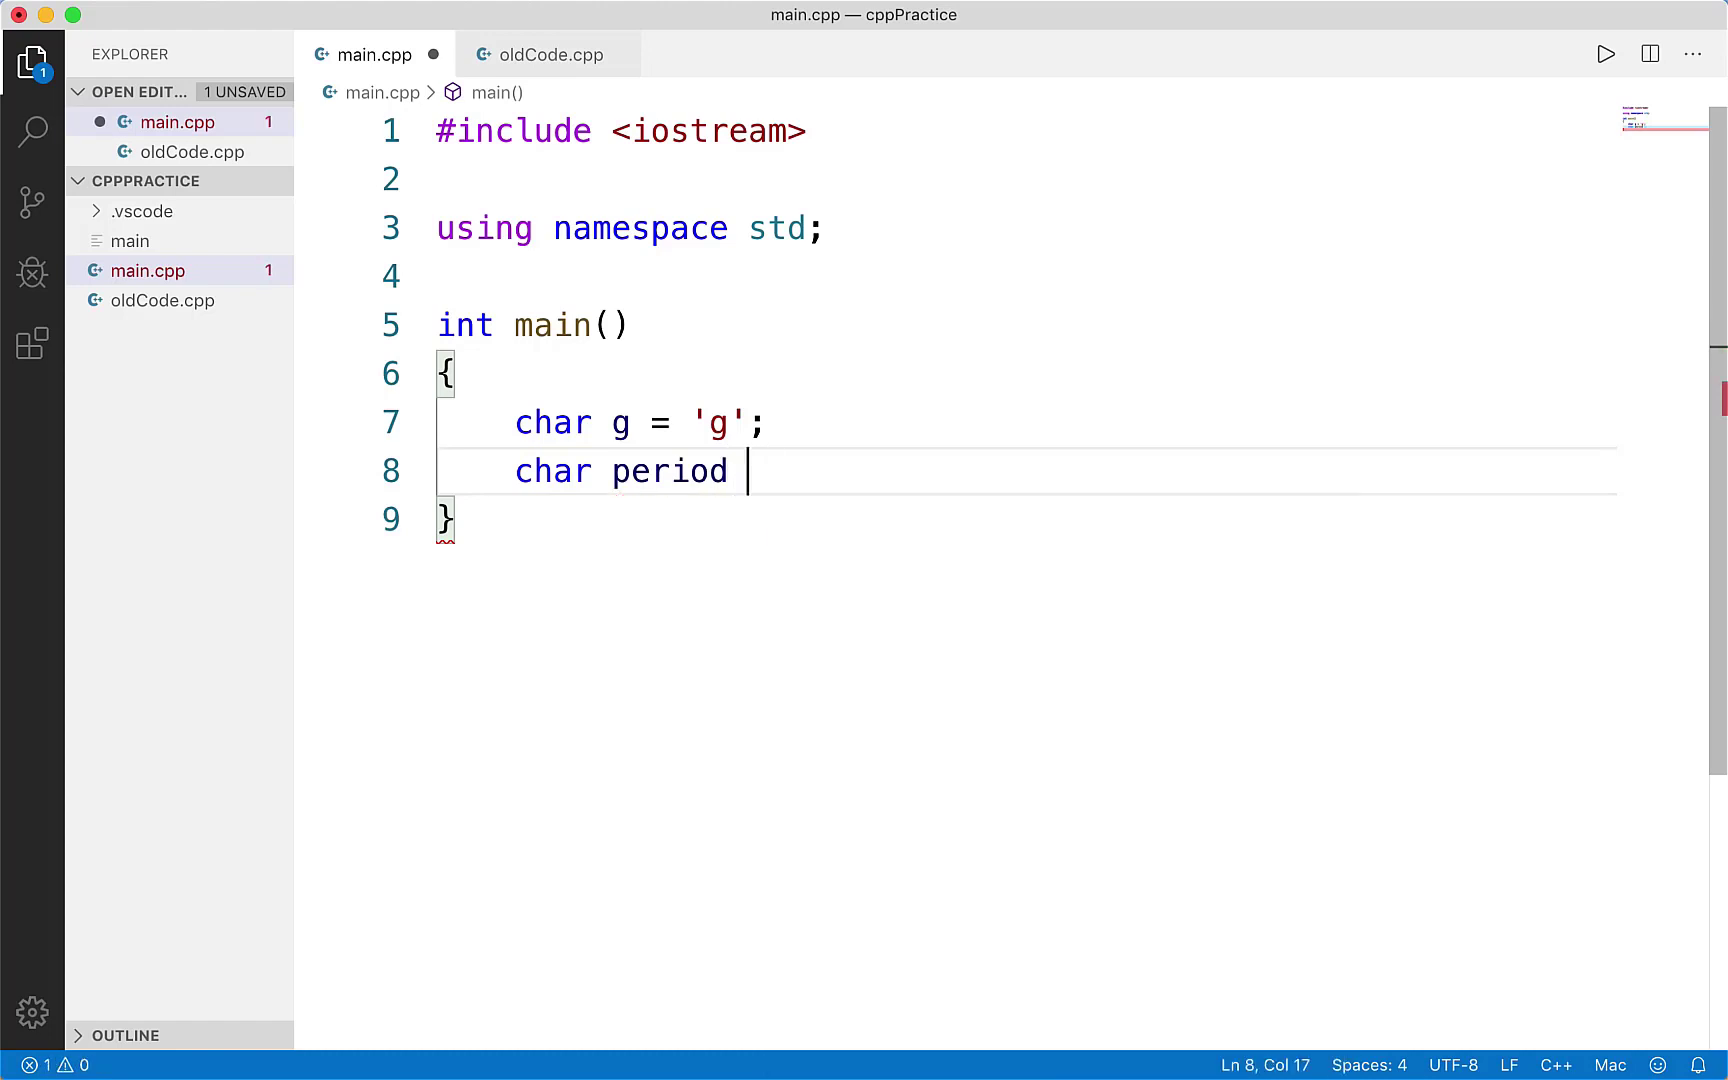
{"action": "type", "text": "= '.'"}
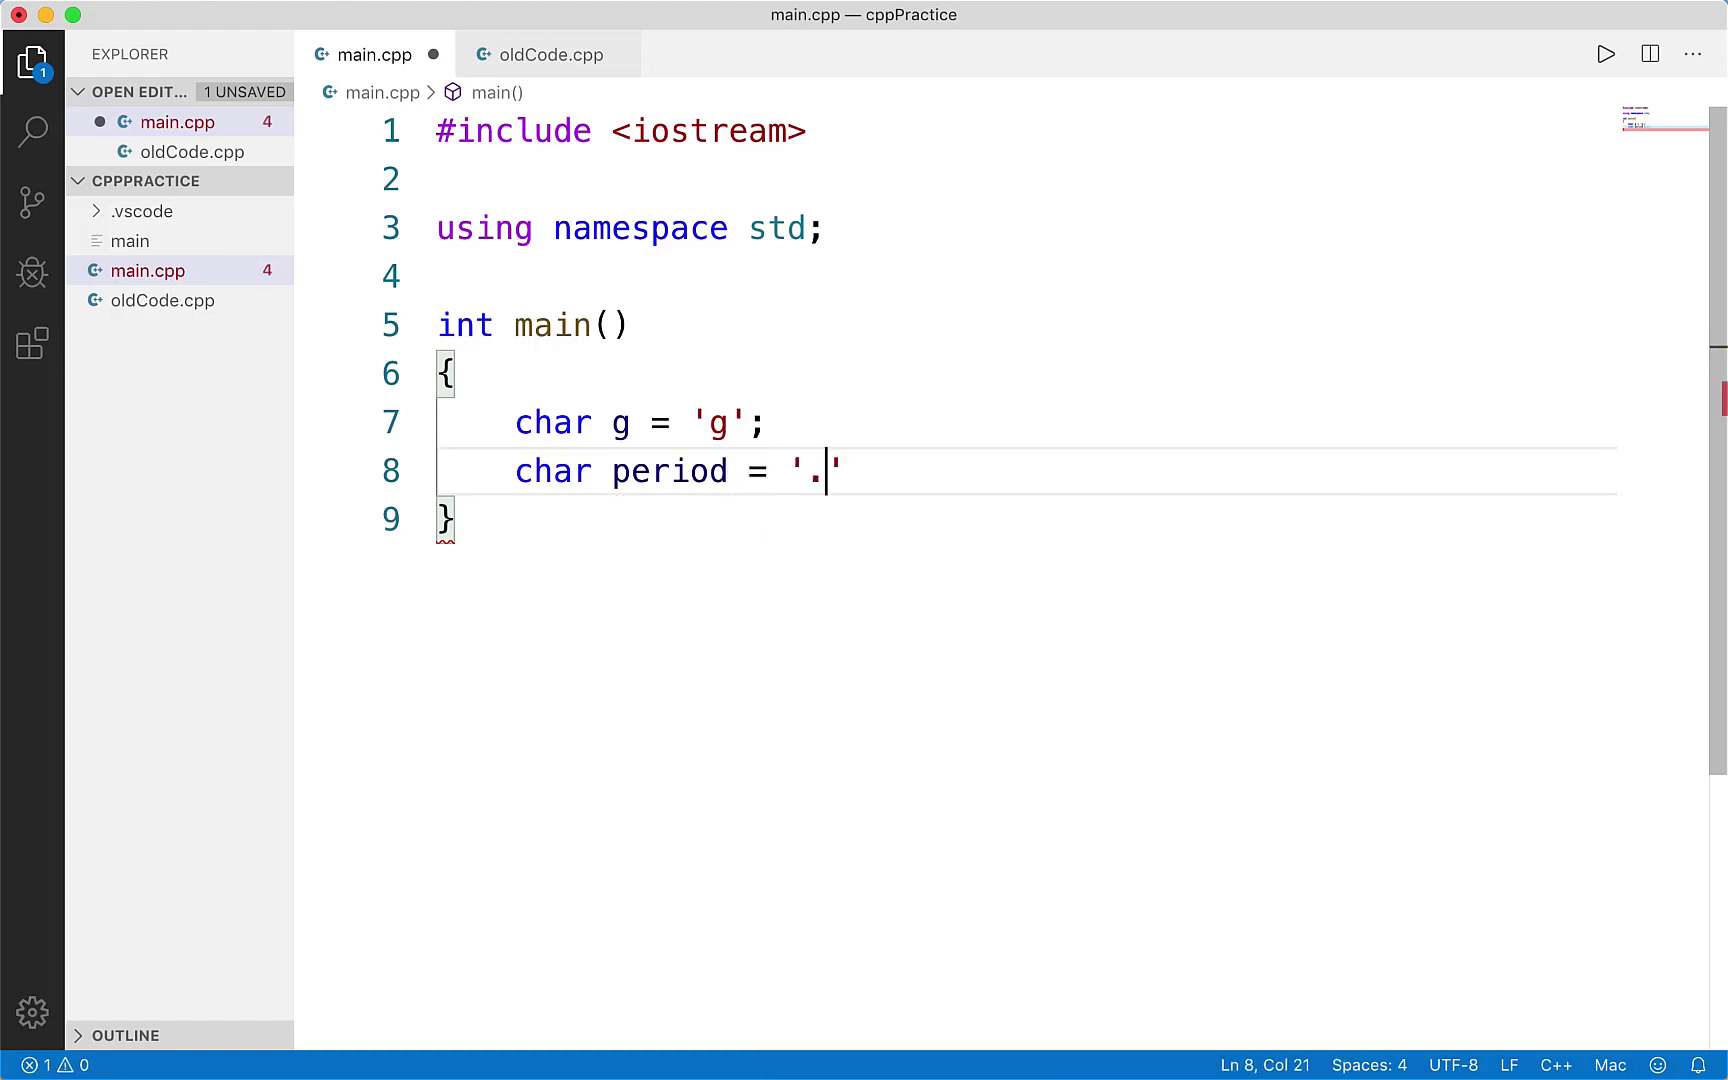
{"action": "type", "text": ";"}
{"action": "type", "text": "ca"}
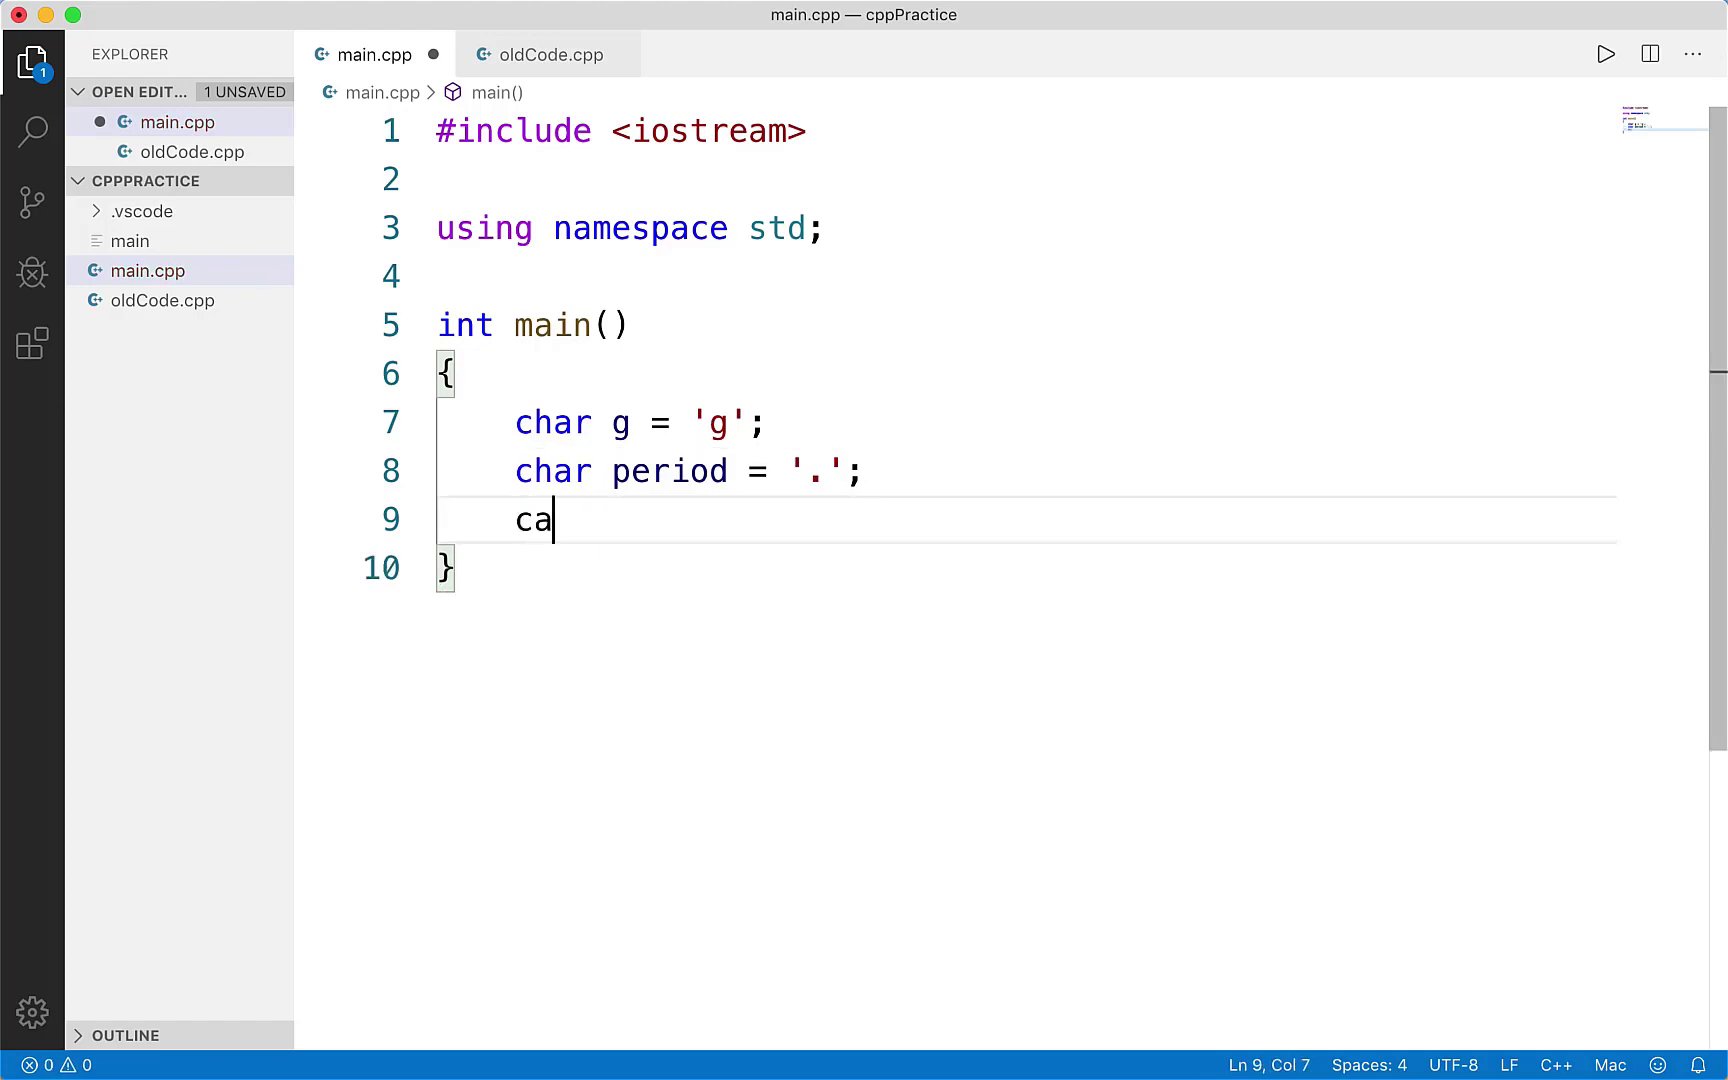
{"action": "type", "text": "hr"}
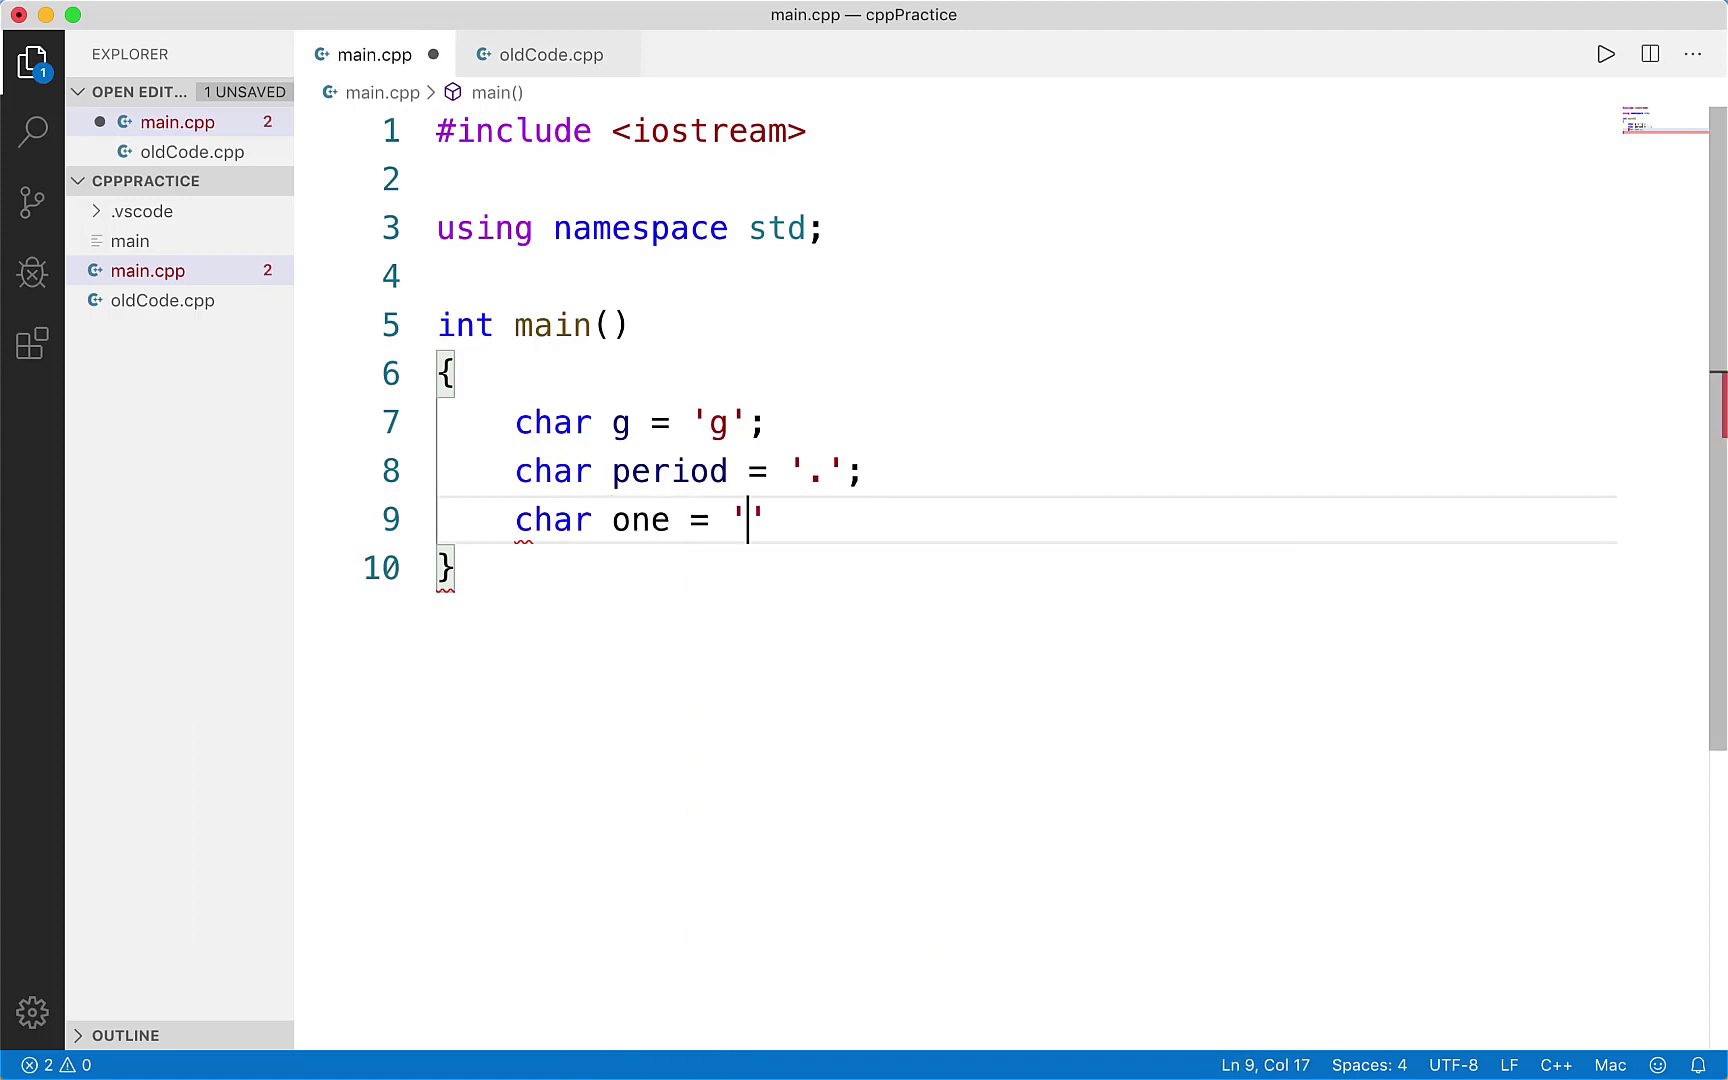
{"action": "type", "text": "1';"}
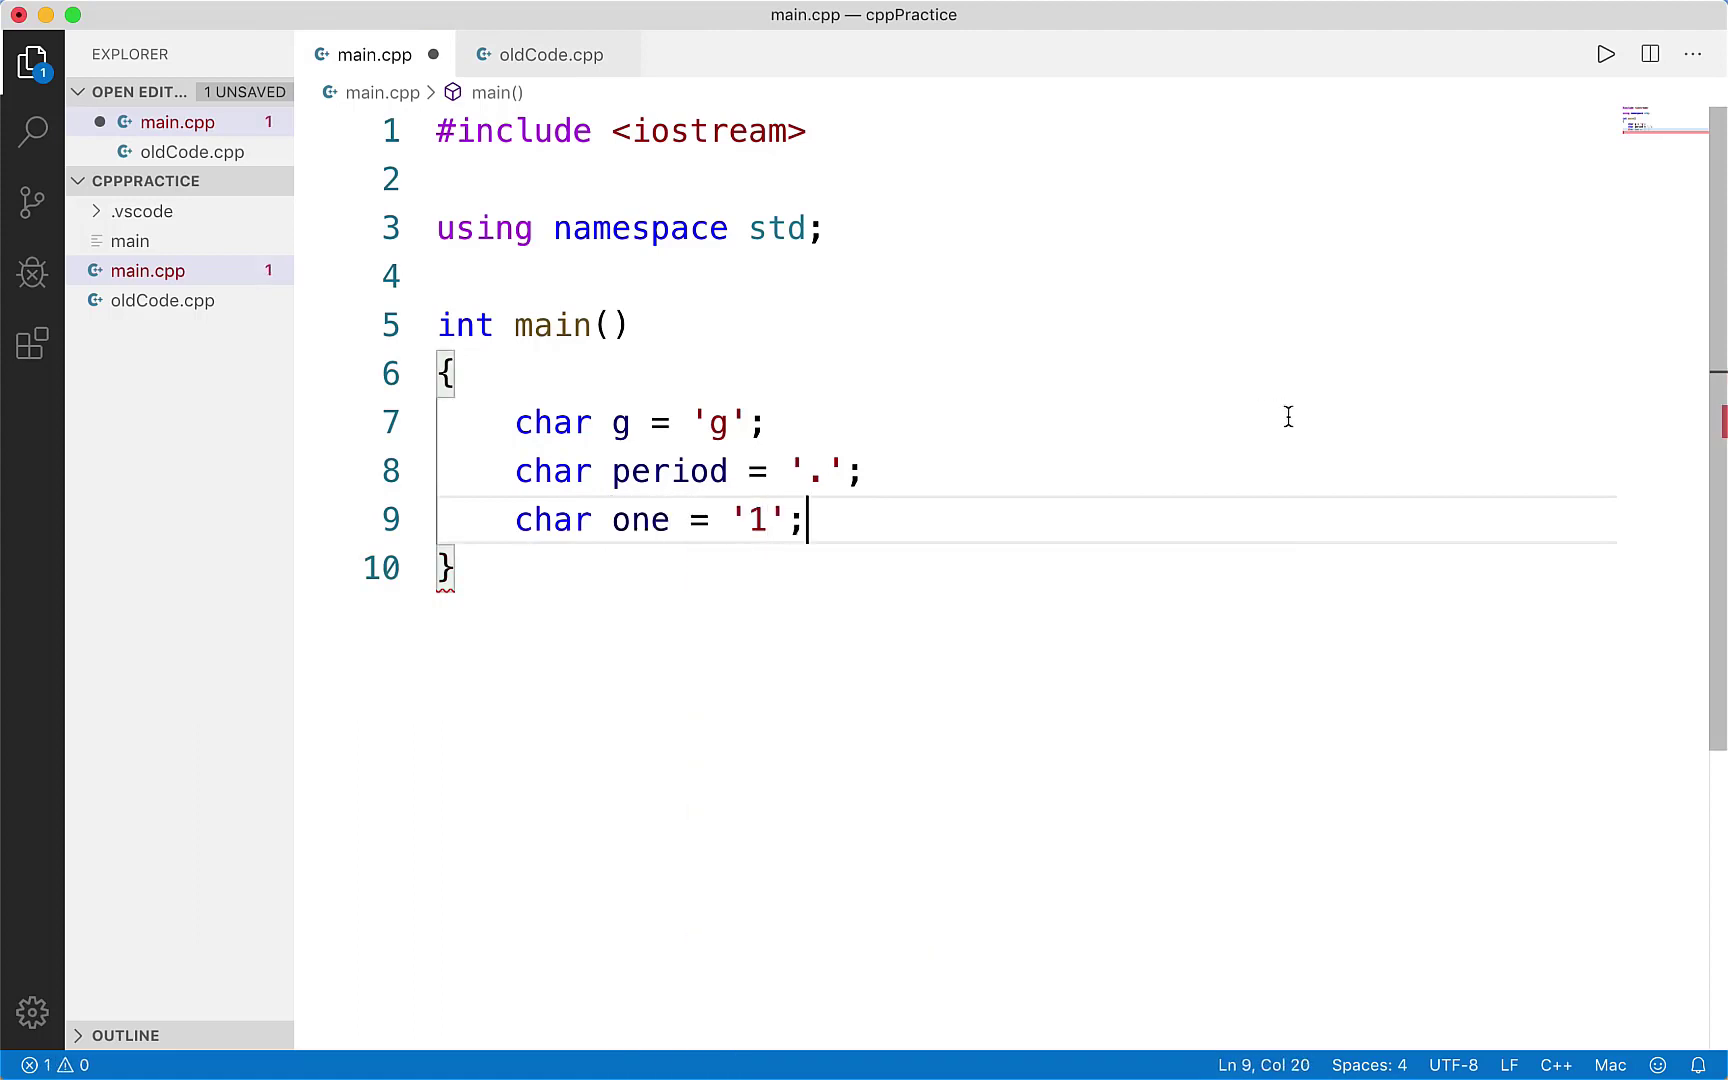
{"action": "left_click", "coordinate": [710, 424]}
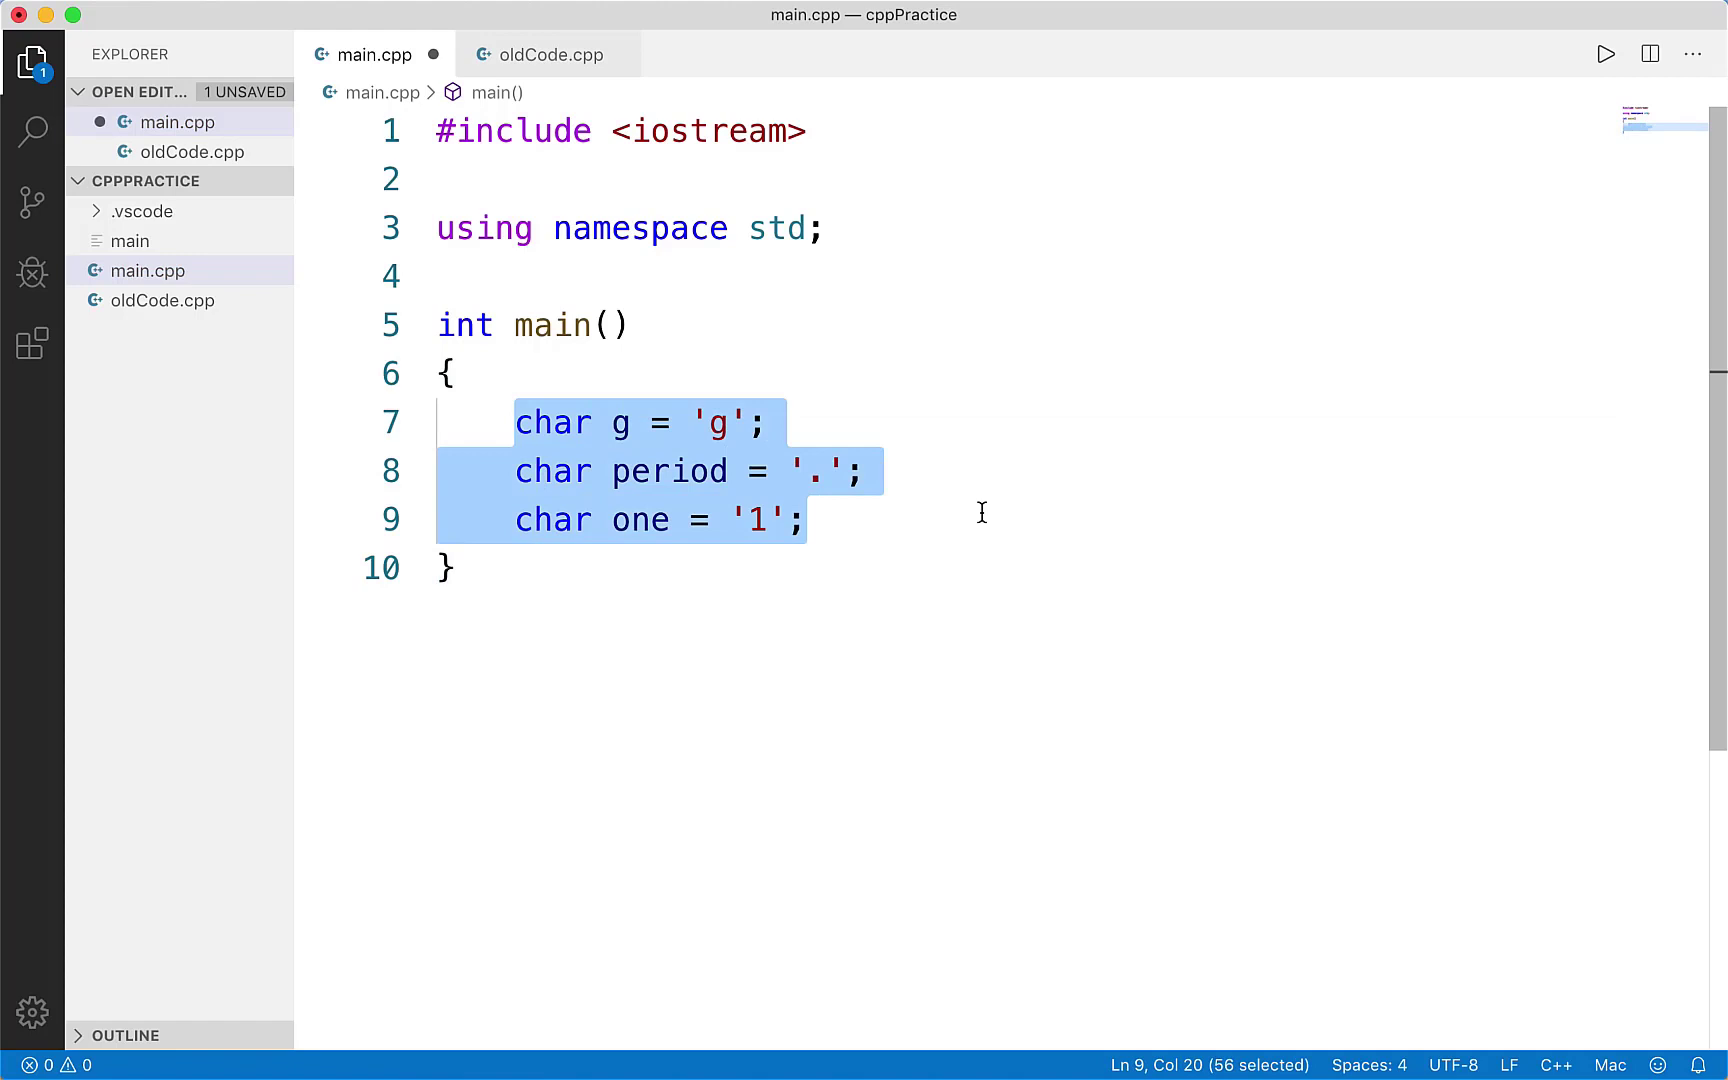
- Deselect the char declarations and leave blank lines before main's closing brace
{"action": "left_click", "coordinate": [980, 520]}
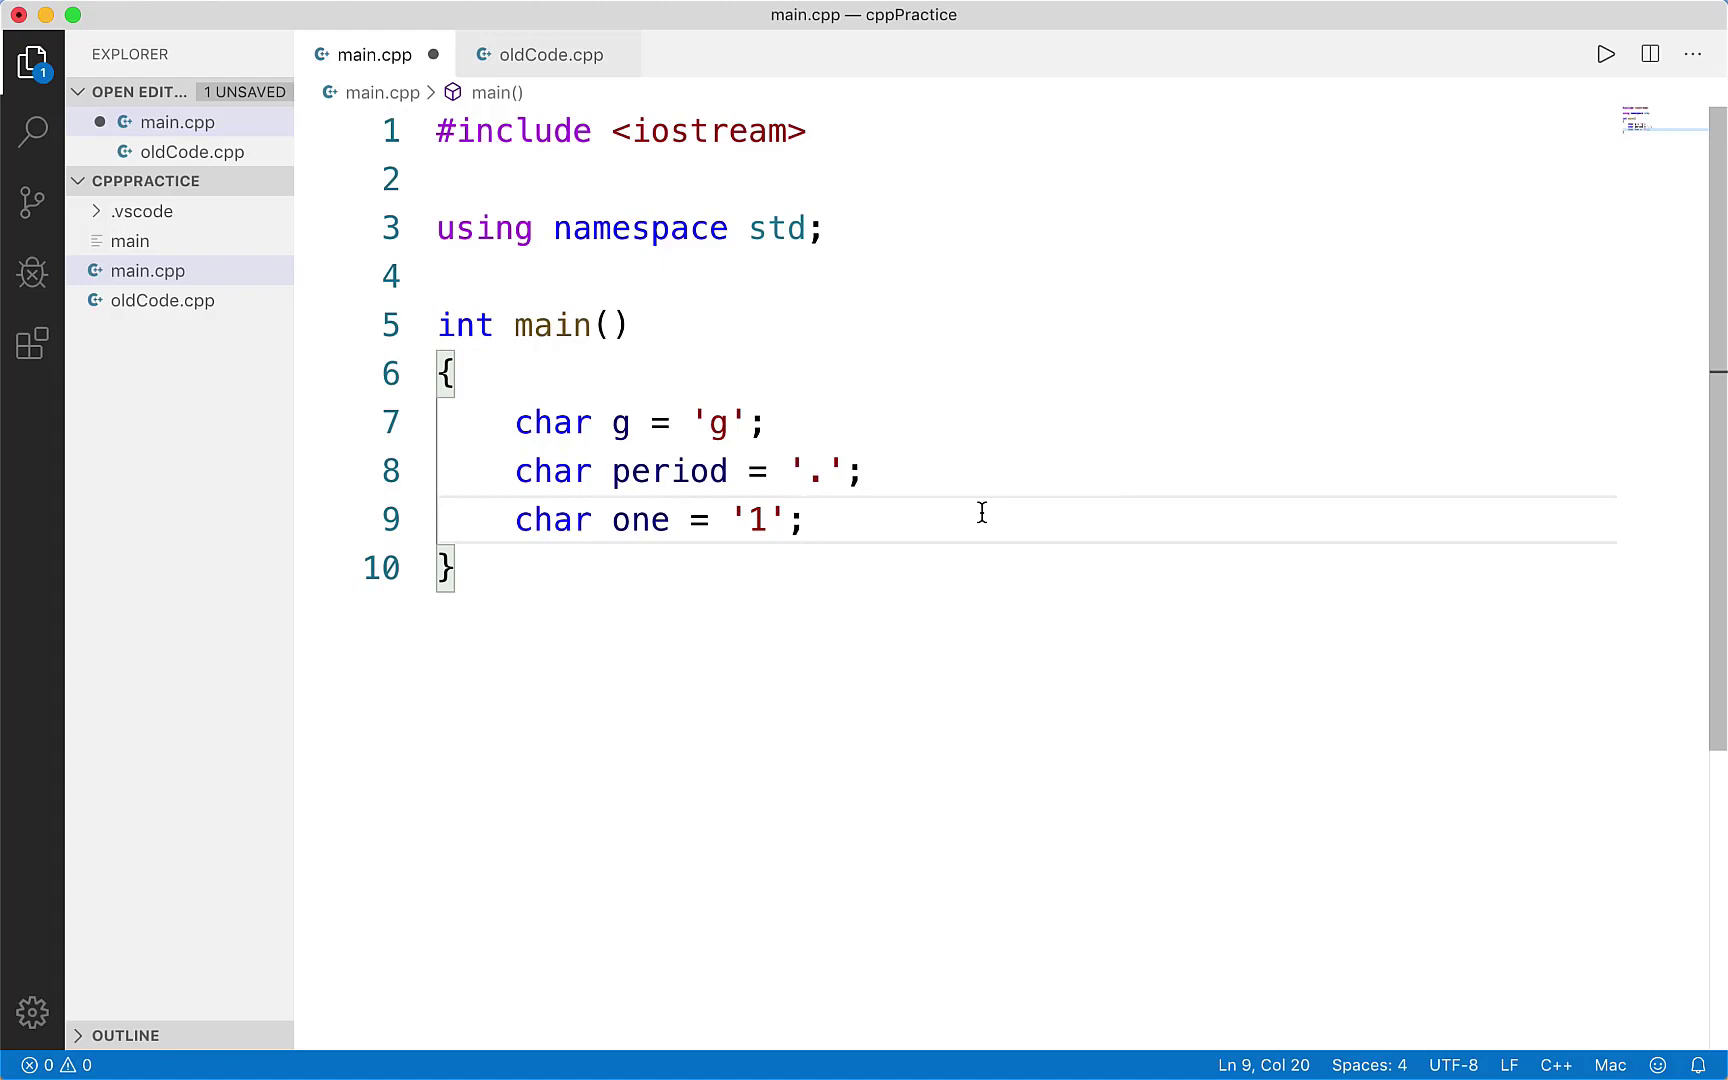
{"action": "mouse_move", "coordinate": [974, 512]}
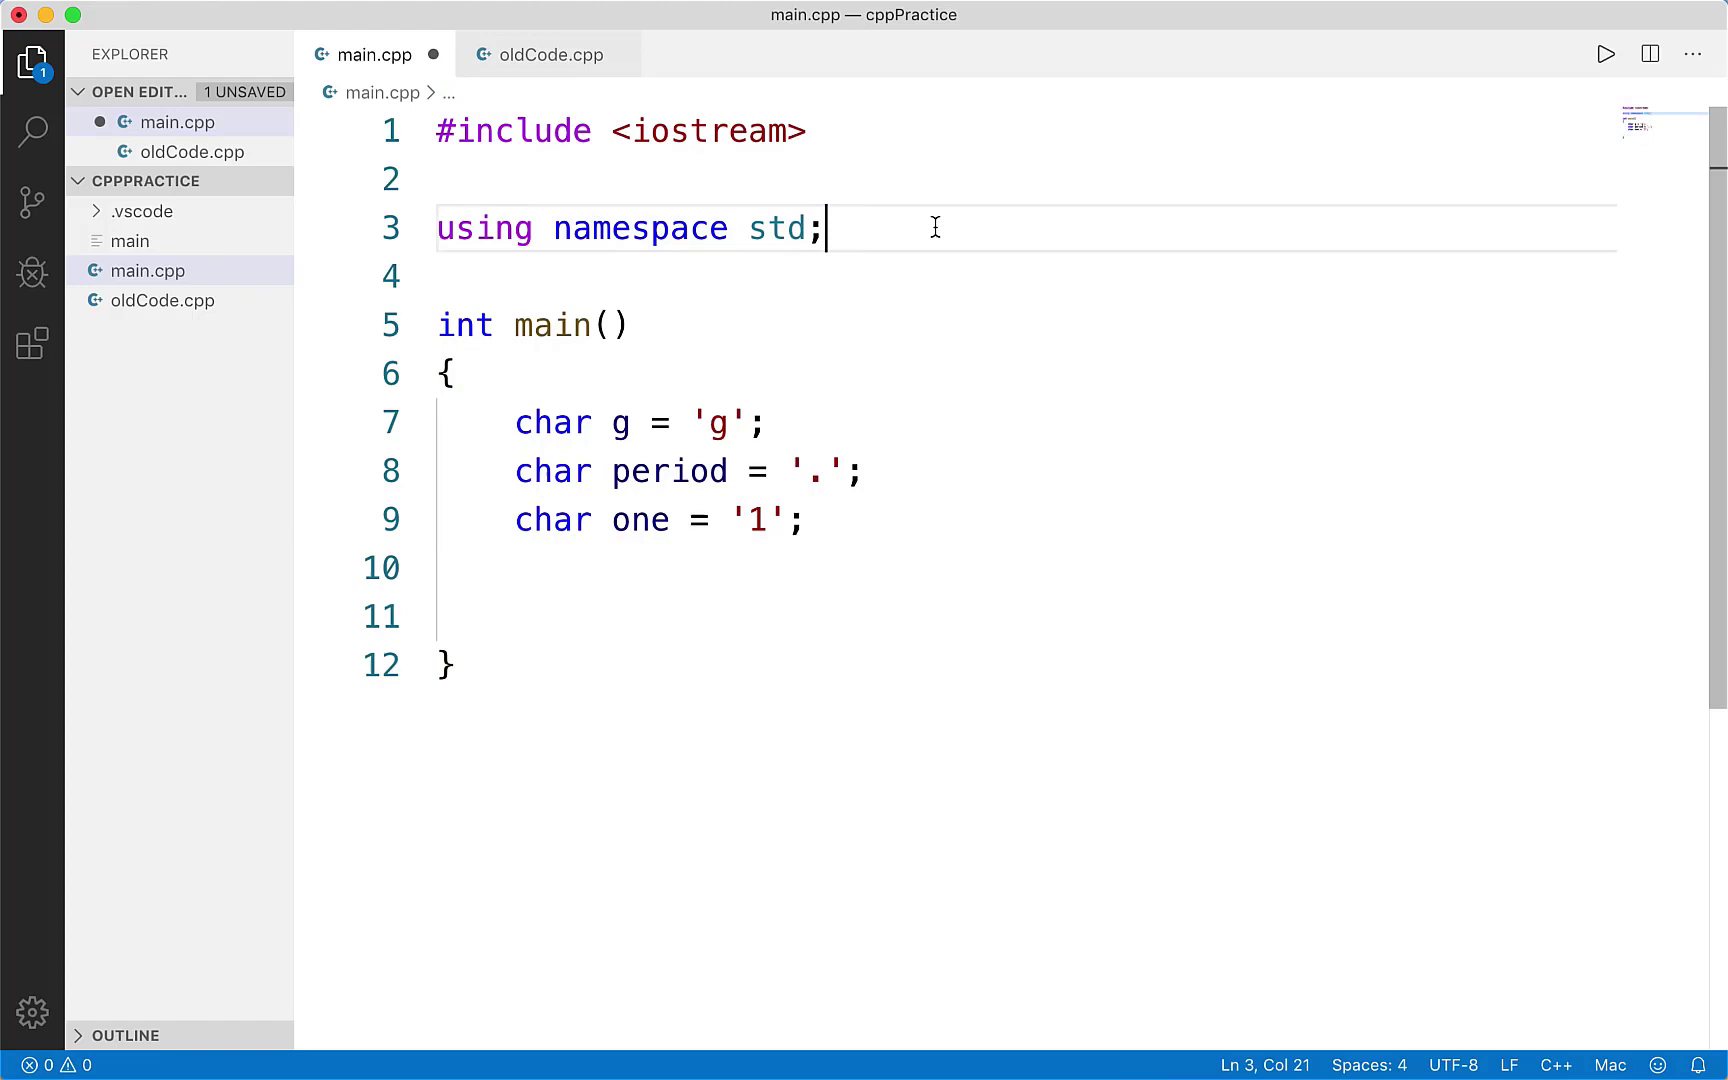
- Declare std::string playerName = "Nimish" and string empty = "" after the char variables
{"action": "type", "text": "std"}
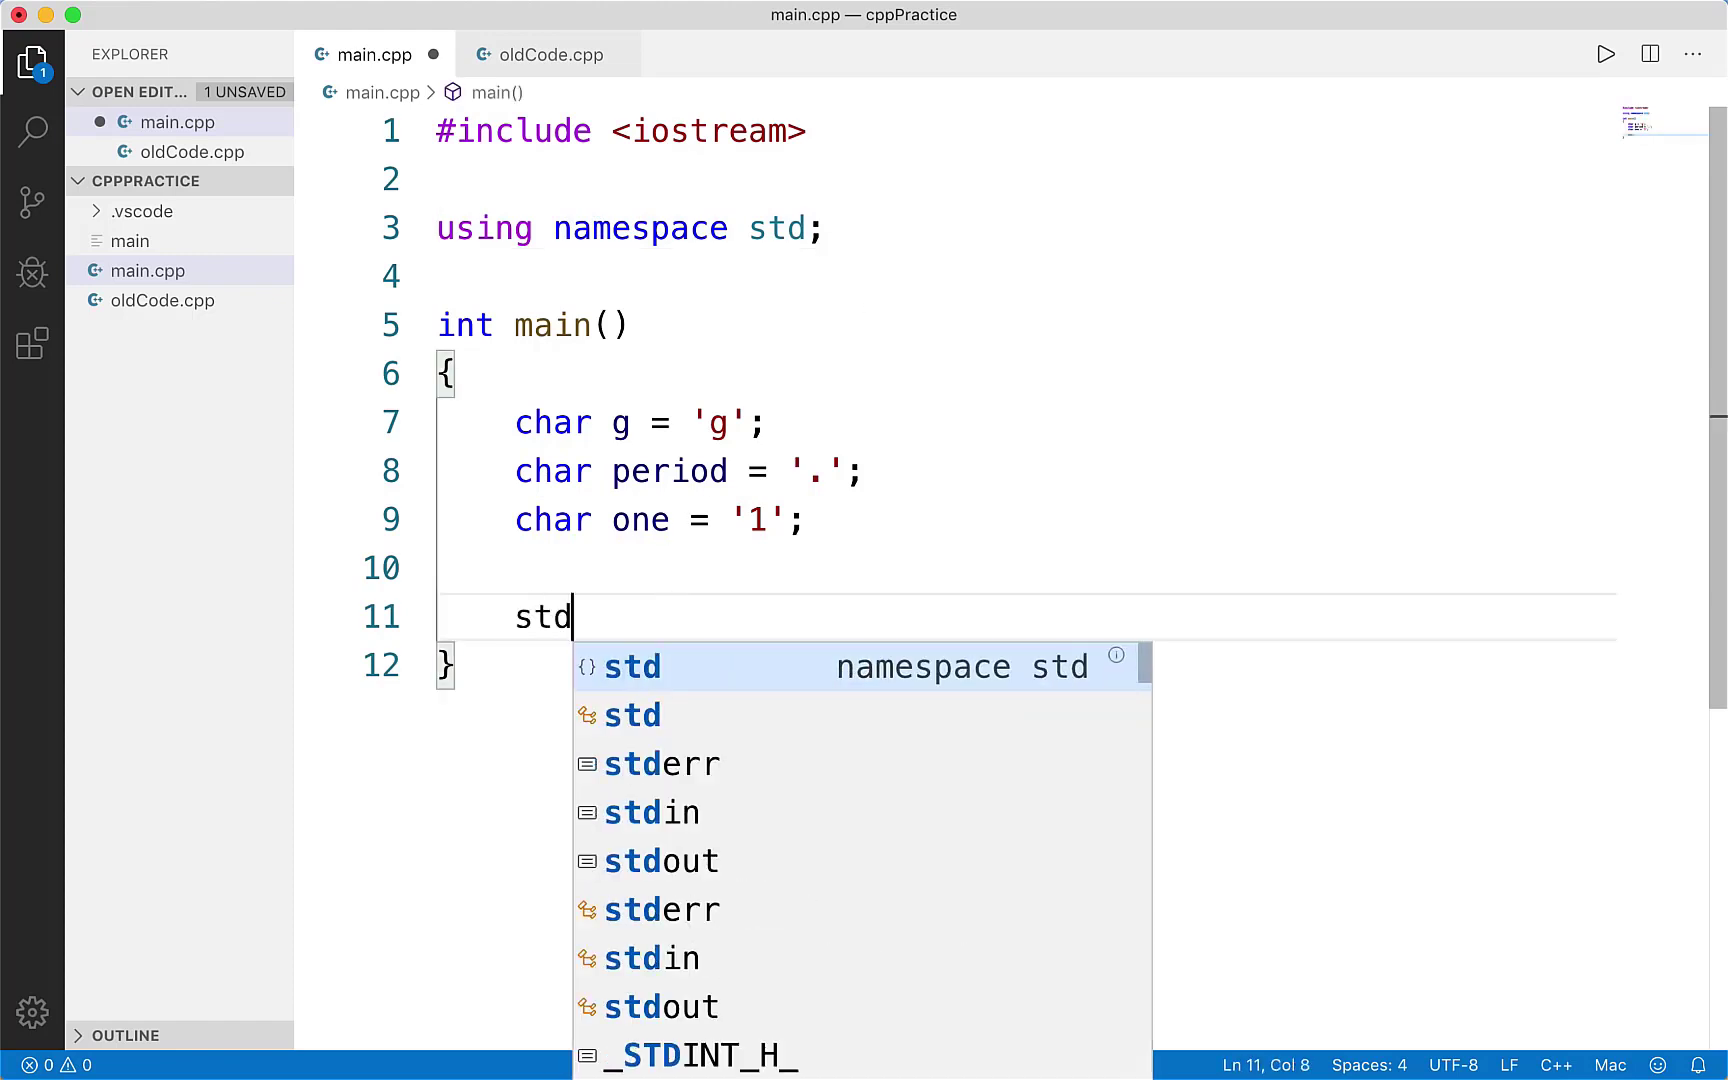
{"action": "type", "text": "::string"}
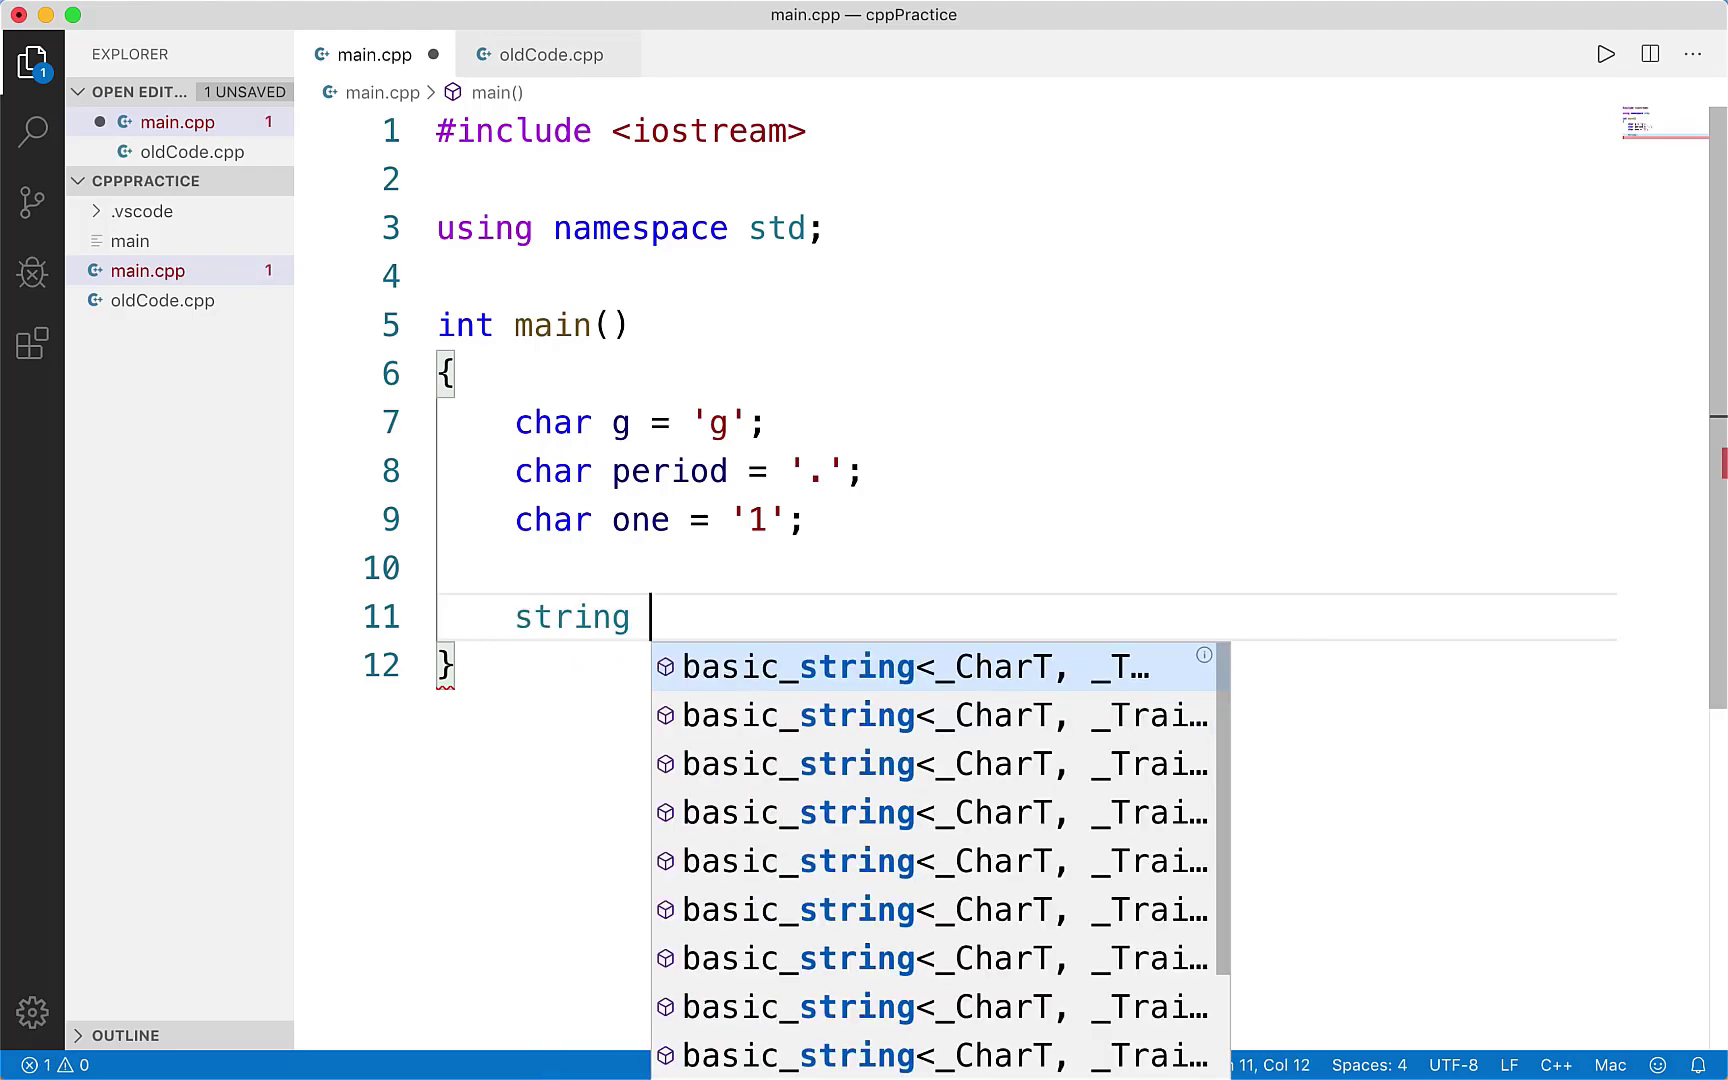
{"action": "type", "text": "playerName ="}
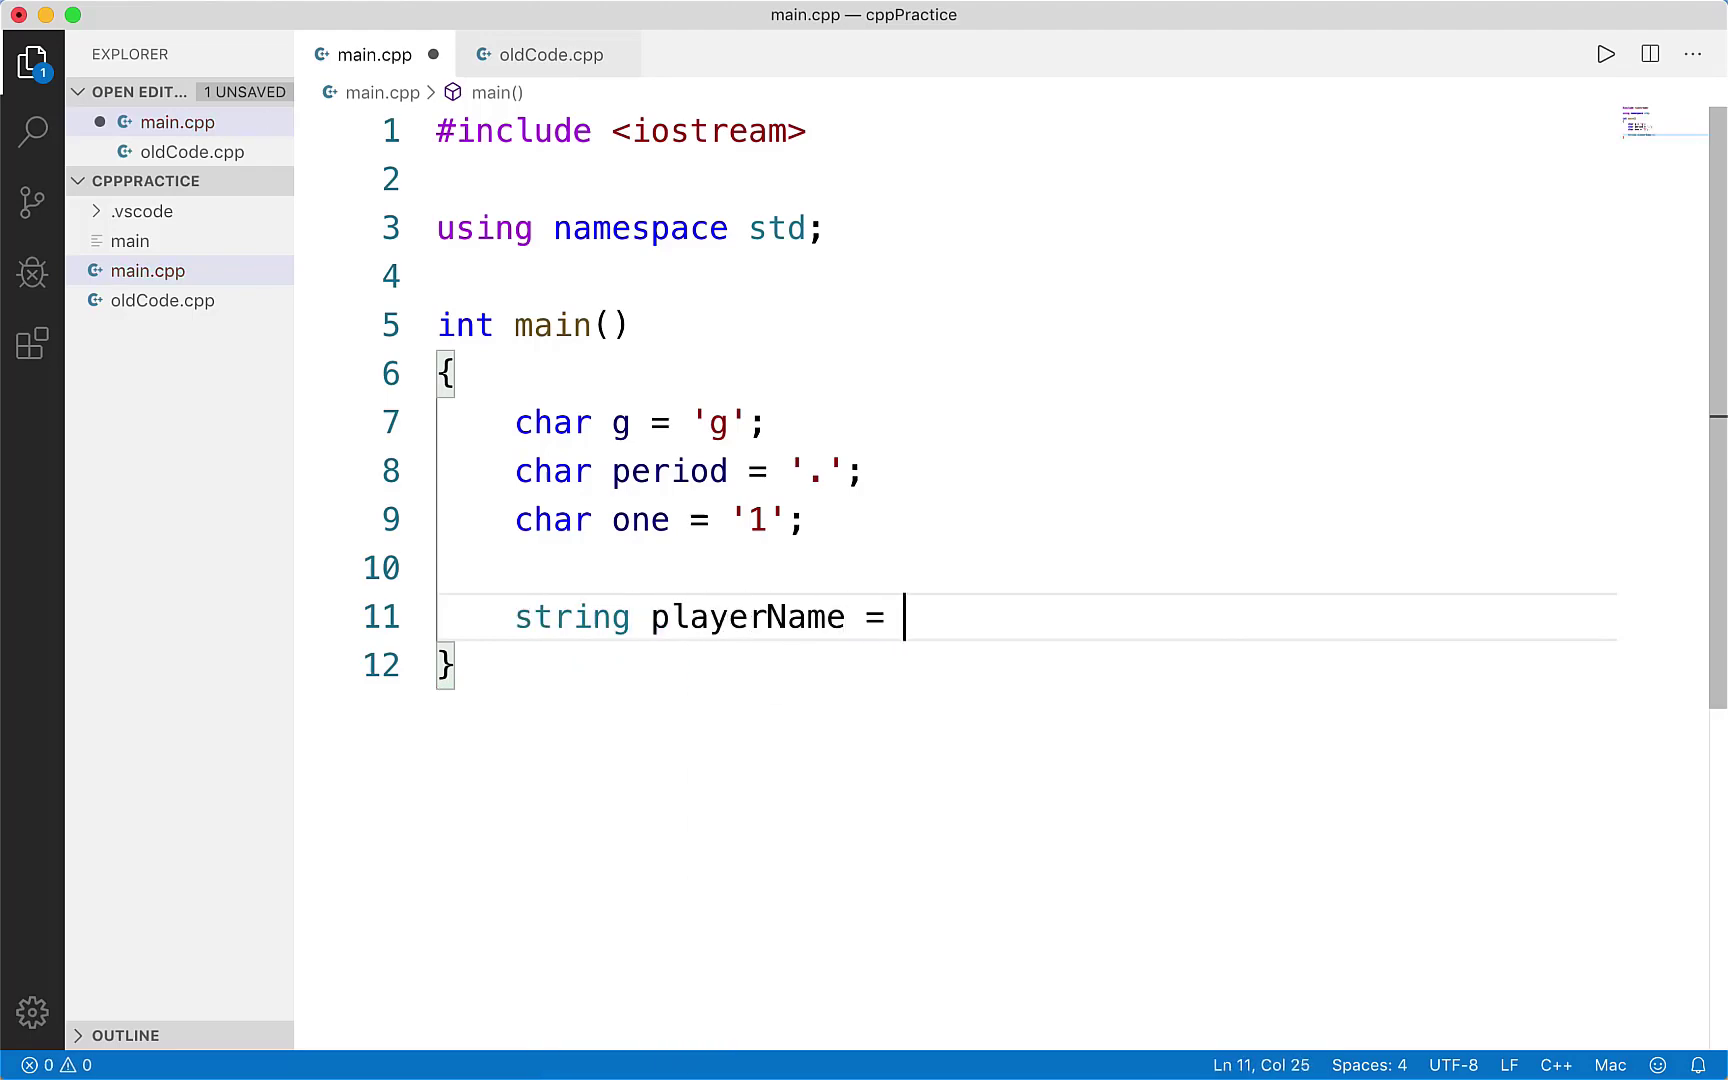
{"action": "type", "text": "\"Nimi\""}
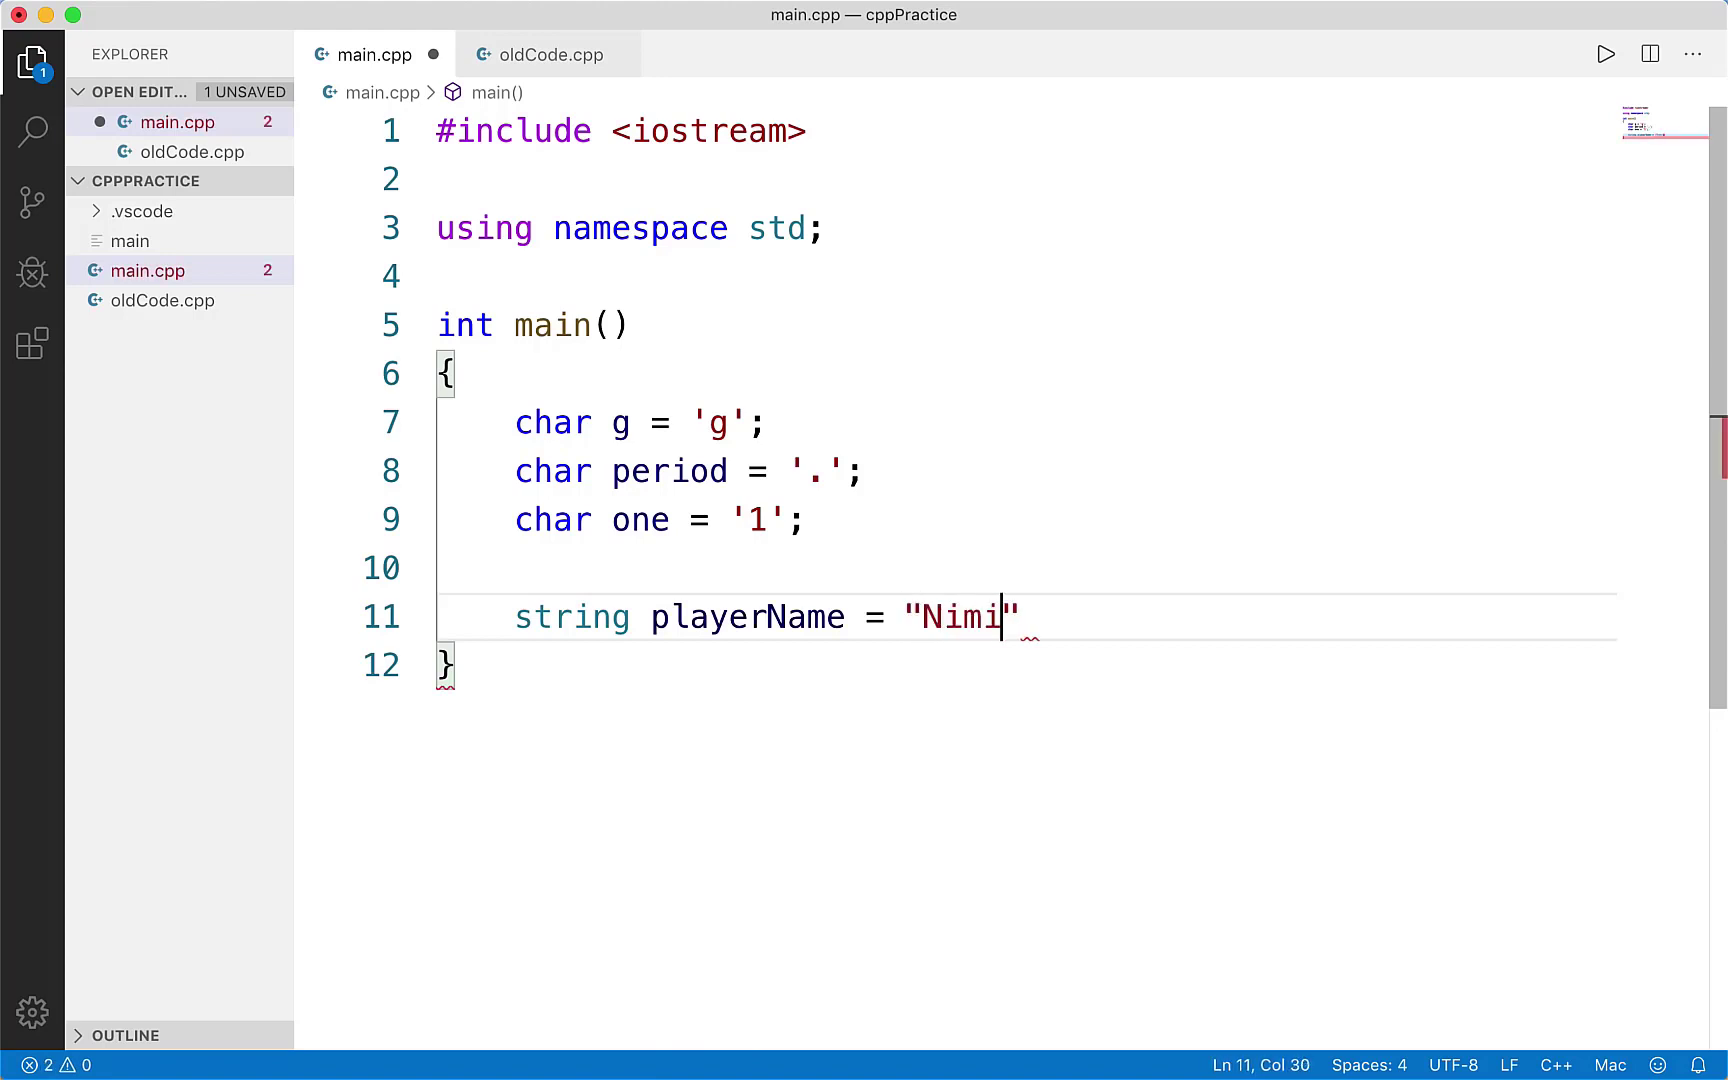
{"action": "type", "text": "sh\";"}
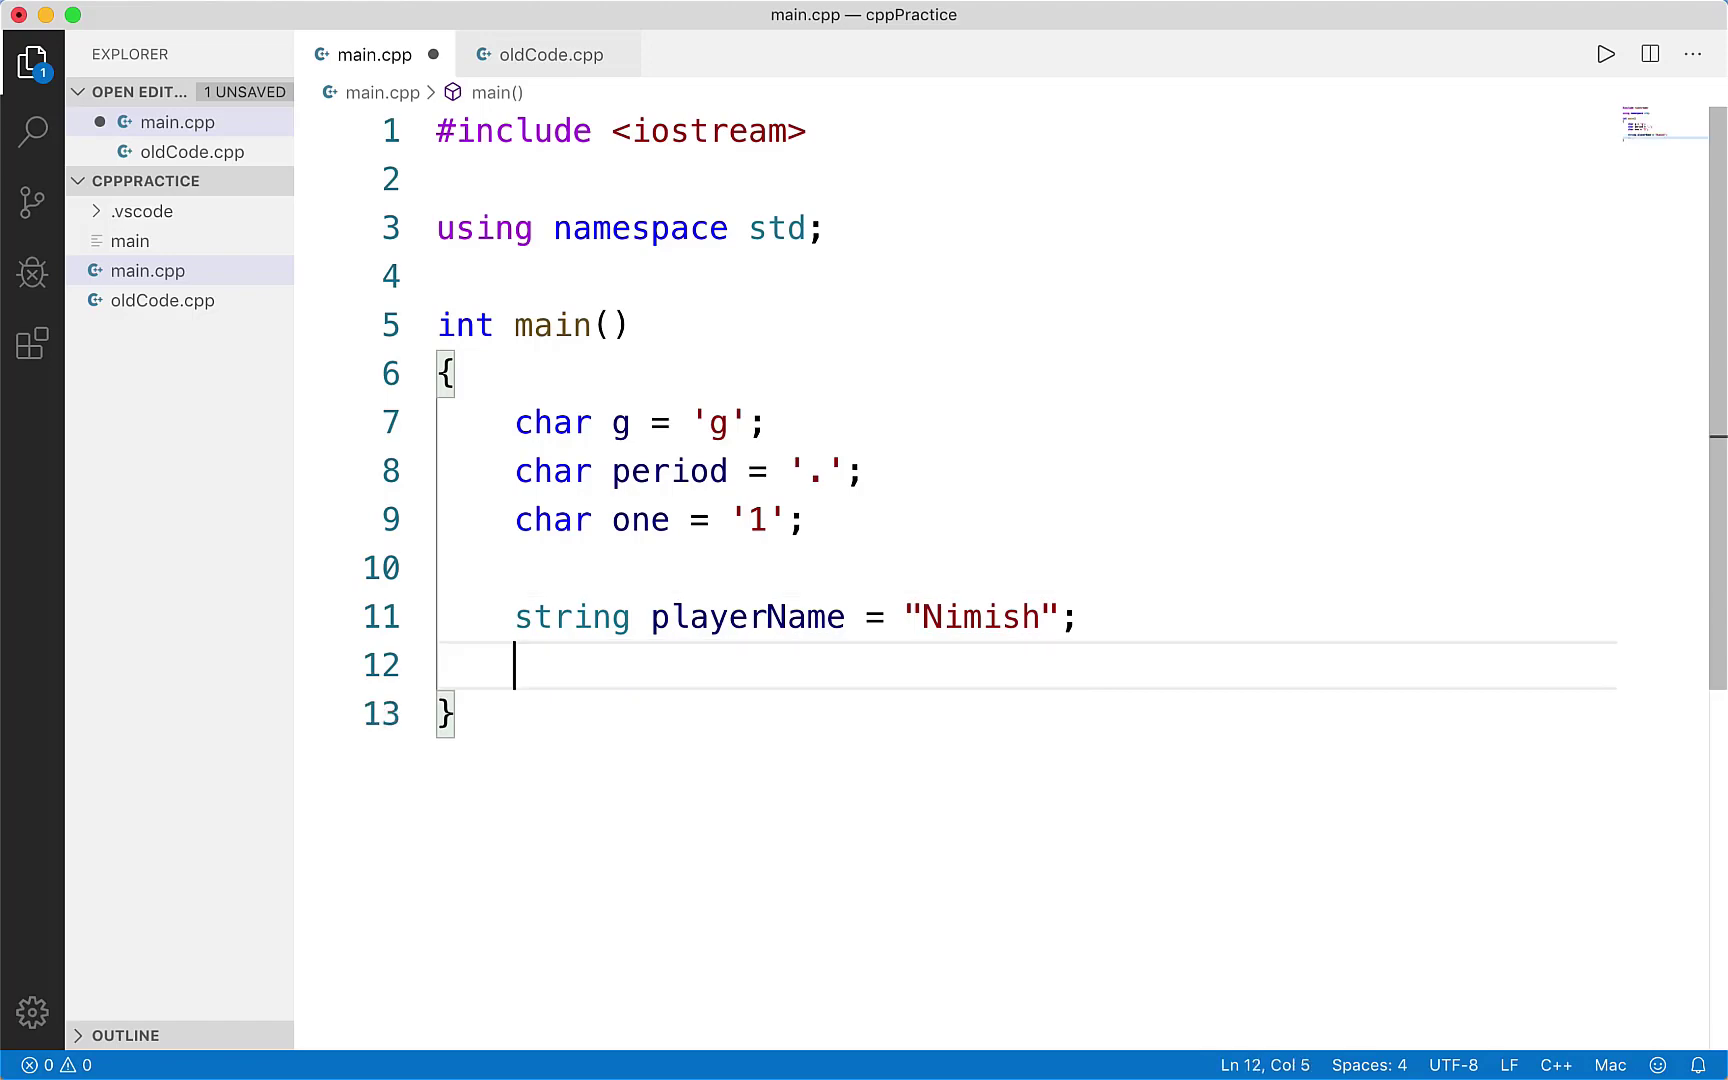
{"action": "type", "text": "string empty ="}
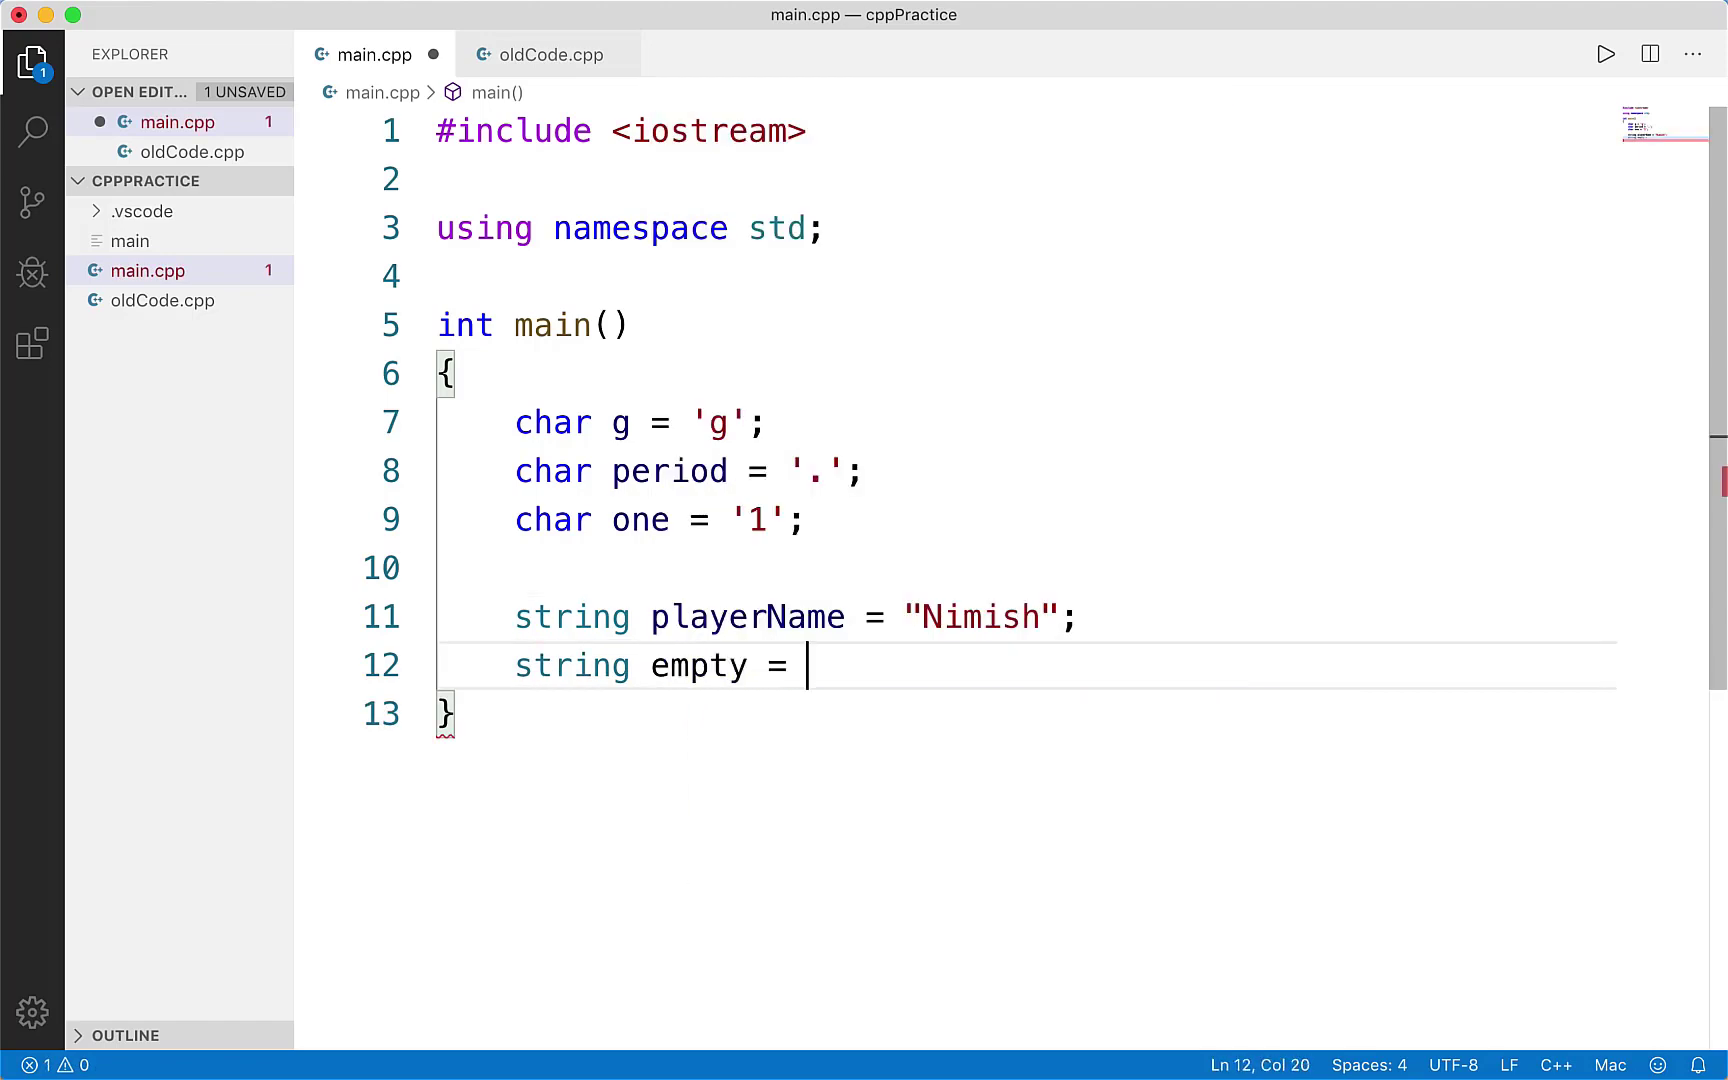
{"action": "type", "text": "\"\""}
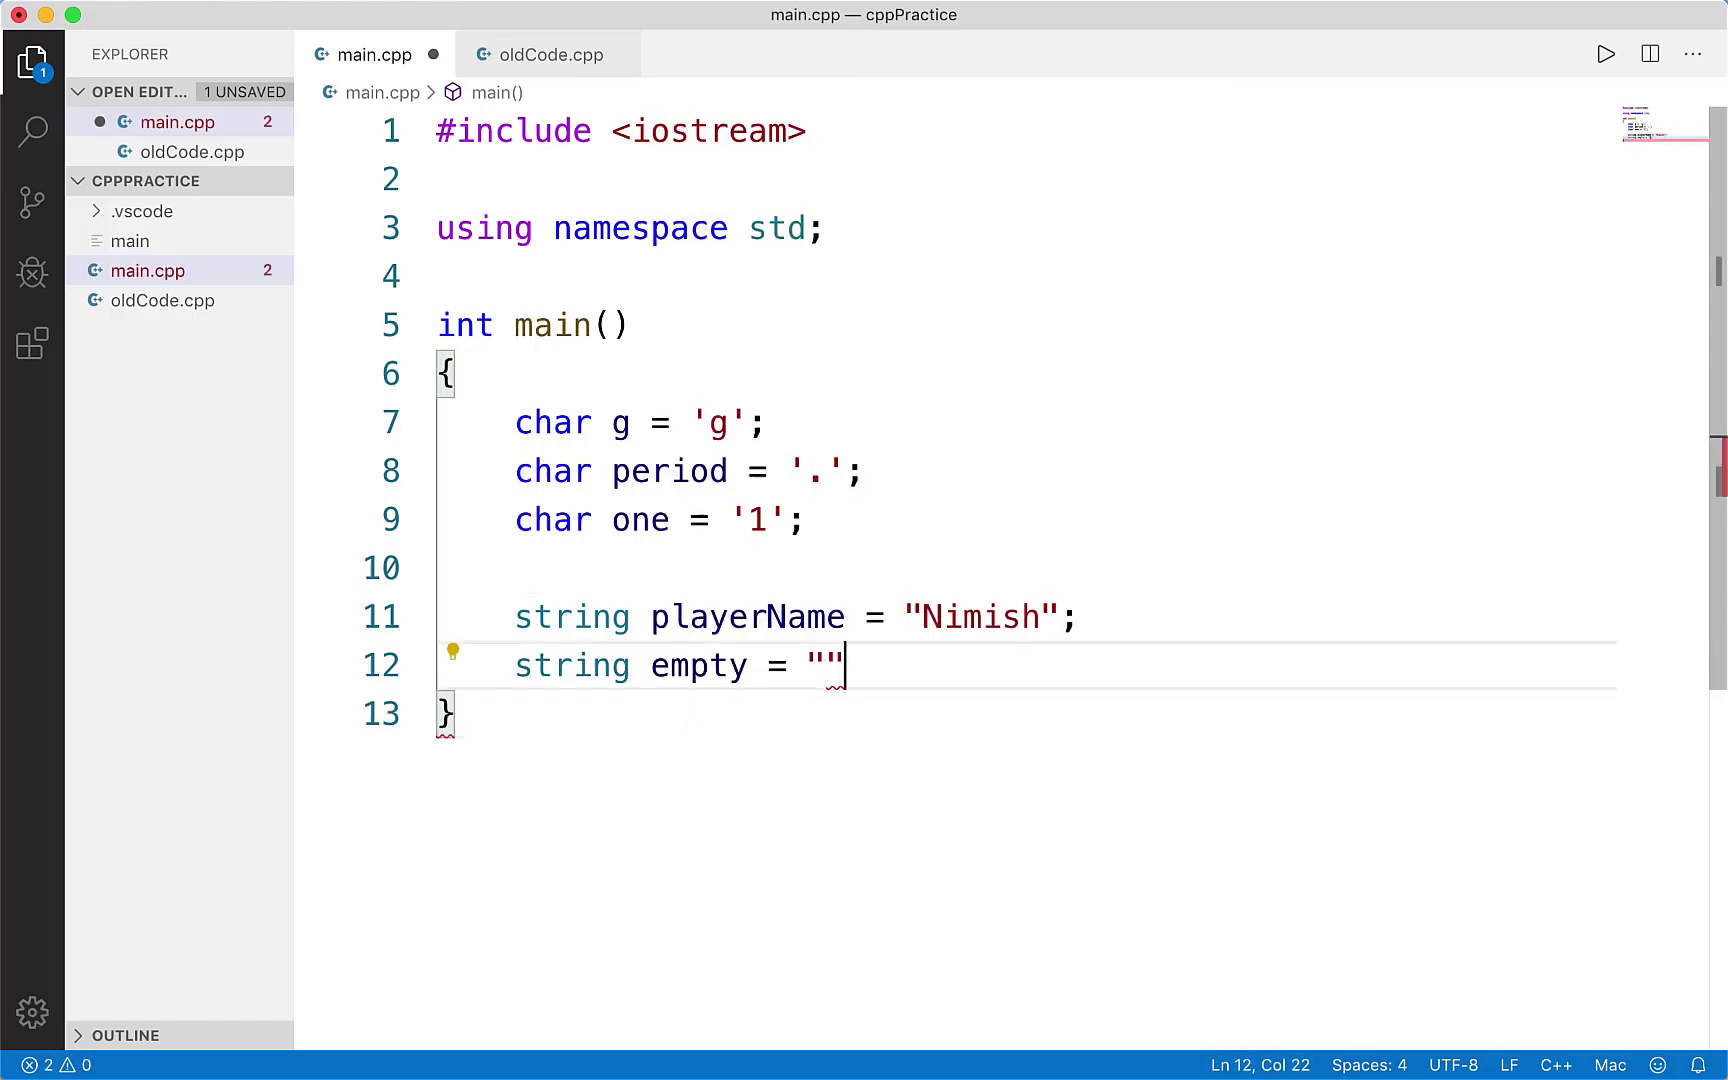
{"action": "key", "text": "Enter"}
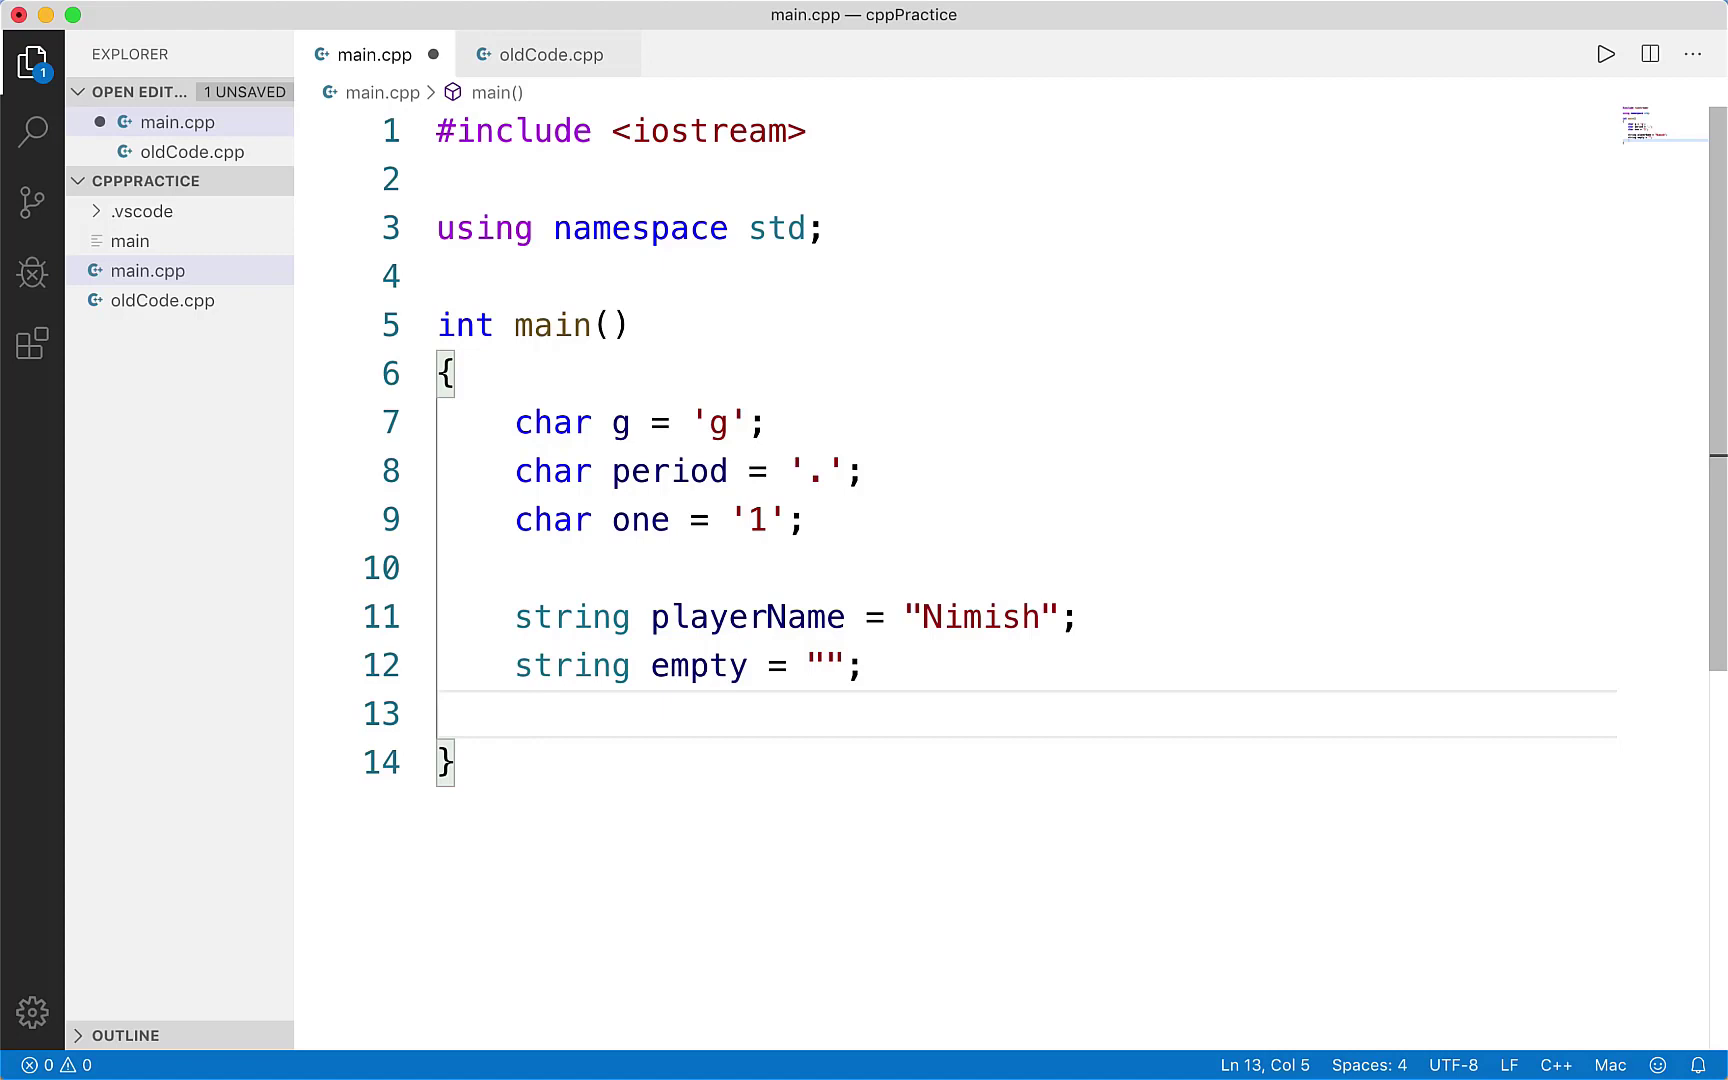
- Begin a member access 'empty.' on line 13 and browse its IntelliSense string methods
{"action": "type", "text": "empty"}
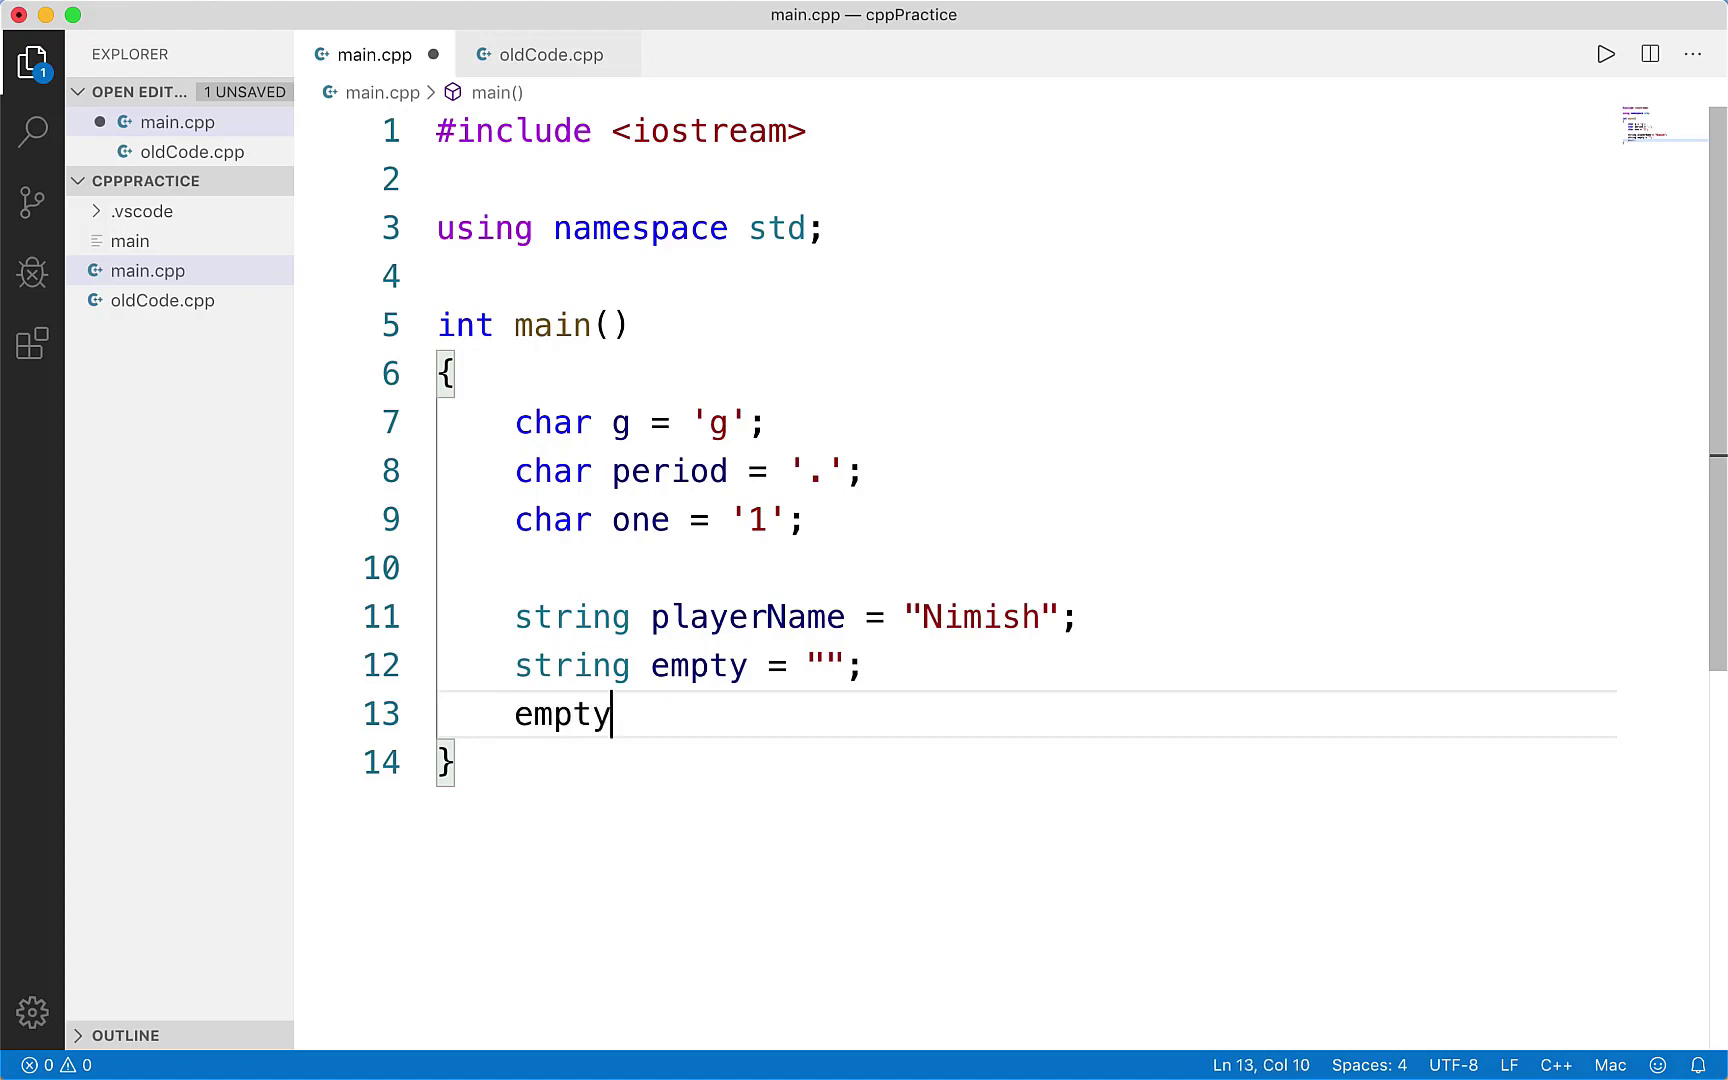
{"action": "type", "text": "."}
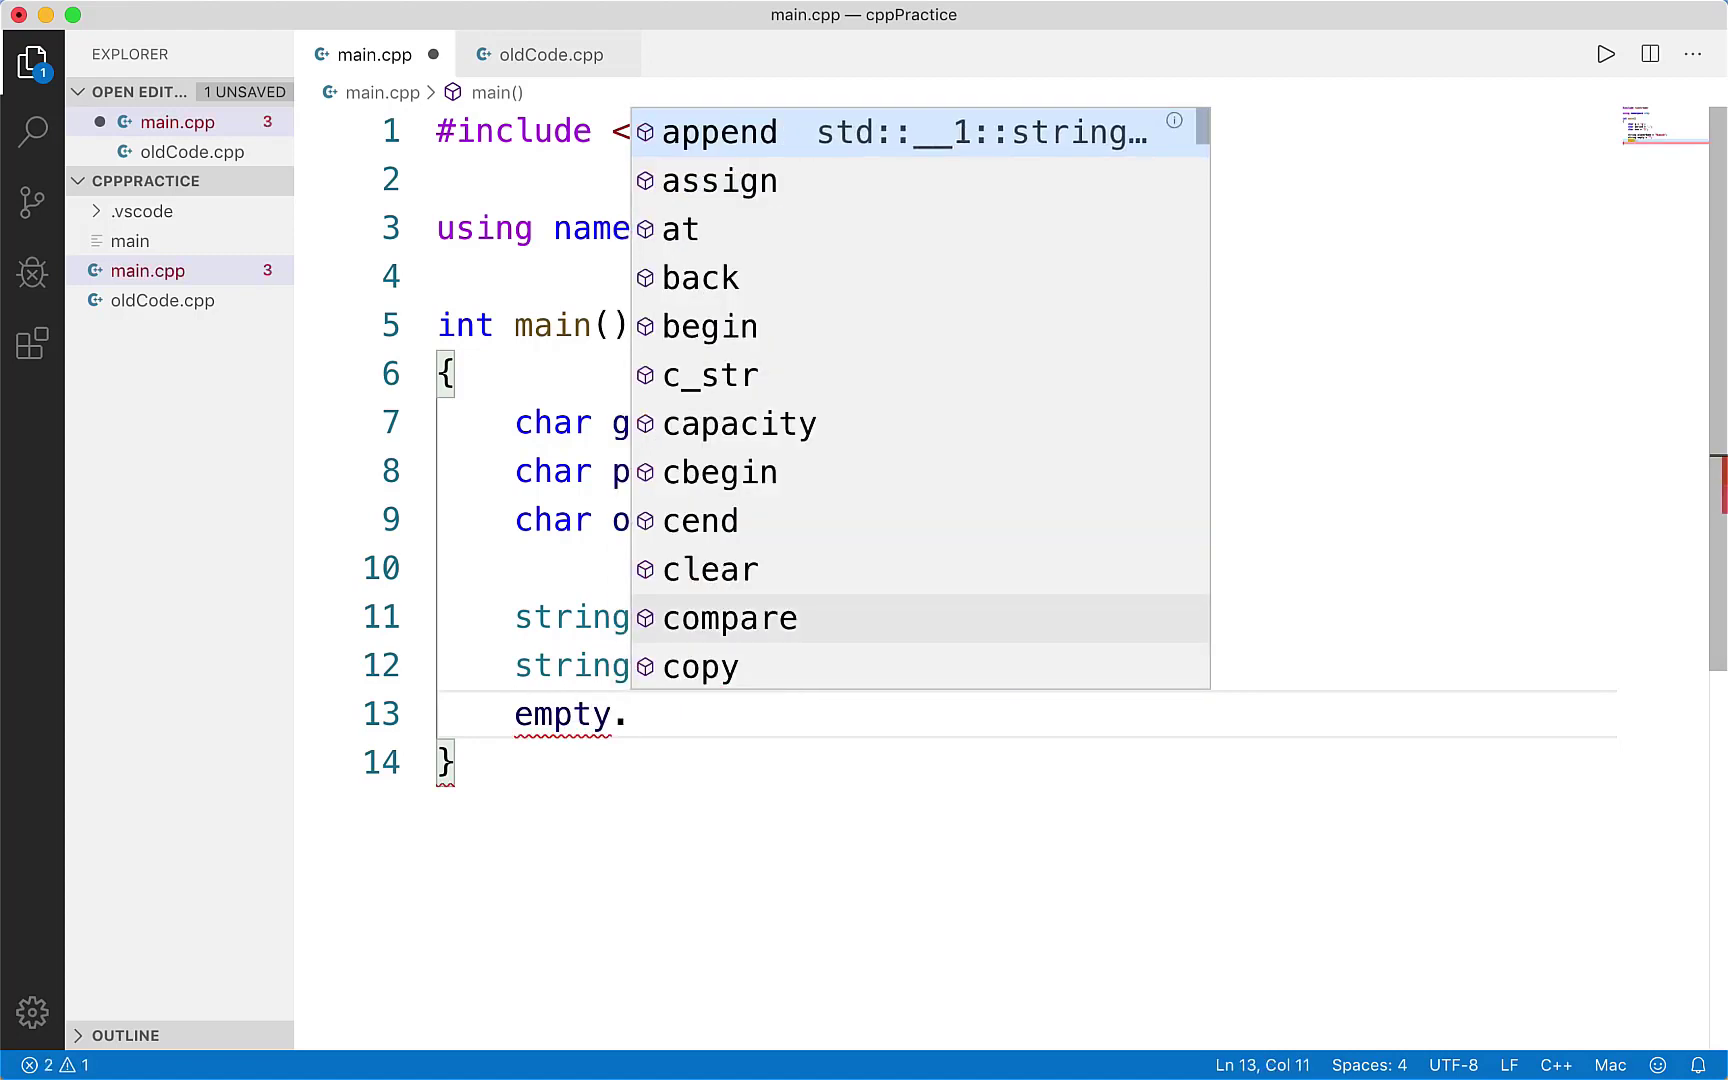
{"action": "scroll", "scroll_direction": "down", "scroll_amount": 3}
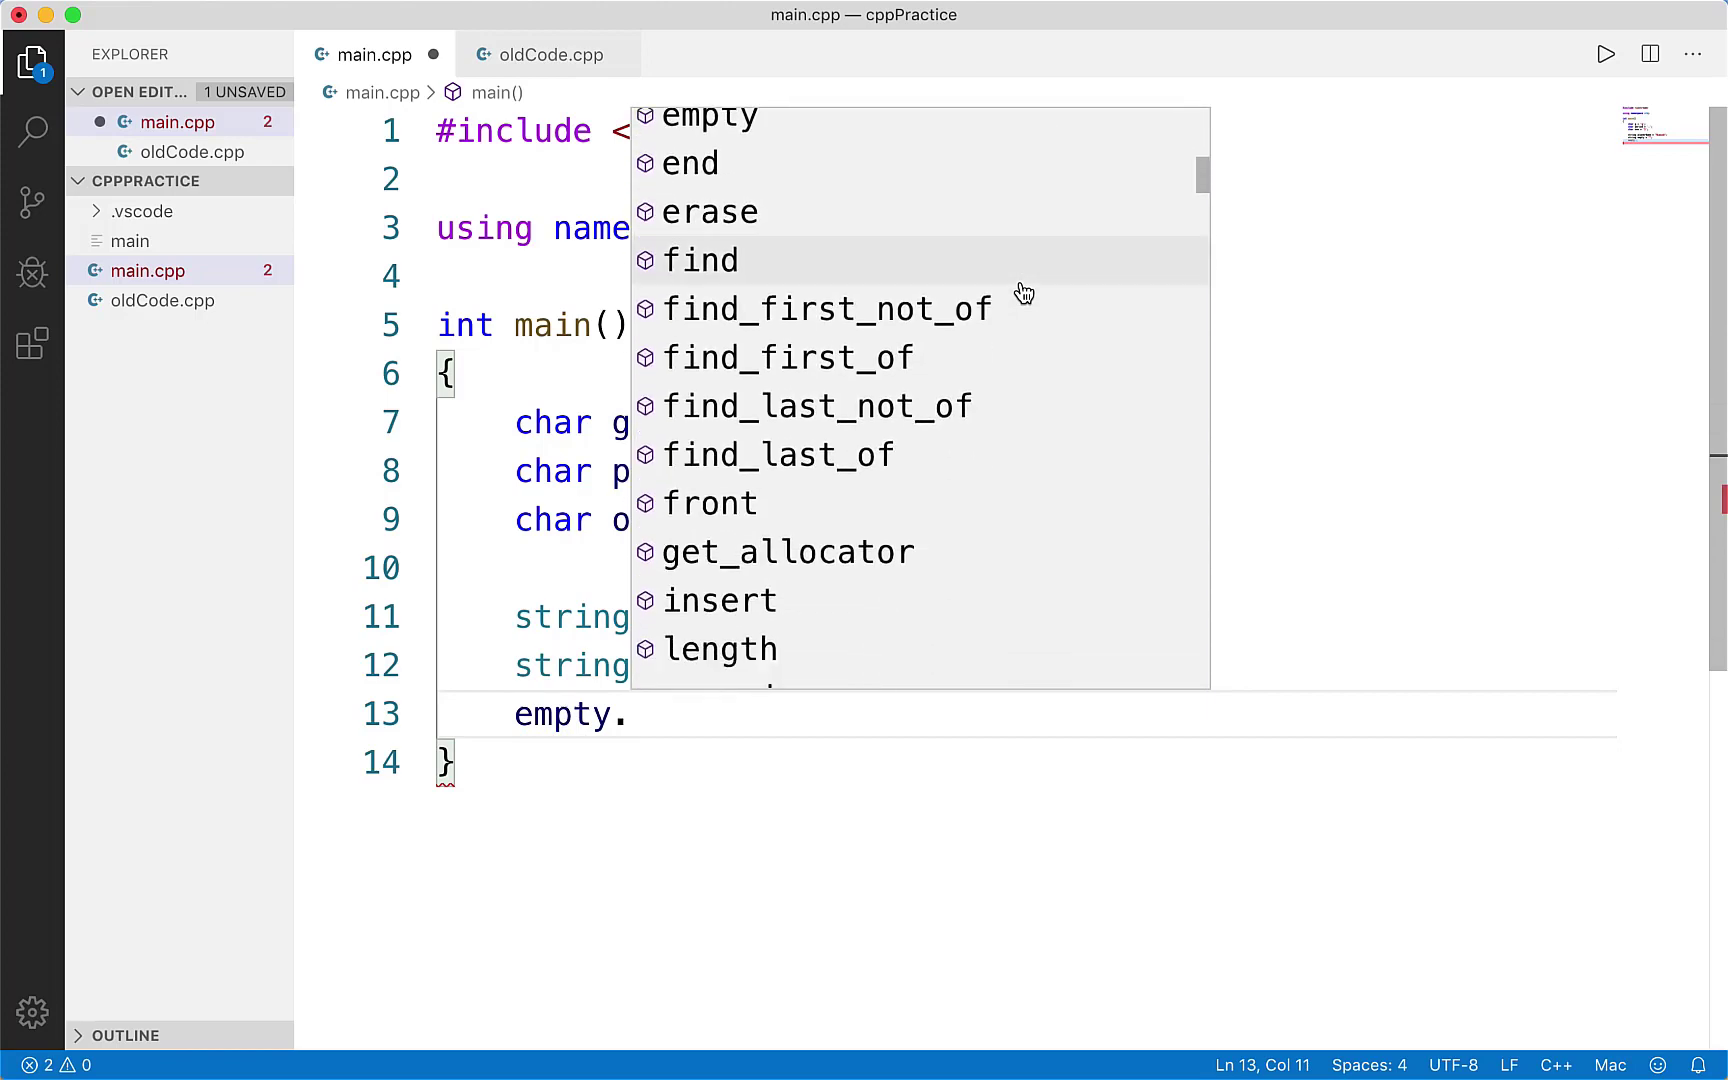
{"action": "scroll", "scroll_direction": "up", "scroll_amount": 3}
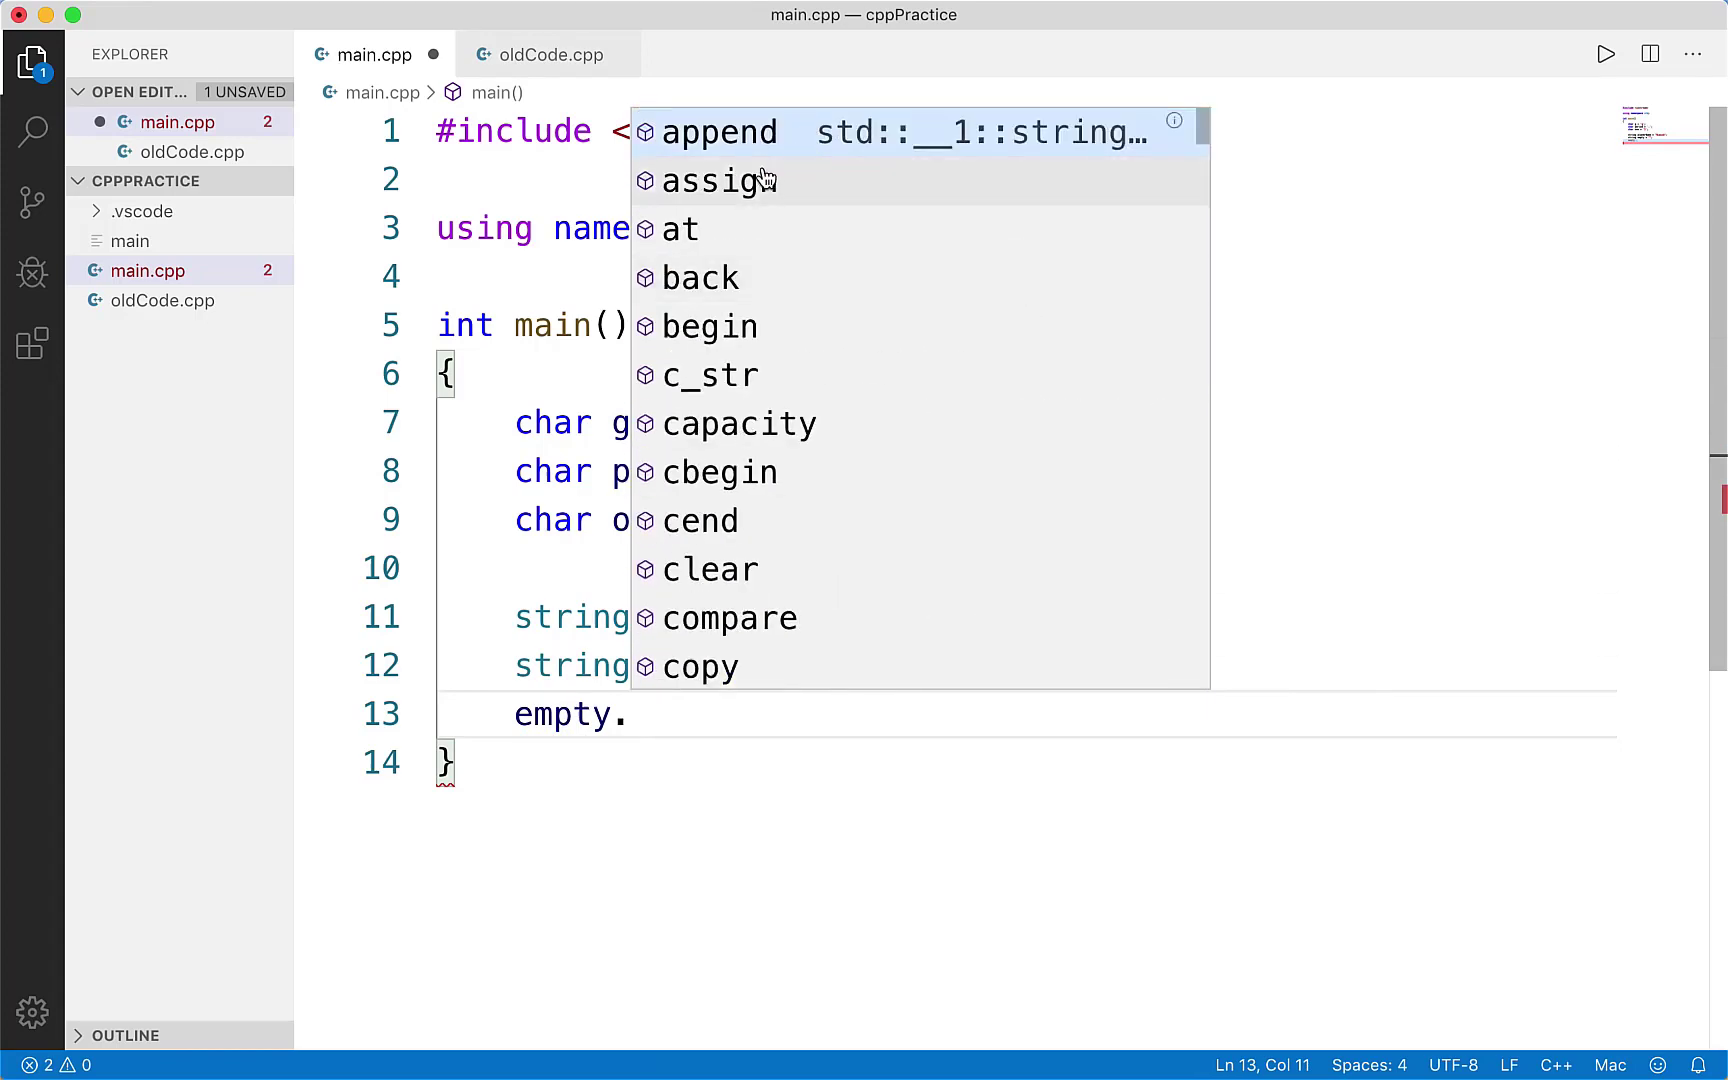
{"action": "mouse_move", "coordinate": [820, 278]}
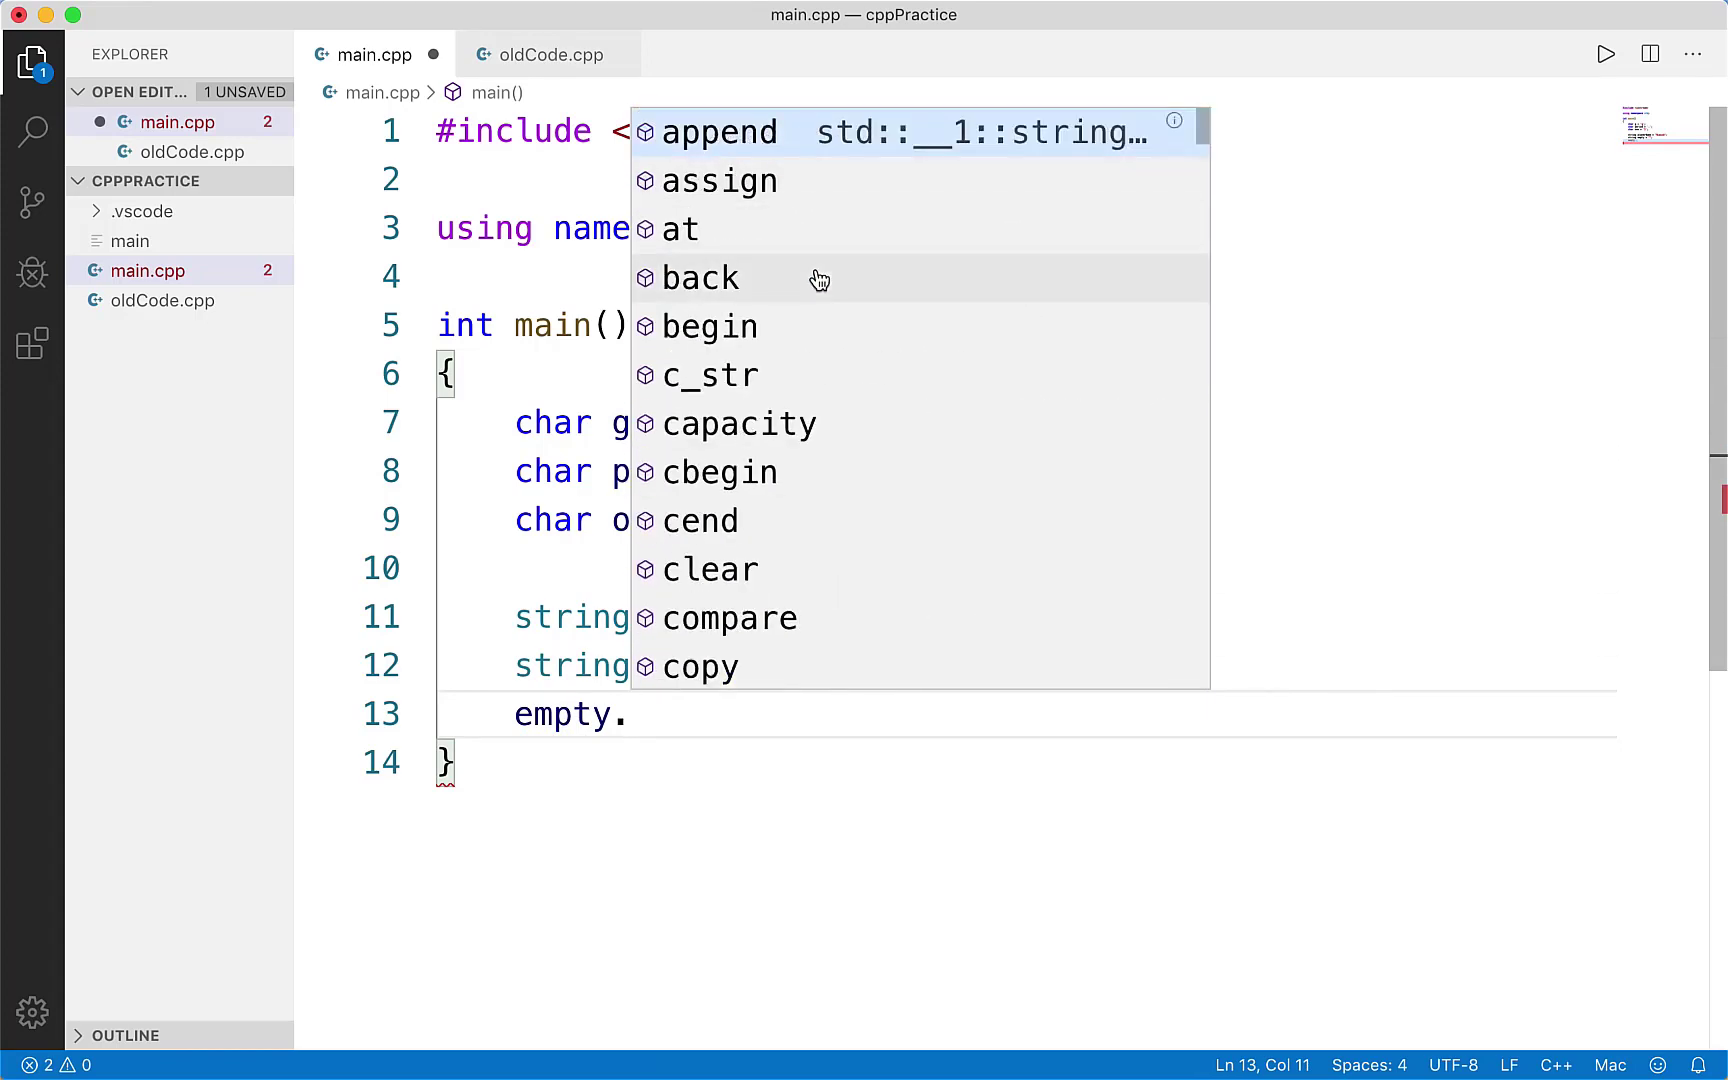
{"action": "scroll", "scroll_direction": "down", "scroll_amount": 3}
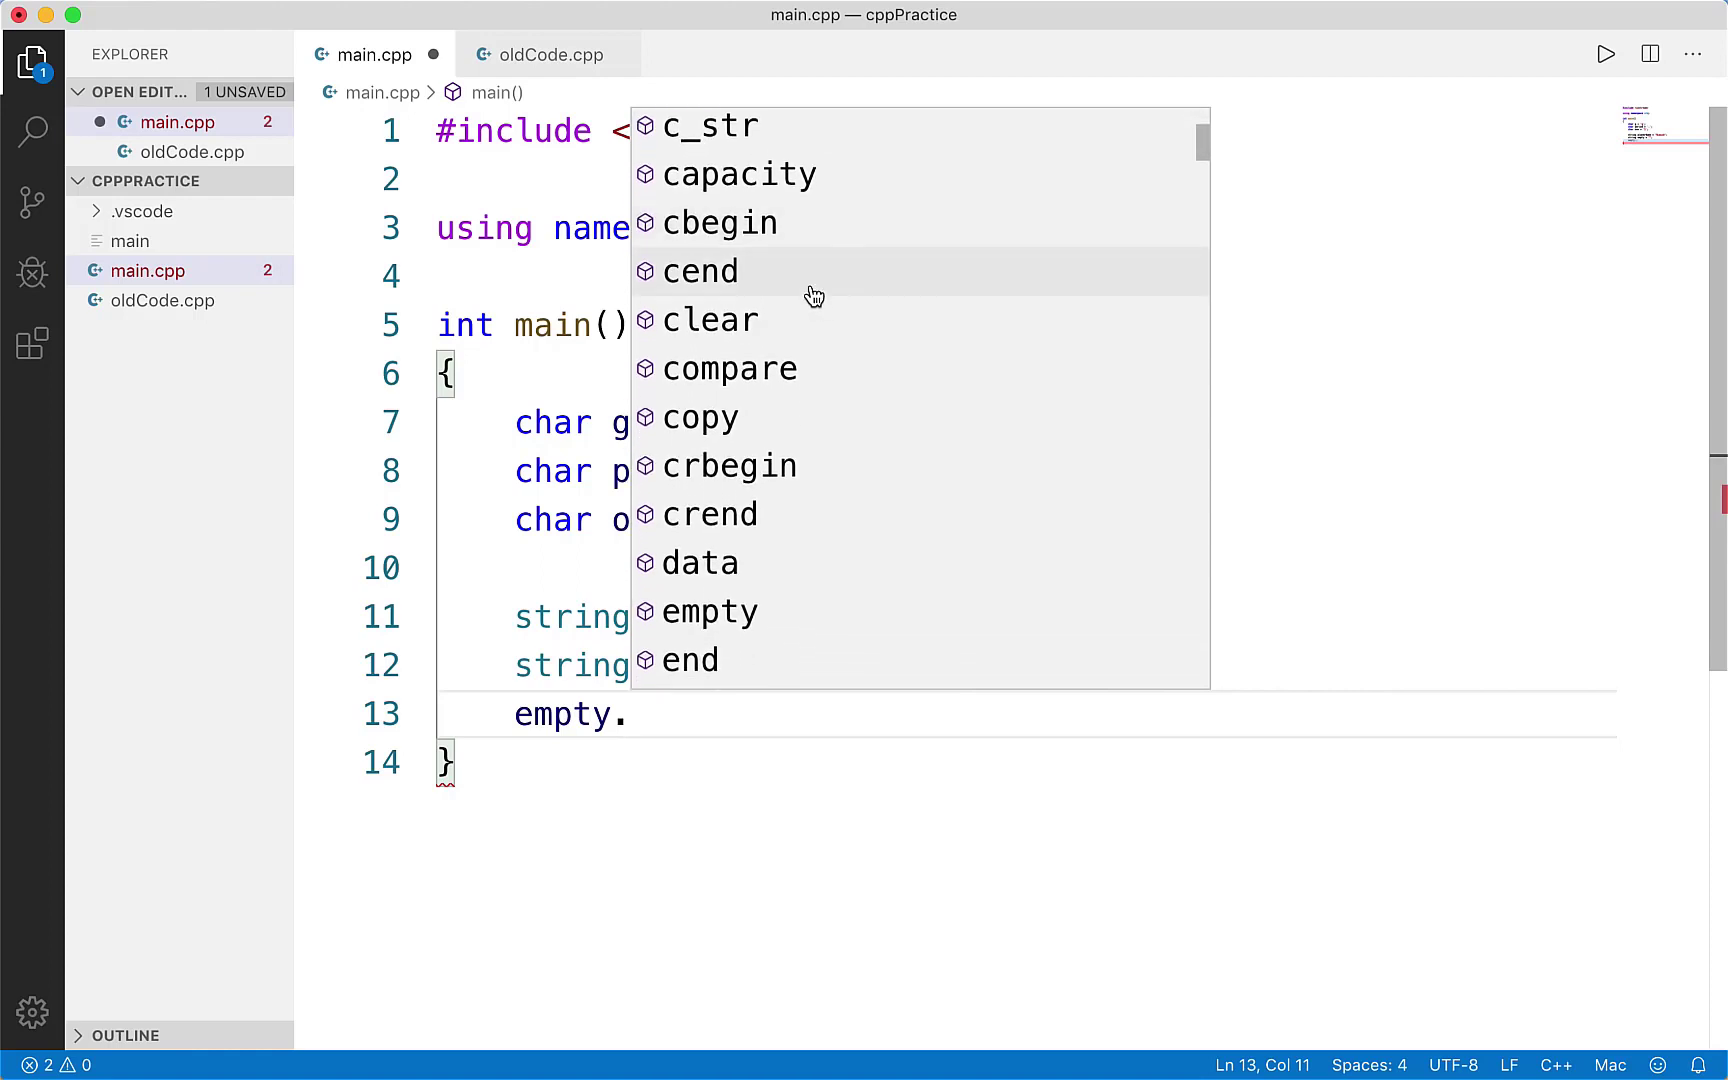
{"action": "mouse_move", "coordinate": [732, 334]}
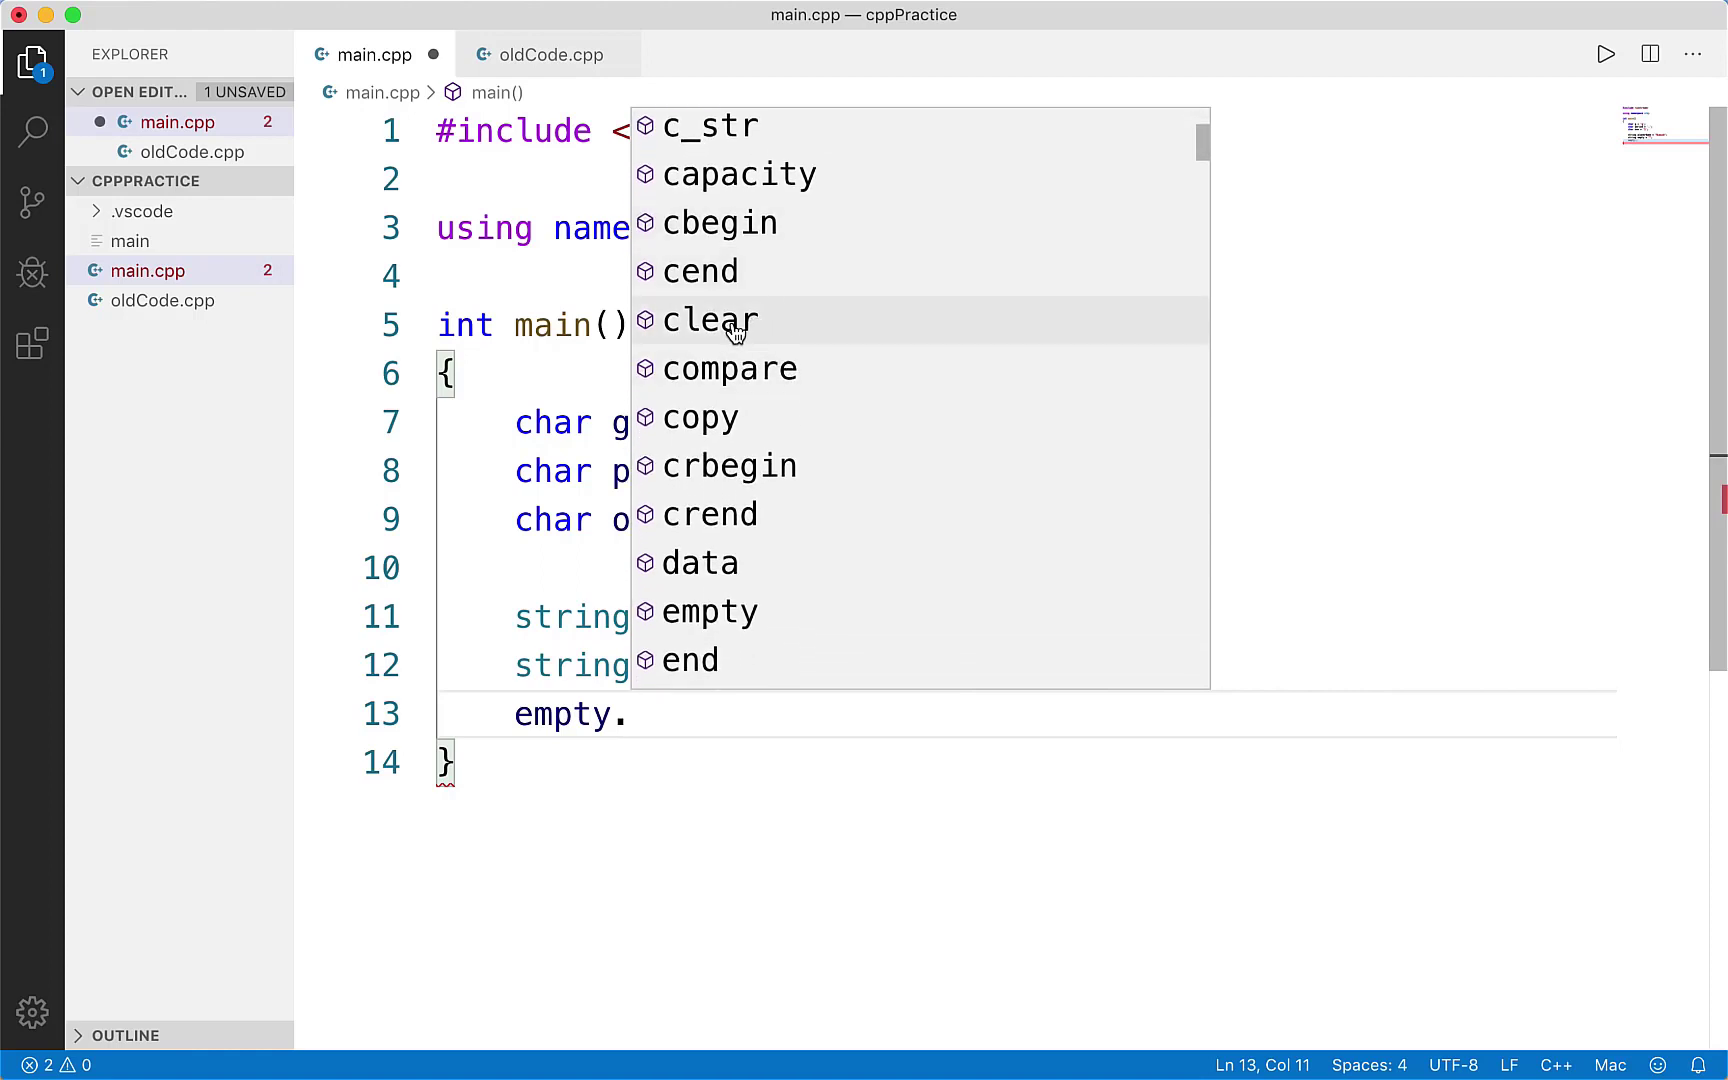
{"action": "mouse_move", "coordinate": [696, 764]}
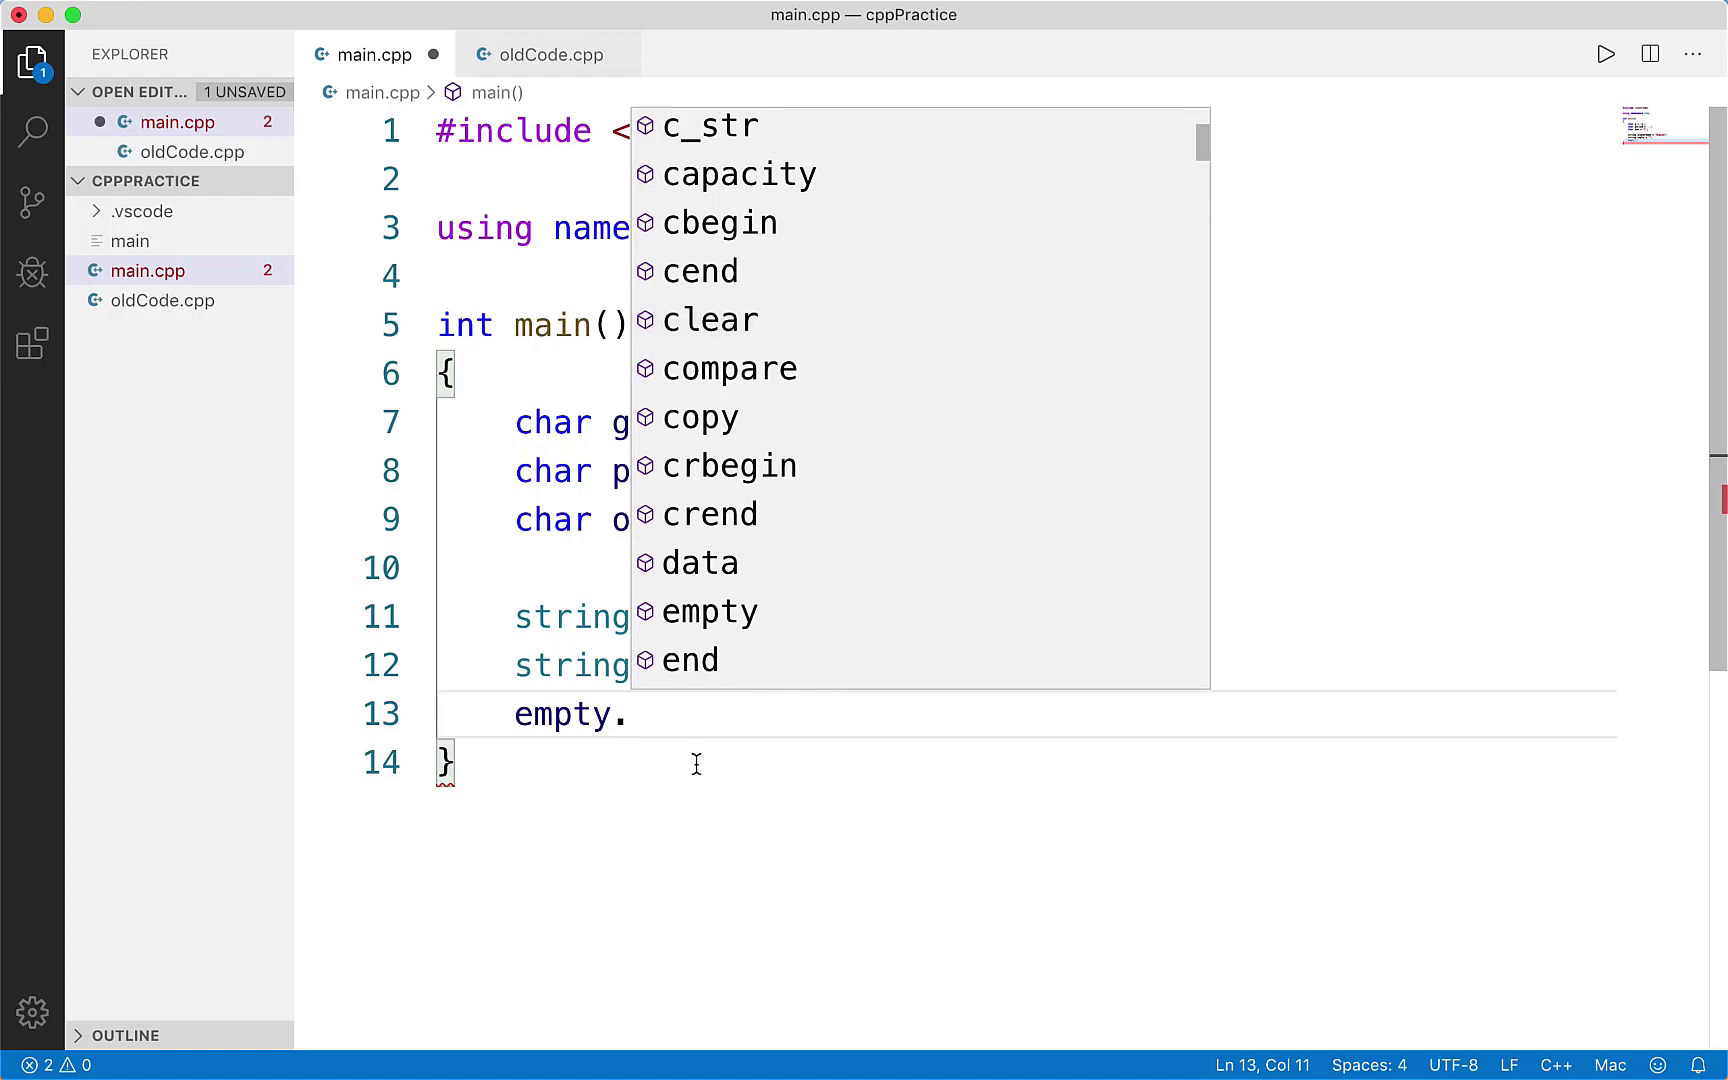
{"action": "scroll", "scroll_direction": "down", "scroll_amount": 3}
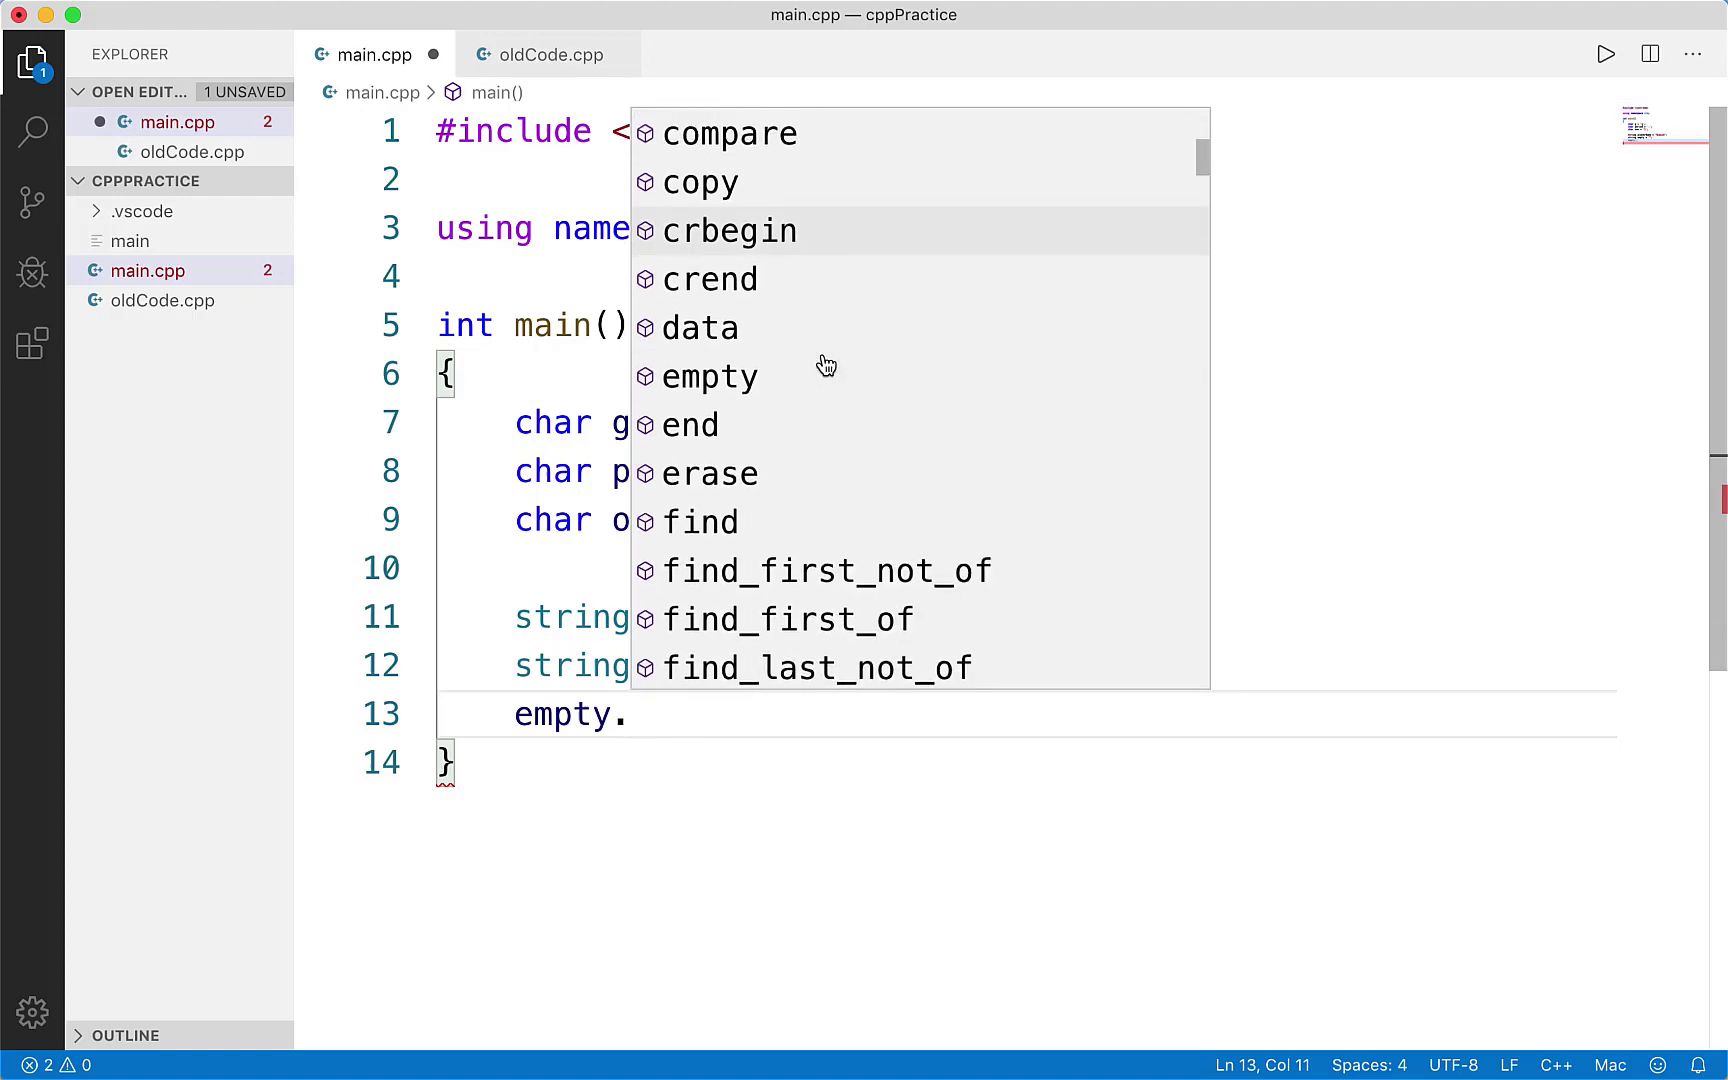
{"action": "scroll", "scroll_direction": "down", "scroll_amount": 3}
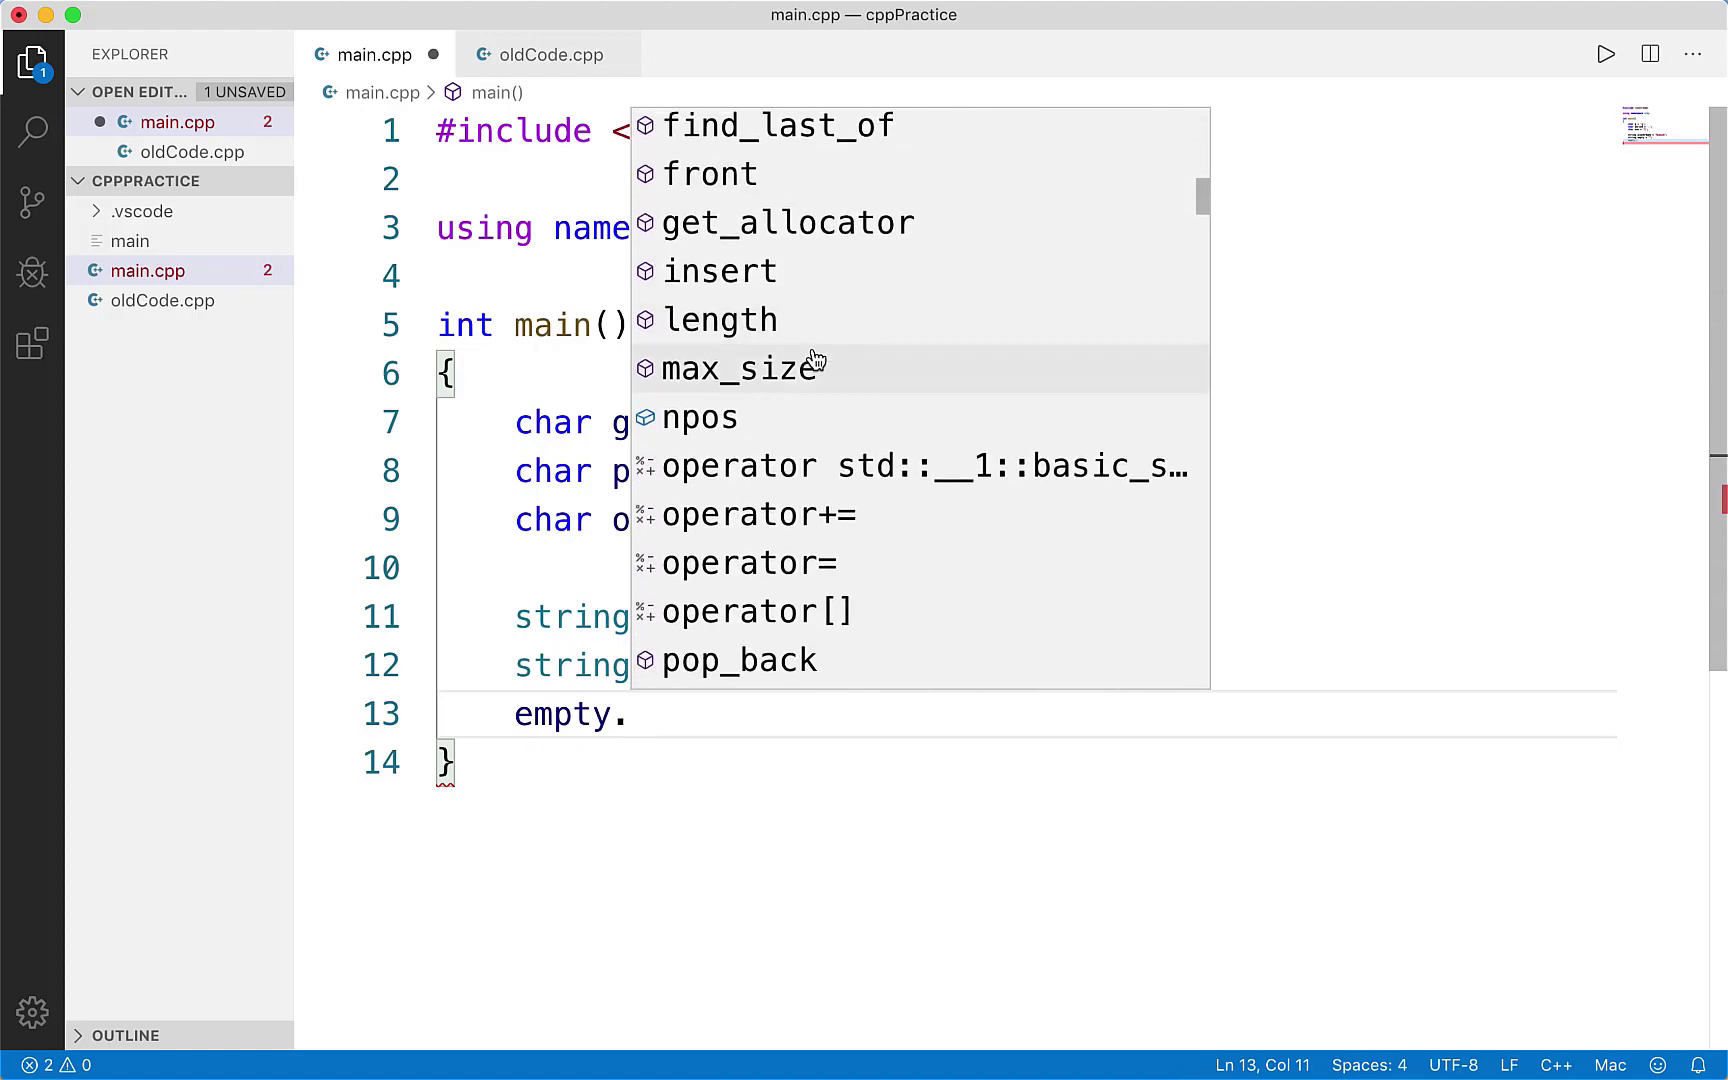
{"action": "mouse_move", "coordinate": [930, 808]}
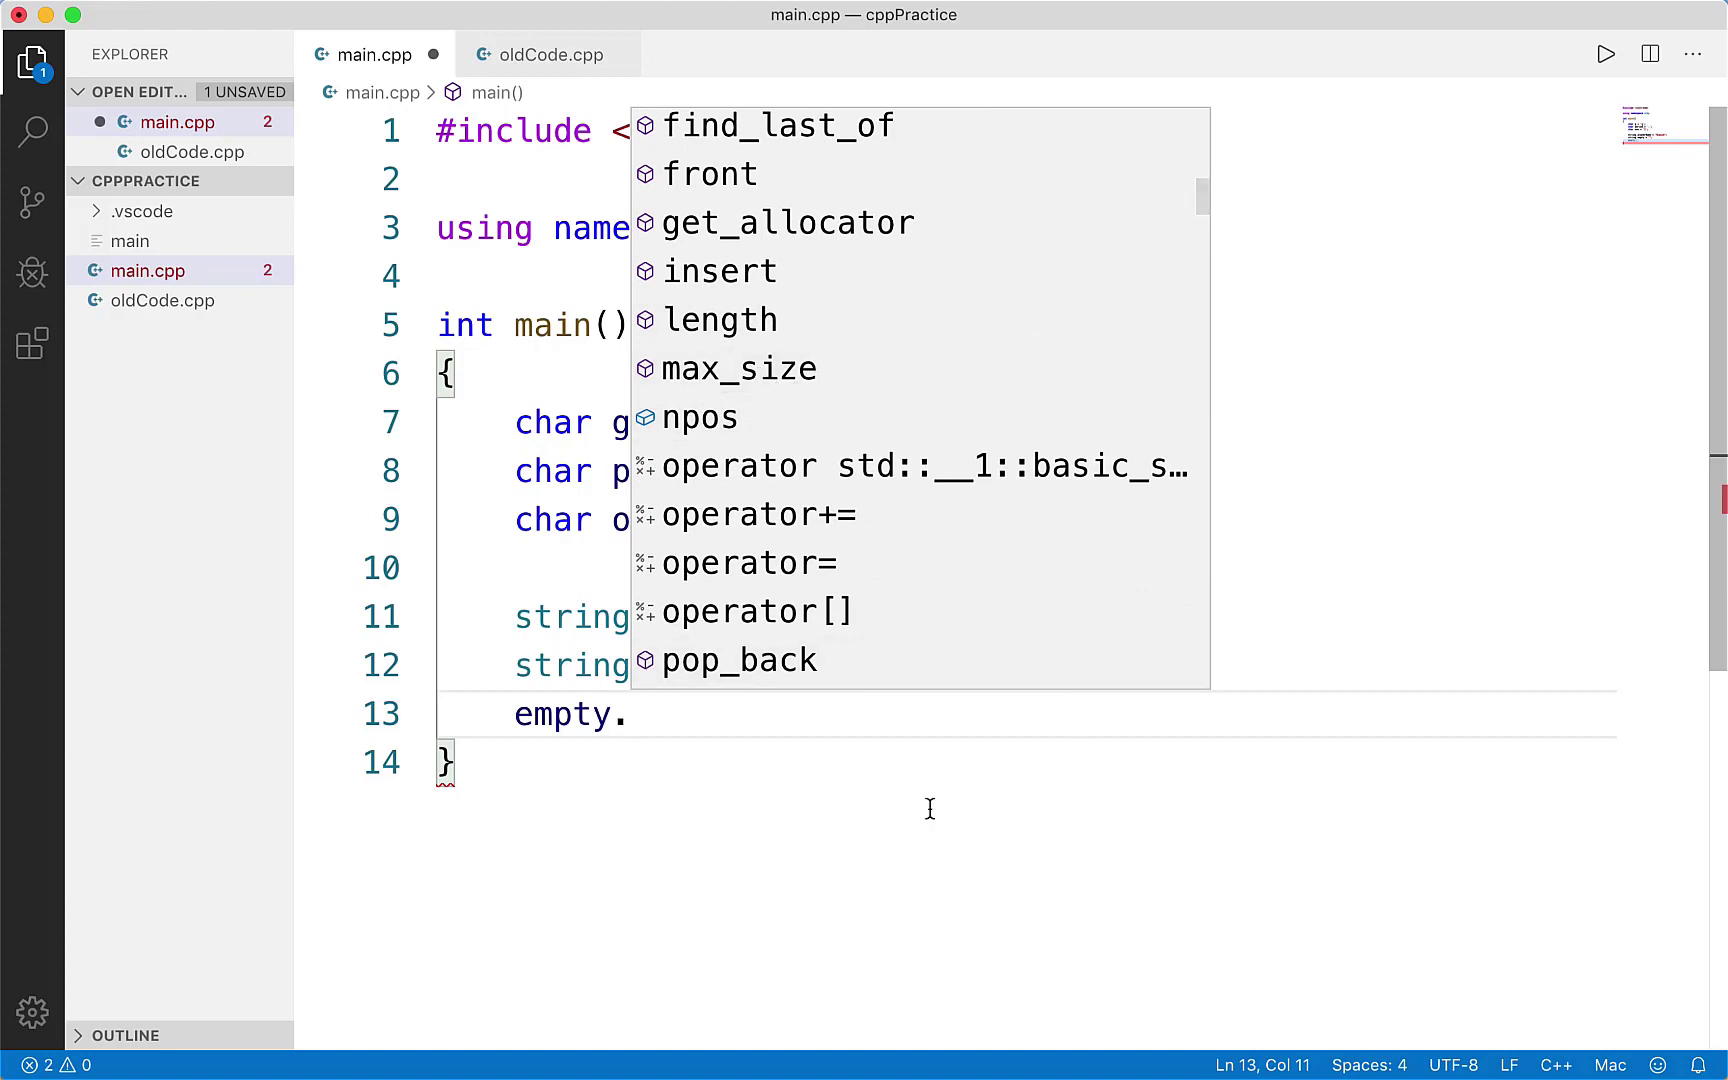
{"action": "mouse_move", "coordinate": [696, 660]}
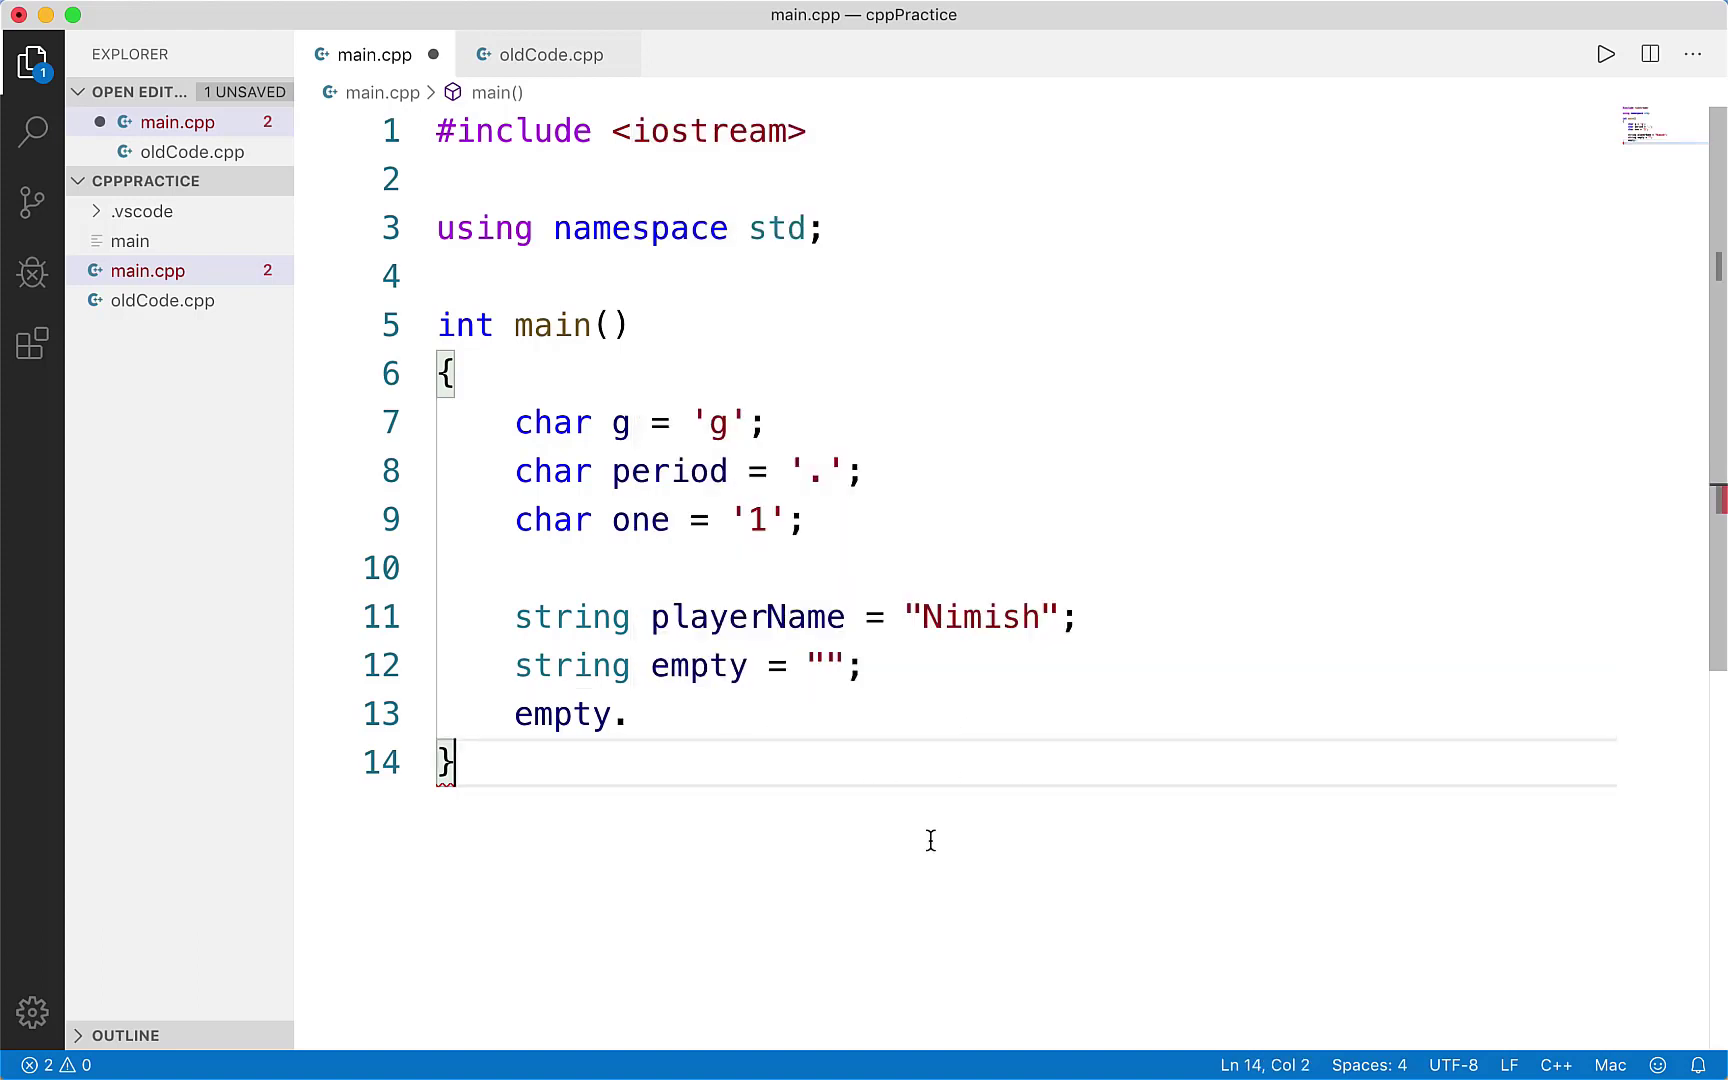
{"action": "left_click", "coordinate": [832, 714]}
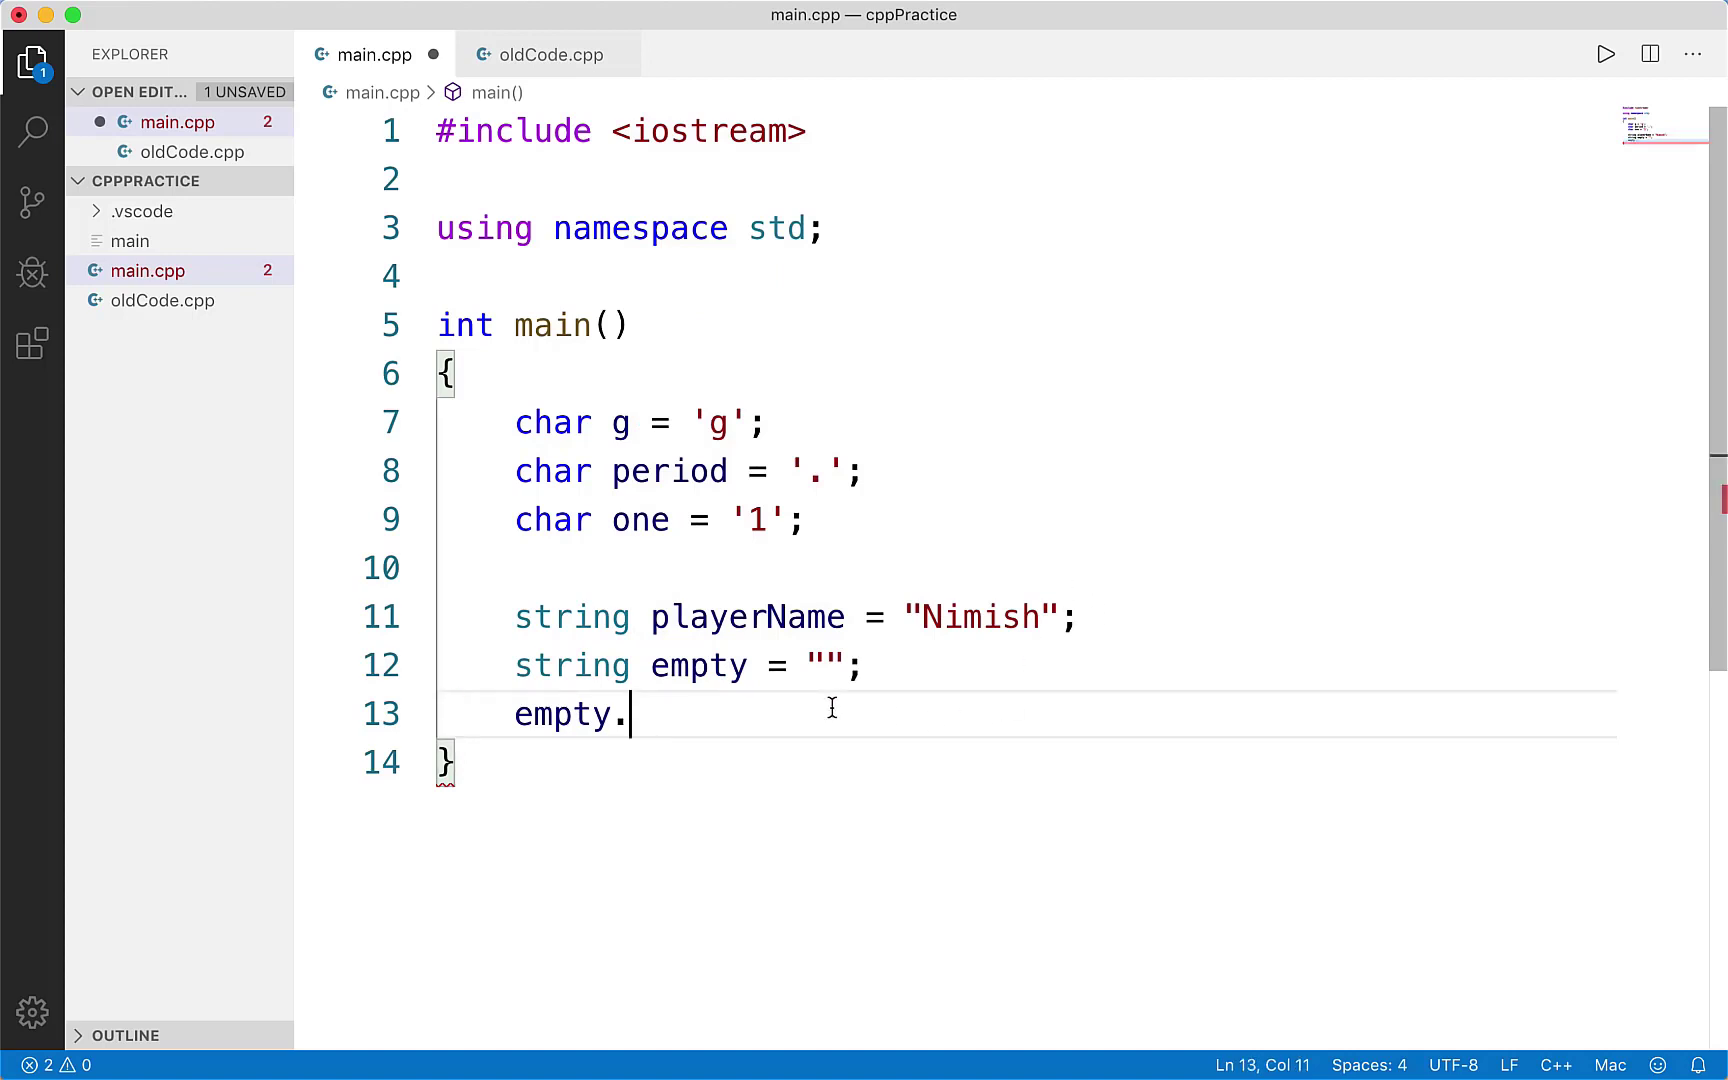
- Replace the partial line with std::cout << playerName.length(); and run it, printing 6
{"action": "key", "text": "Backspace"}
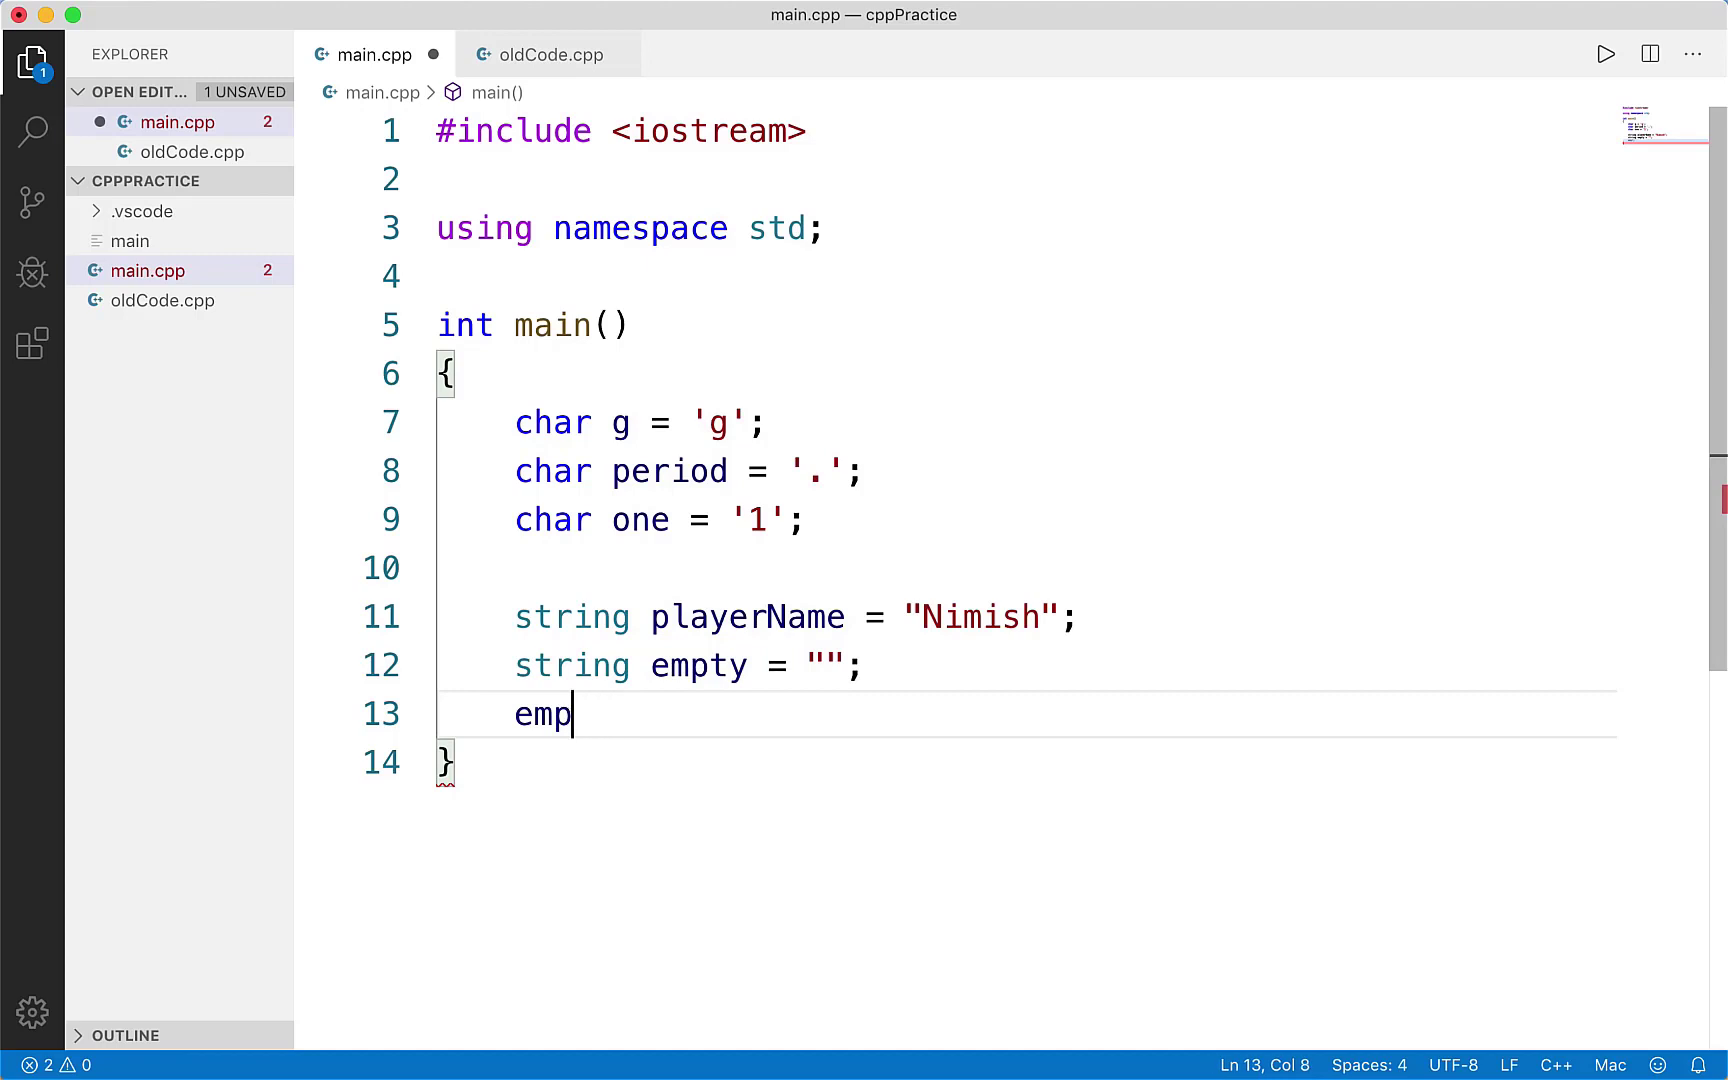
{"action": "key", "text": "backspace"}
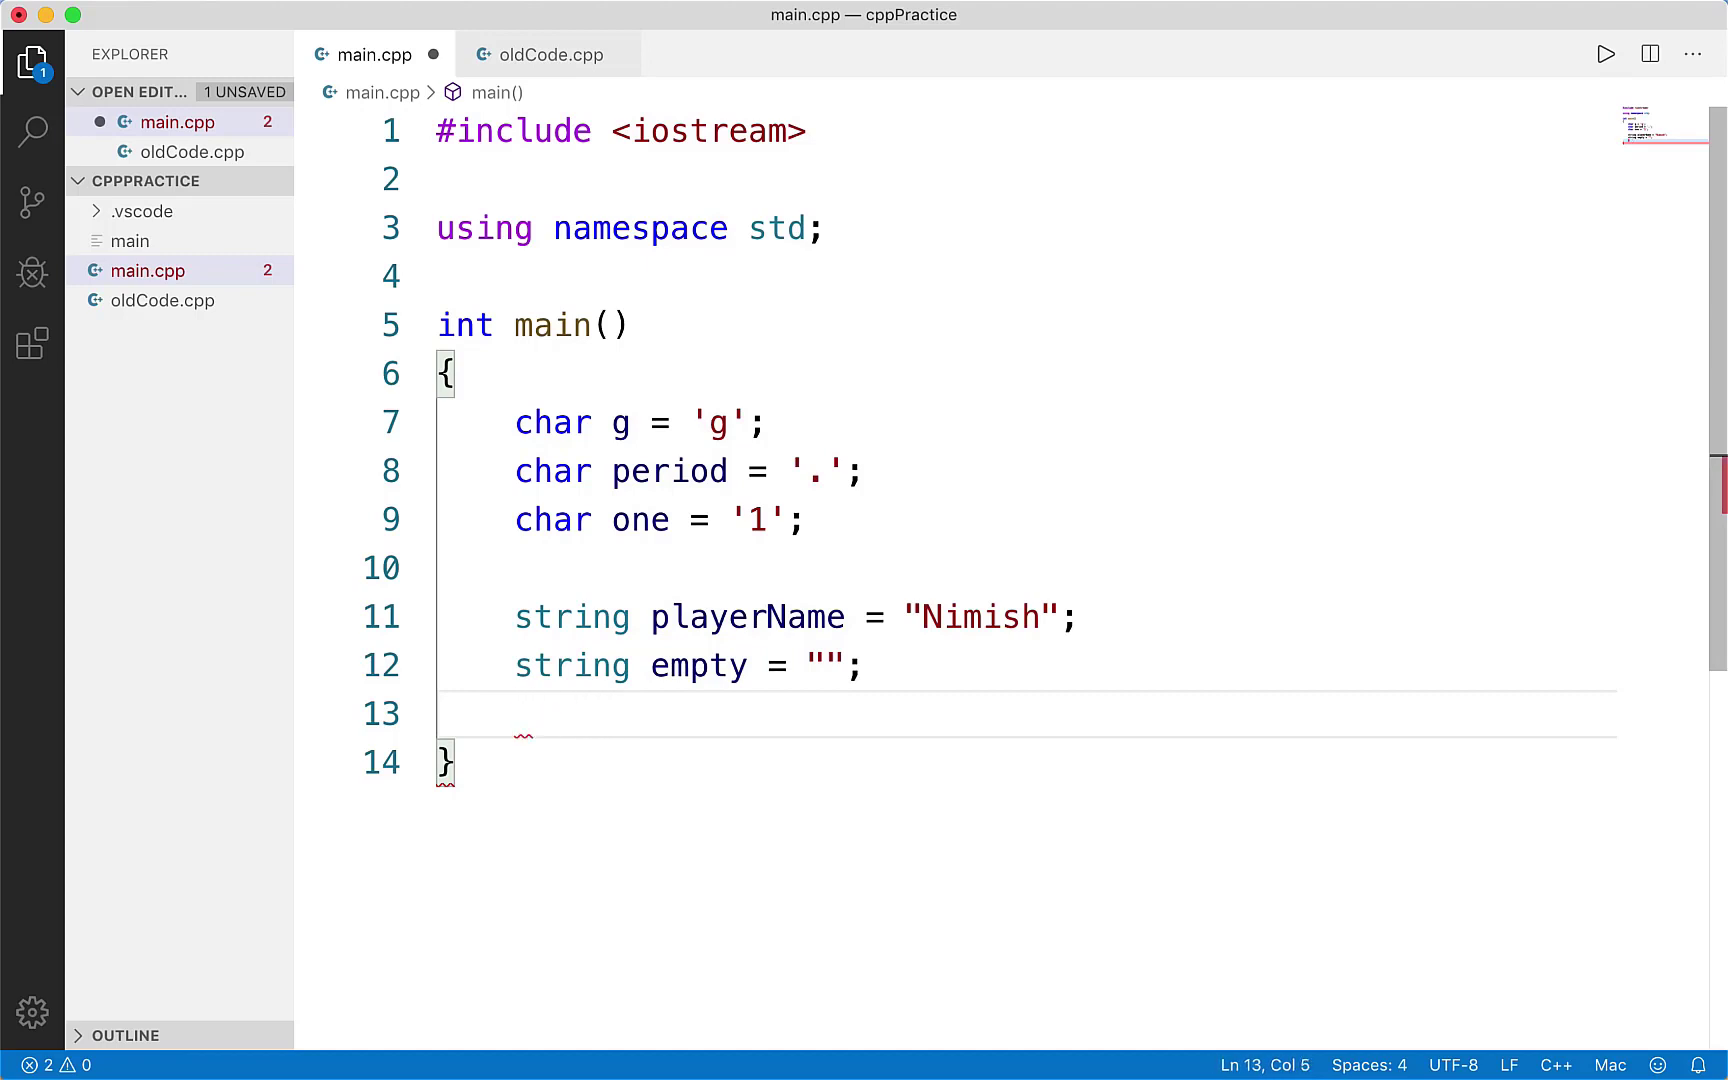
{"action": "type", "text": "playerName."}
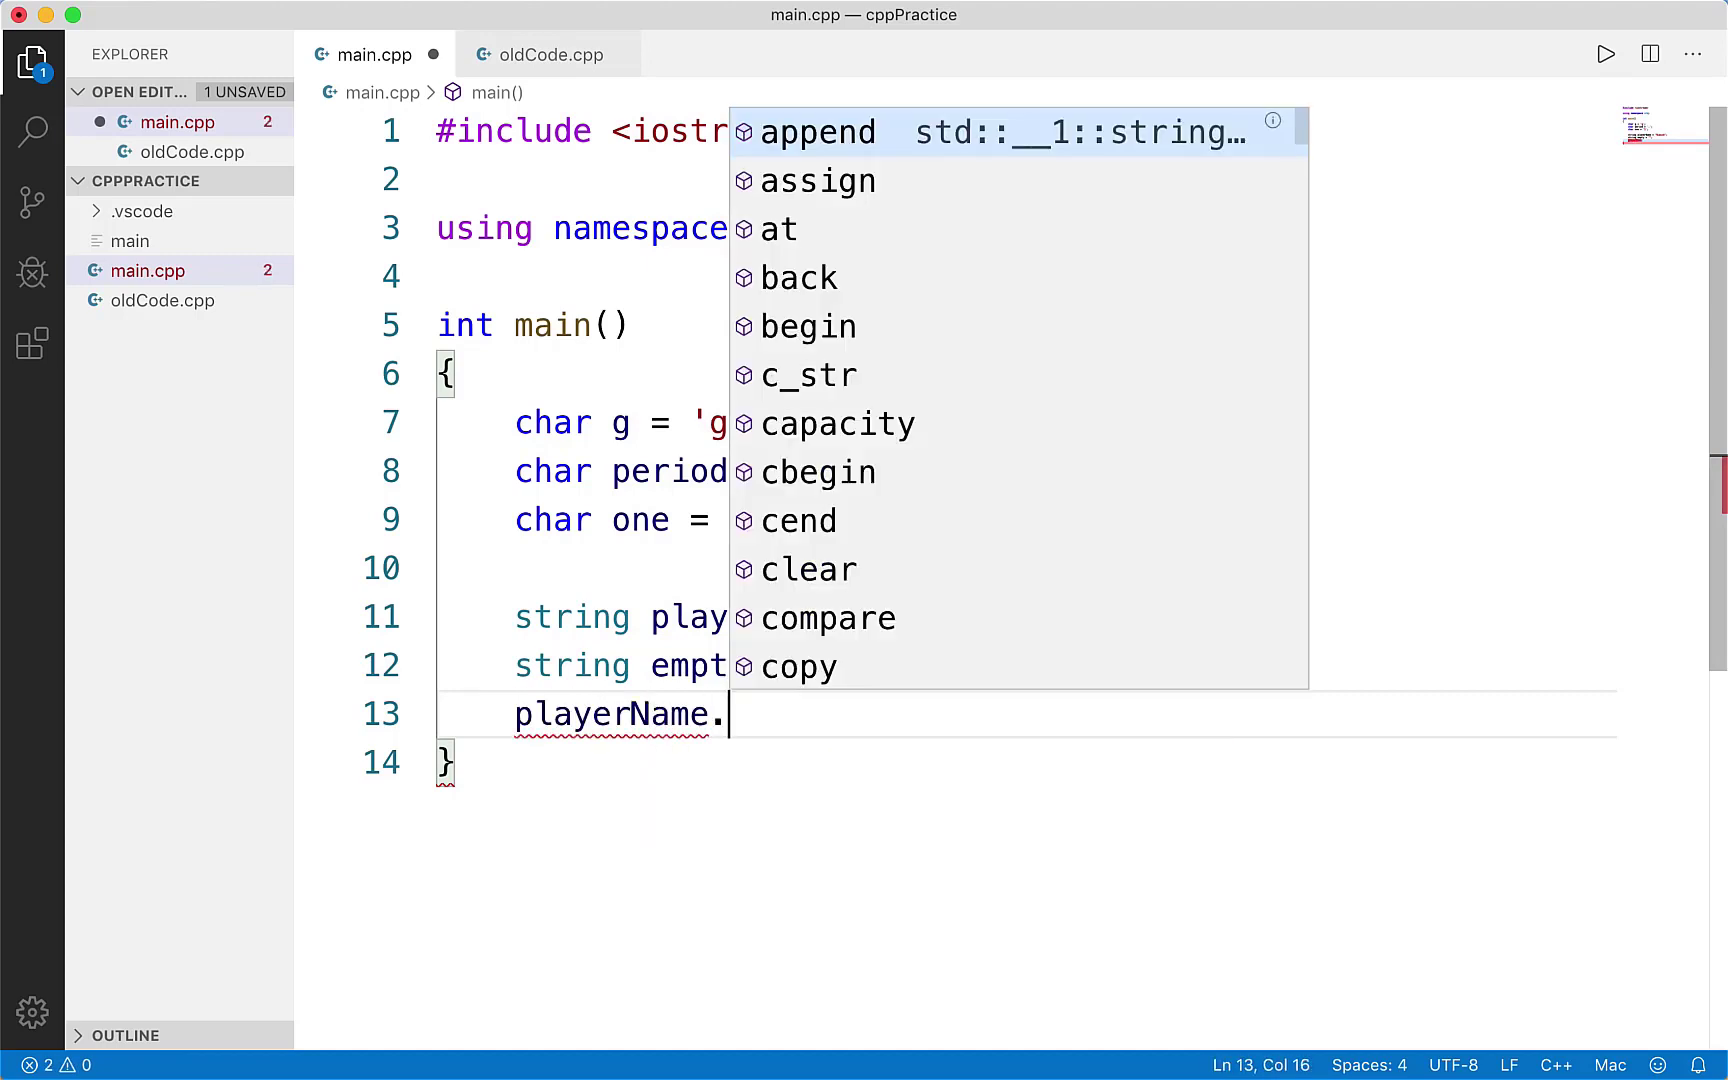
{"action": "type", "text": "length();"}
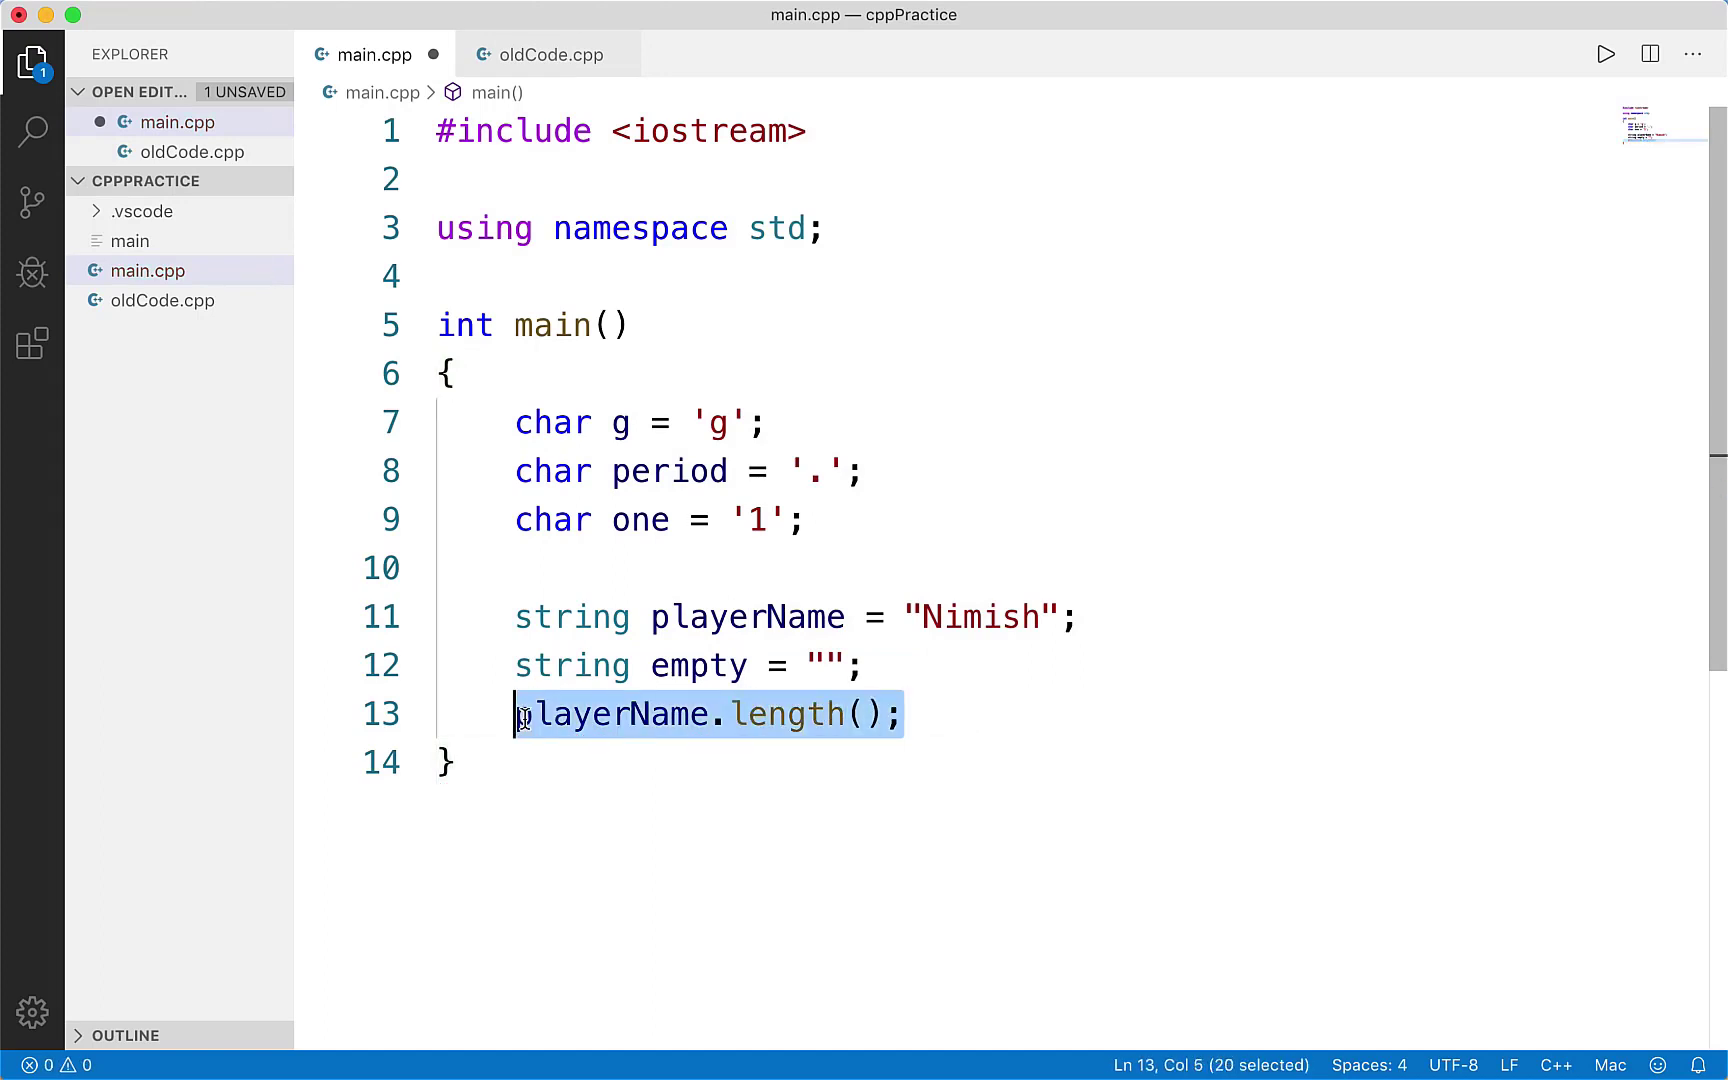
{"action": "type", "text": "st"}
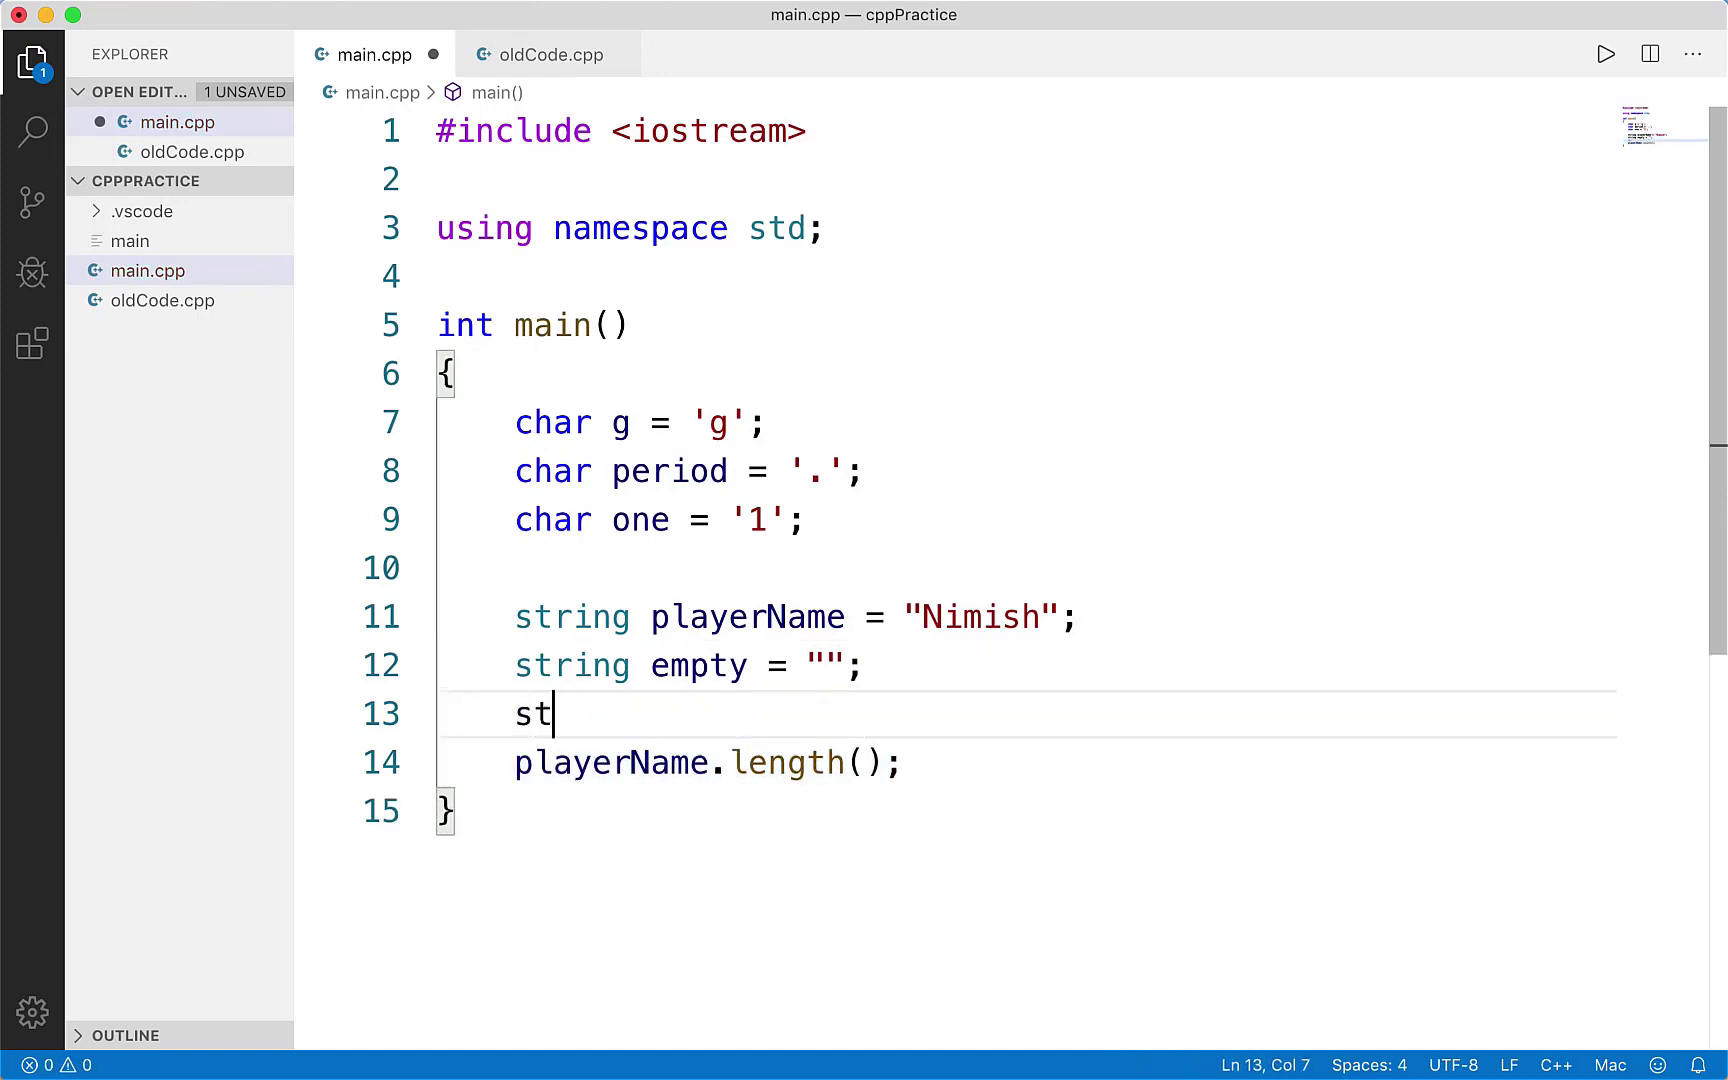
{"action": "type", "text": "cou"}
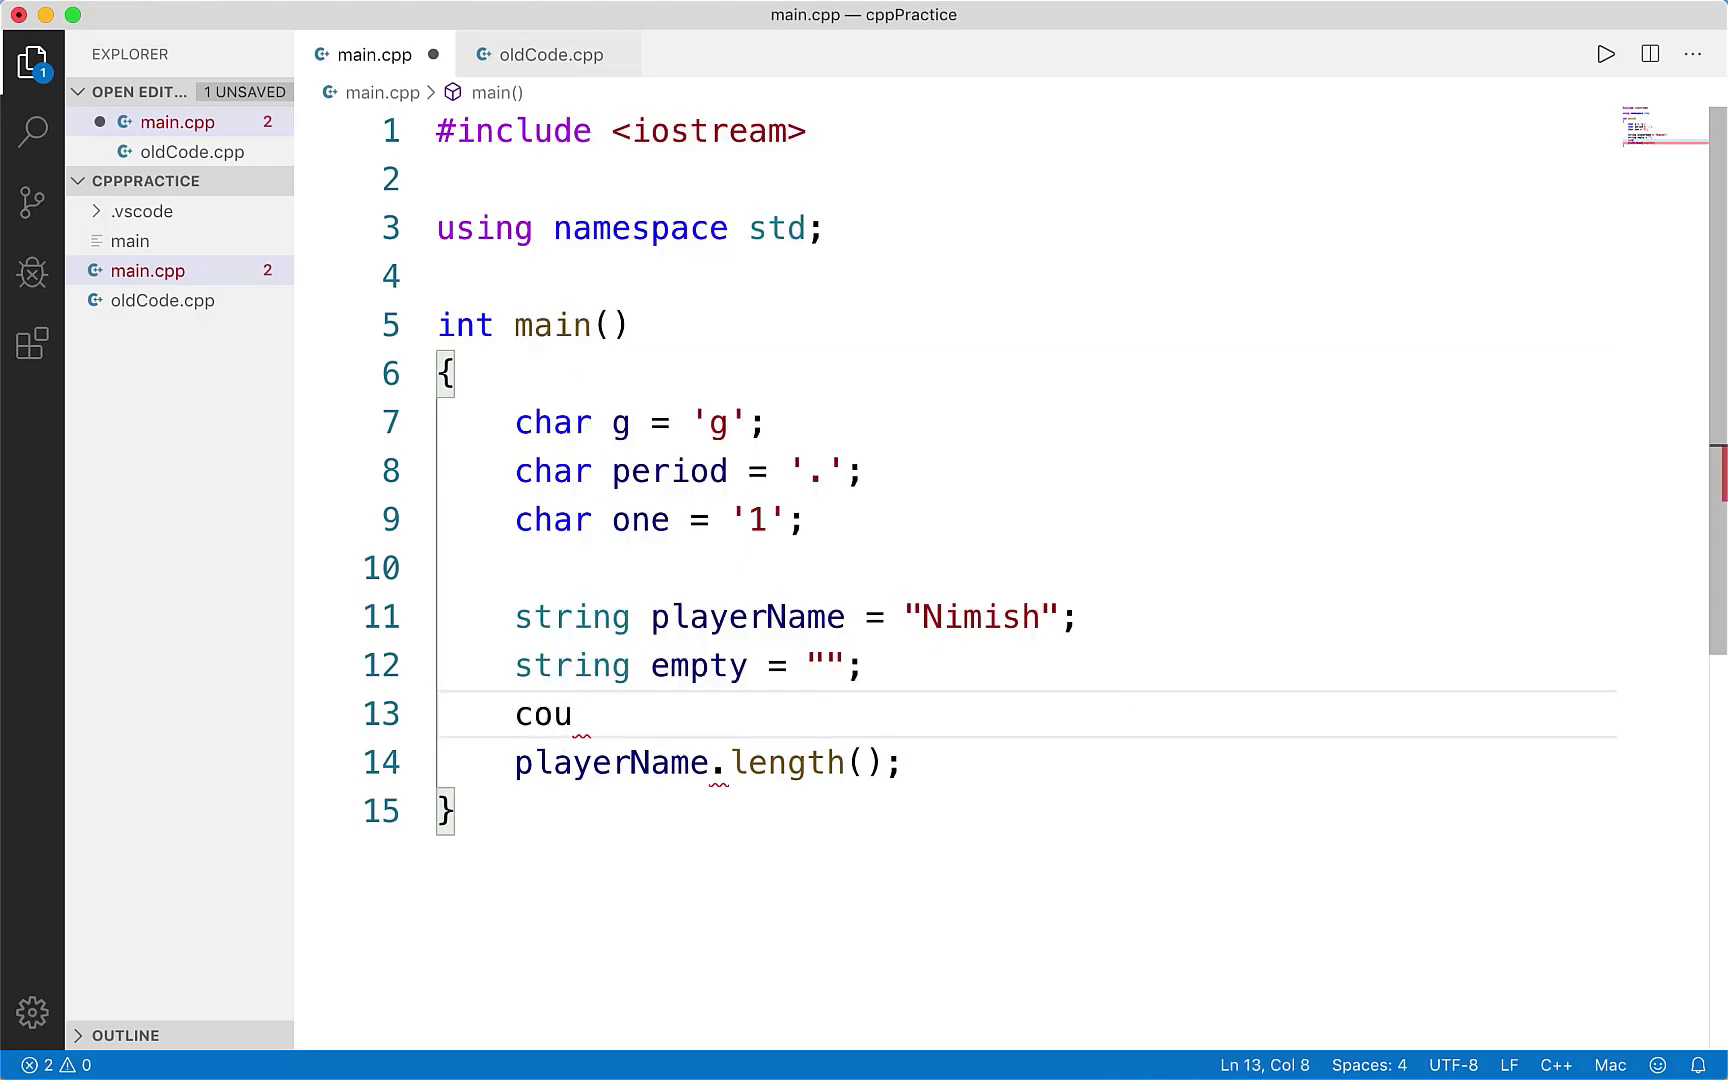
{"action": "type", "text": "t >>"}
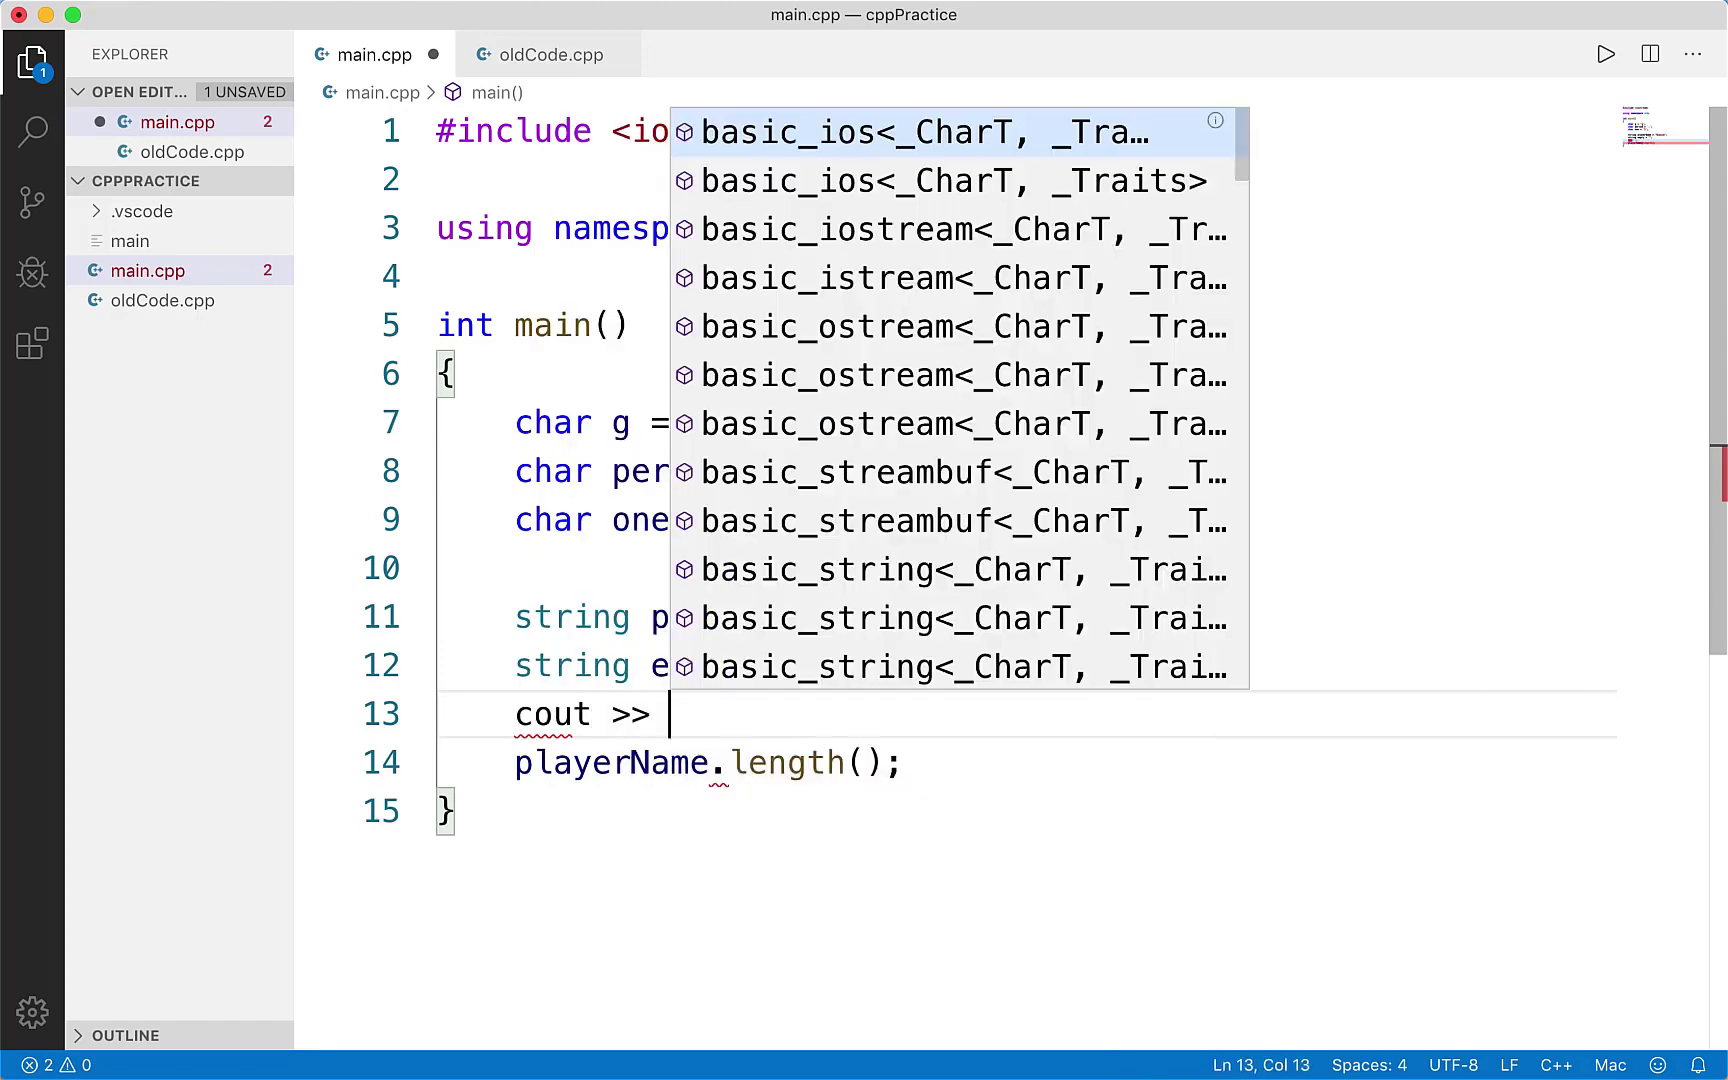
{"action": "type", "text": "playerName."}
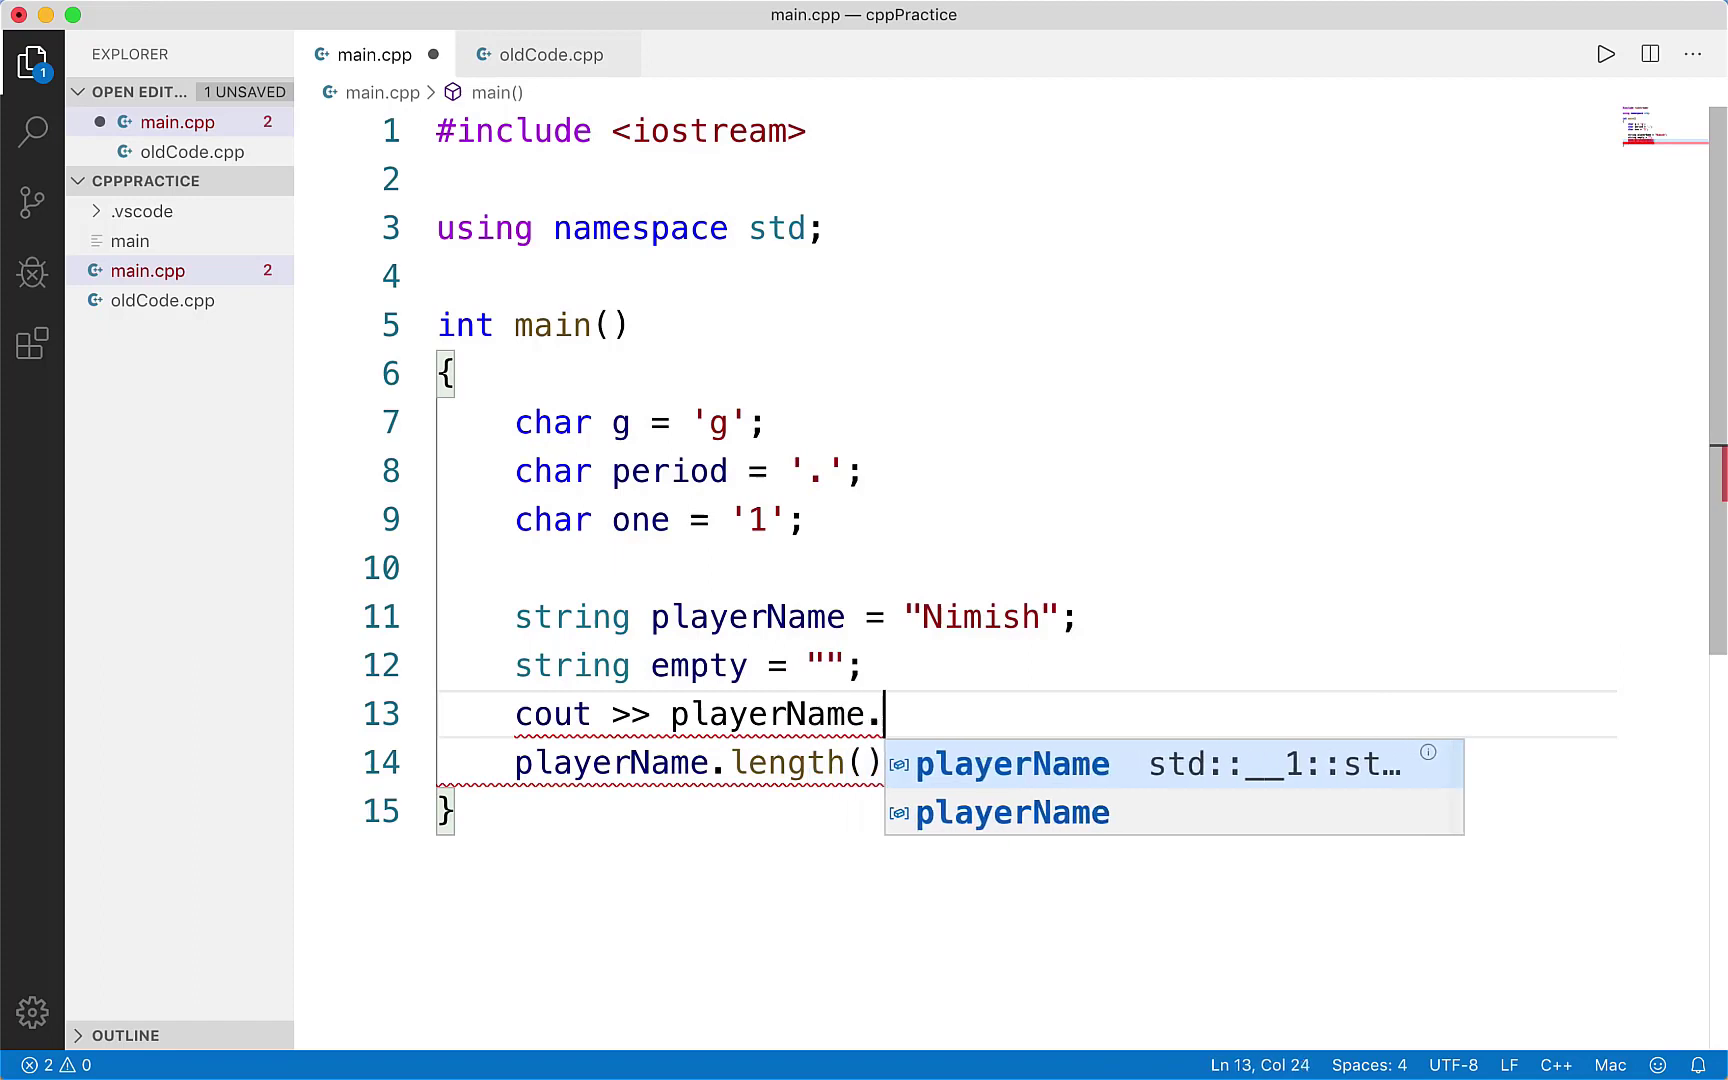
{"action": "type", "text": "length();"}
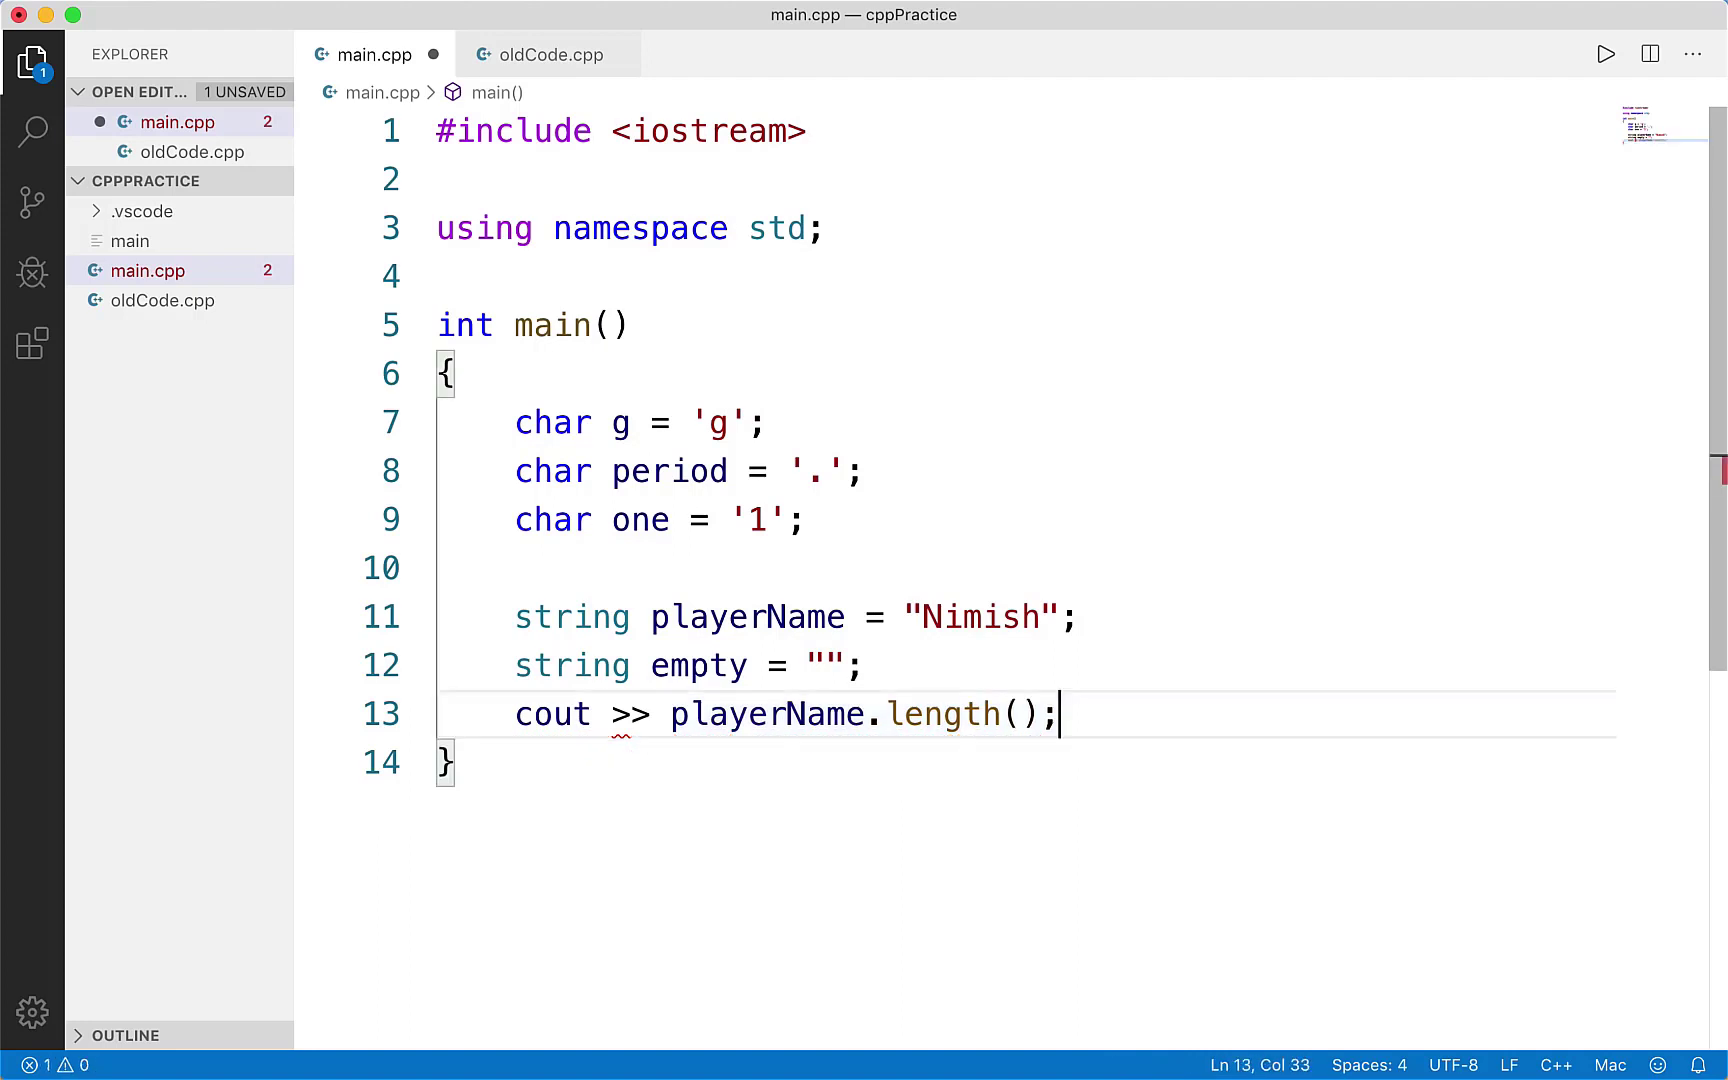
{"action": "type", "text": "<<"}
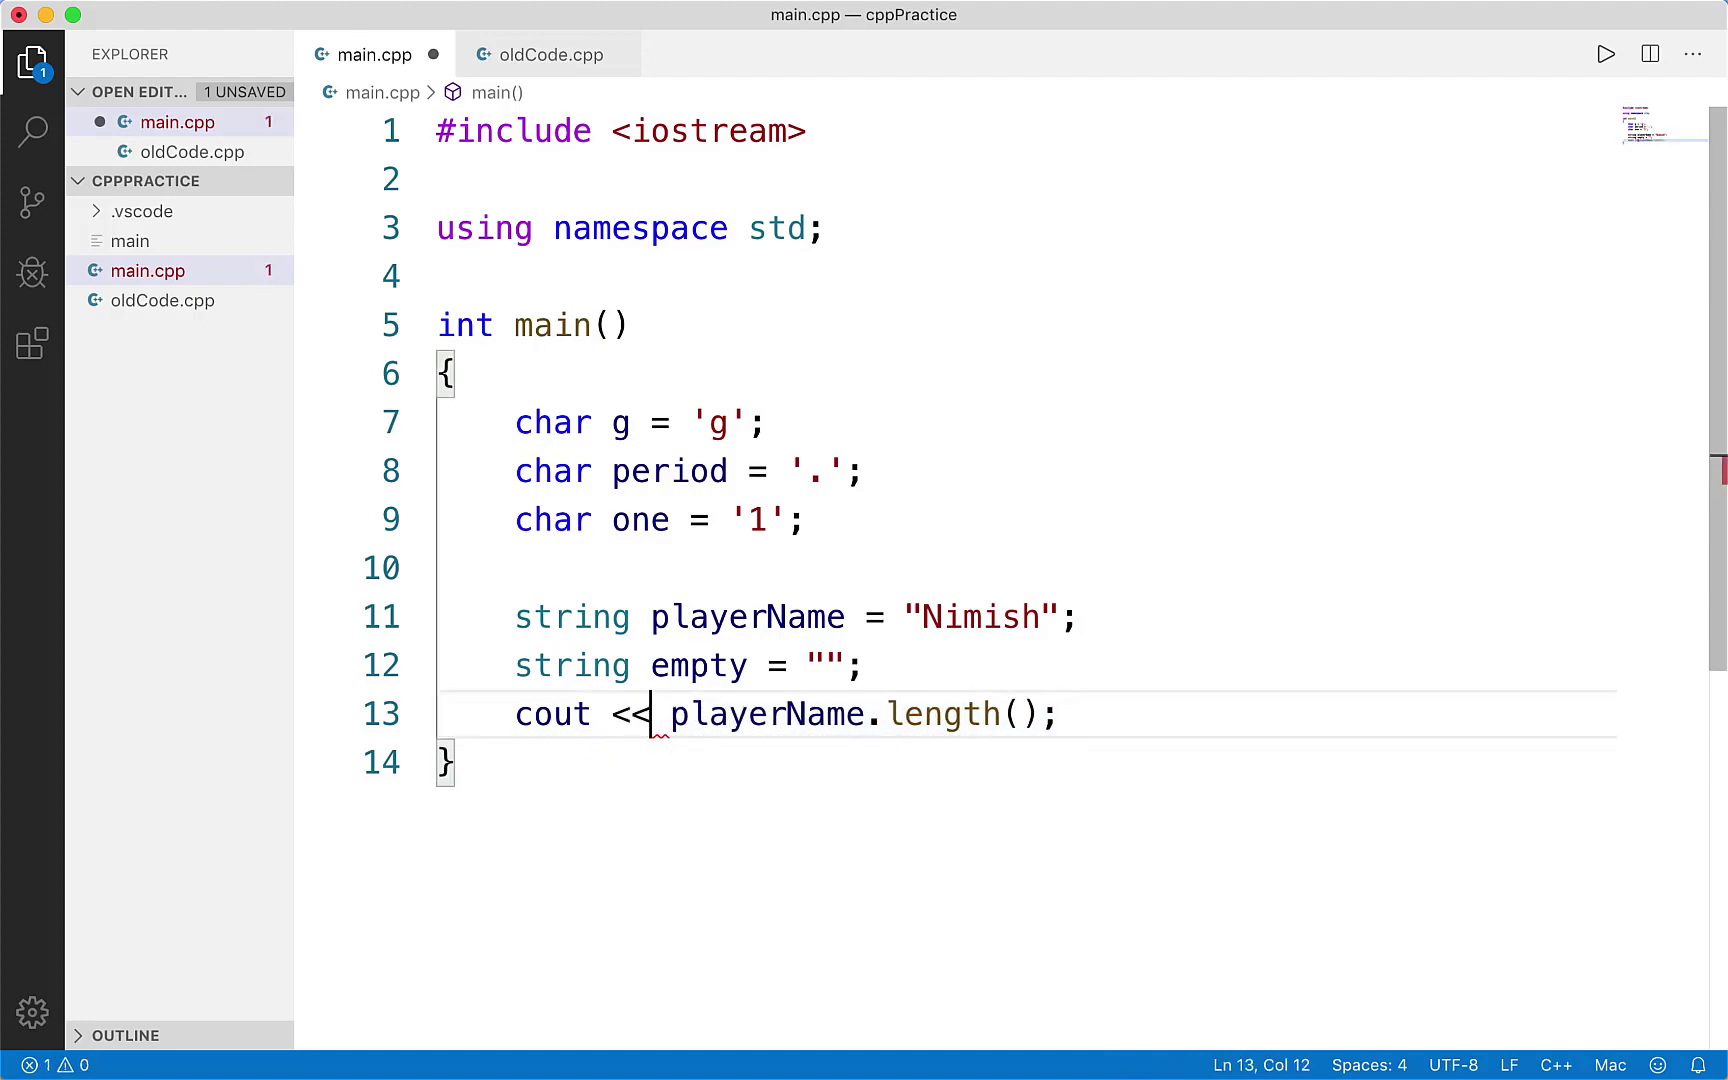
{"action": "left_click", "coordinate": [922, 714]}
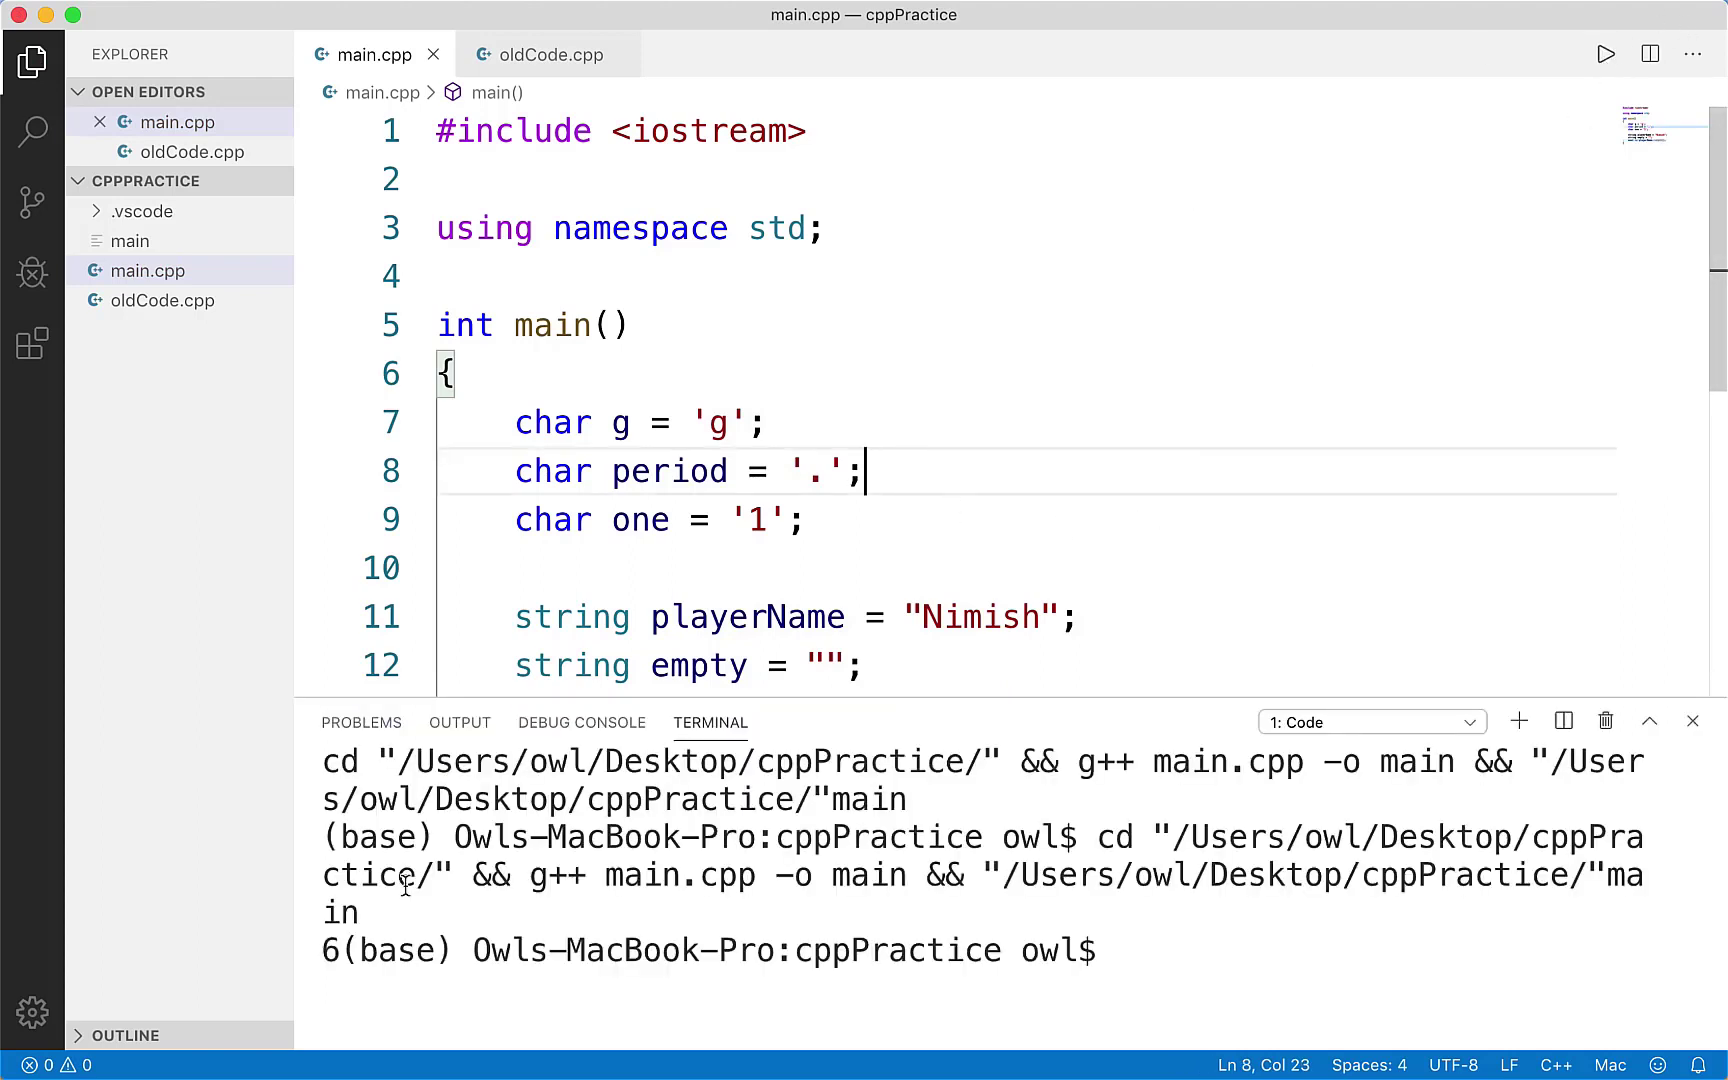
- Start a new playerName line below the length output after seeing 6 in the terminal
{"action": "scroll", "scroll_direction": "down", "scroll_amount": 3}
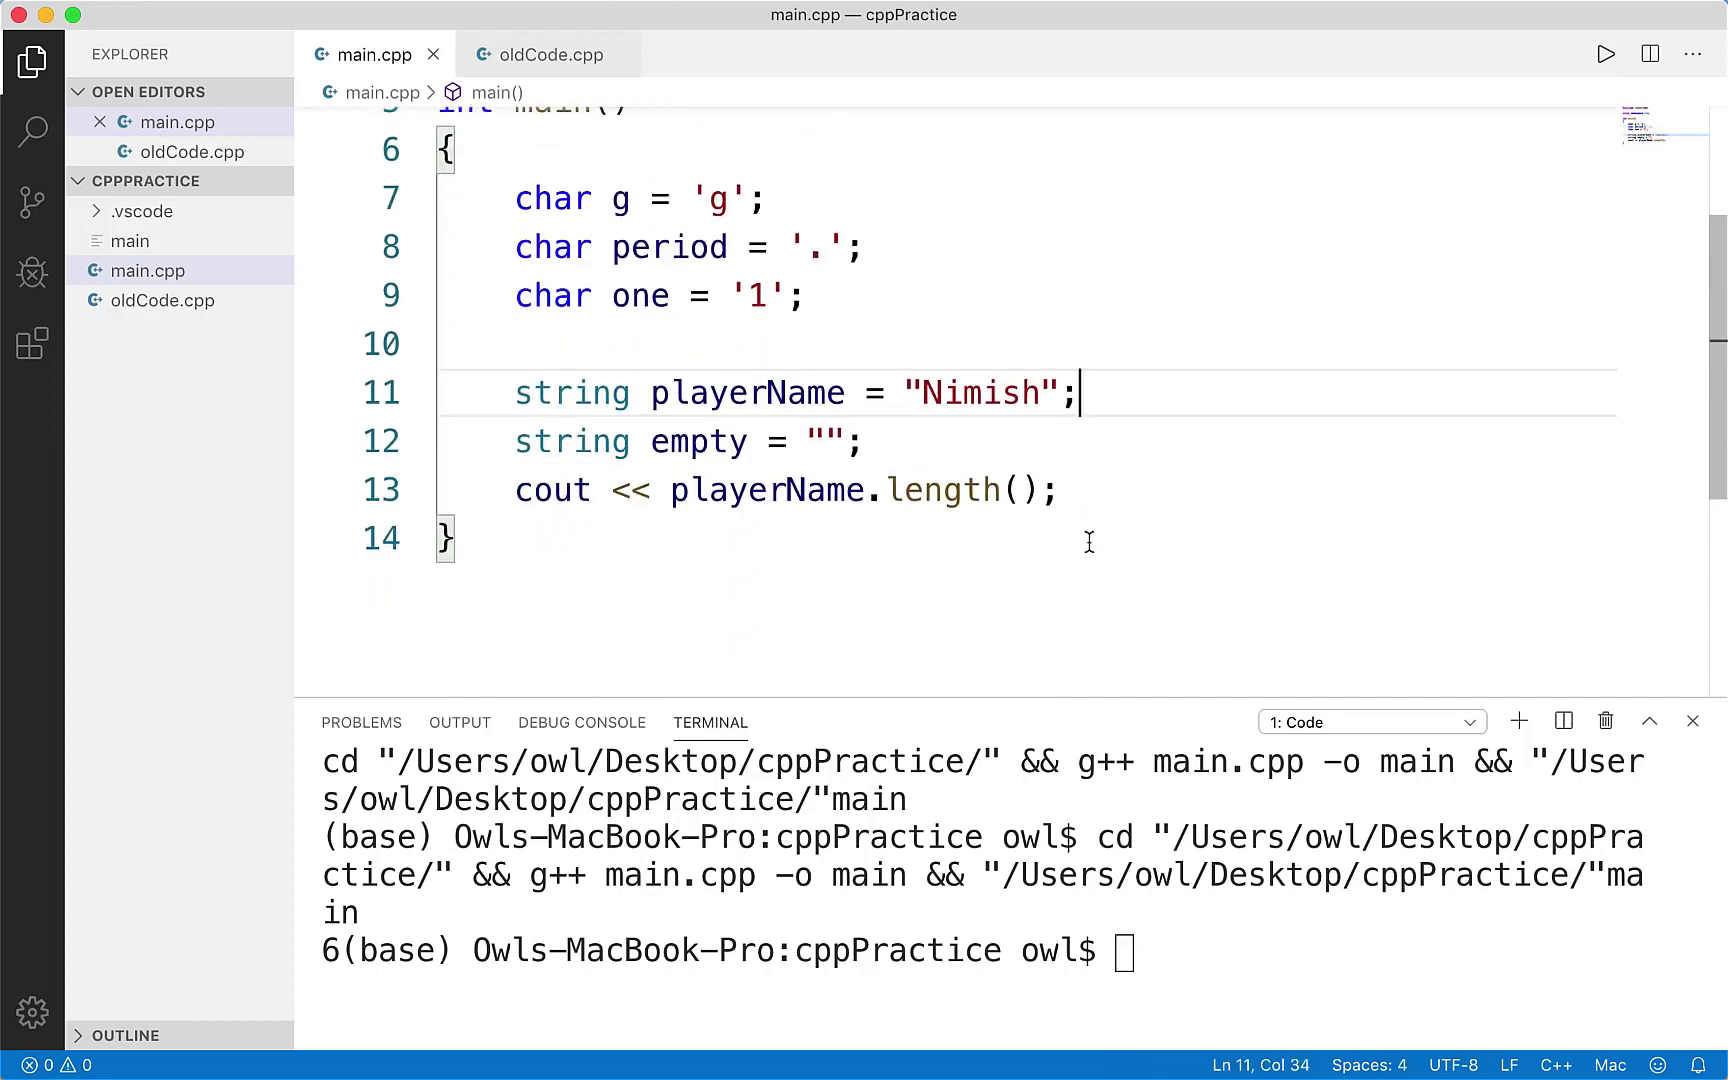
{"action": "left_click", "coordinate": [728, 490]}
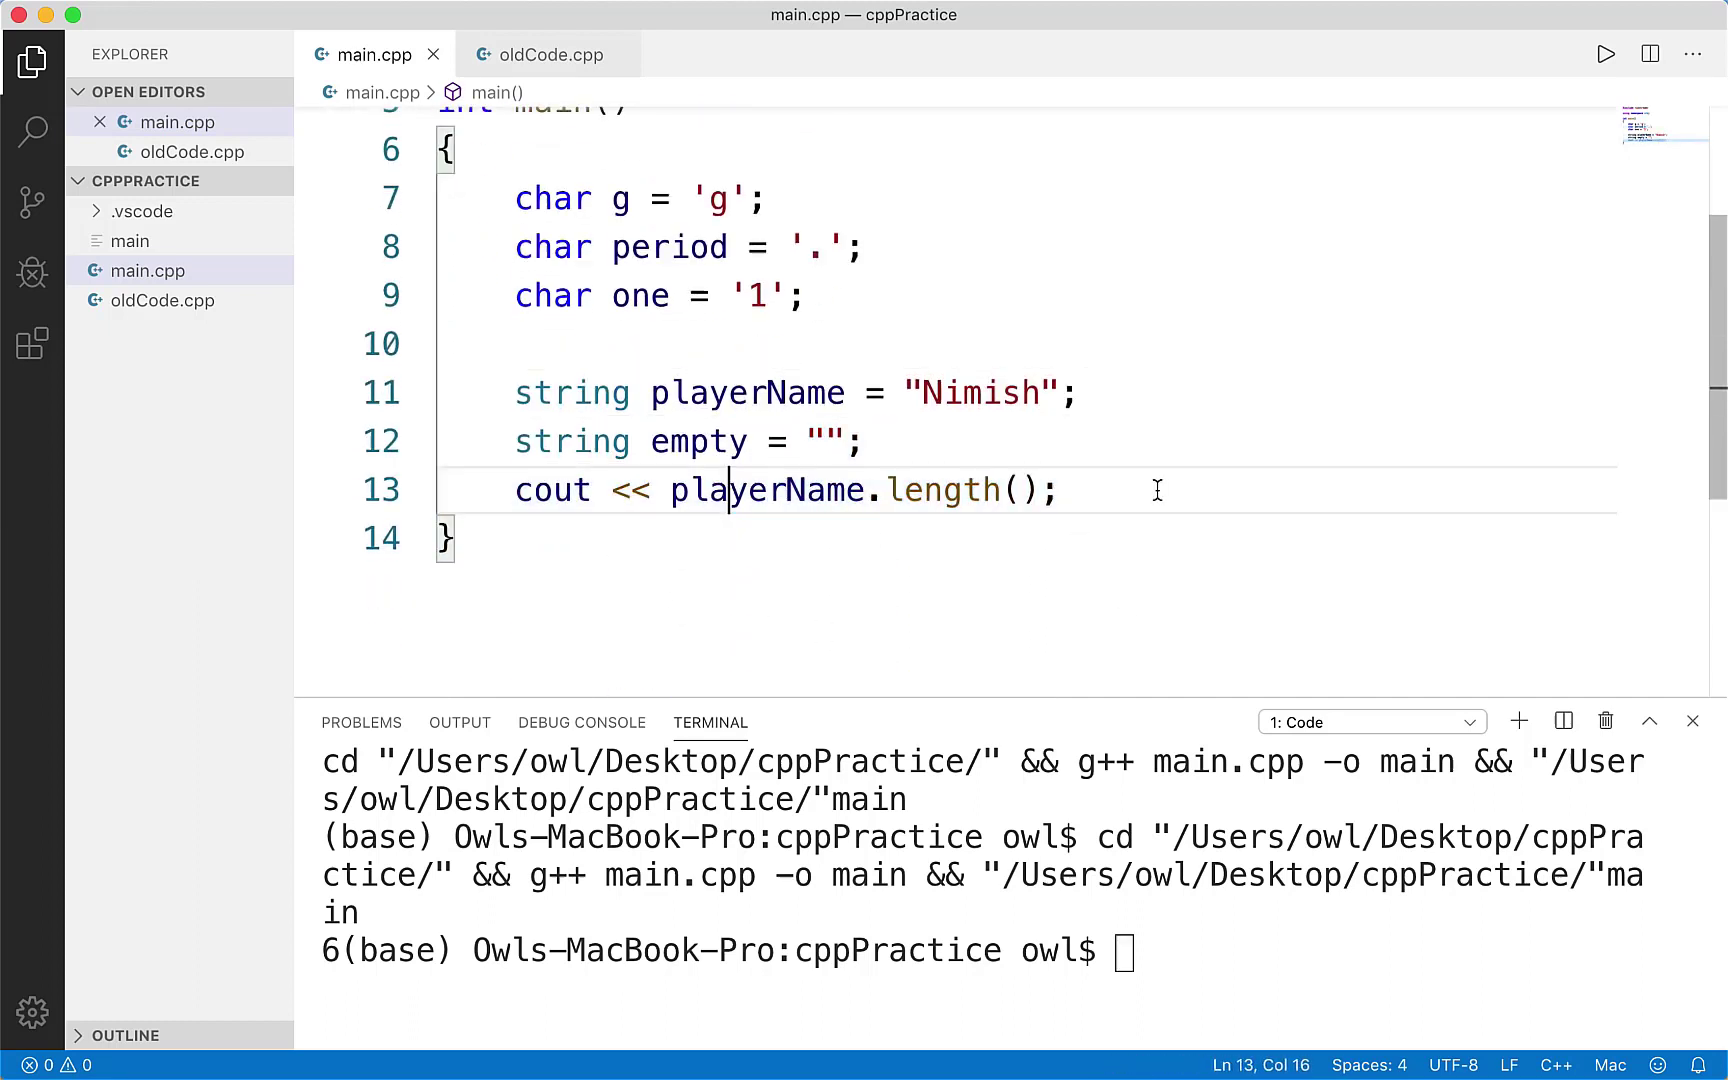
{"action": "type", "text": "playerName."}
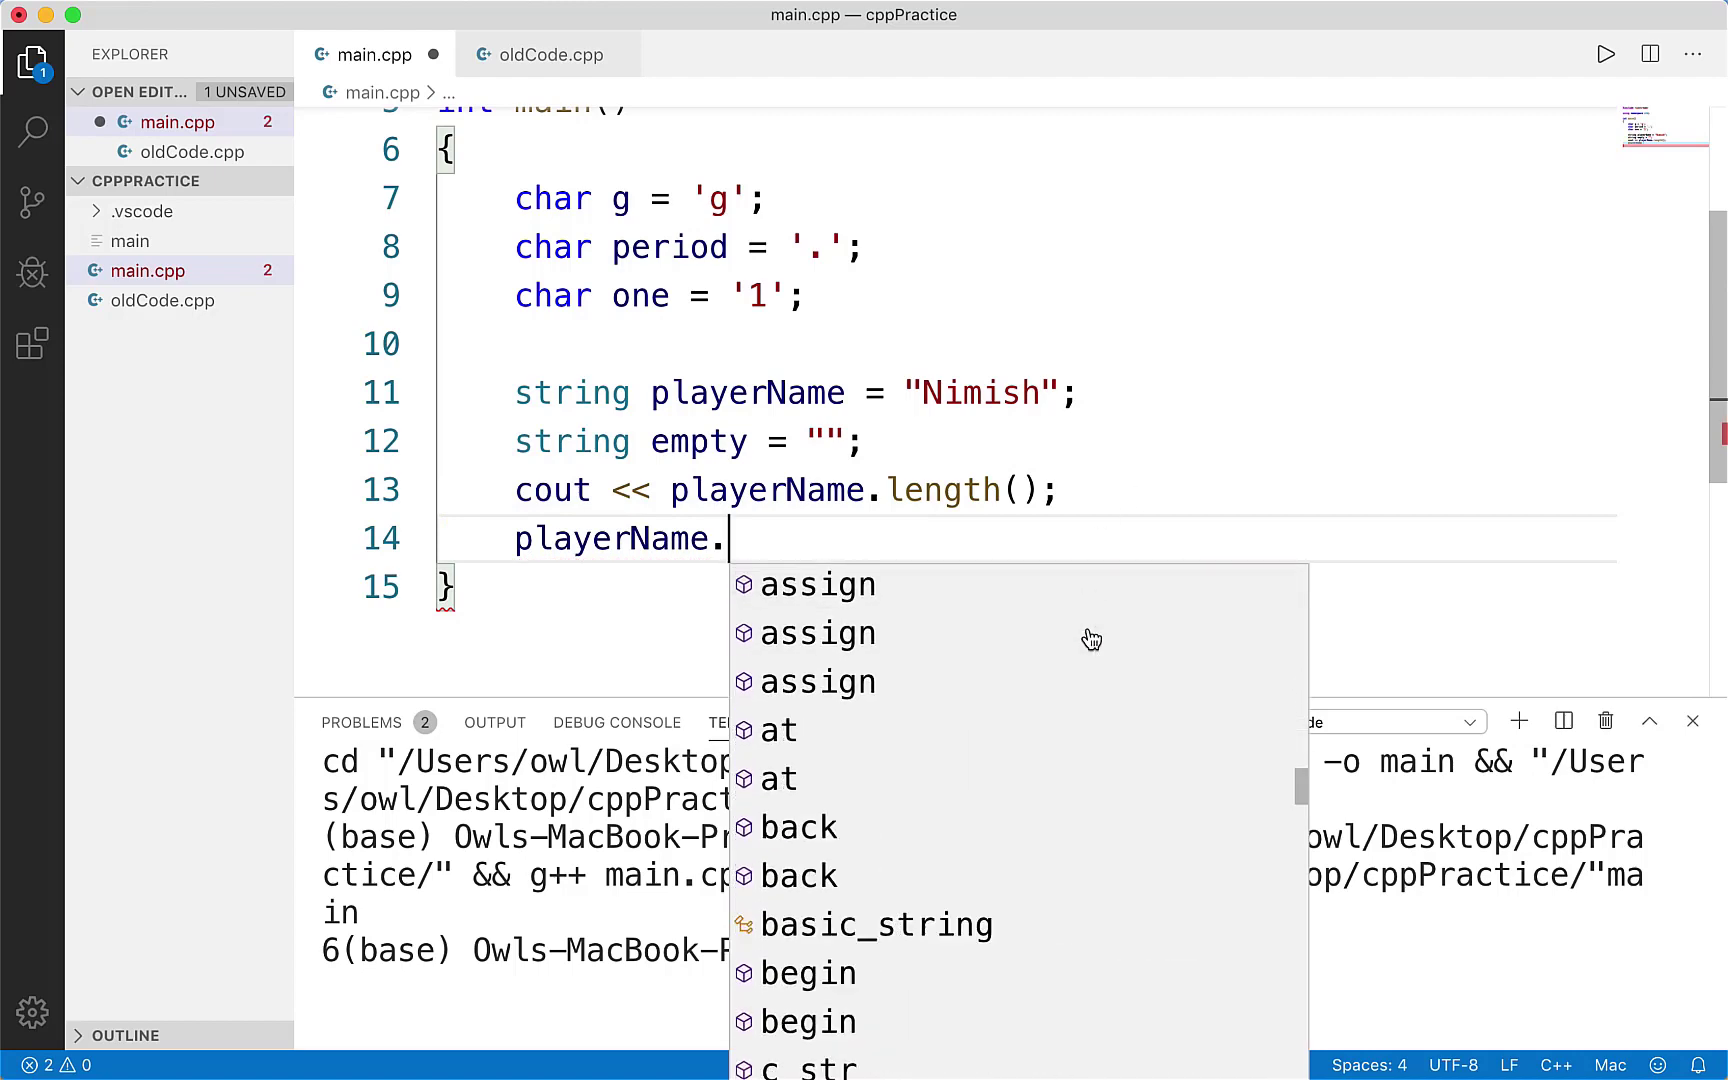
- Call playerName.append("fafadsfadsf") in place of the length output line
{"action": "scroll", "scroll_direction": "down", "scroll_amount": 3}
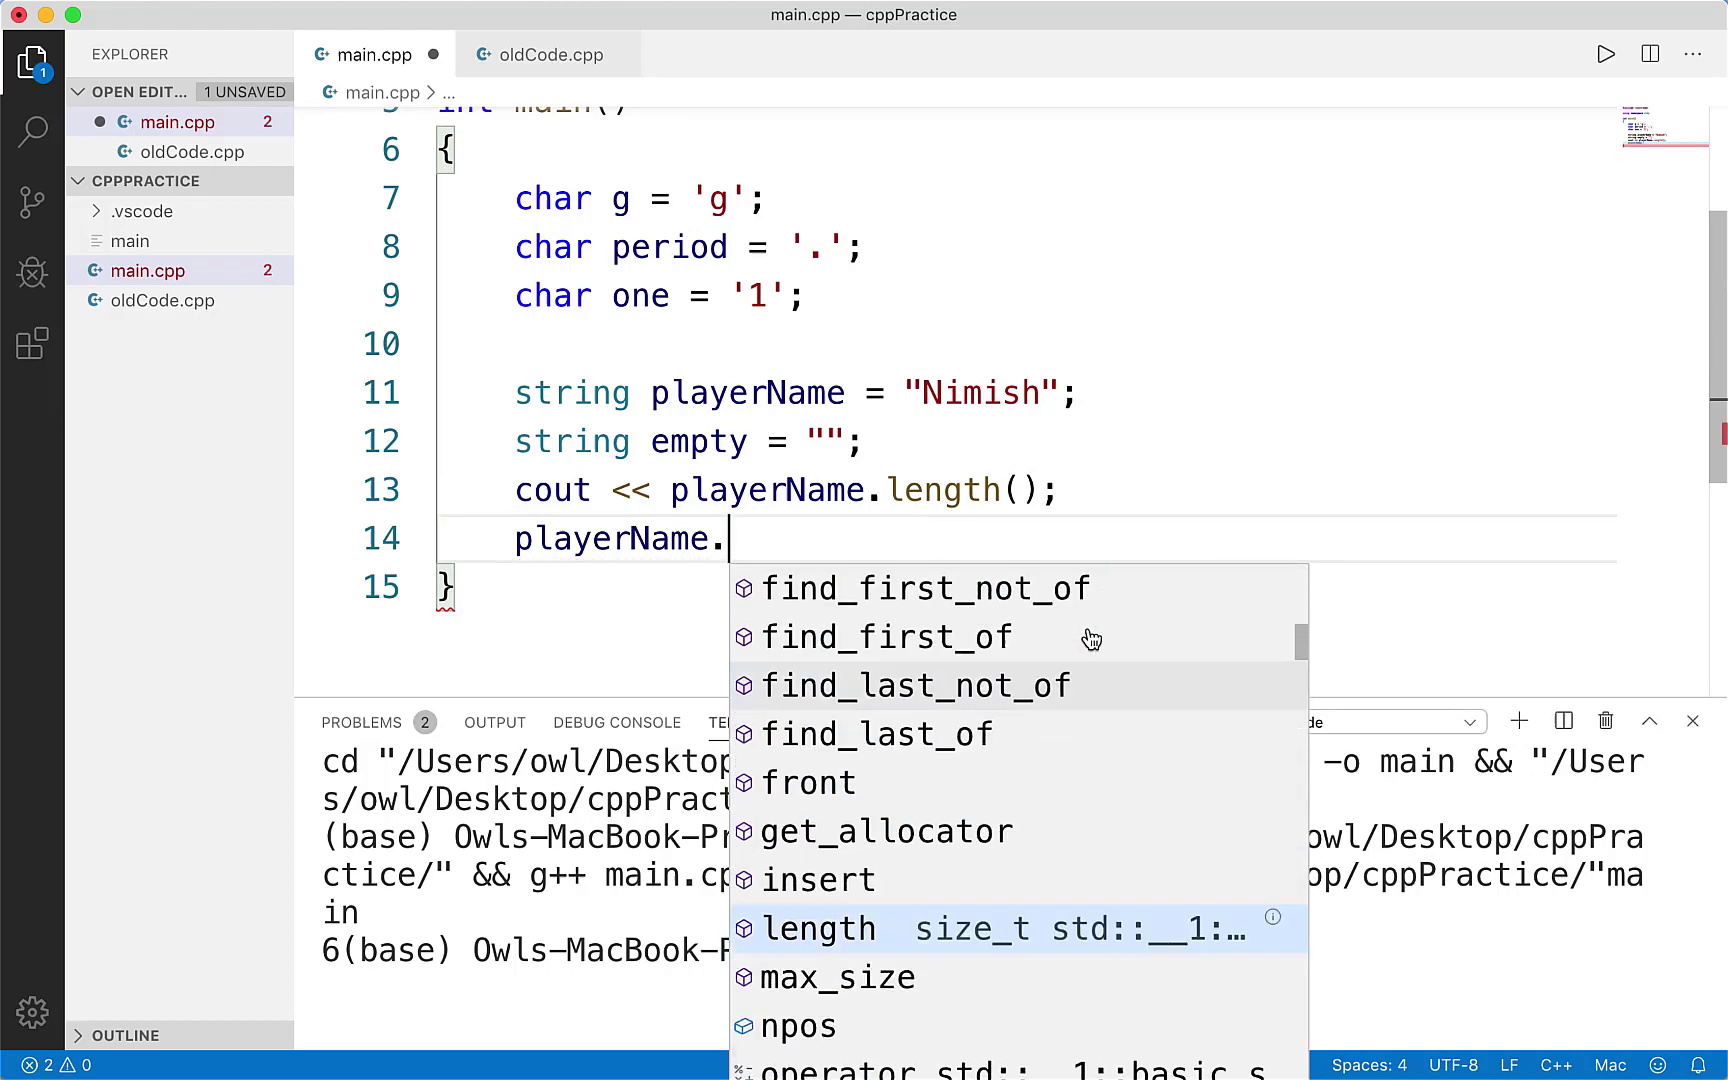
{"action": "scroll", "scroll_direction": "up", "scroll_amount": 3}
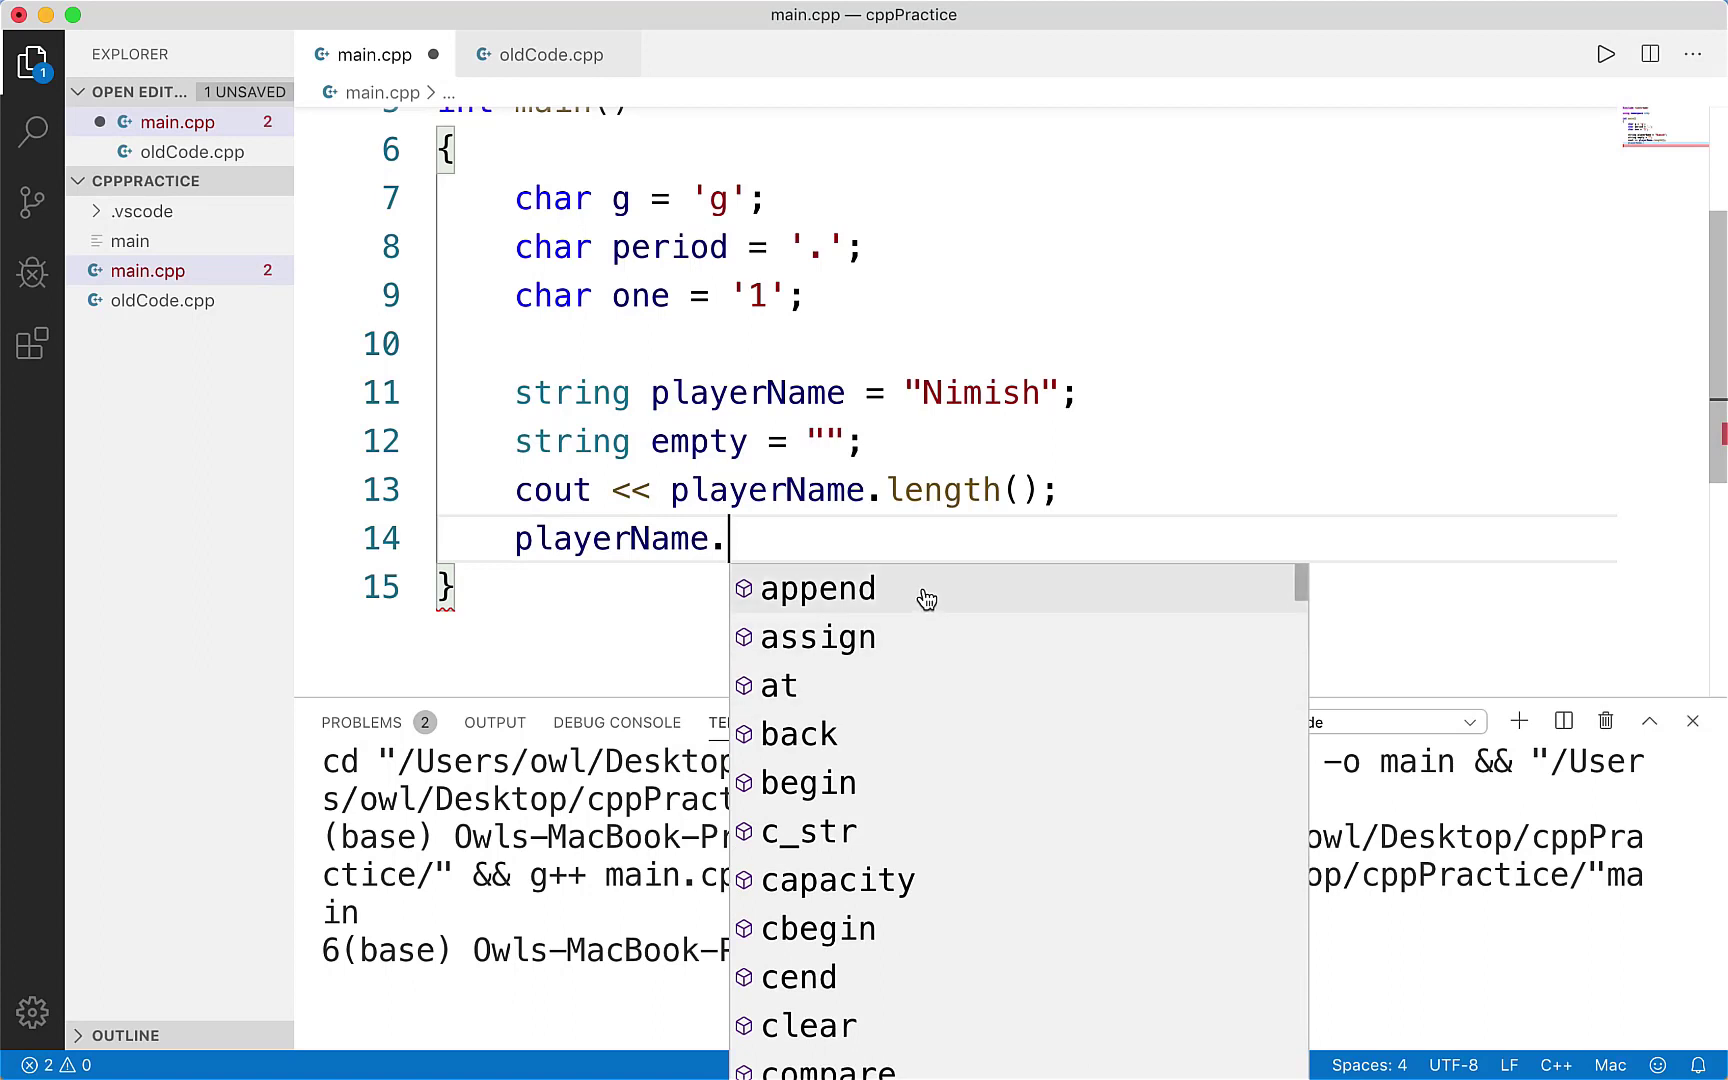
{"action": "left_click", "coordinate": [818, 588]}
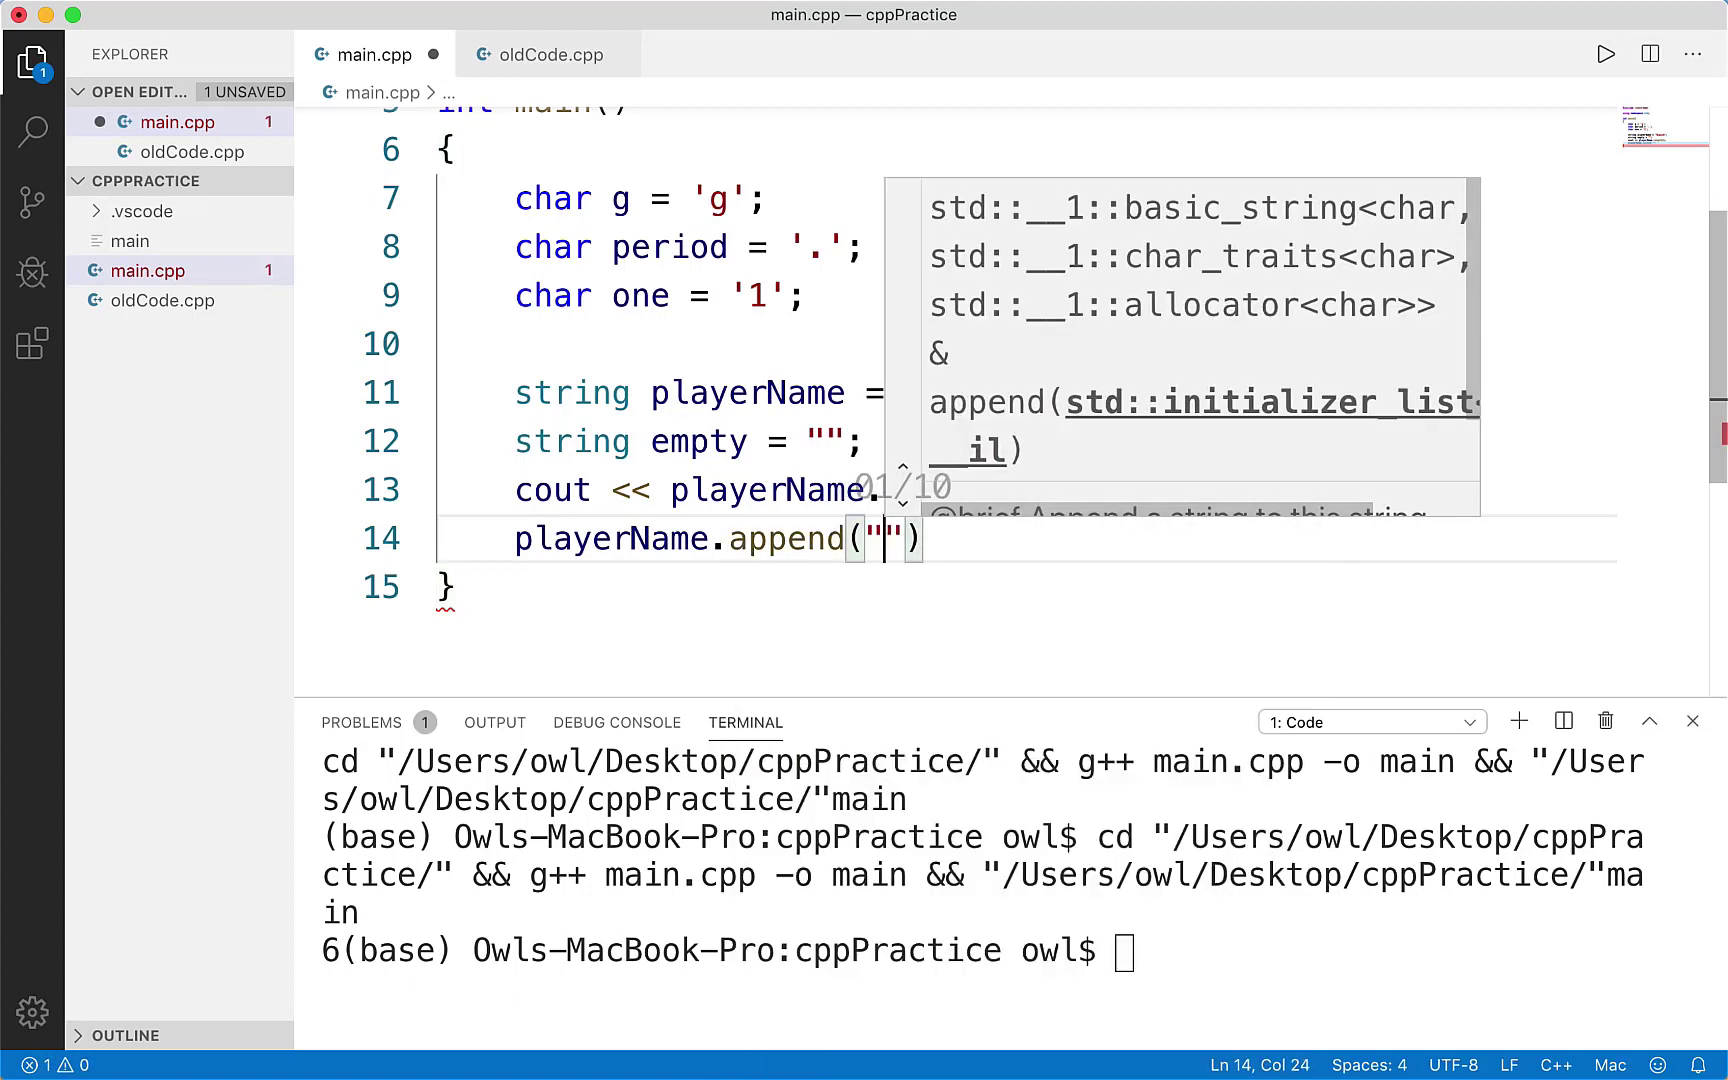
{"action": "type", "text": "fafadsfadsf"}
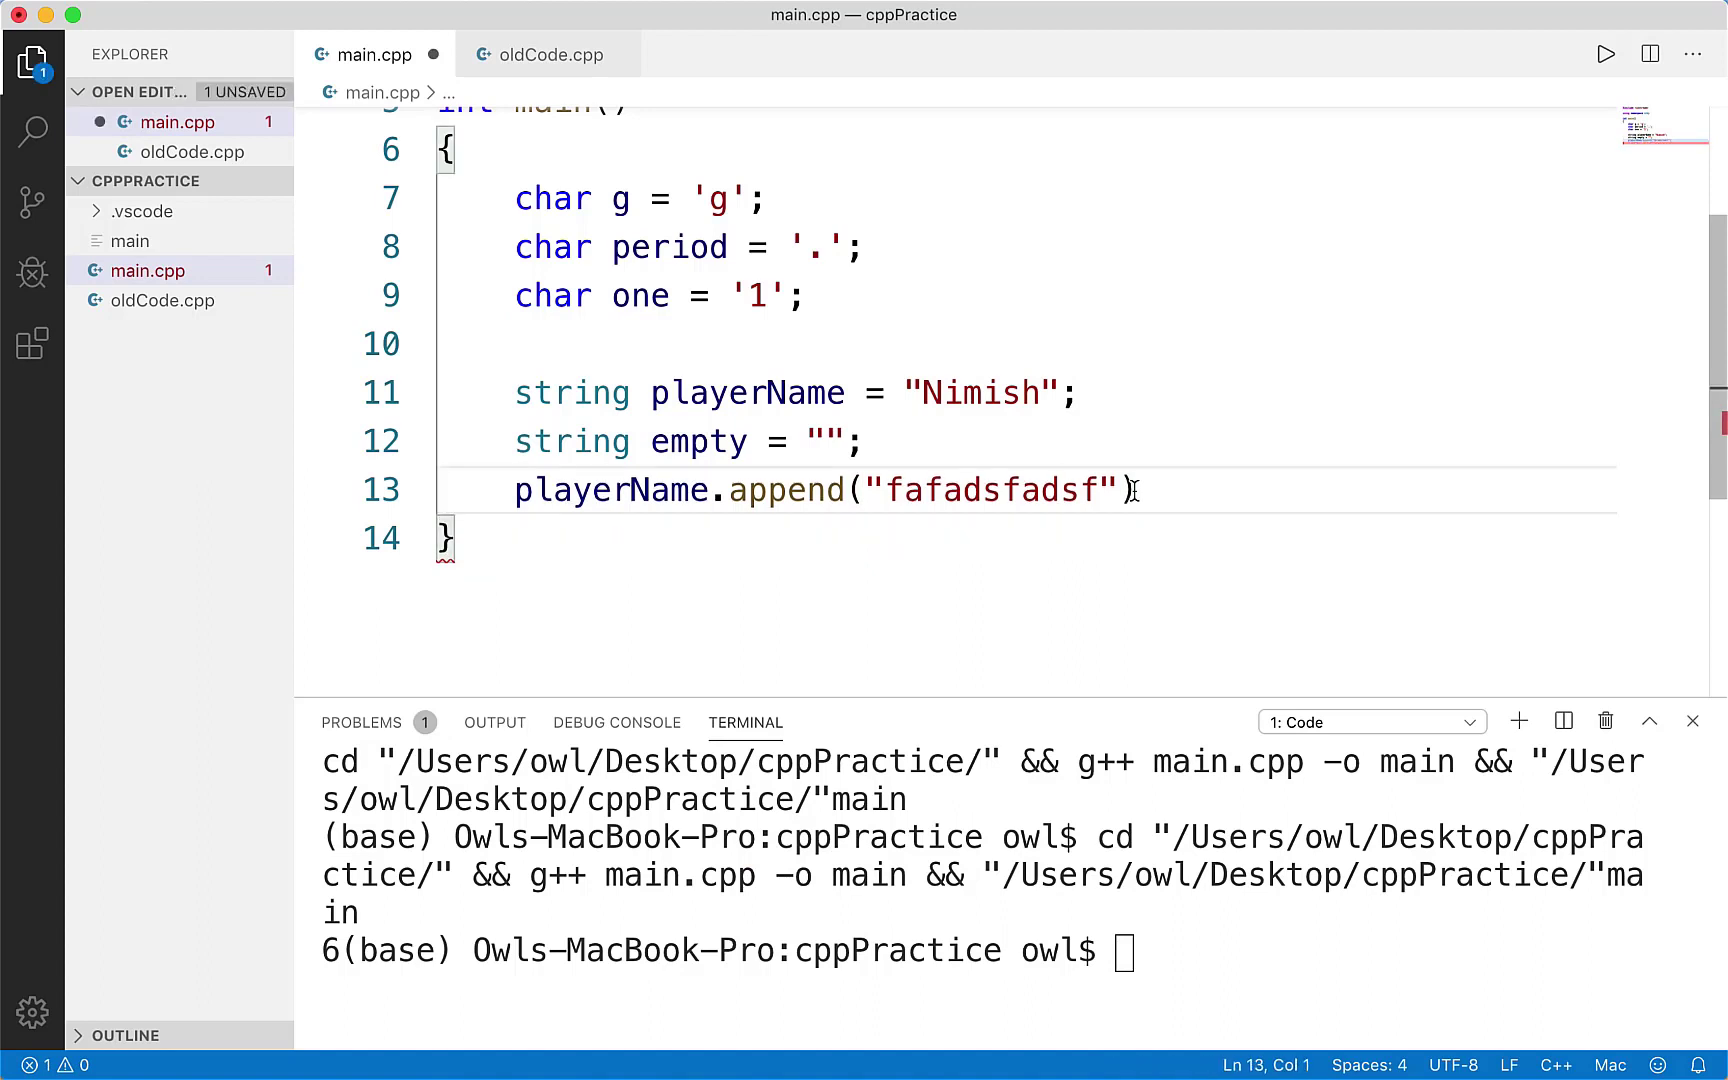
- Add cout << playerName; on the next line, fixing the playerName spelling, and save
{"action": "key", "text": "Return"}
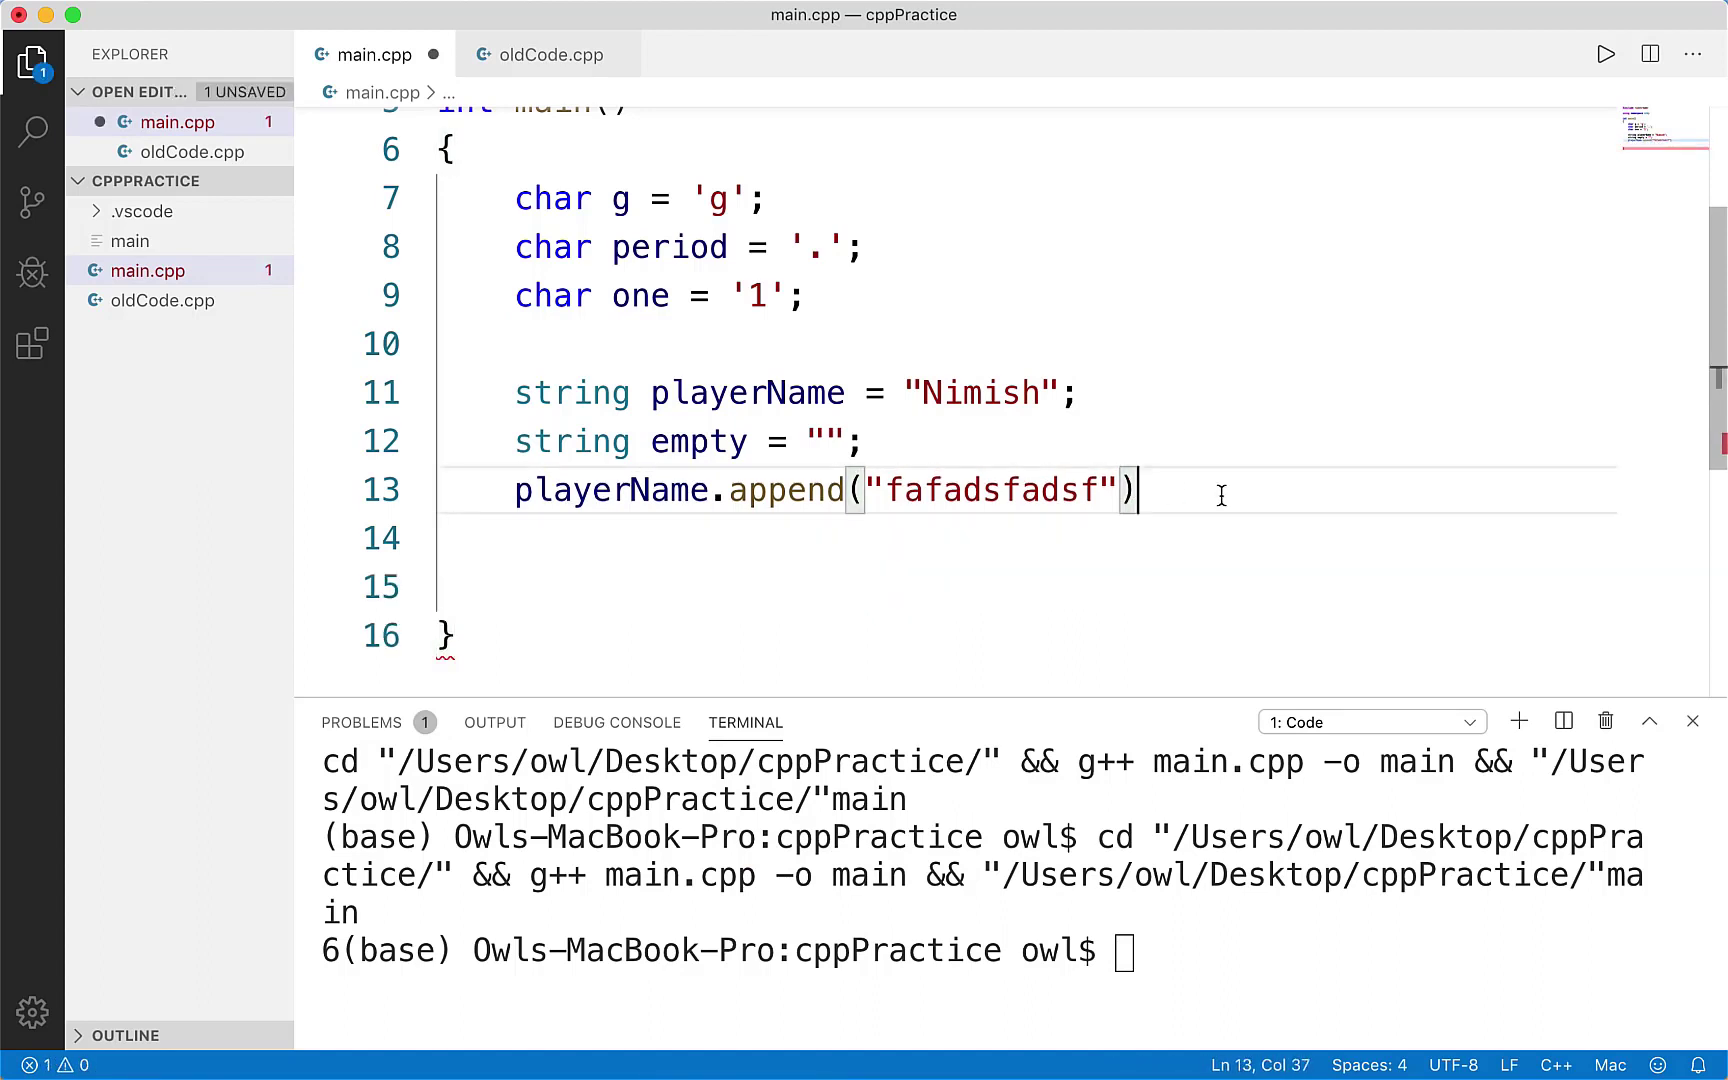
{"action": "type", "text": ";"}
{"action": "left_click", "coordinate": [1026, 538]}
{"action": "type", "text": "cout << palyerN"}
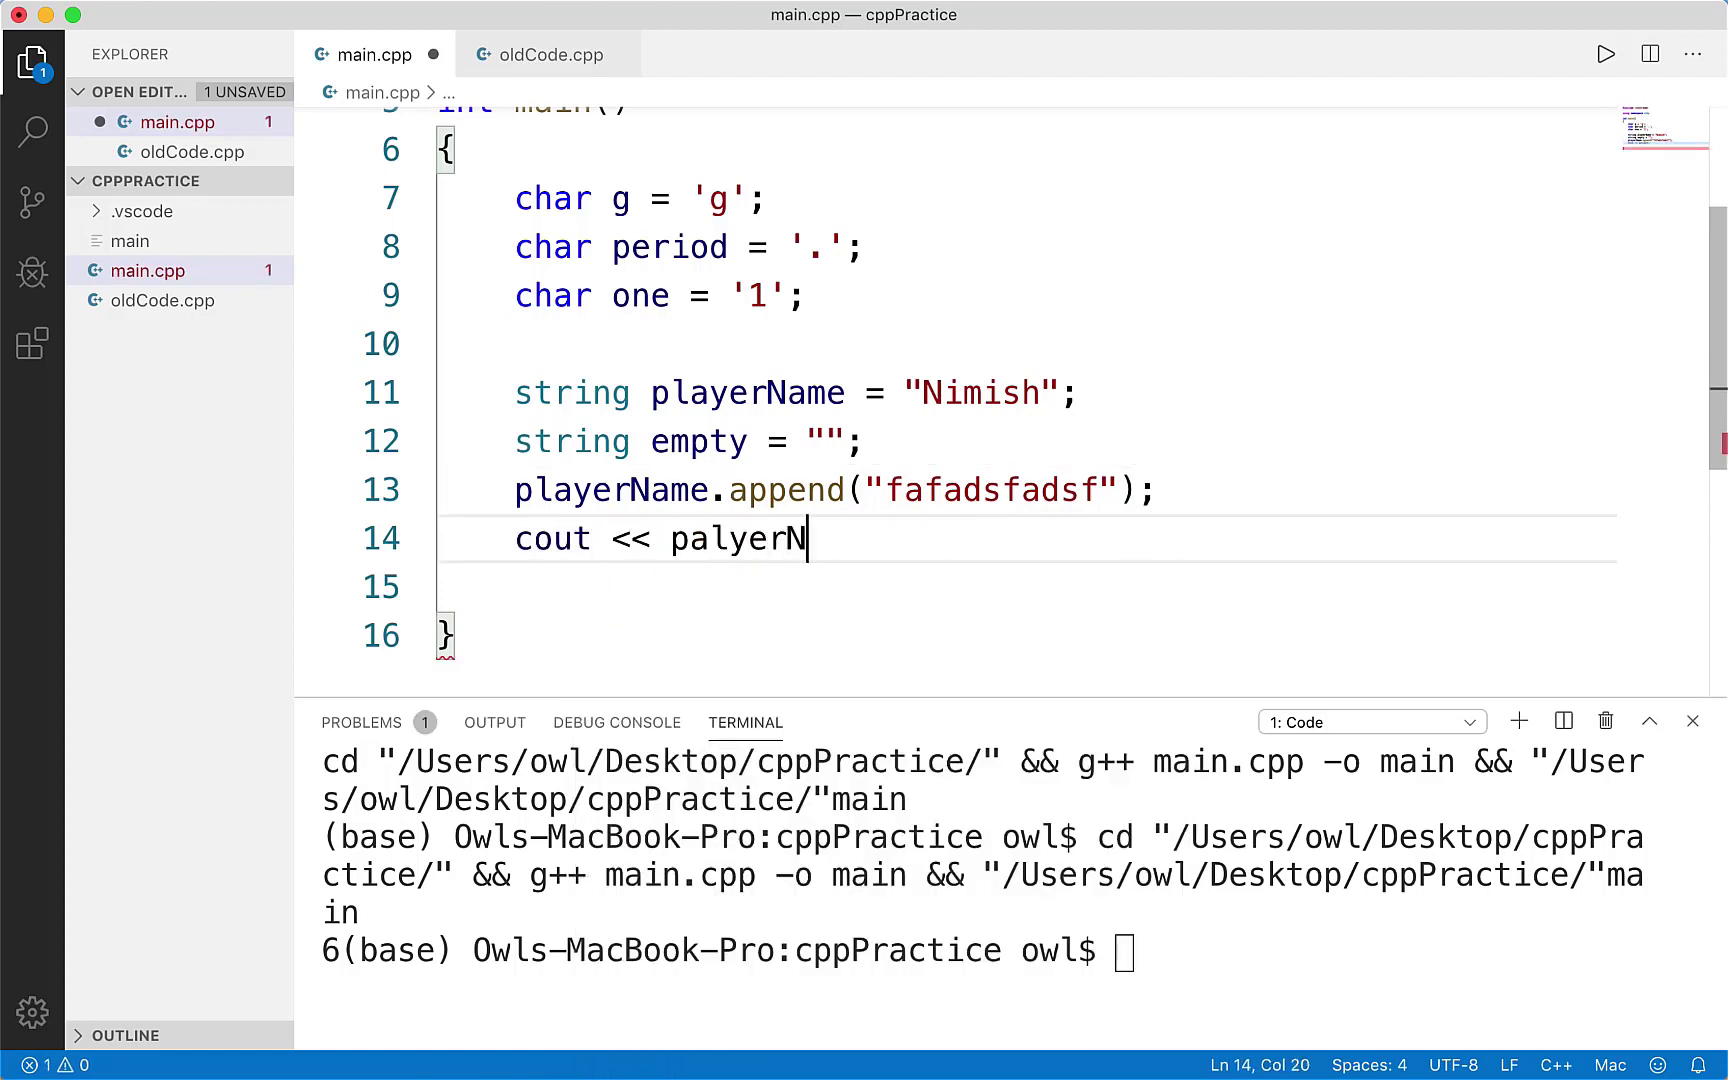
{"action": "key", "text": "Backspace"}
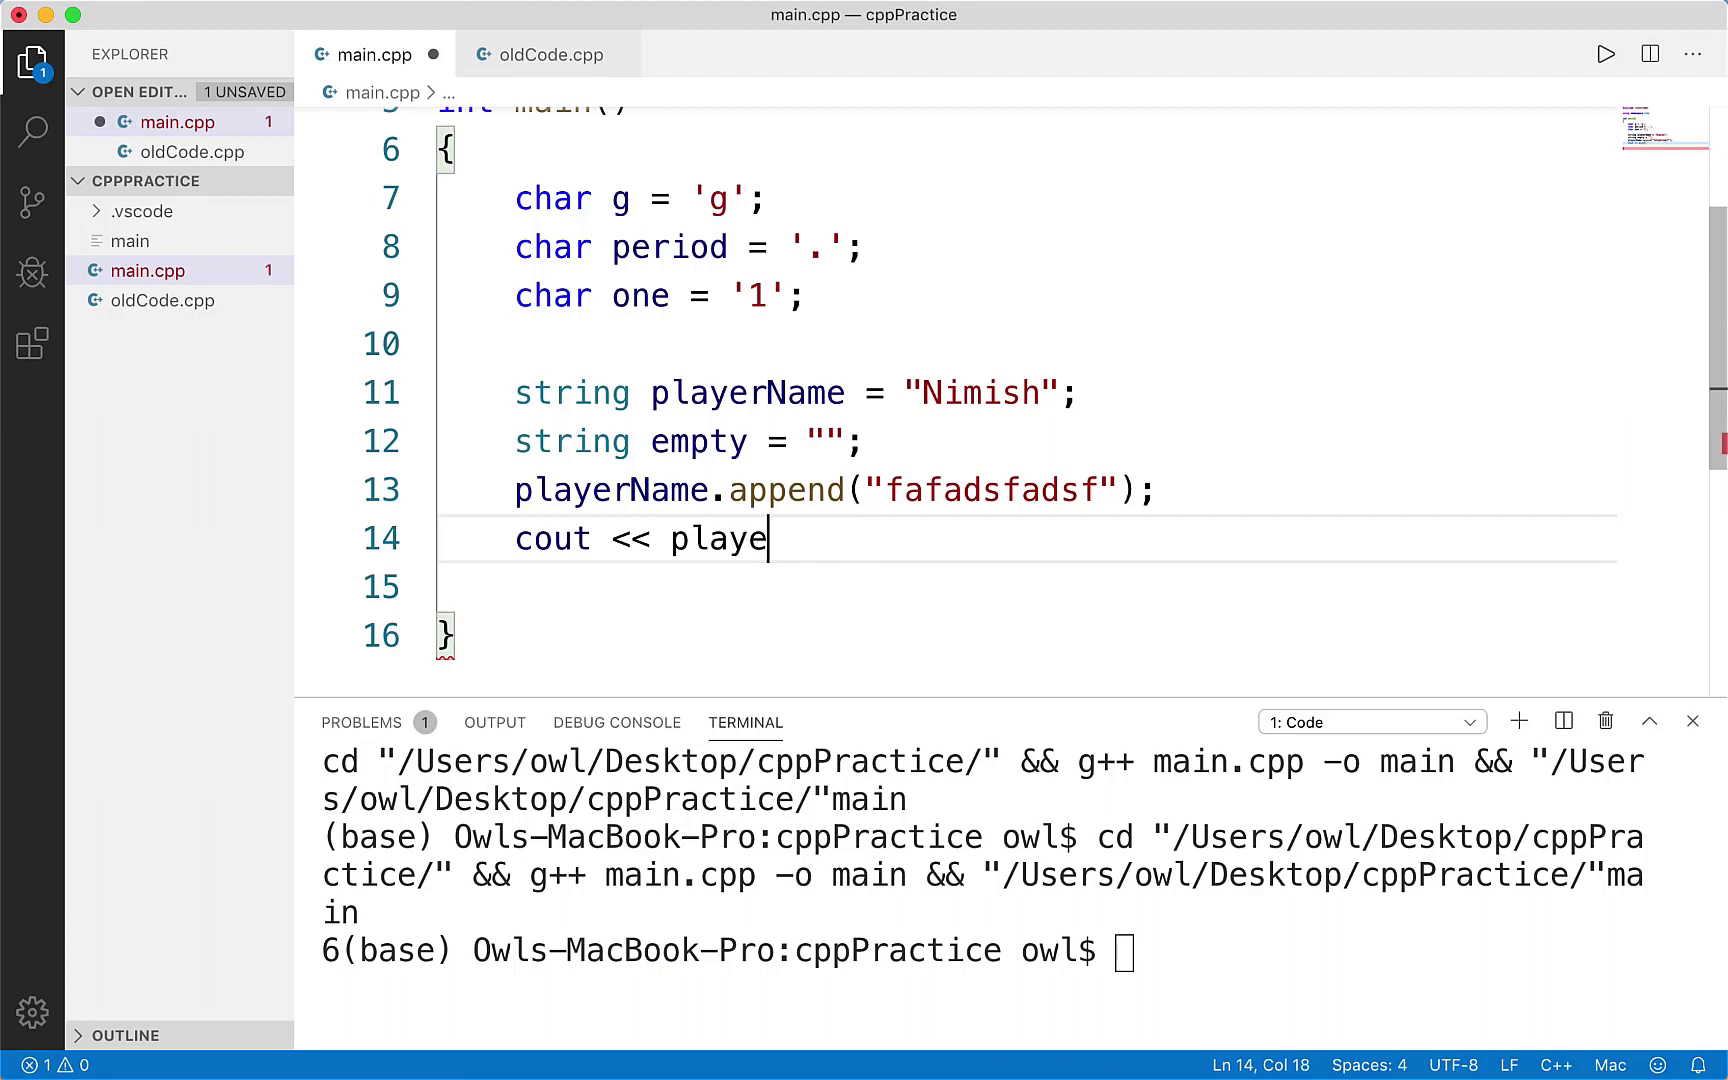
{"action": "type", "text": "rName;"}
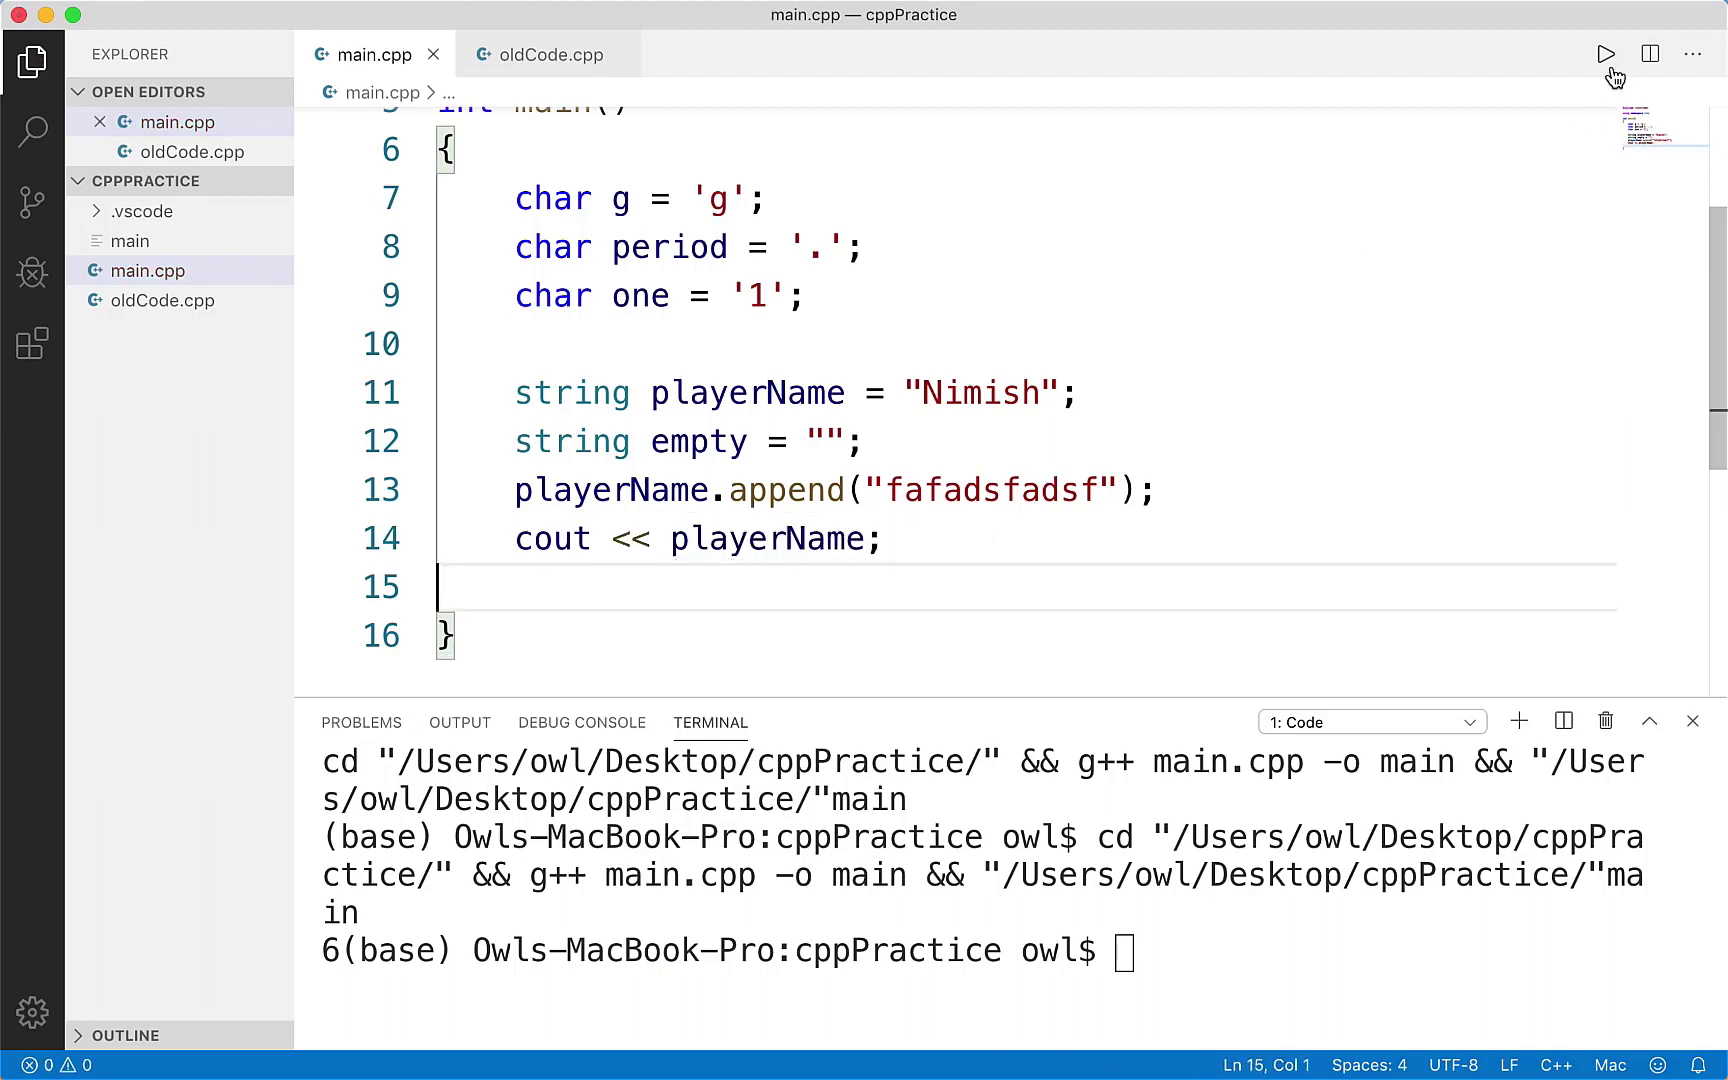
{"action": "mouse_move", "coordinate": [980, 490]}
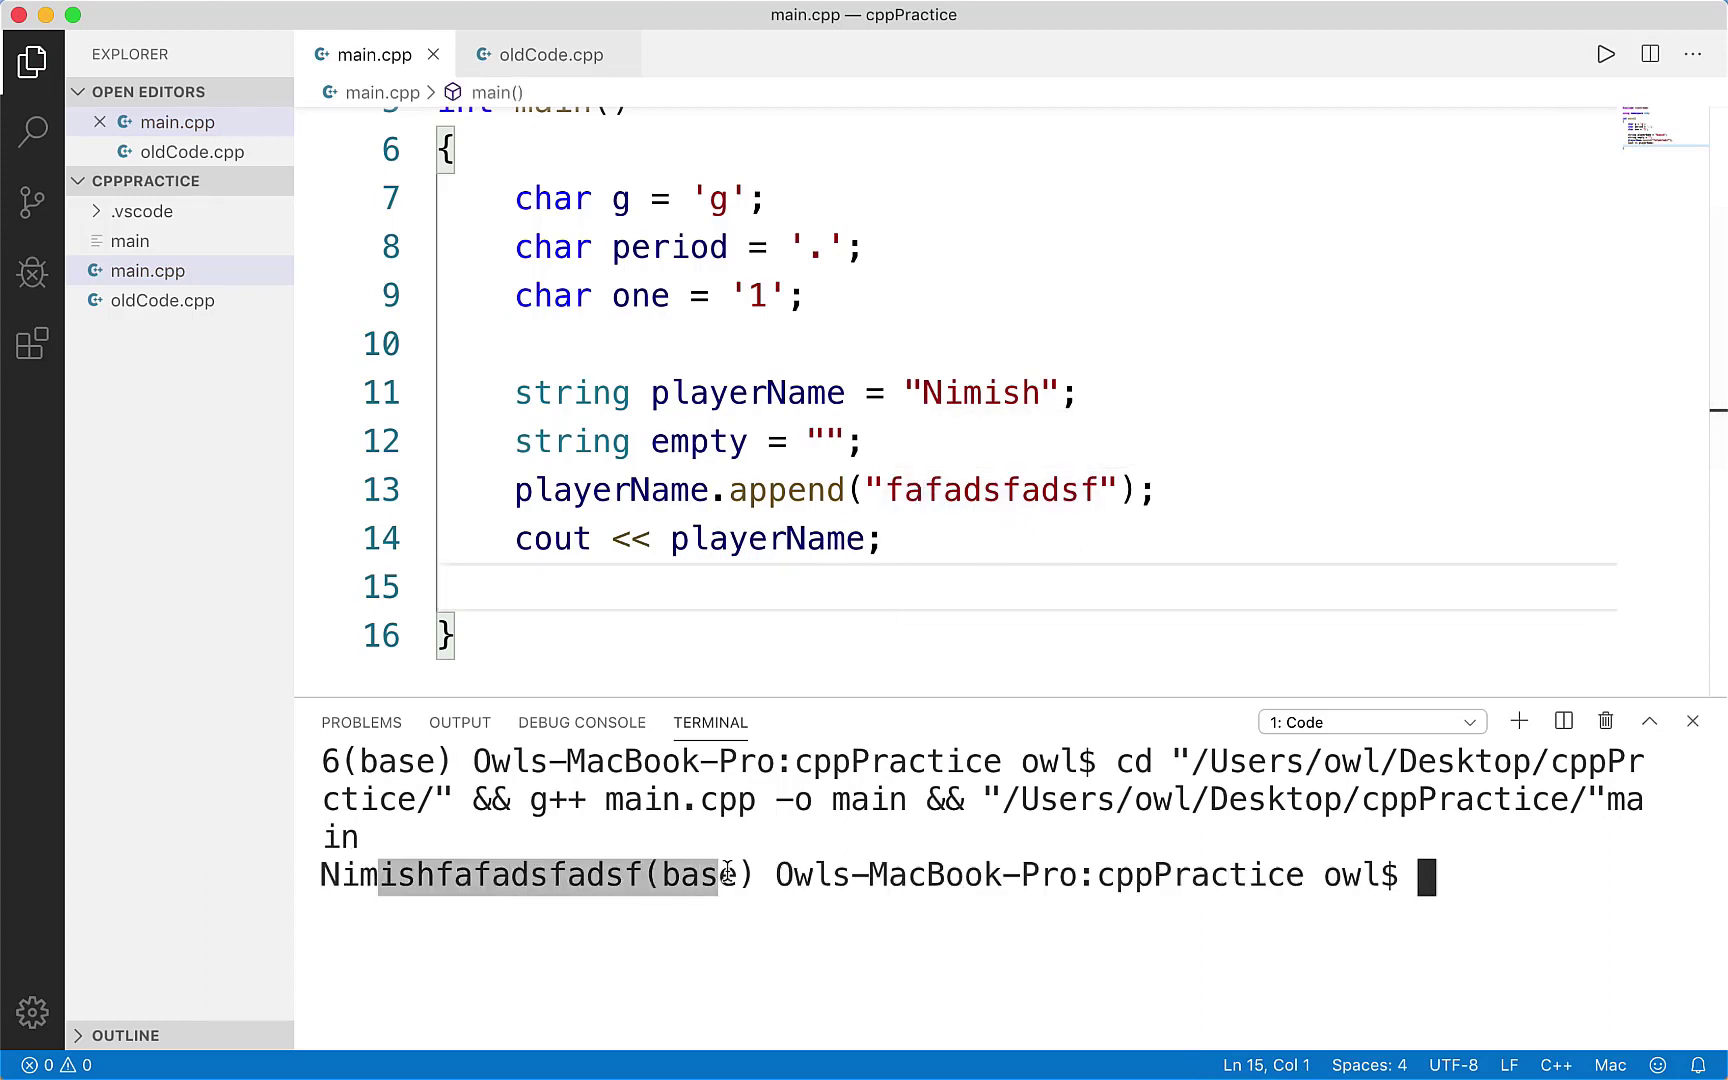
- Run the program so the terminal prints Nimishfafadsfadsf, confirming the append
{"action": "left_click", "coordinate": [952, 440]}
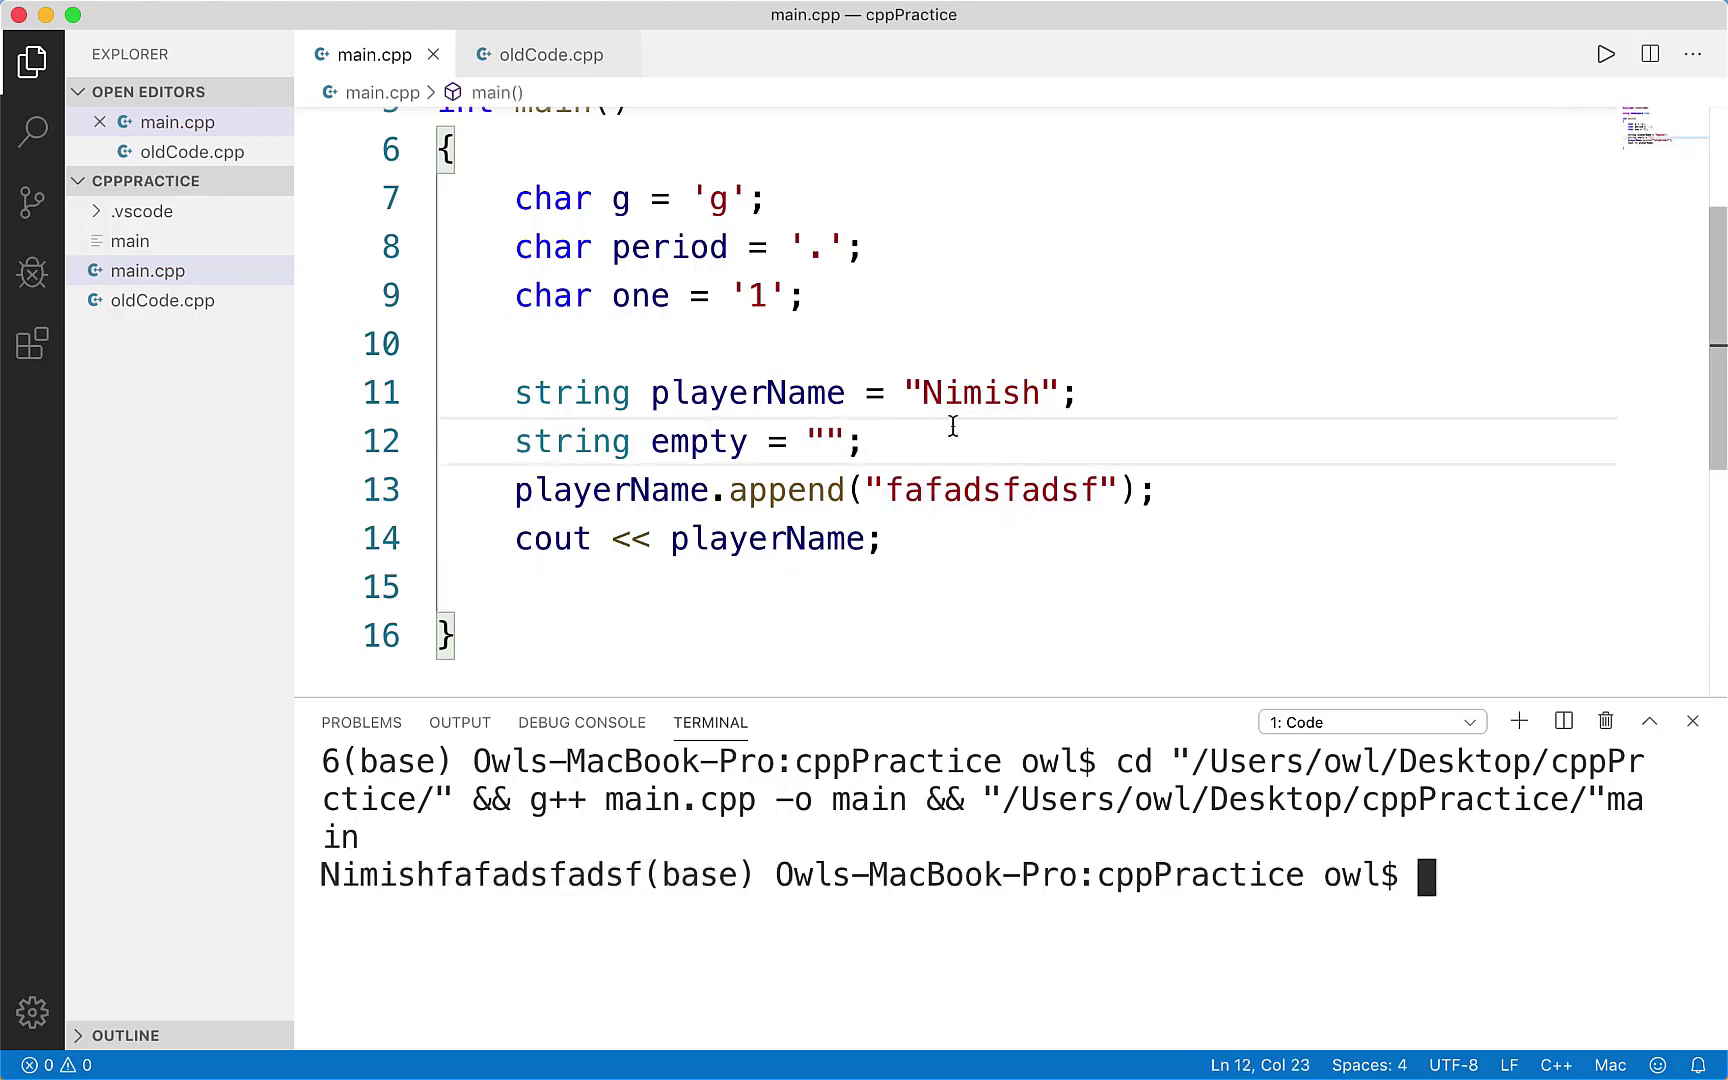
{"action": "left_click", "coordinate": [1152, 490]}
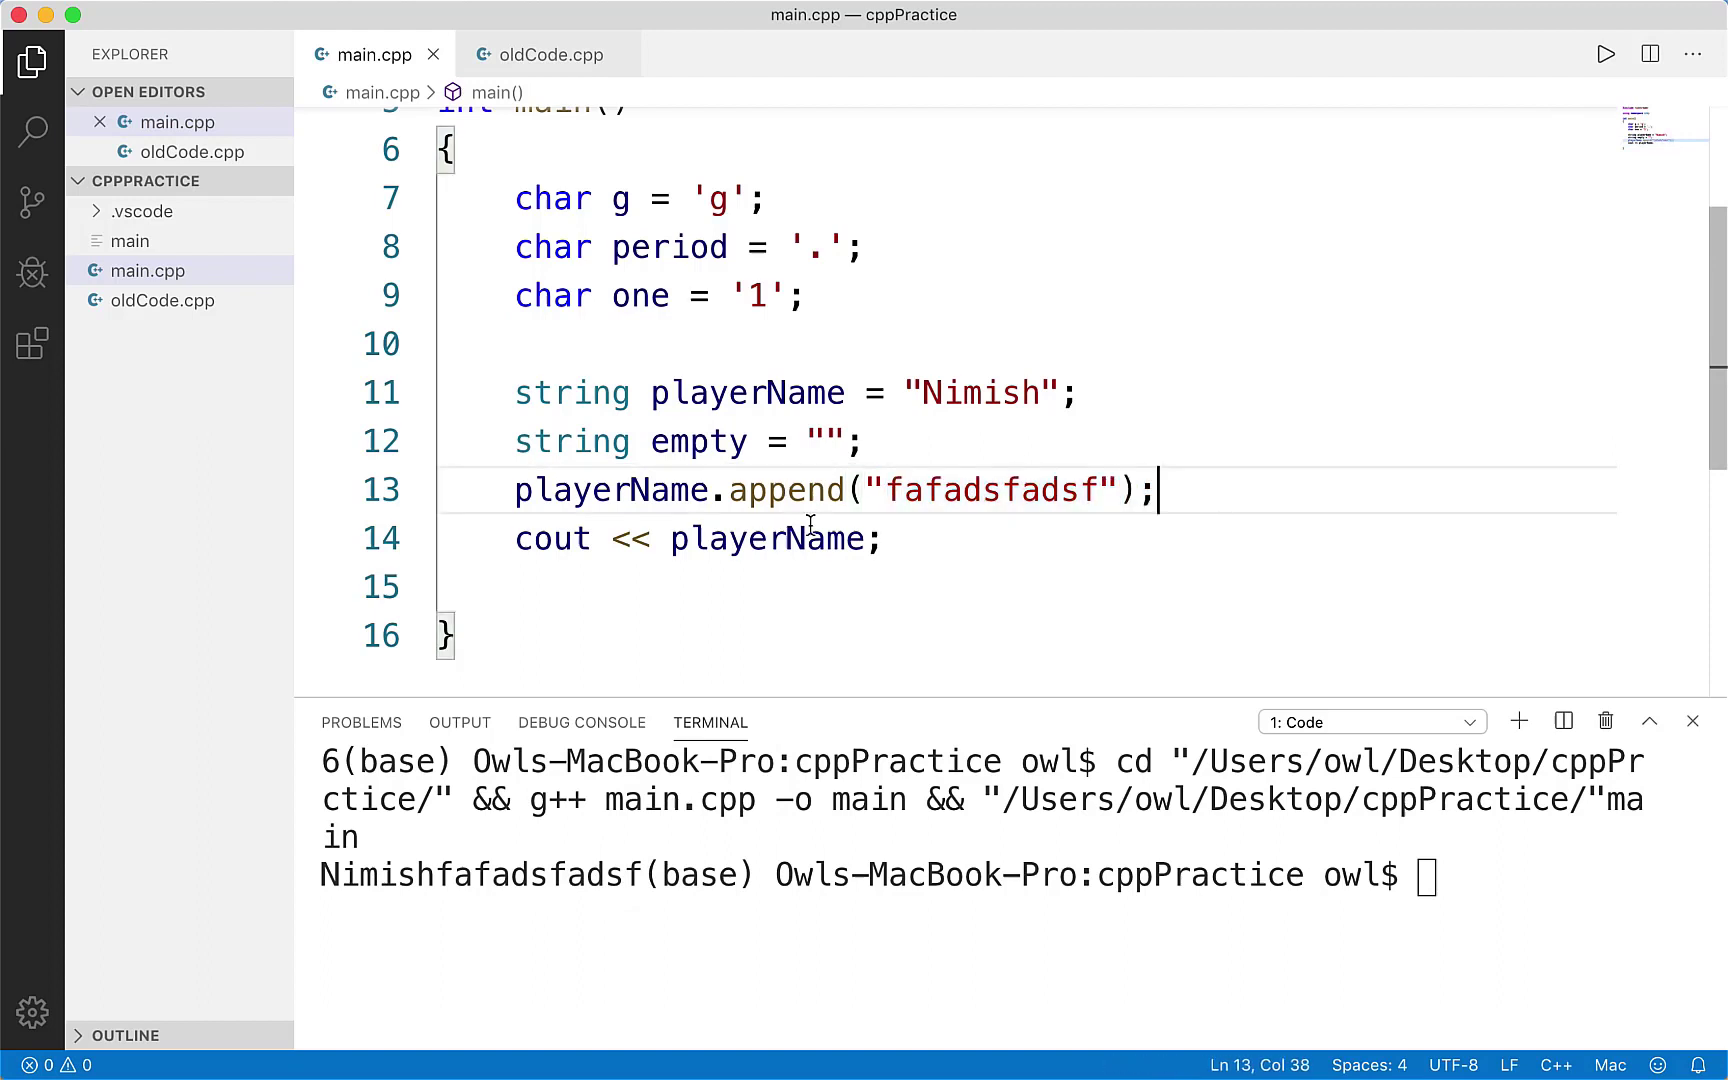
{"action": "mouse_move", "coordinate": [980, 490]}
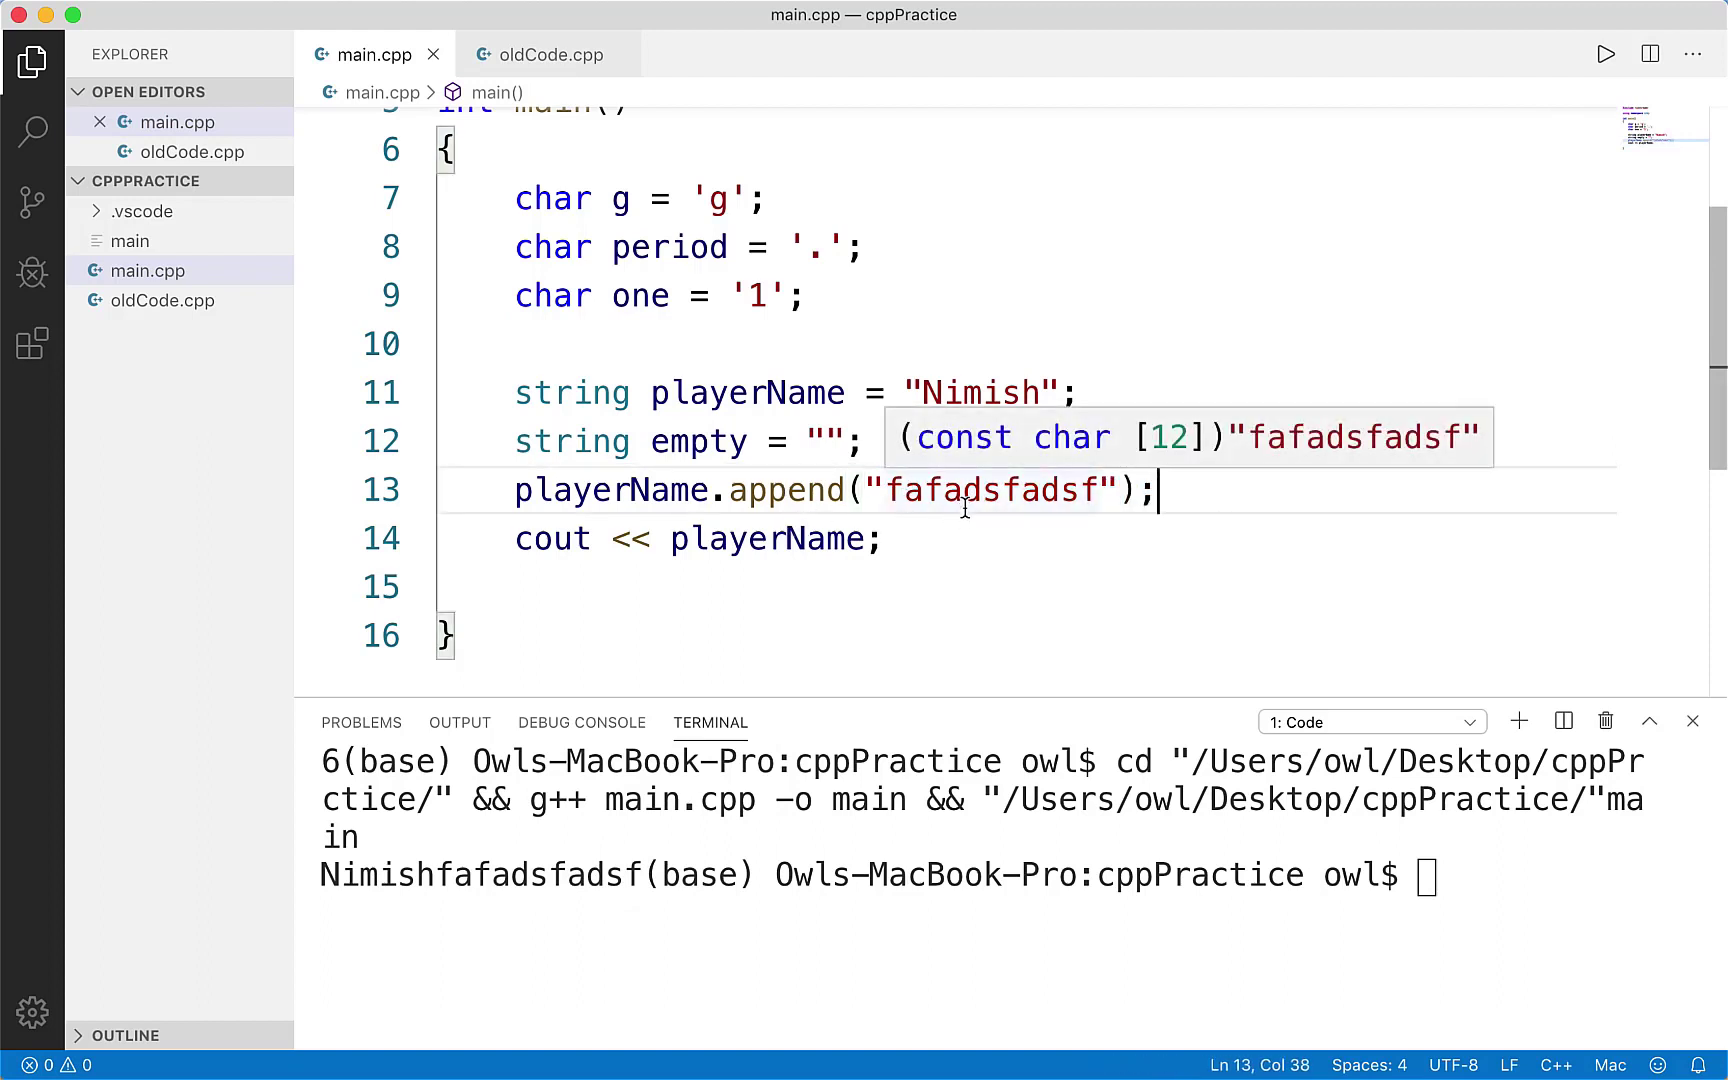